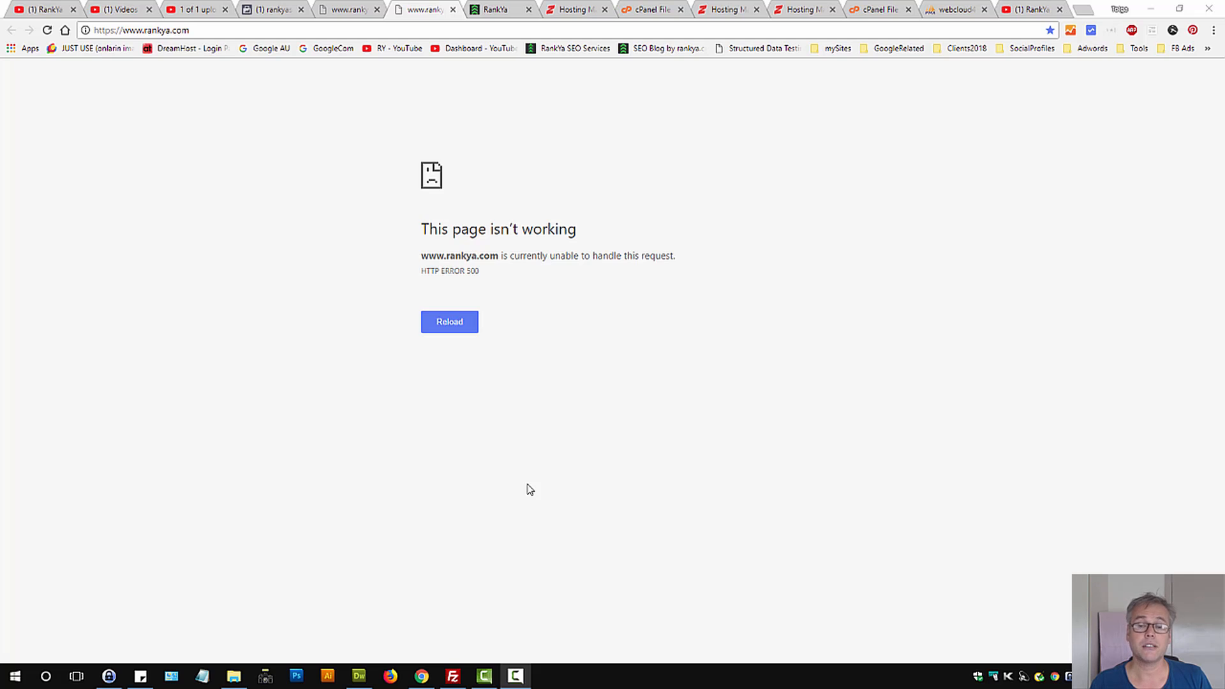
mouse_move(555, 446)
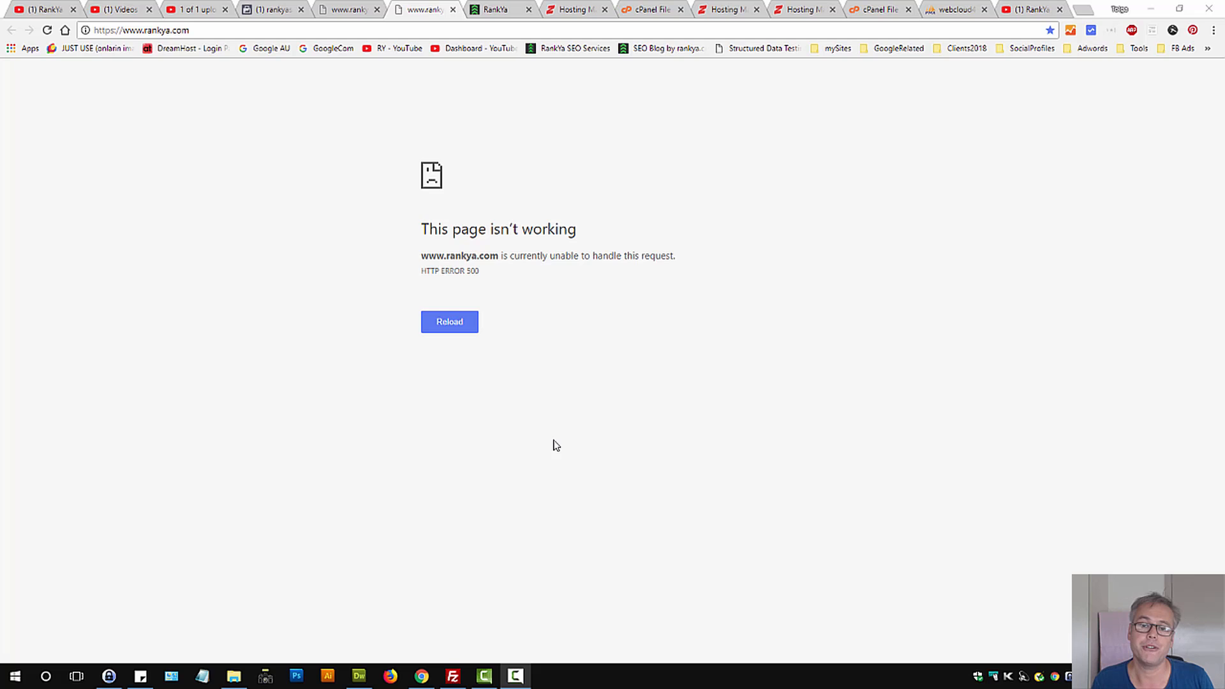
mouse_move(599, 434)
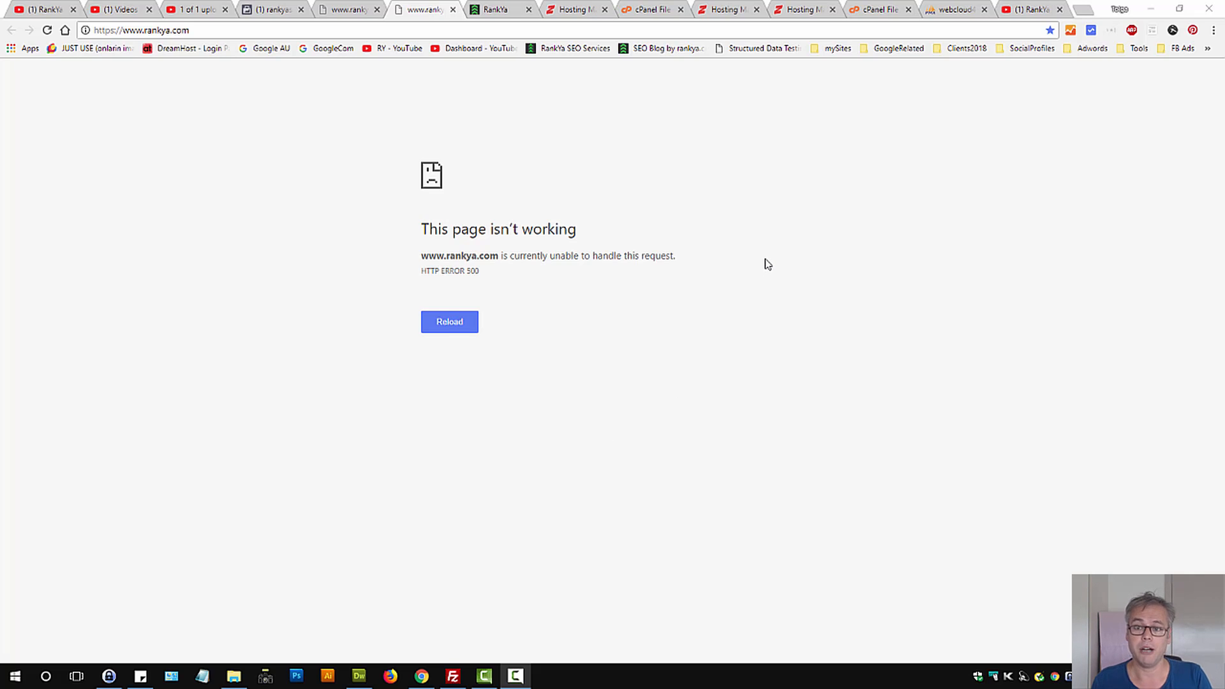
mouse_move(764, 268)
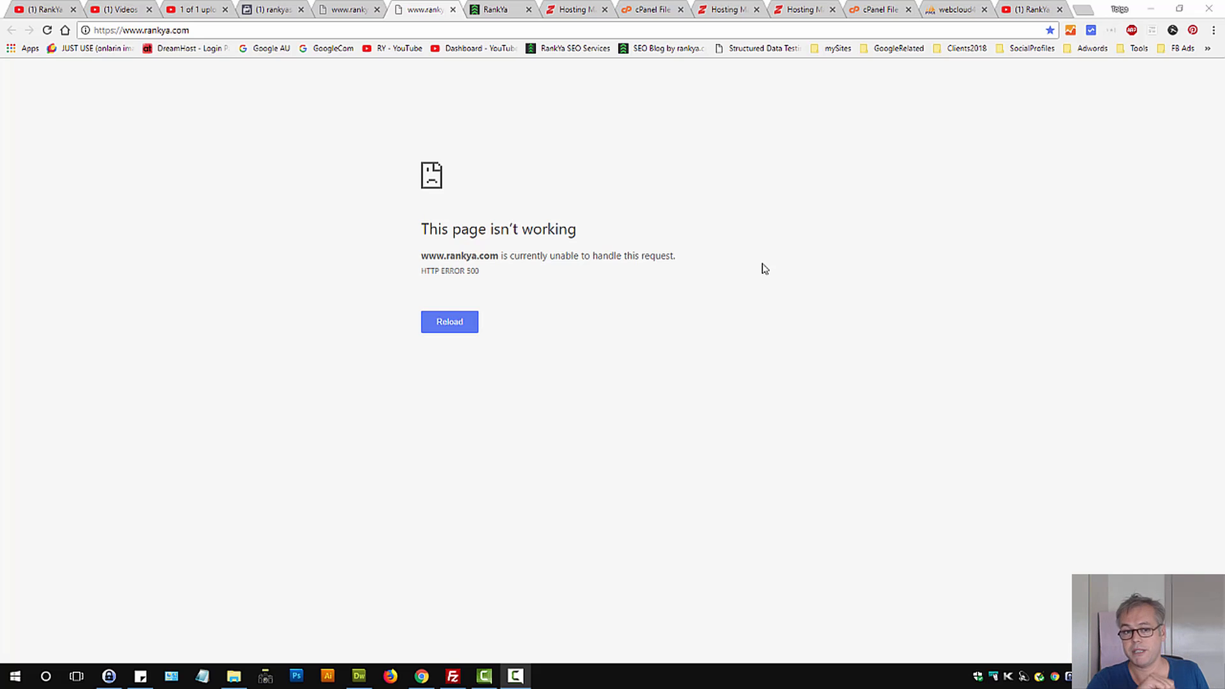
mouse_move(666, 155)
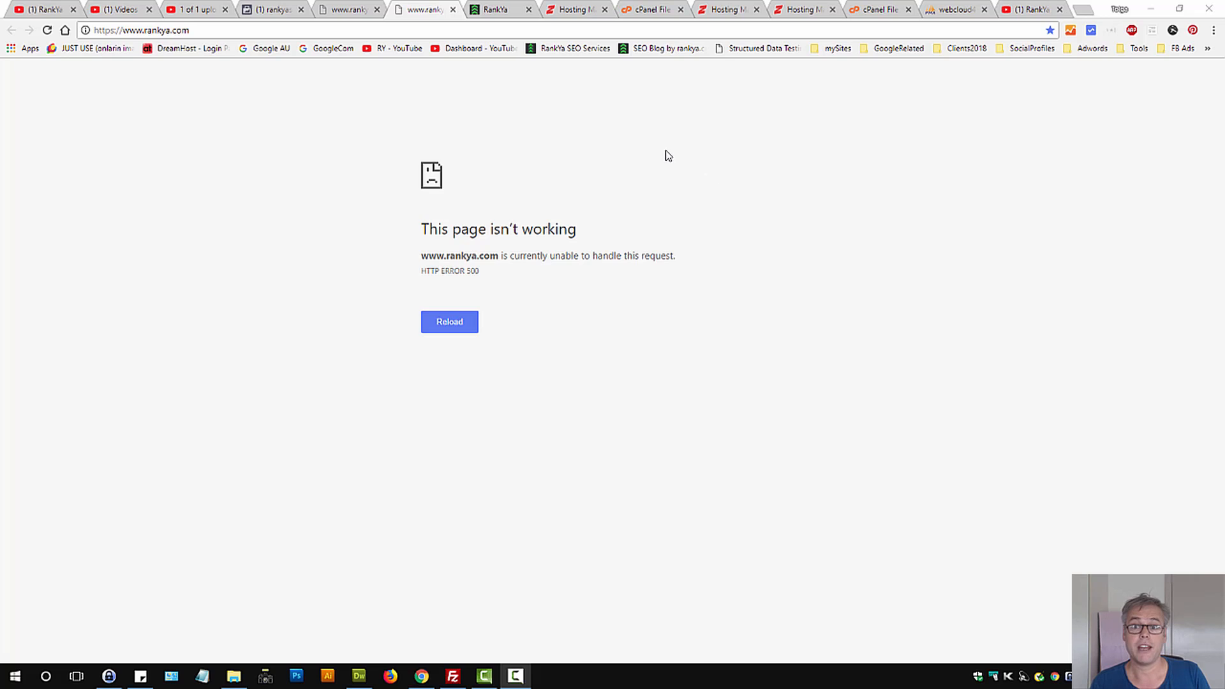
mouse_move(578, 8)
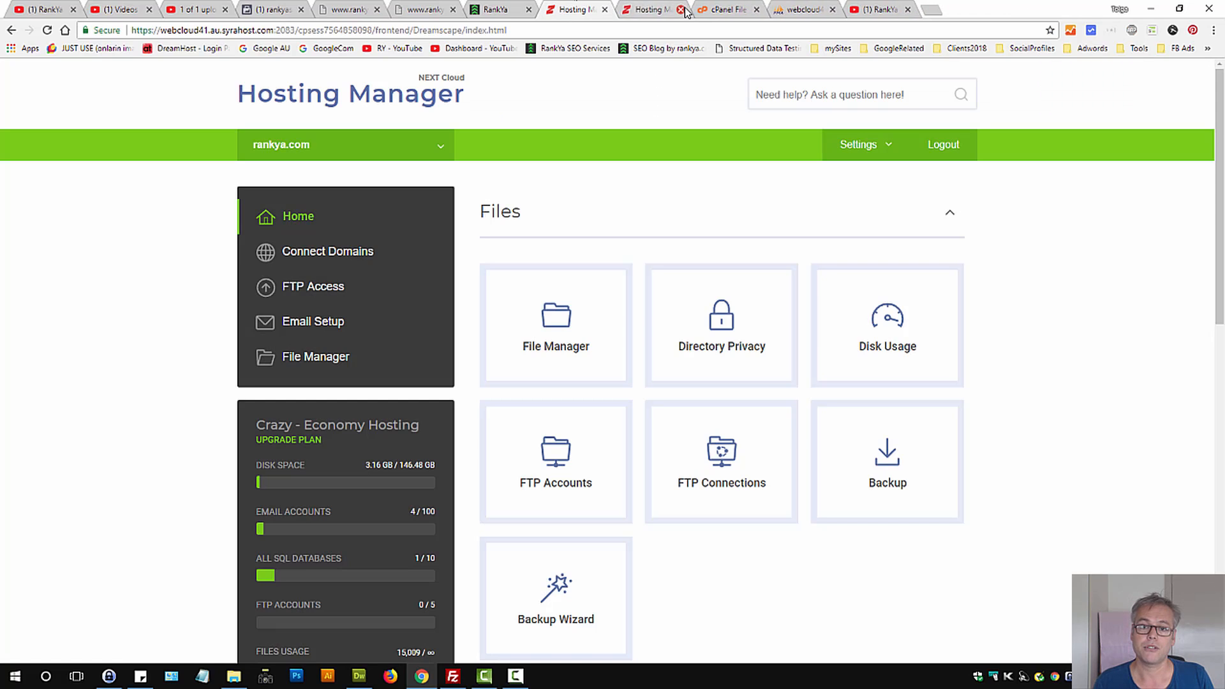
Download the hidden .htaccess file from public_html through File Manager's document root view.
left_click(682, 10)
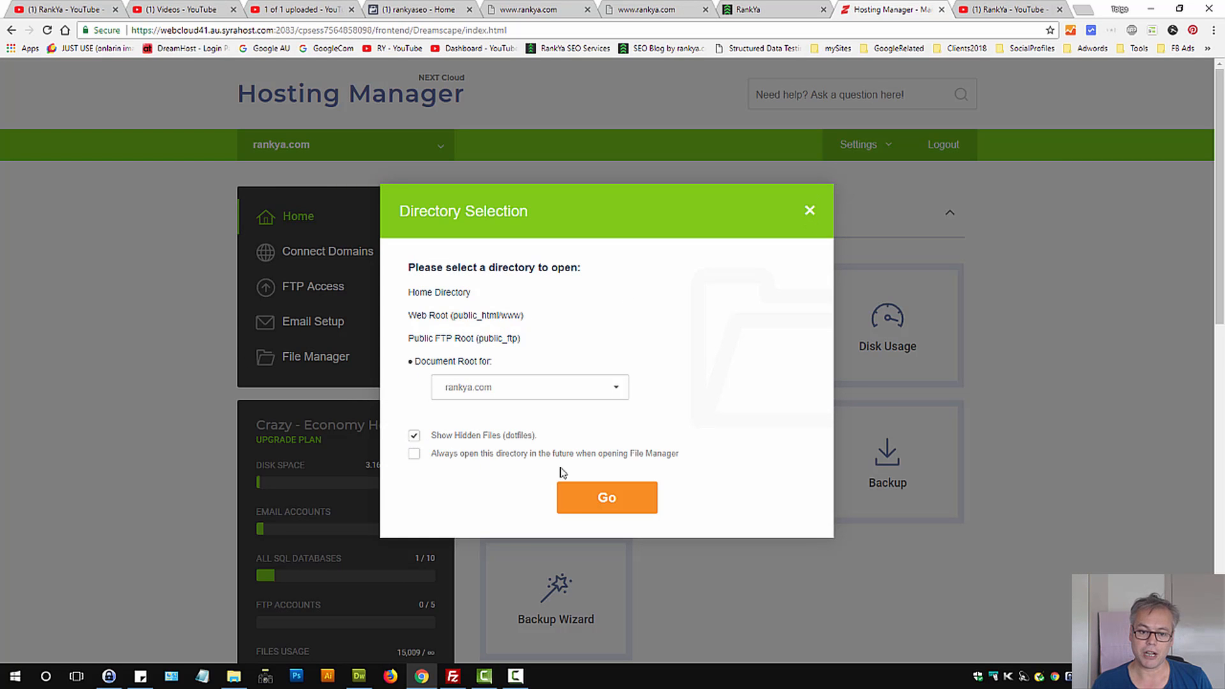
left_click(606, 498)
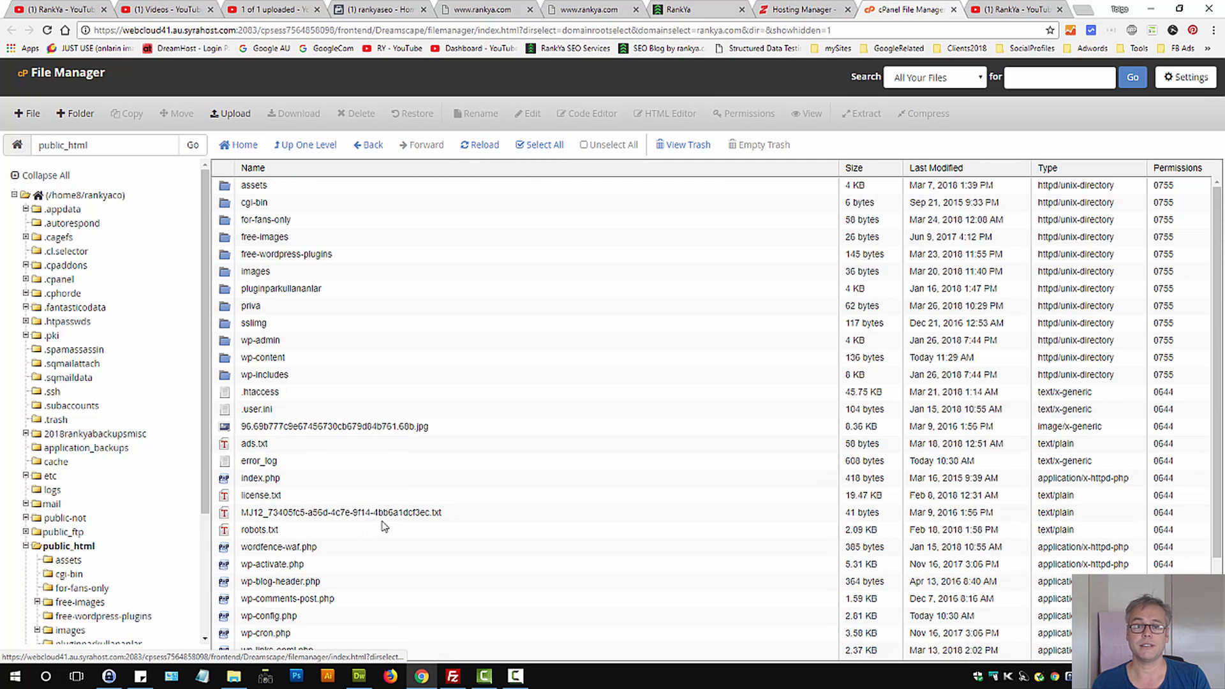
mouse_move(375, 500)
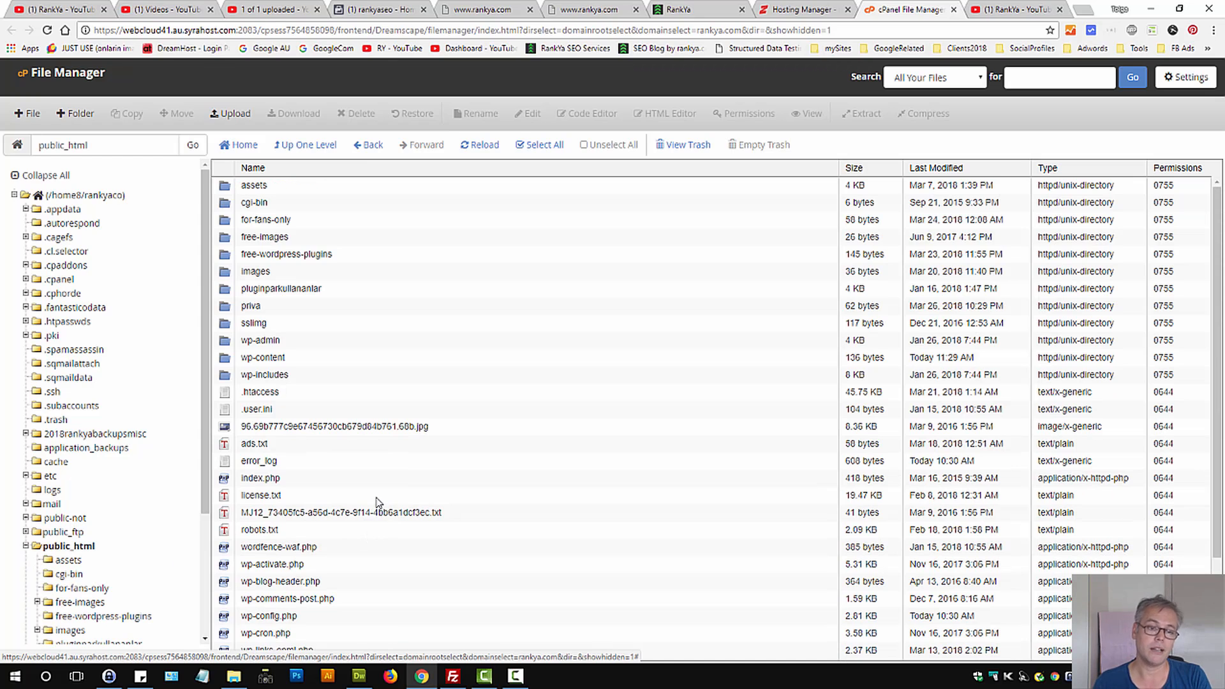
mouse_move(351, 477)
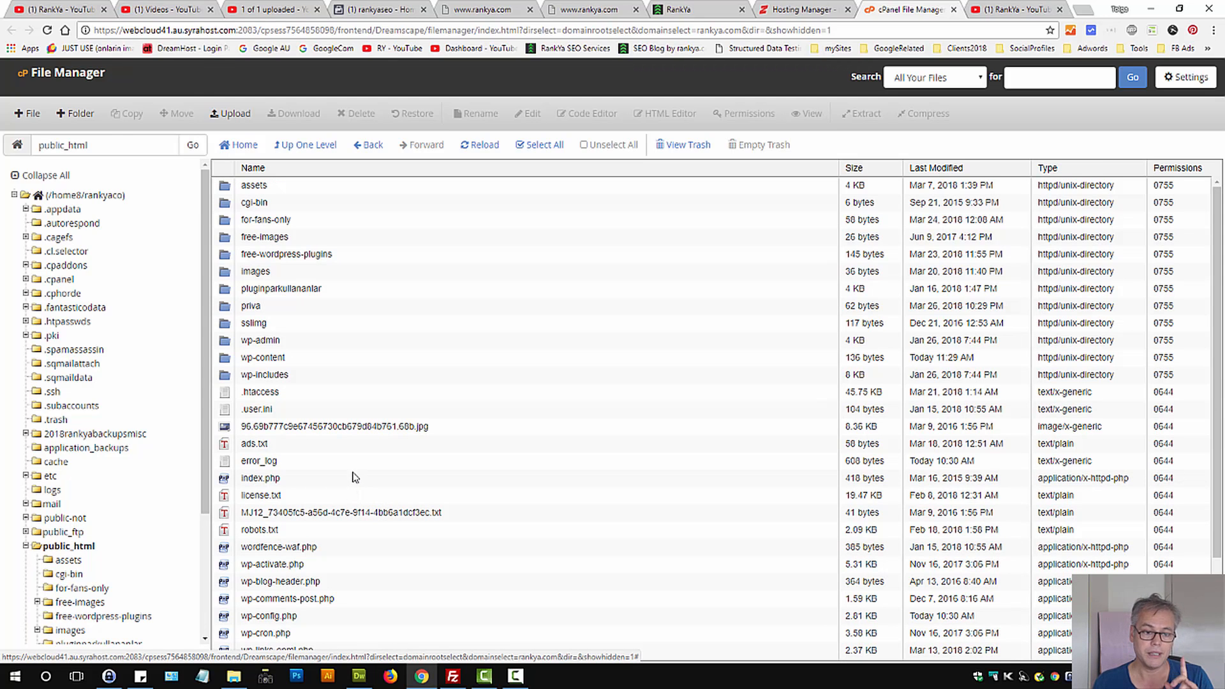
left_click(260, 391)
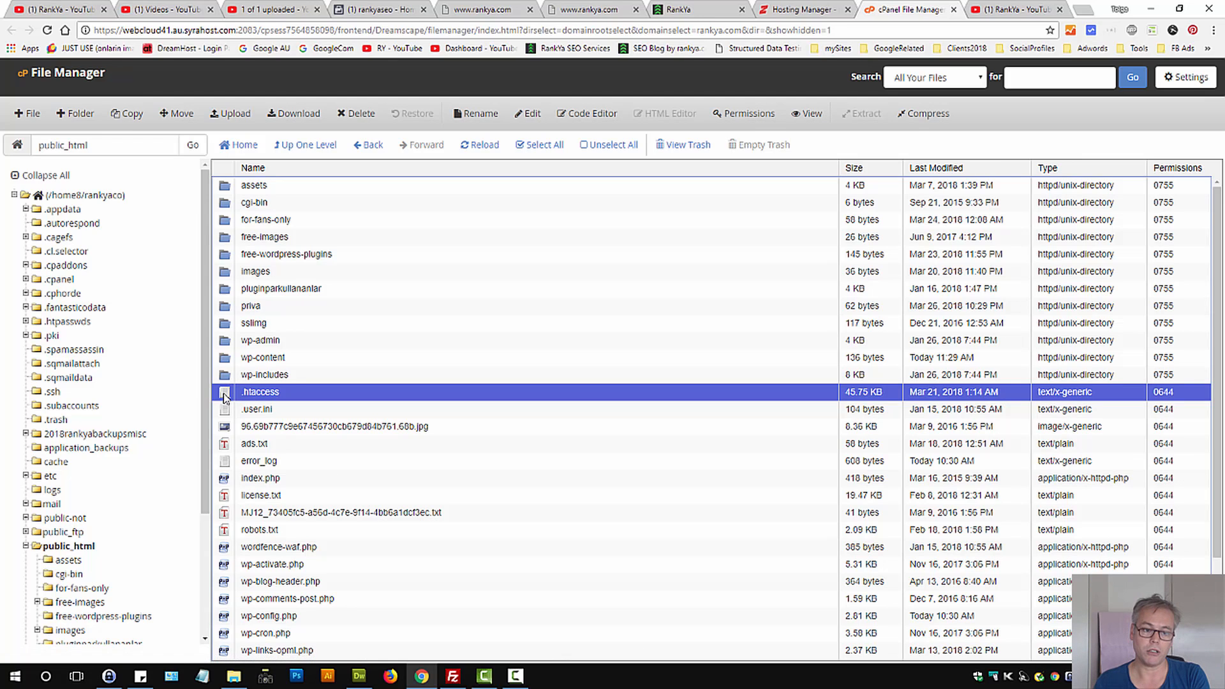
right_click(260, 391)
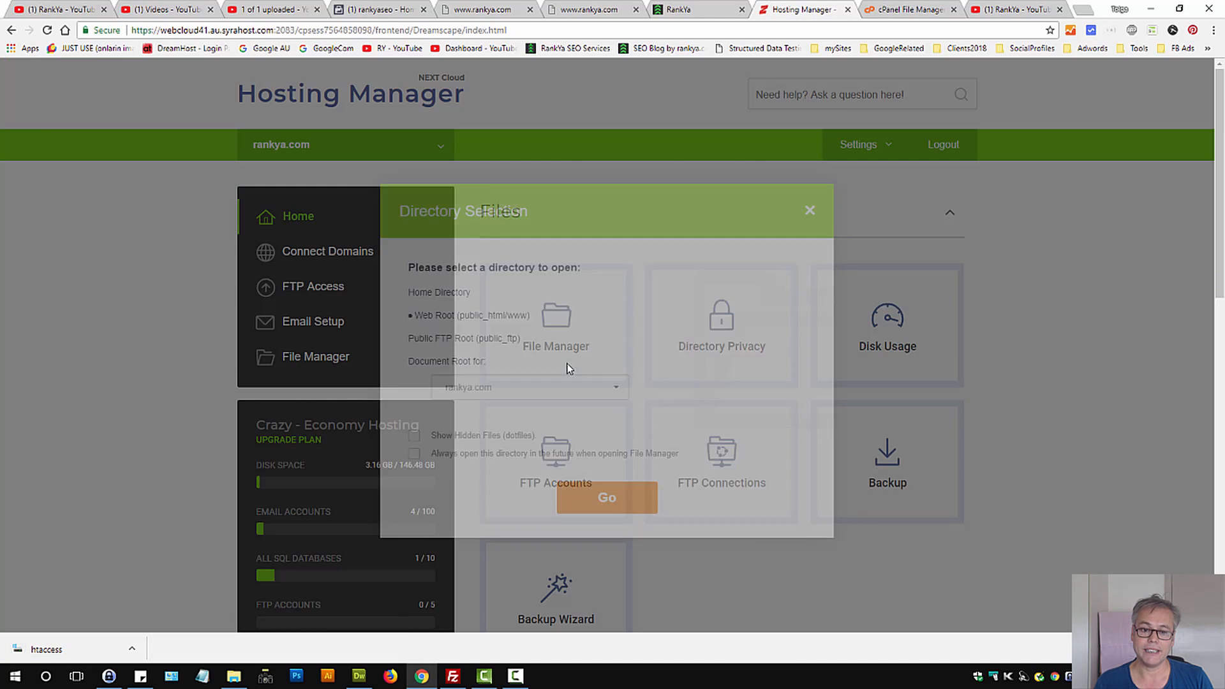
left_click(415, 435)
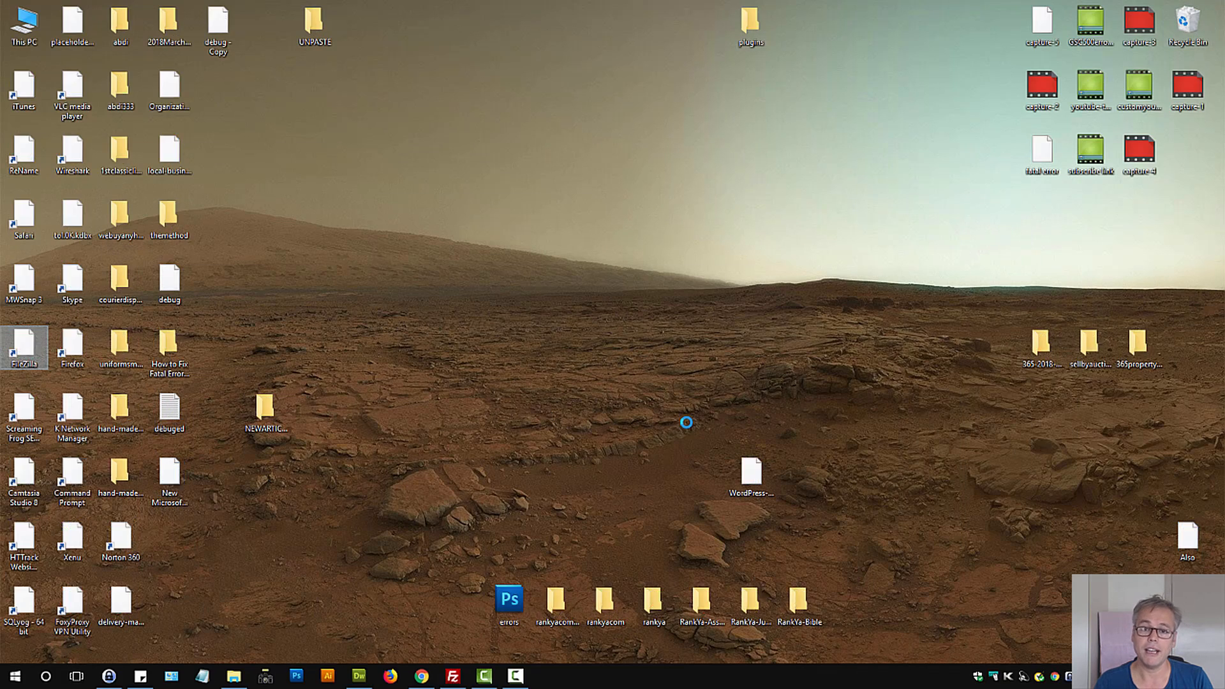
Connect FileZilla to the saved rankyacom site and open public_html to reach .htaccess.
double_click(24, 344)
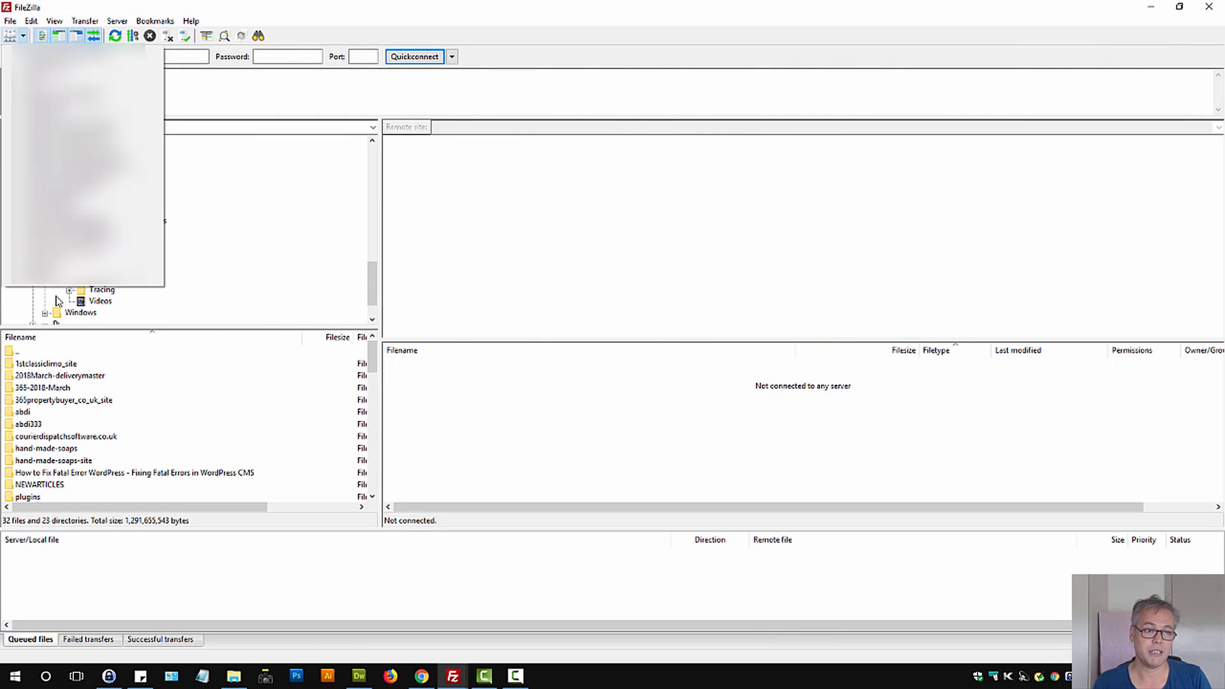
left_click(78, 264)
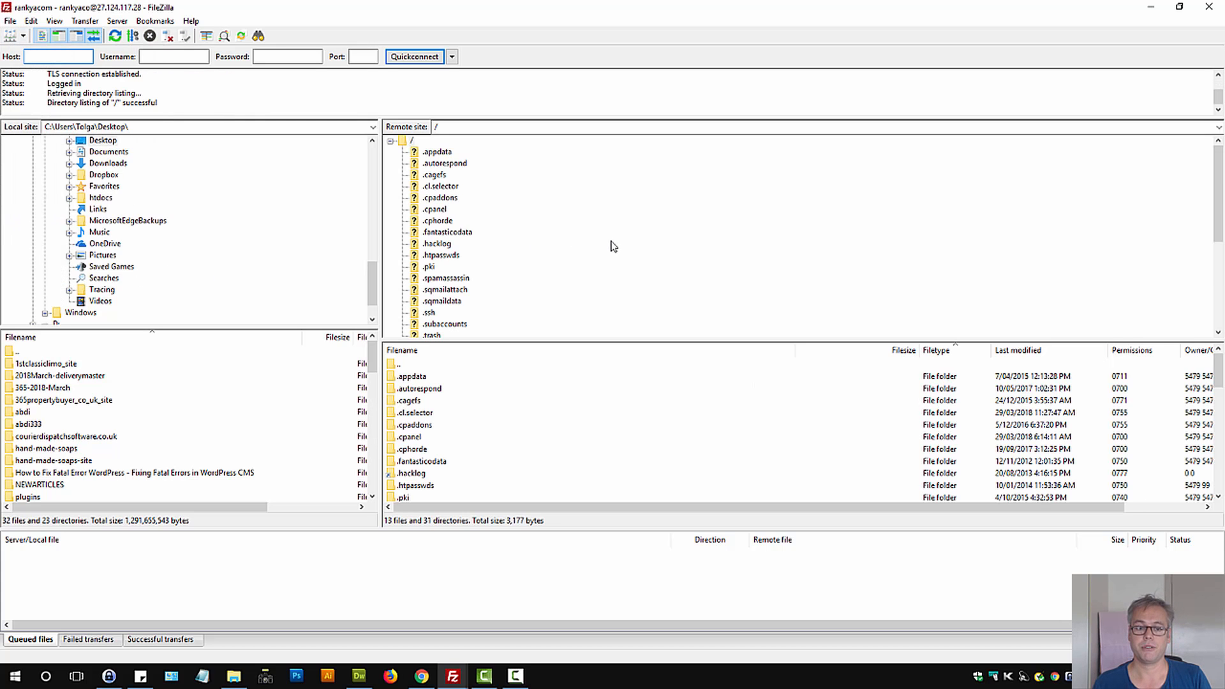
scroll("down", 3)
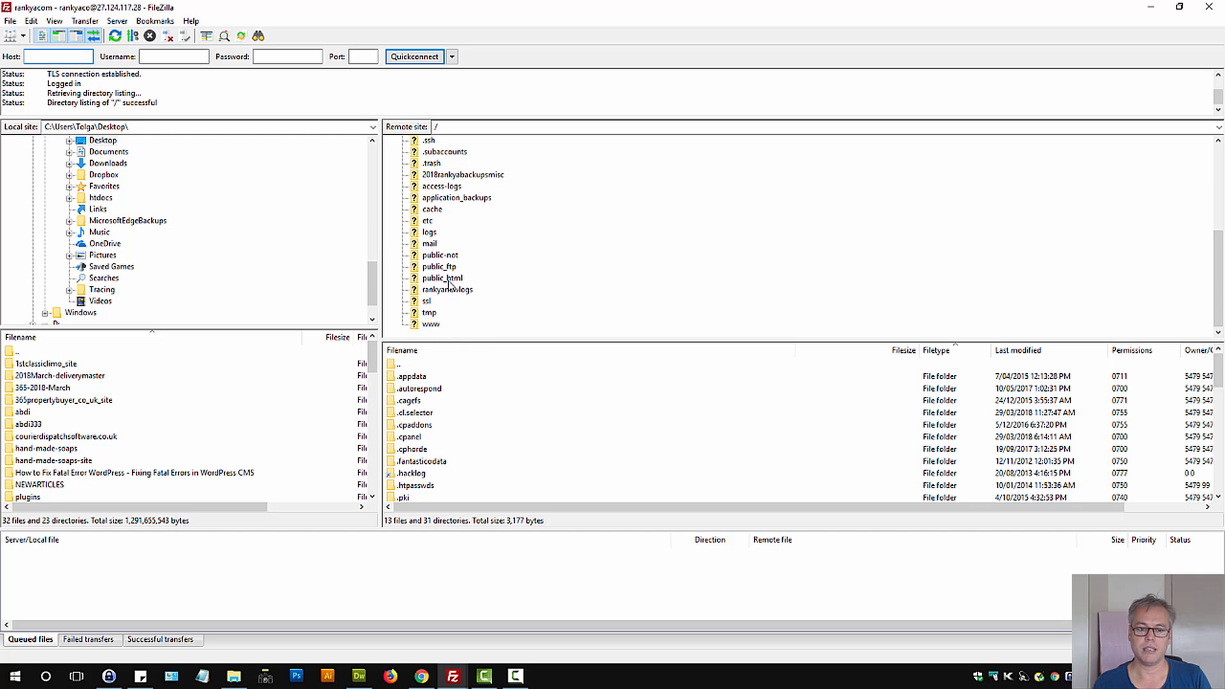
double_click(441, 277)
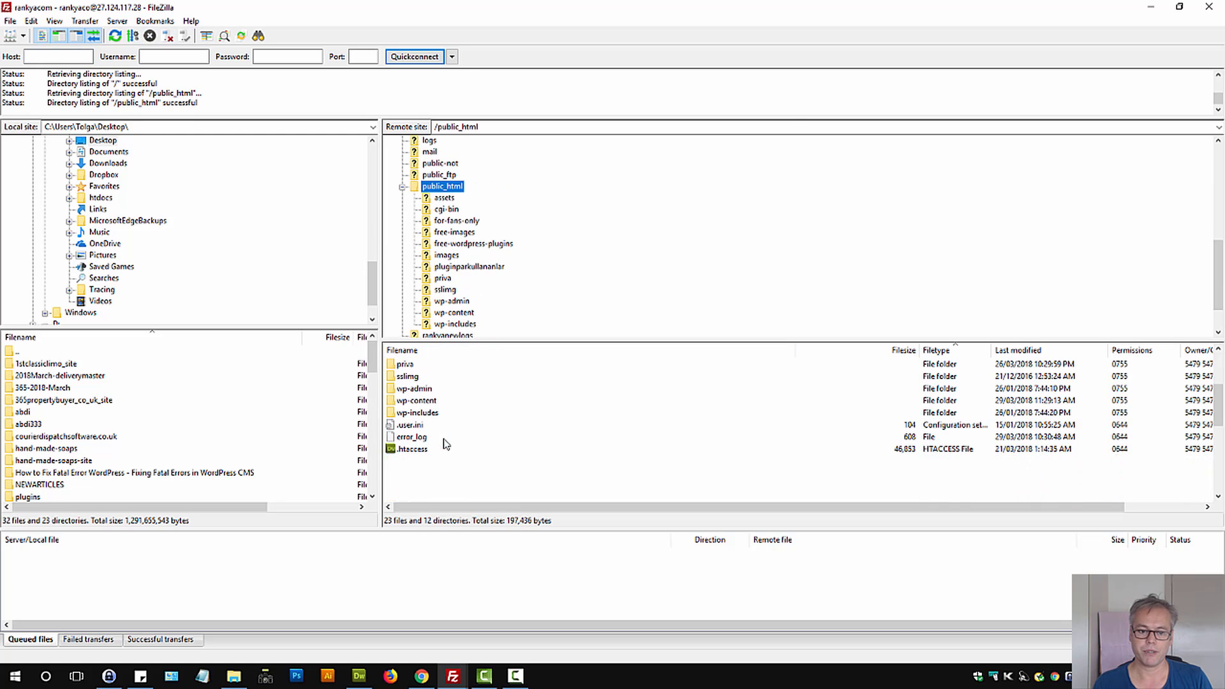
right_click(408, 448)
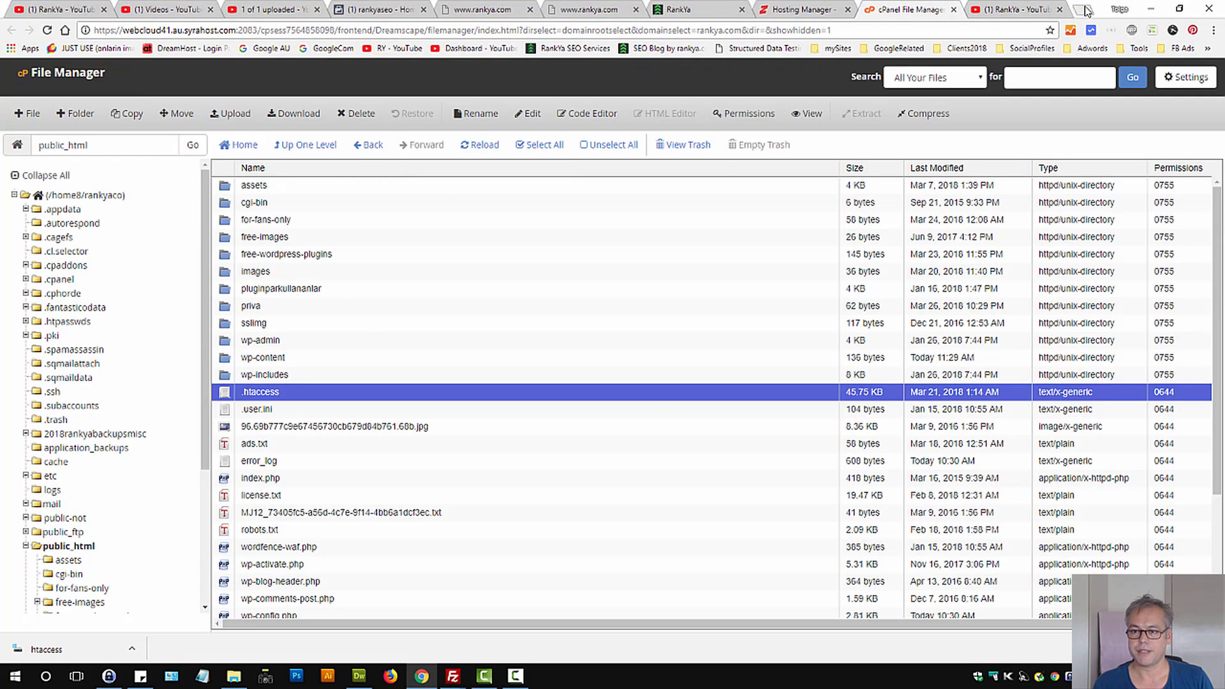
Search 'wordpress default htaccess' in a new tab and open the WordPress Codex htaccess article.
type("wordpress default htaccess")
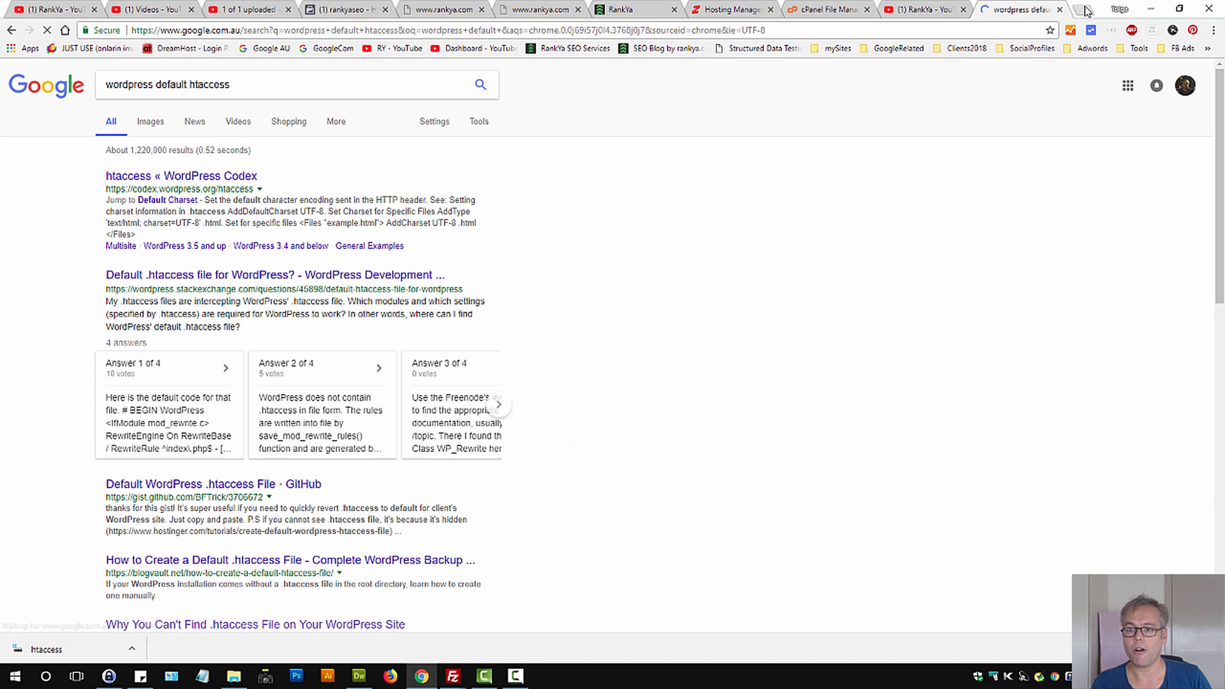
left_click(1073, 8)
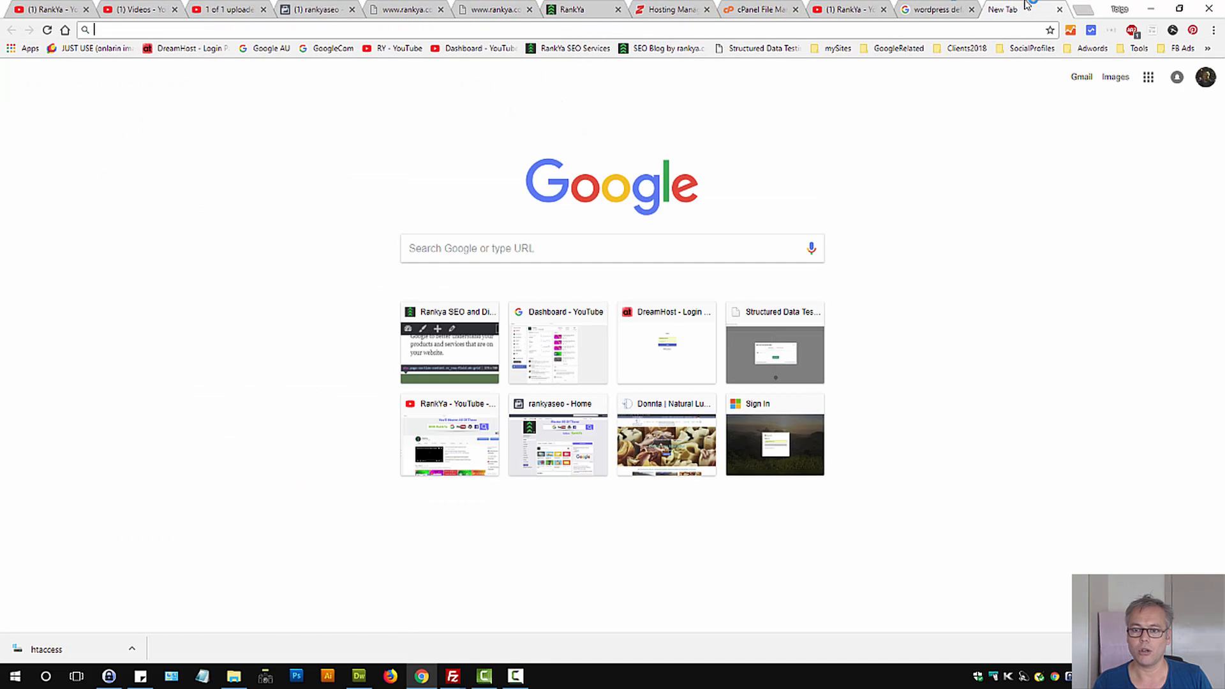
type("wordpress default htaccess")
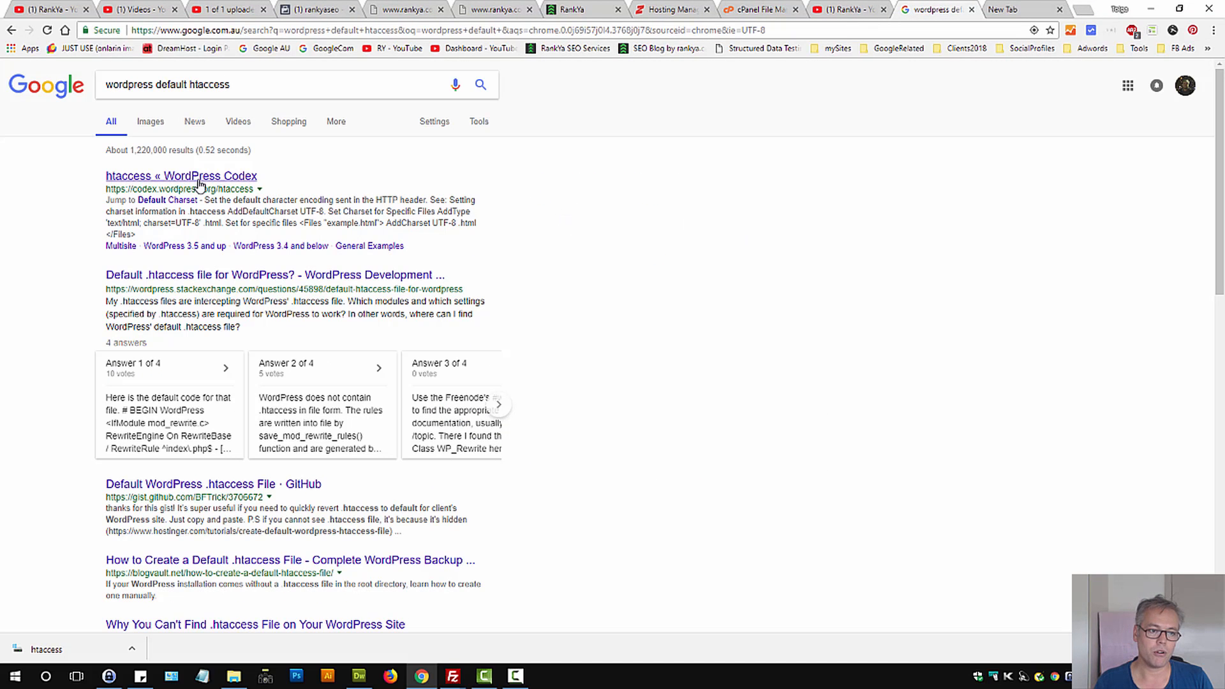
left_click(181, 175)
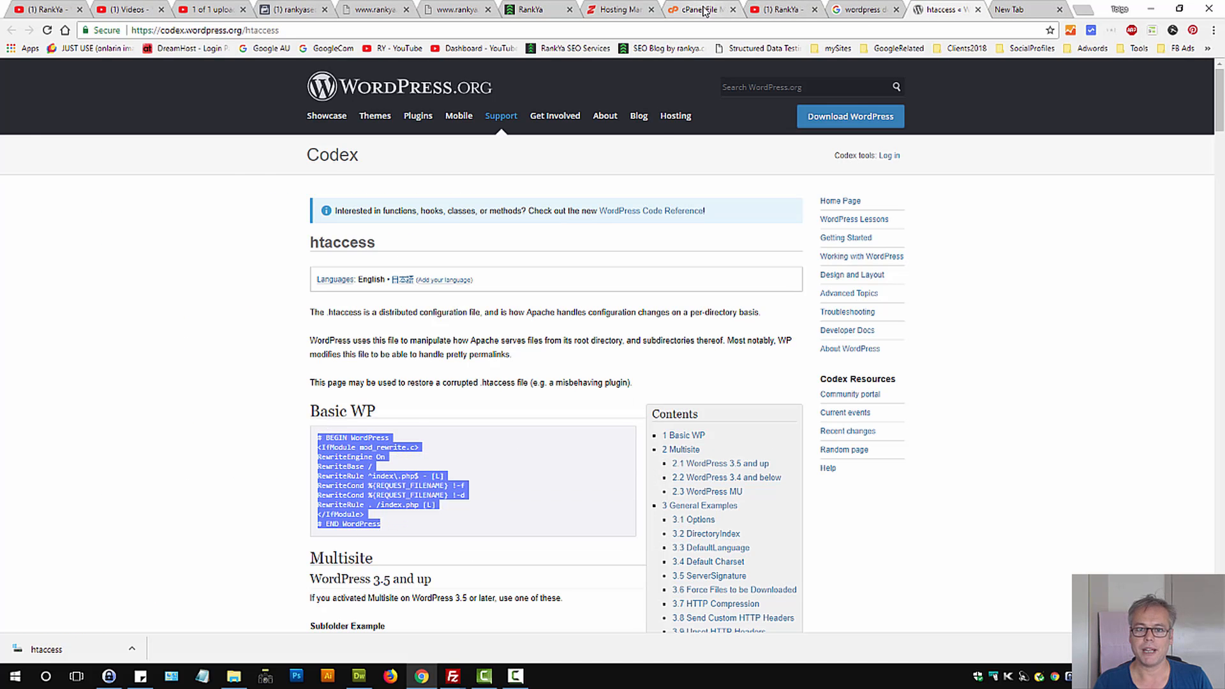
left_click(694, 9)
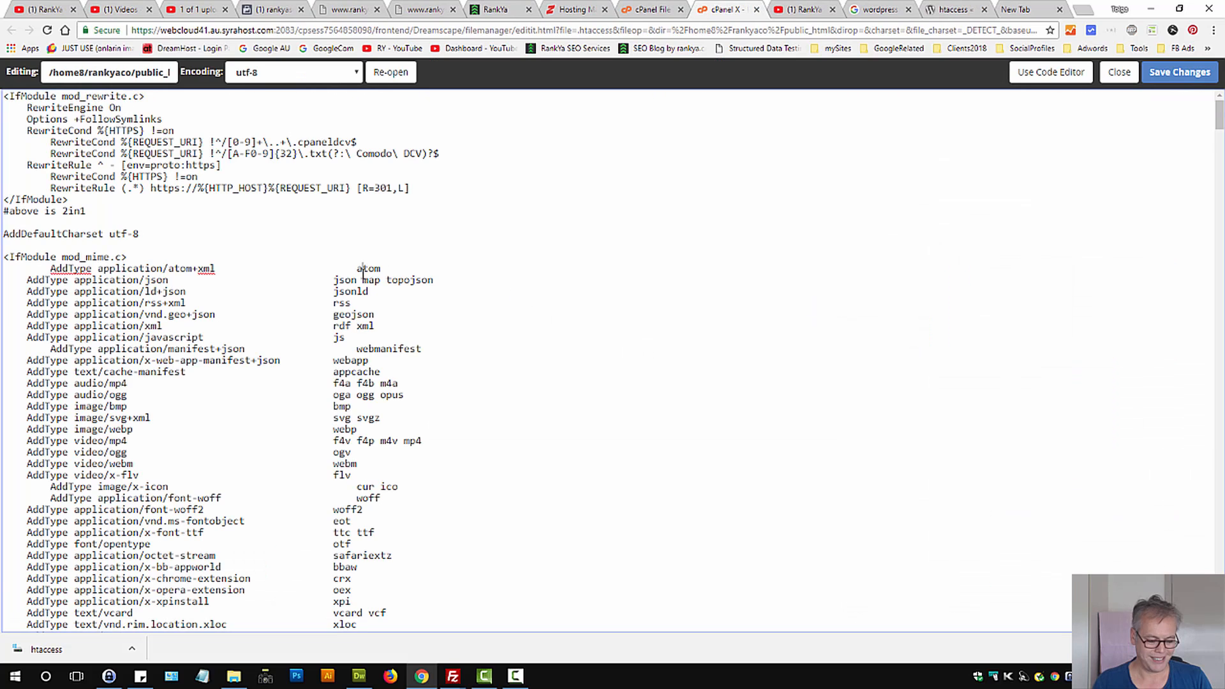
Select the .htaccess contents, recheck the site's HTTP 500 error, and save the file.
key("ctrl+a")
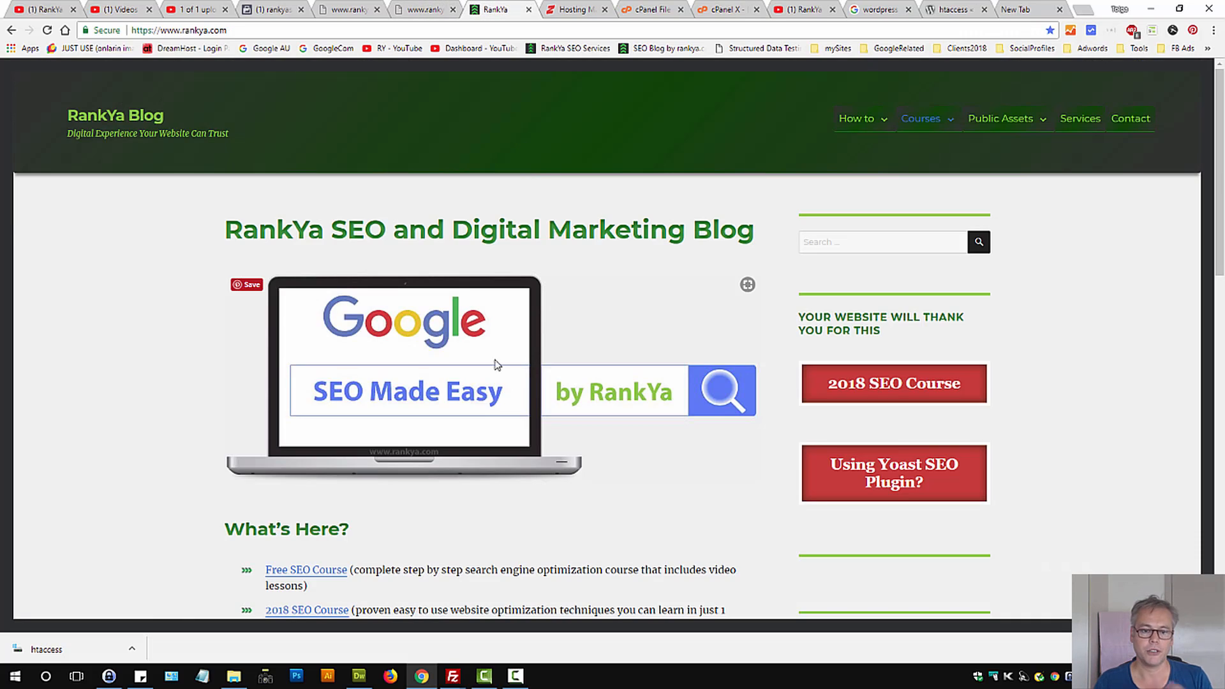
left_click(422, 9)
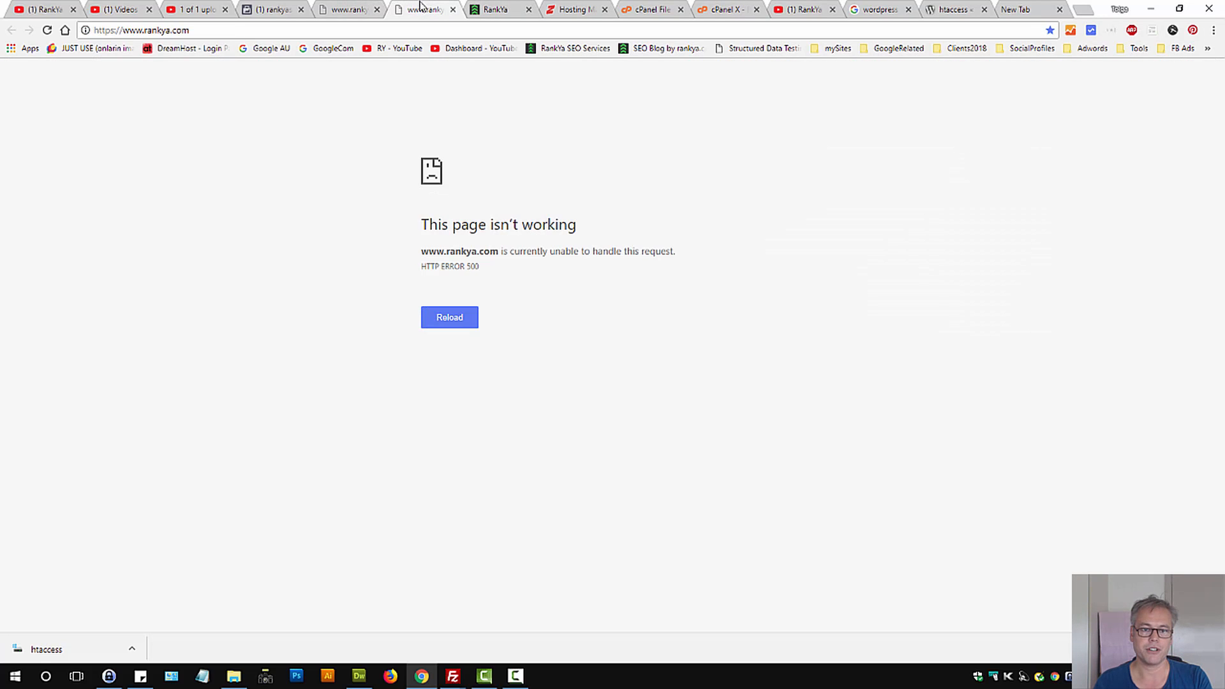
mouse_move(494, 274)
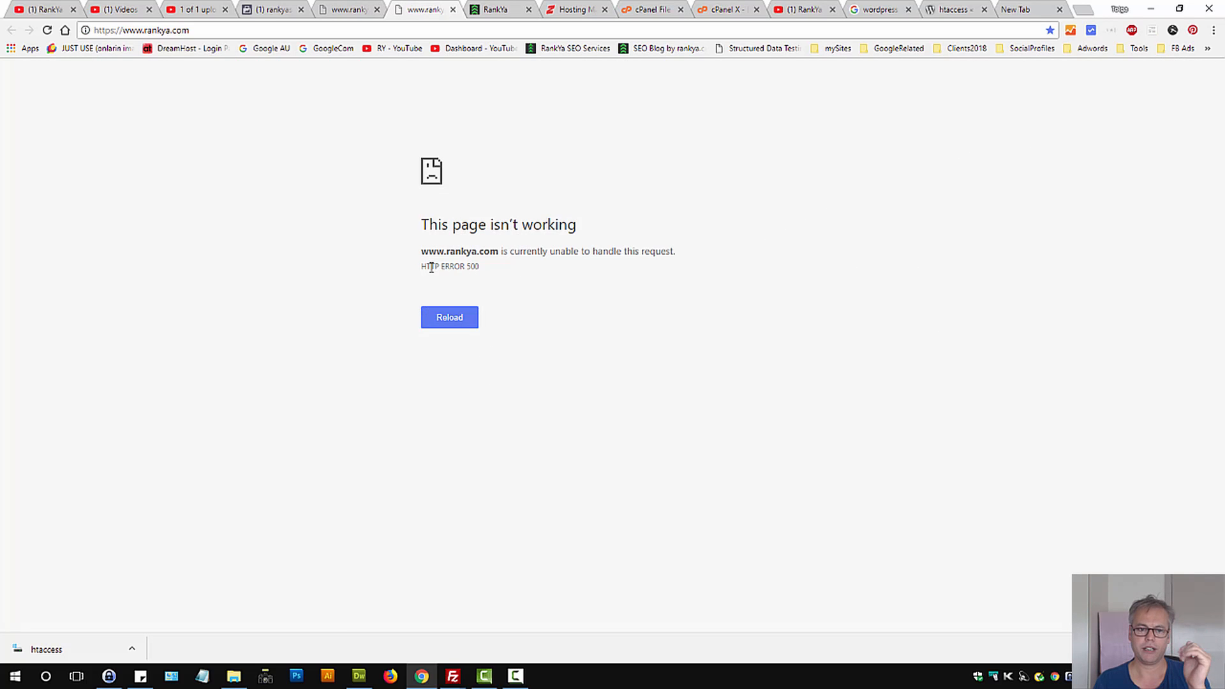
mouse_move(879, 229)
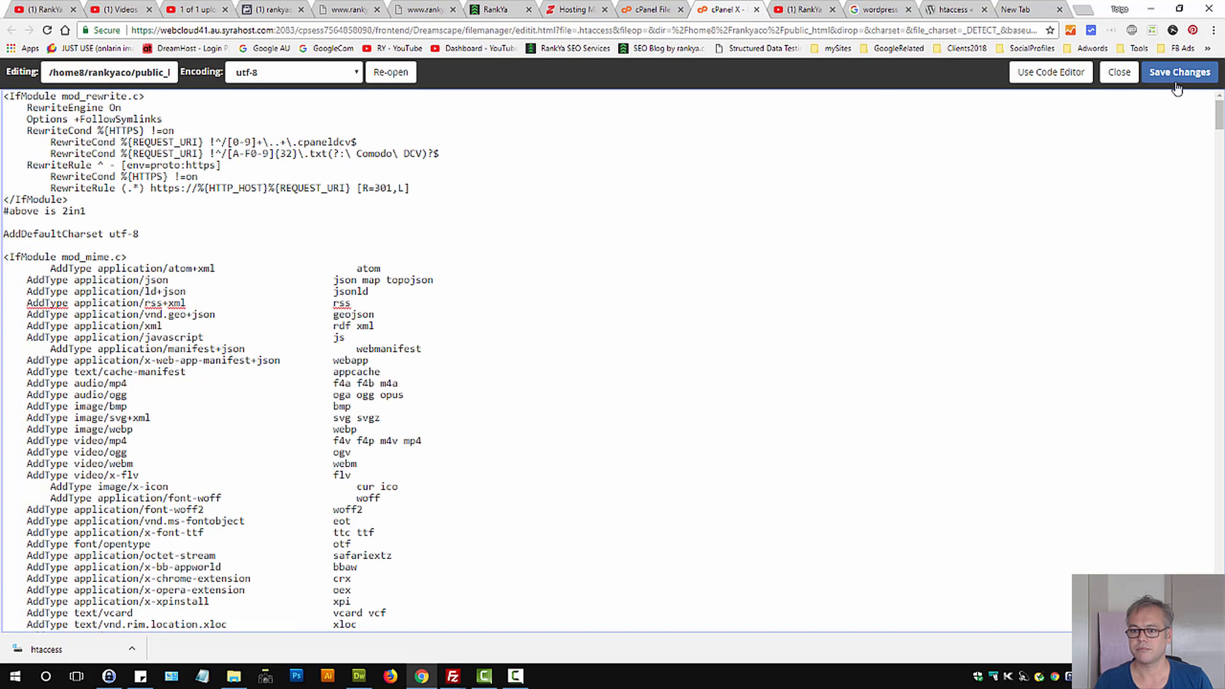
left_click(1117, 72)
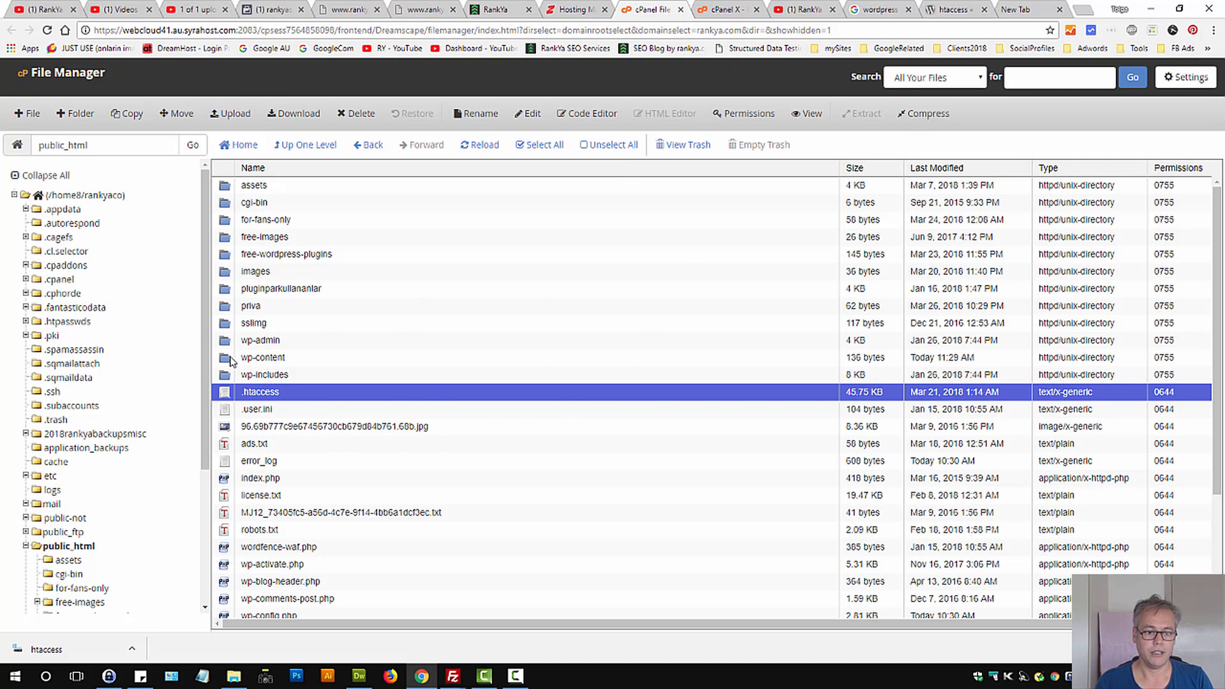
Compress the wp-content plugins folder into a plugins.zip archive.
double_click(262, 357)
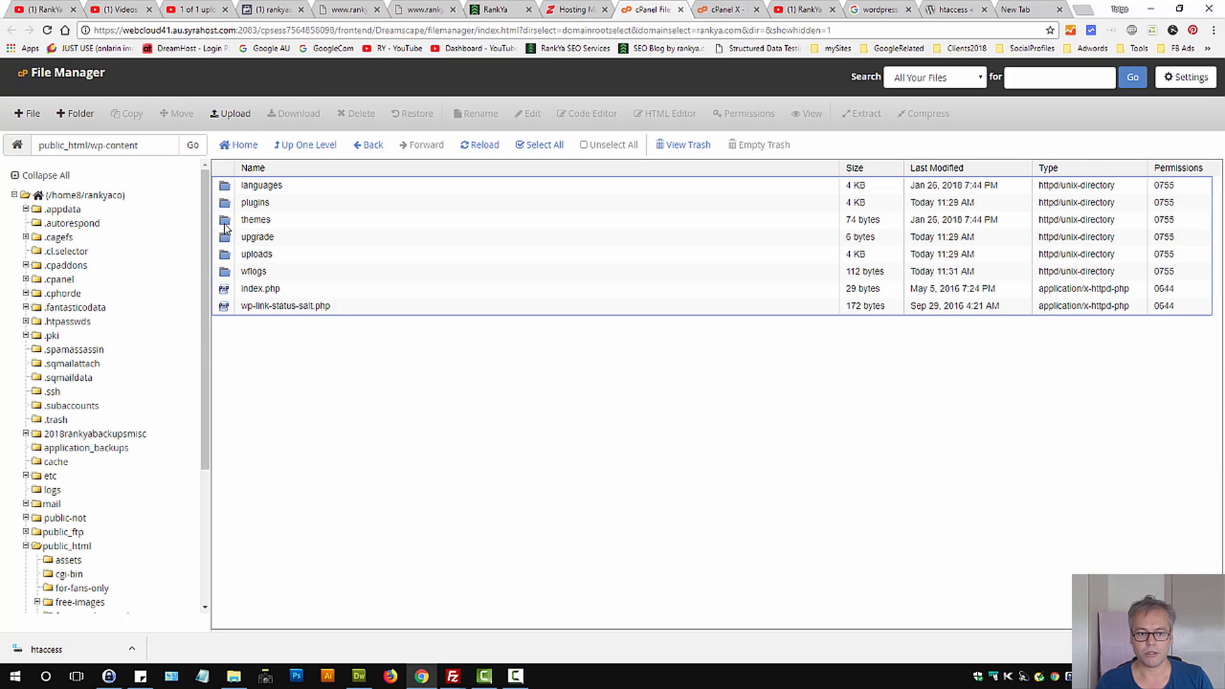
double_click(255, 202)
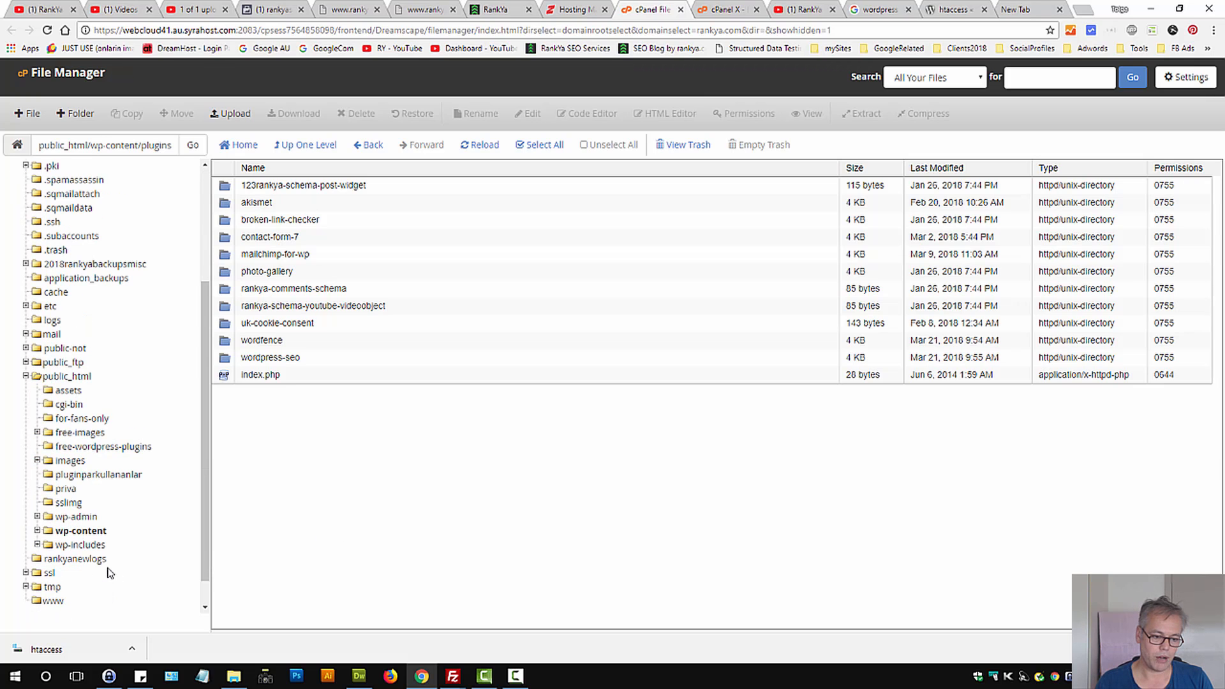
left_click(71, 530)
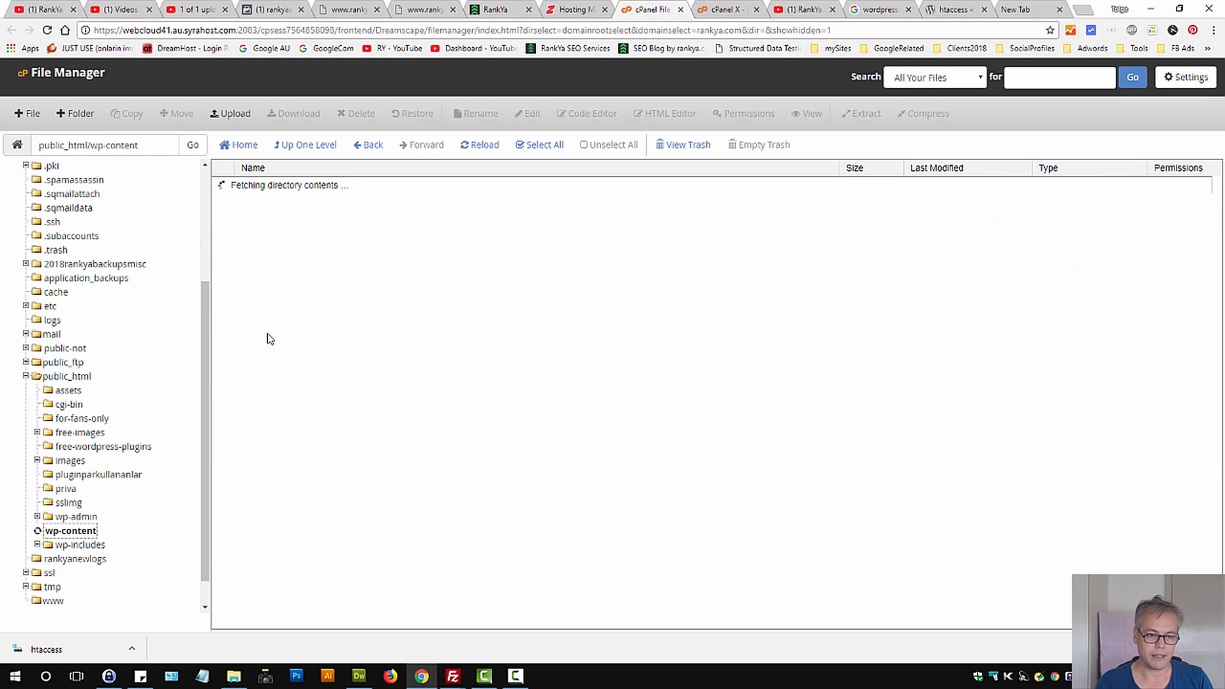
left_click(254, 202)
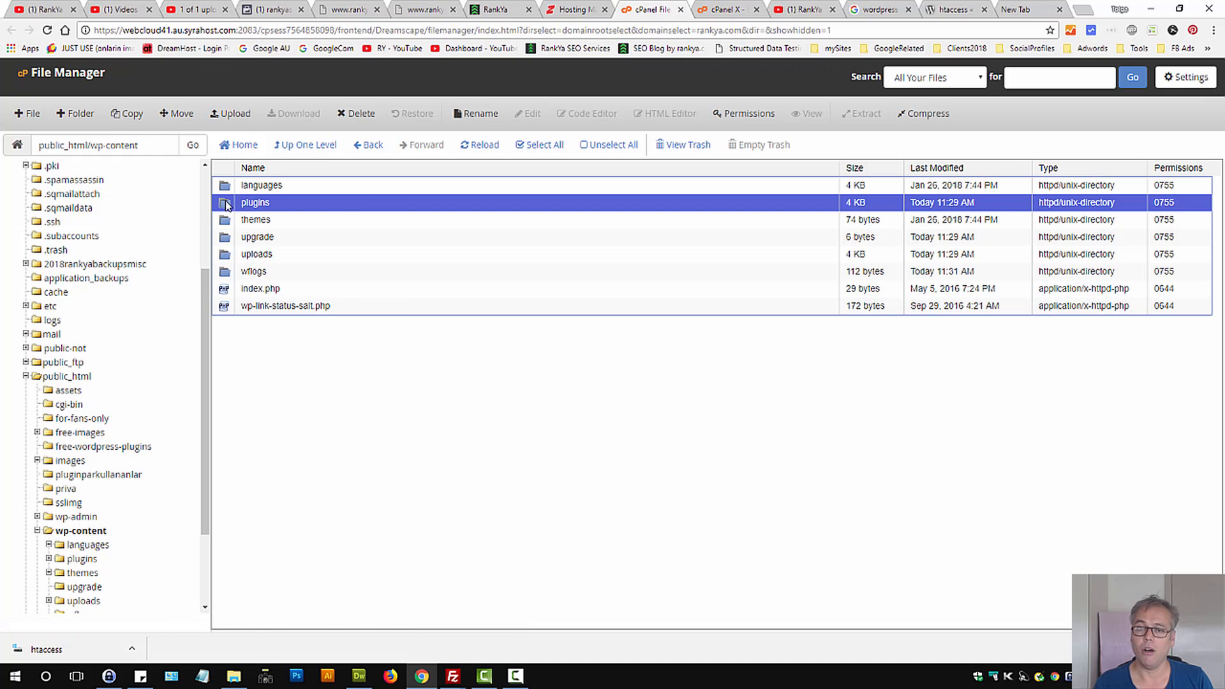
right_click(254, 202)
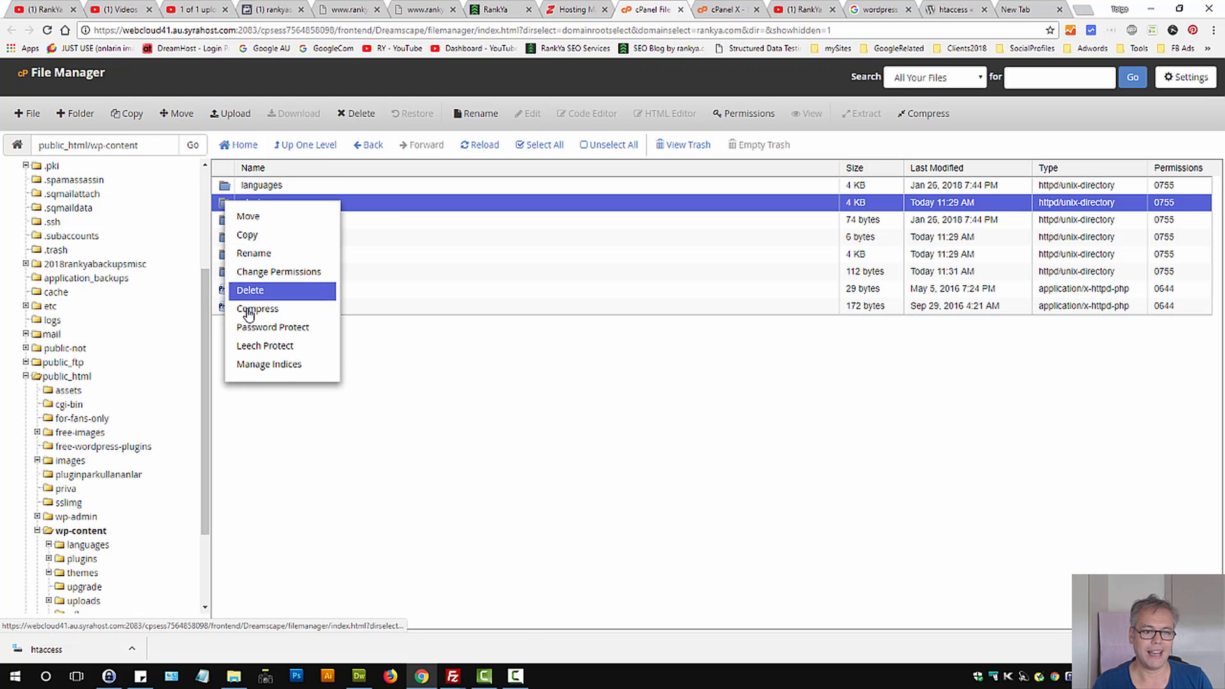
left_click(257, 309)
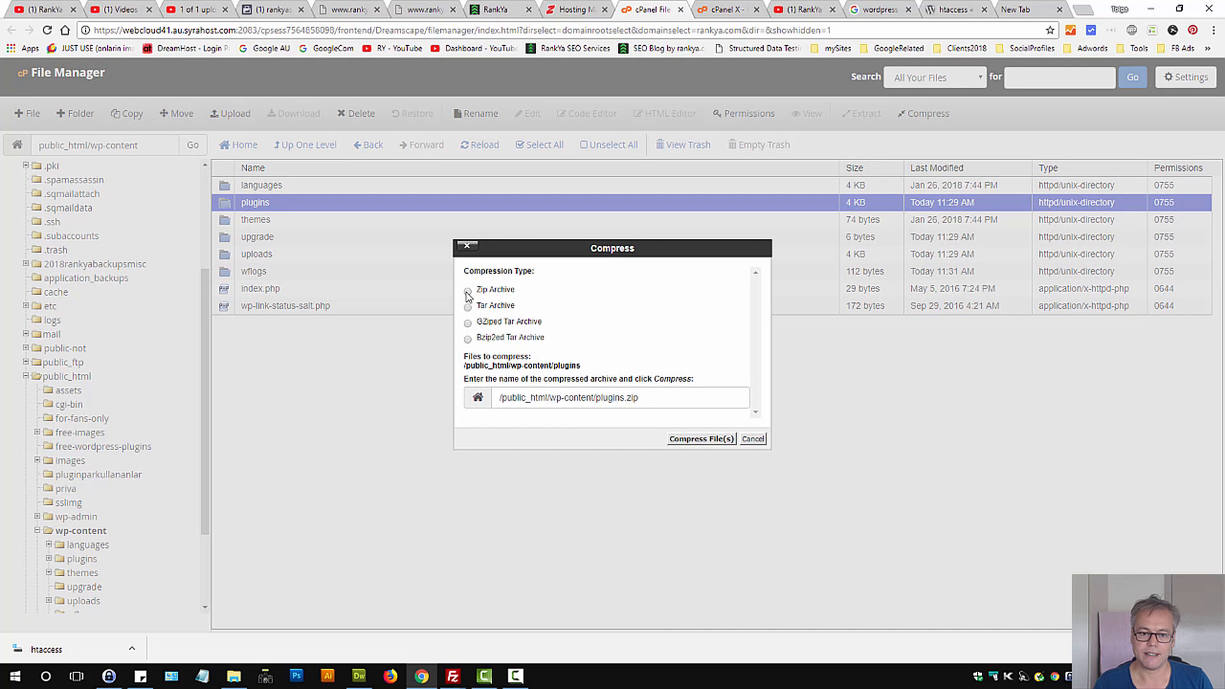
left_click(699, 438)
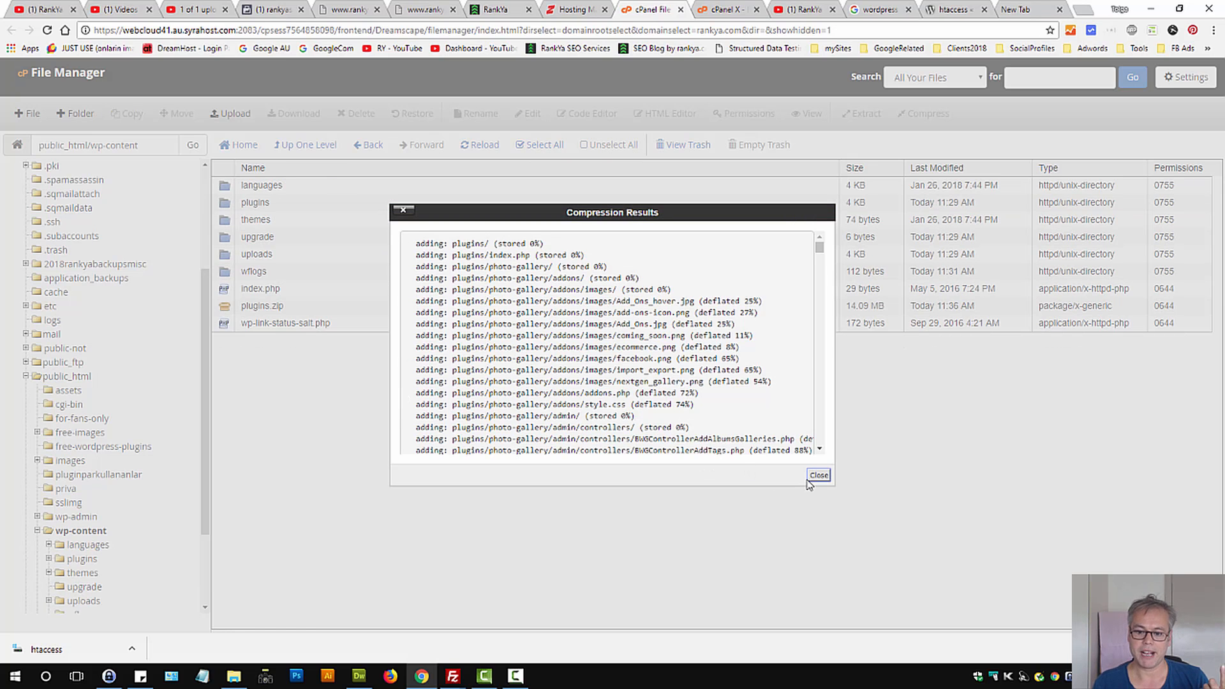
left_click(817, 475)
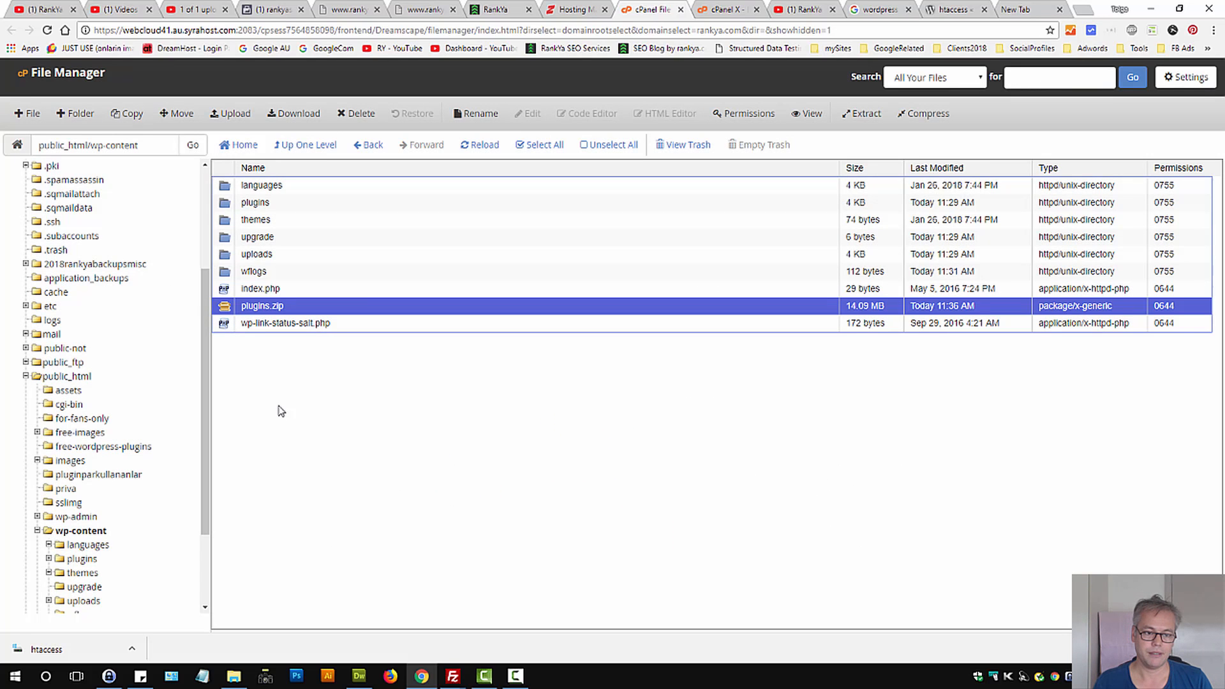
Rename the 123rankya-schema-post-widget plugin folder, removing the 123 prefix.
double_click(254, 202)
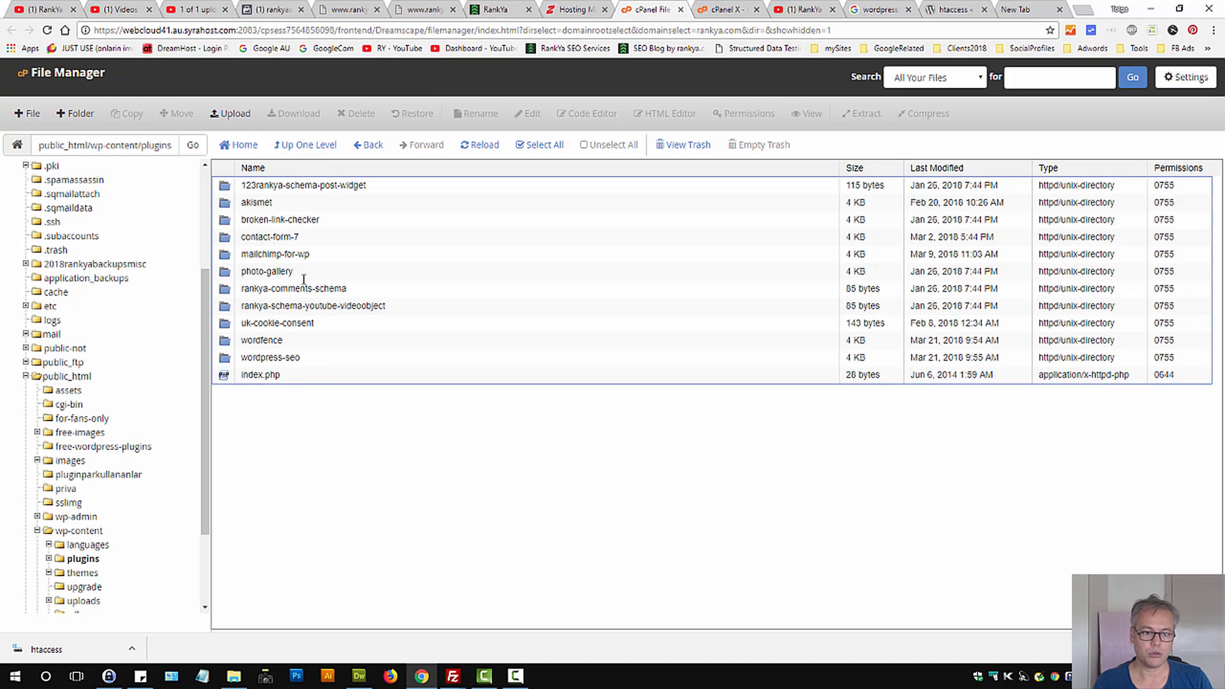
left_click(303, 185)
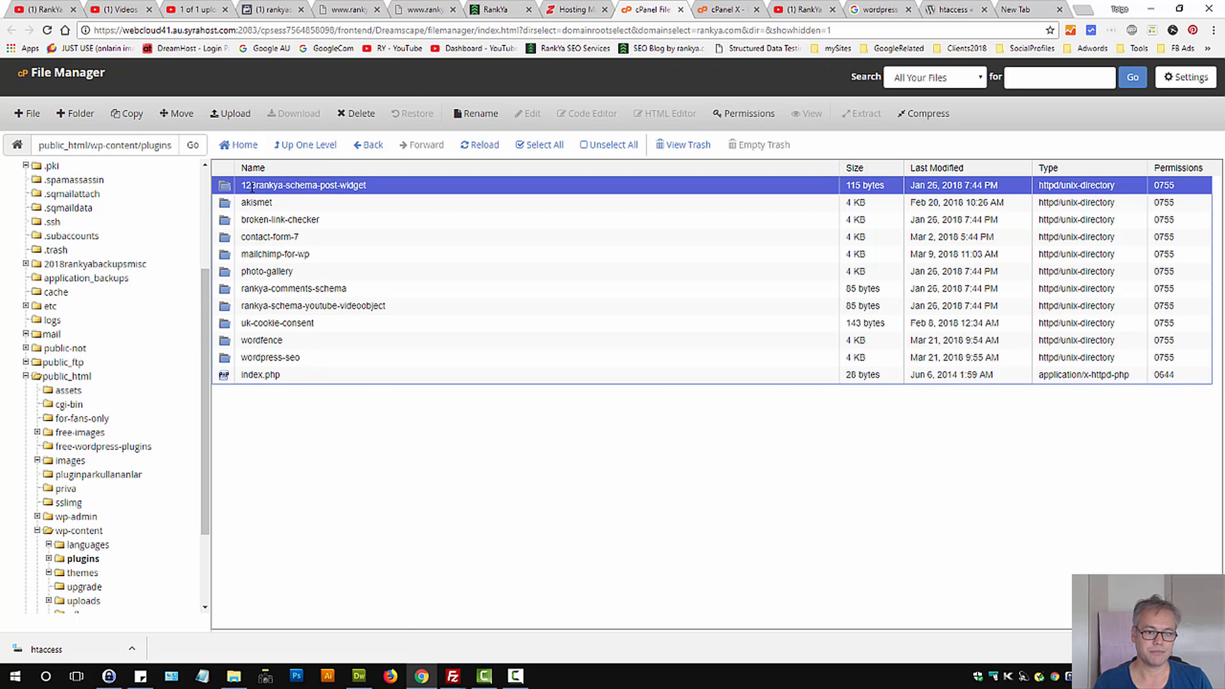
right_click(303, 184)
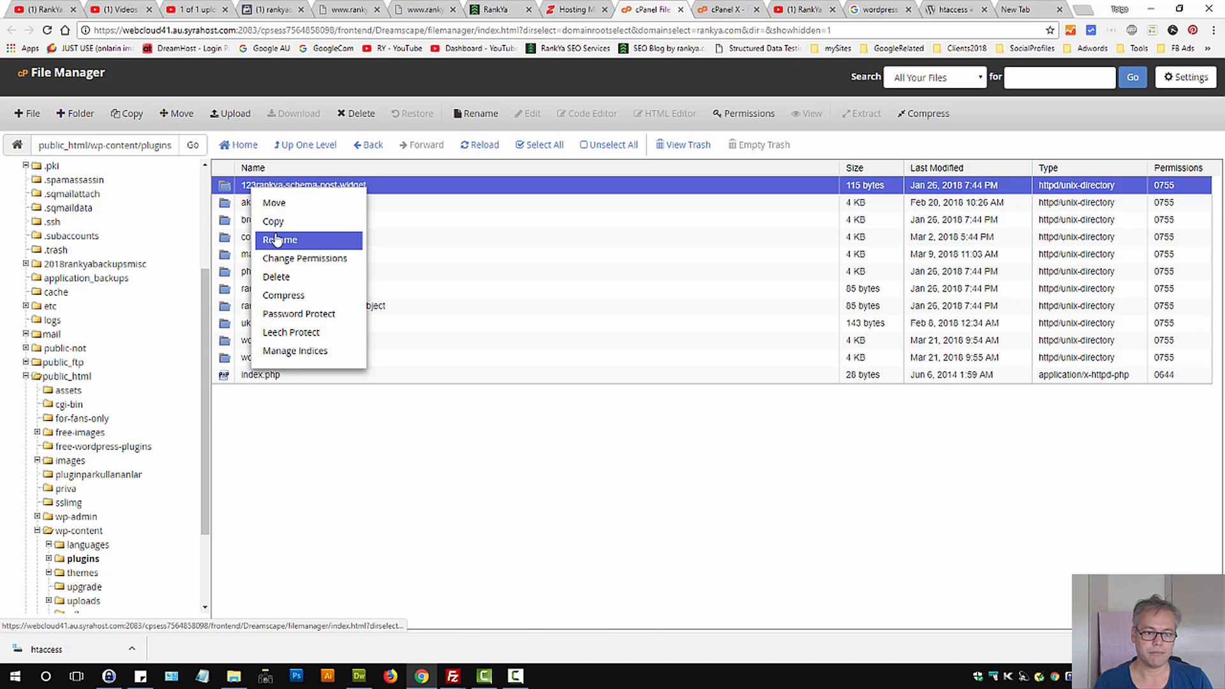
left_click(279, 239)
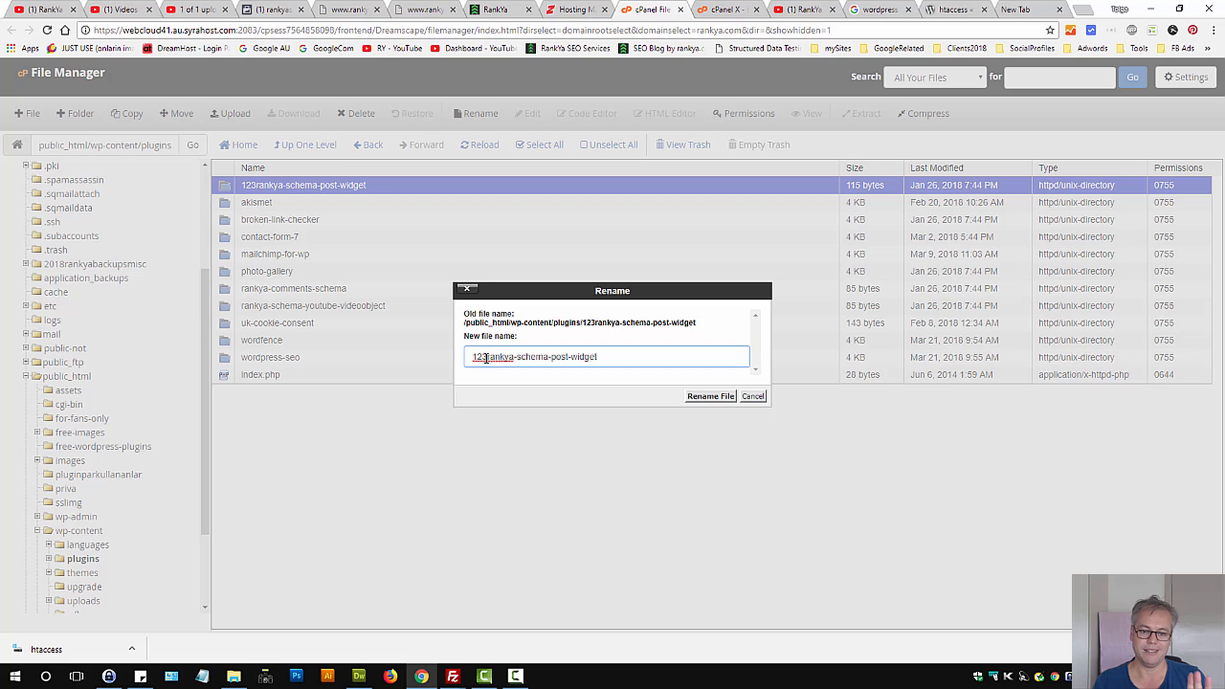
double_click(479, 356)
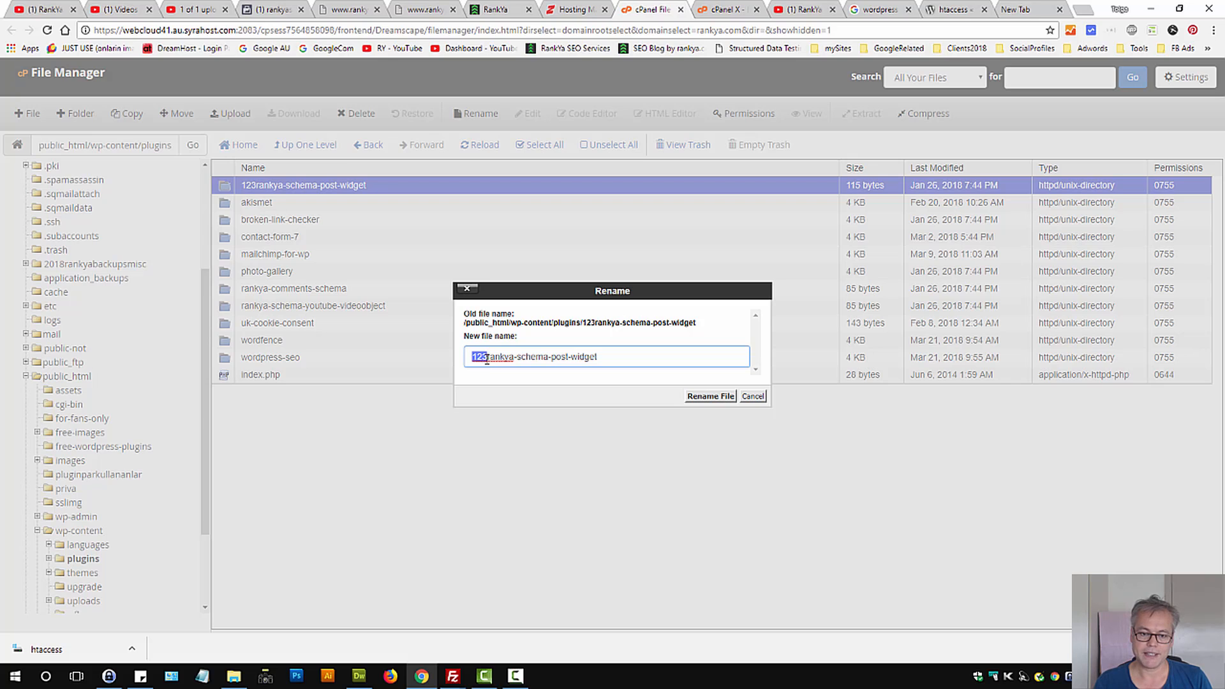
mouse_move(389, 359)
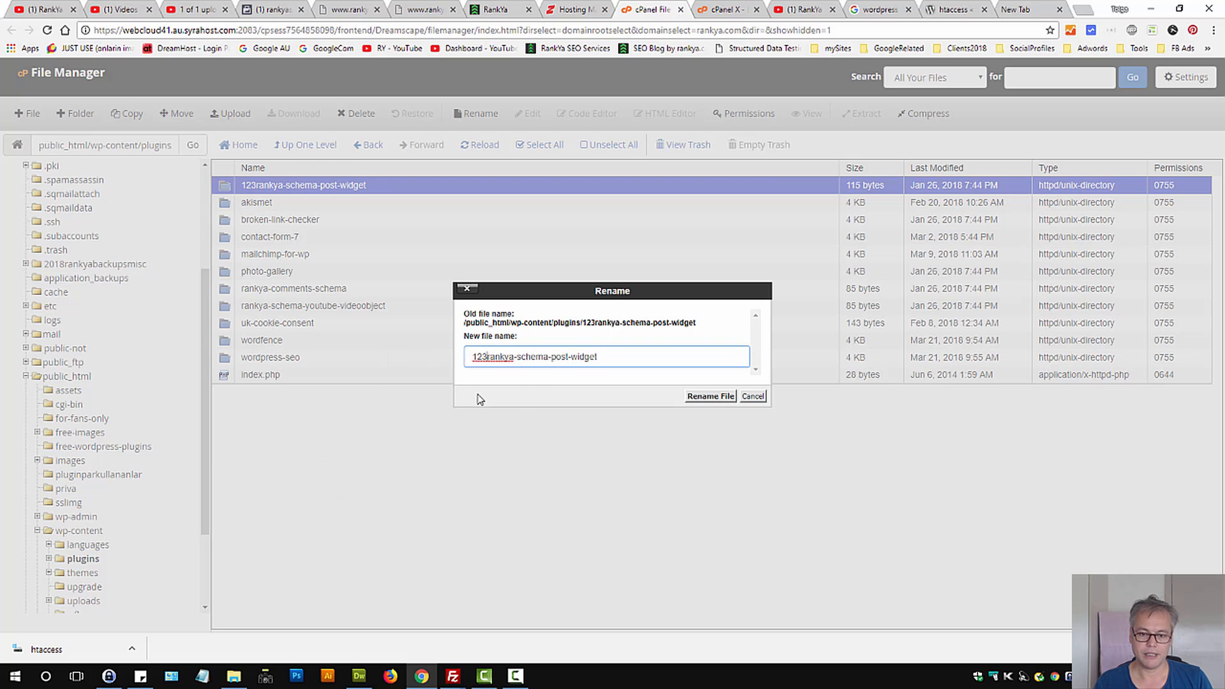
left_click(709, 396)
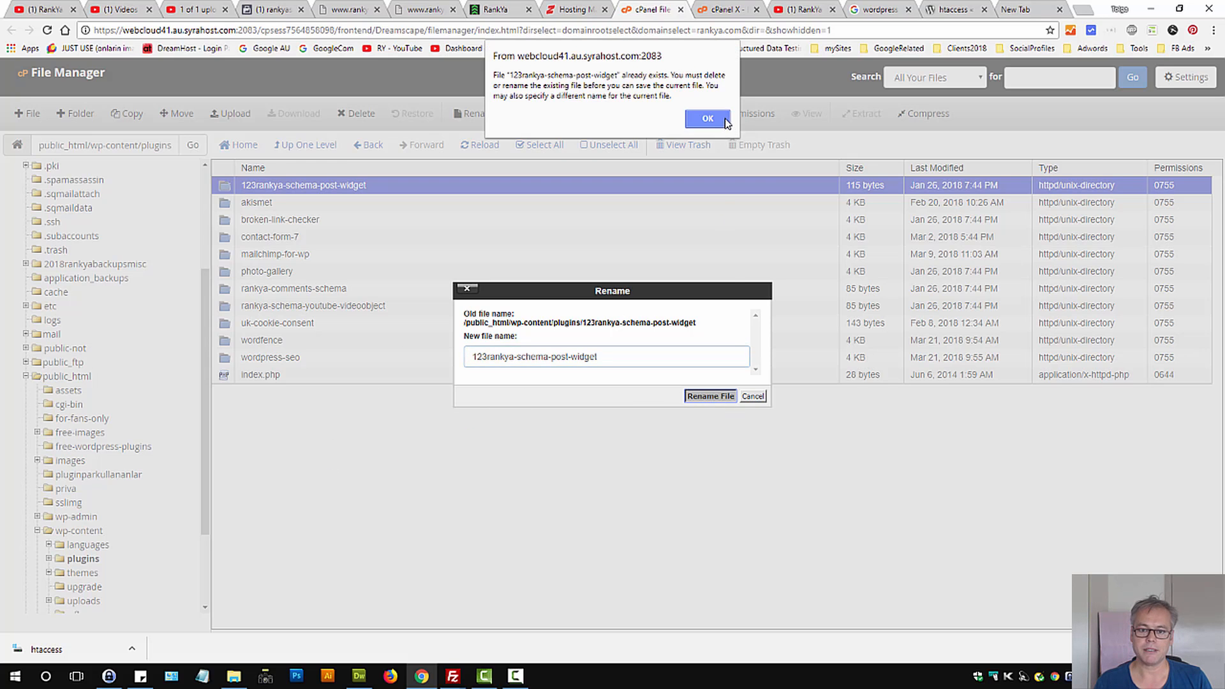
left_click(706, 118)
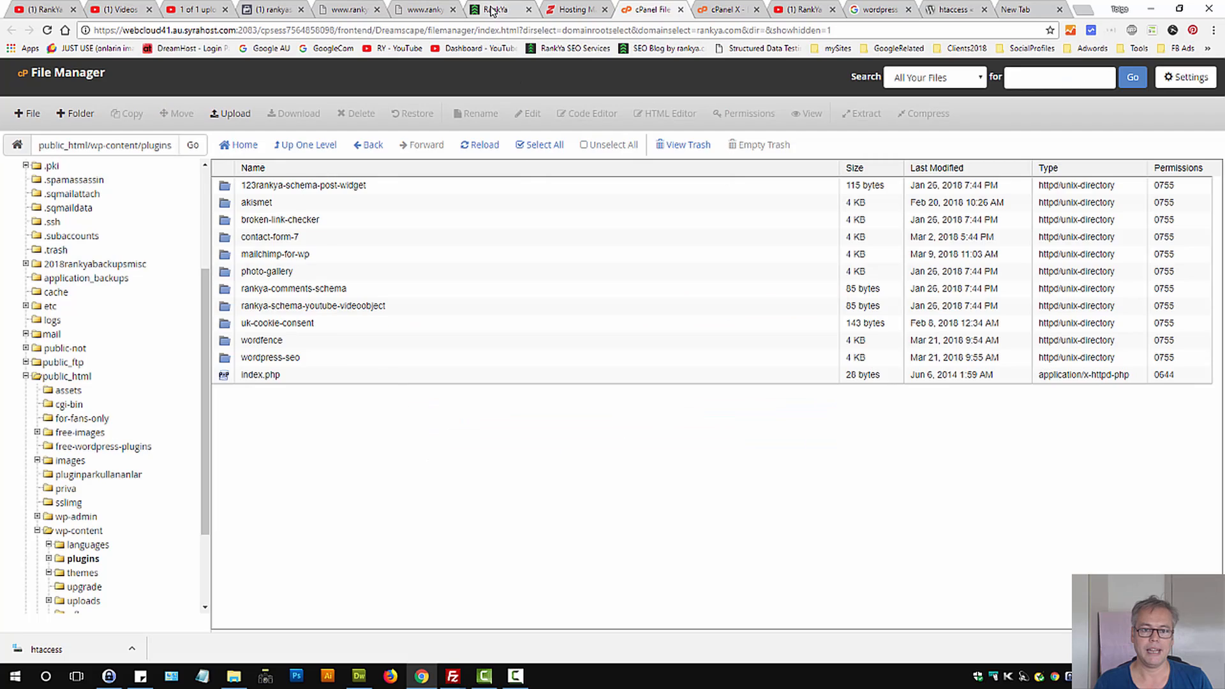
Check the live RankYa site, then rename the plugin folder to rankya-schema-post-widget.
left_click(494, 10)
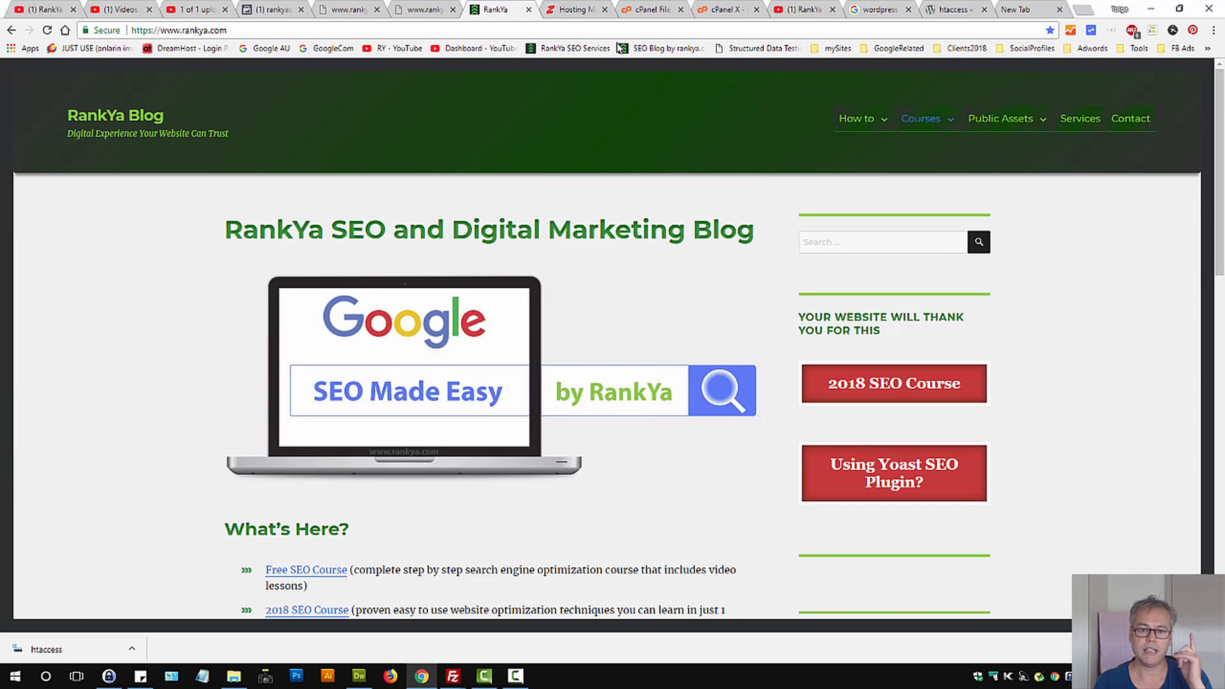
mouse_move(652, 9)
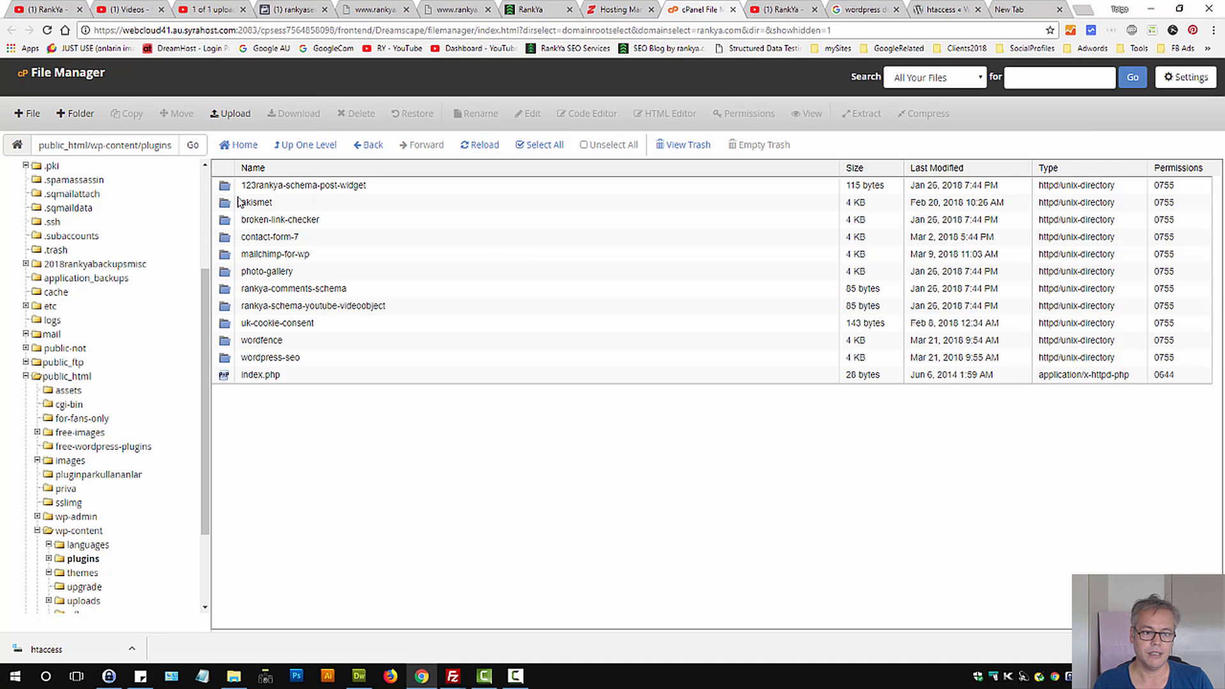
right_click(303, 185)
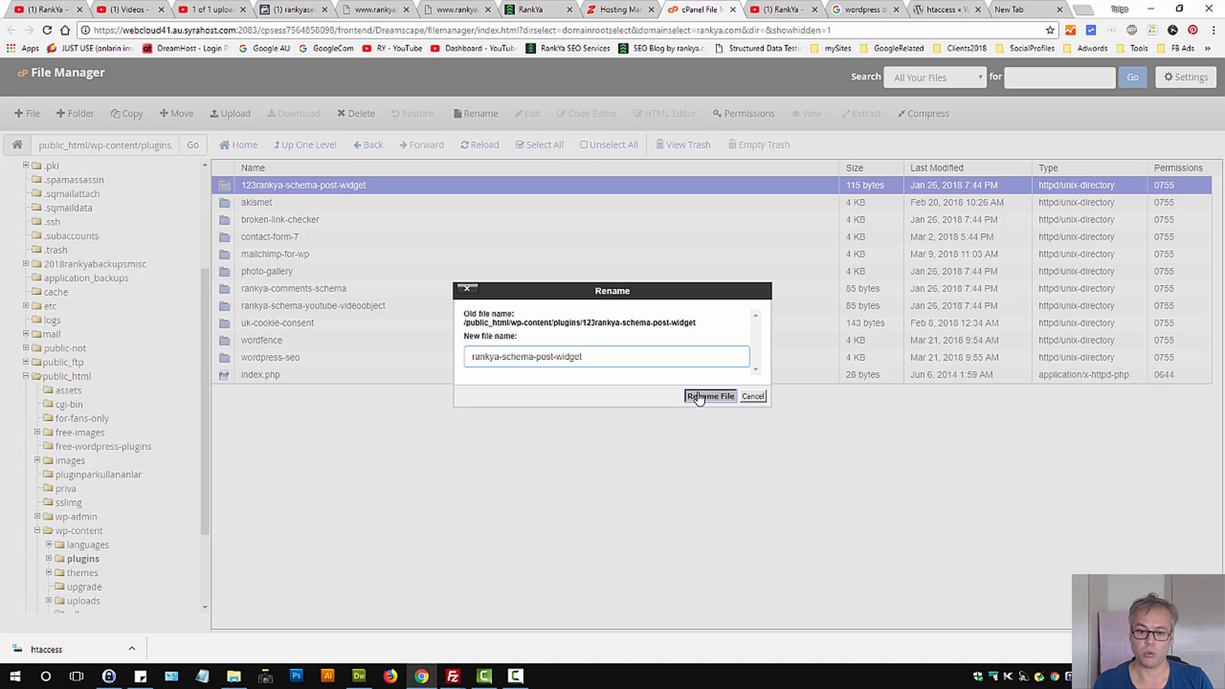
left_click(709, 396)
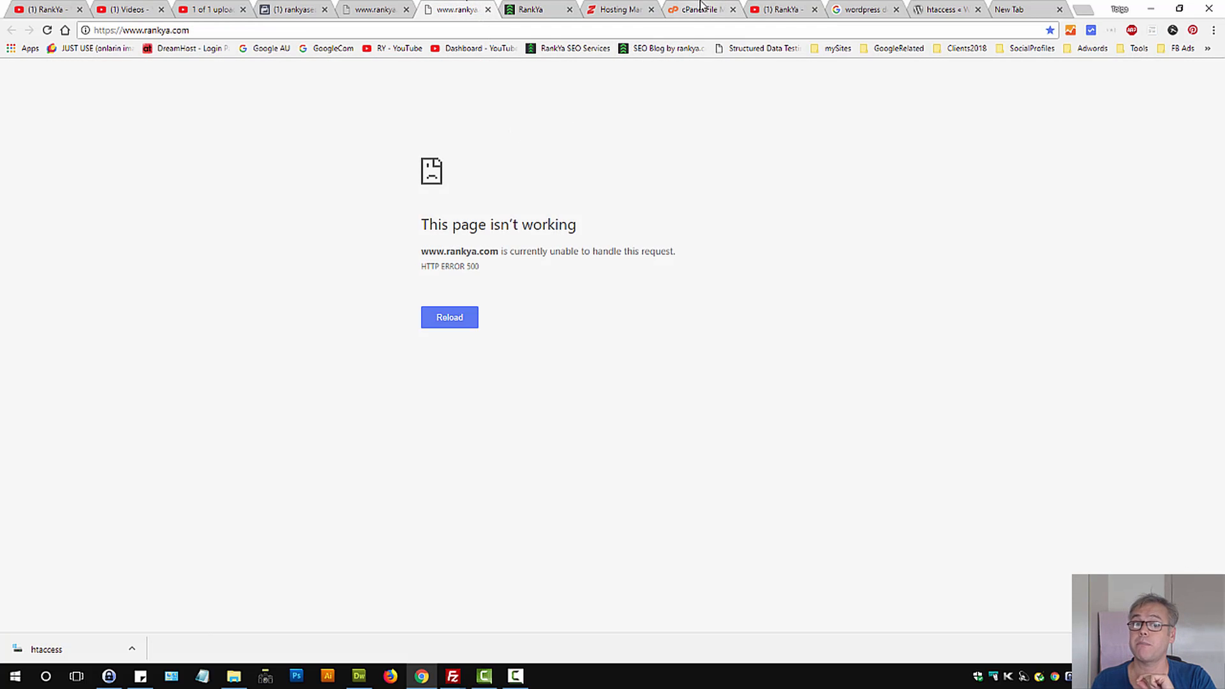
Return to File Manager to view the renamed plugins list.
left_click(697, 8)
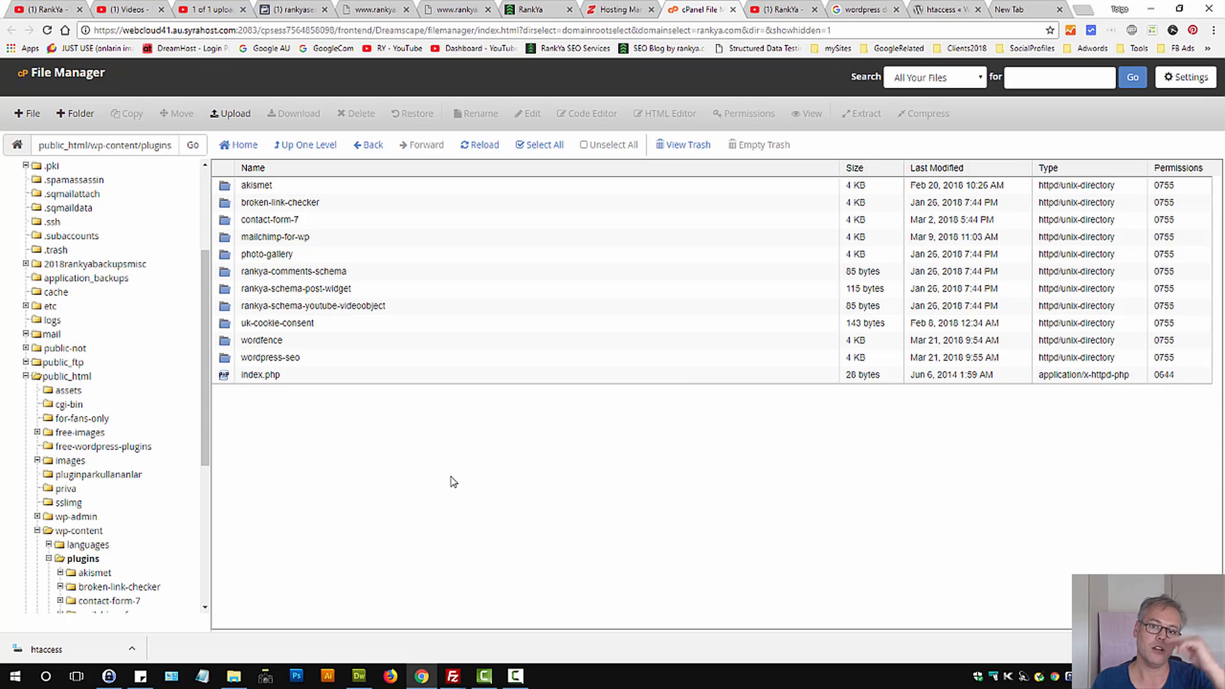
mouse_move(501, 551)
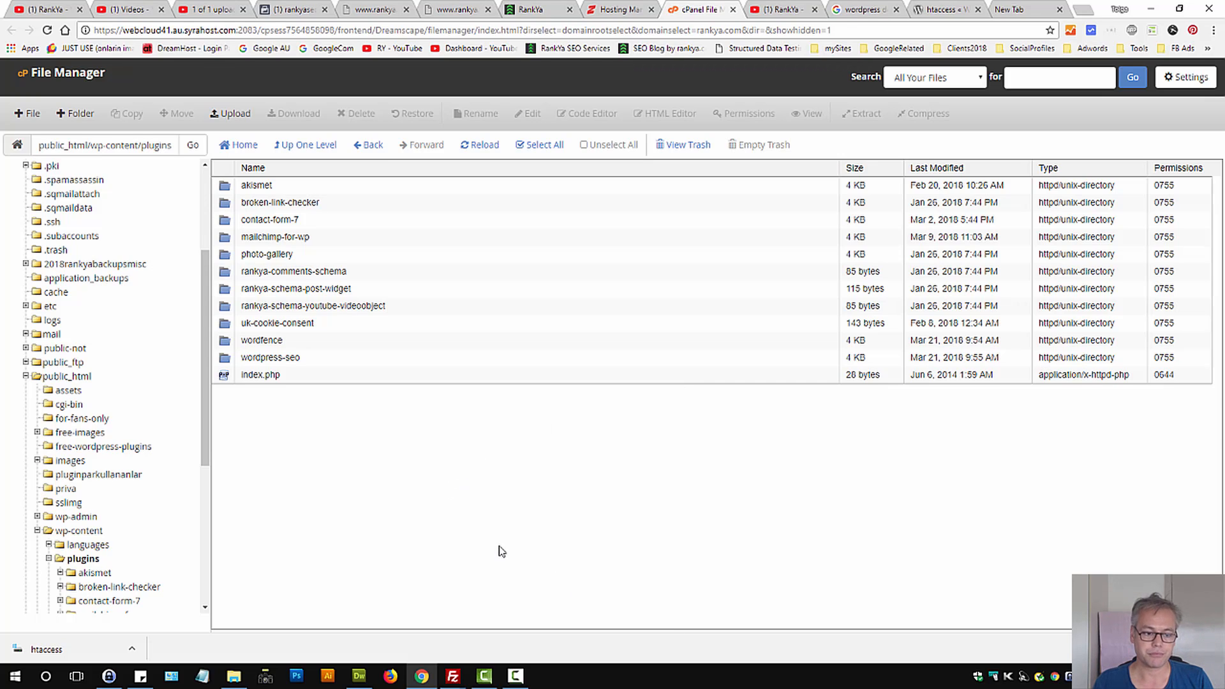
mouse_move(153, 539)
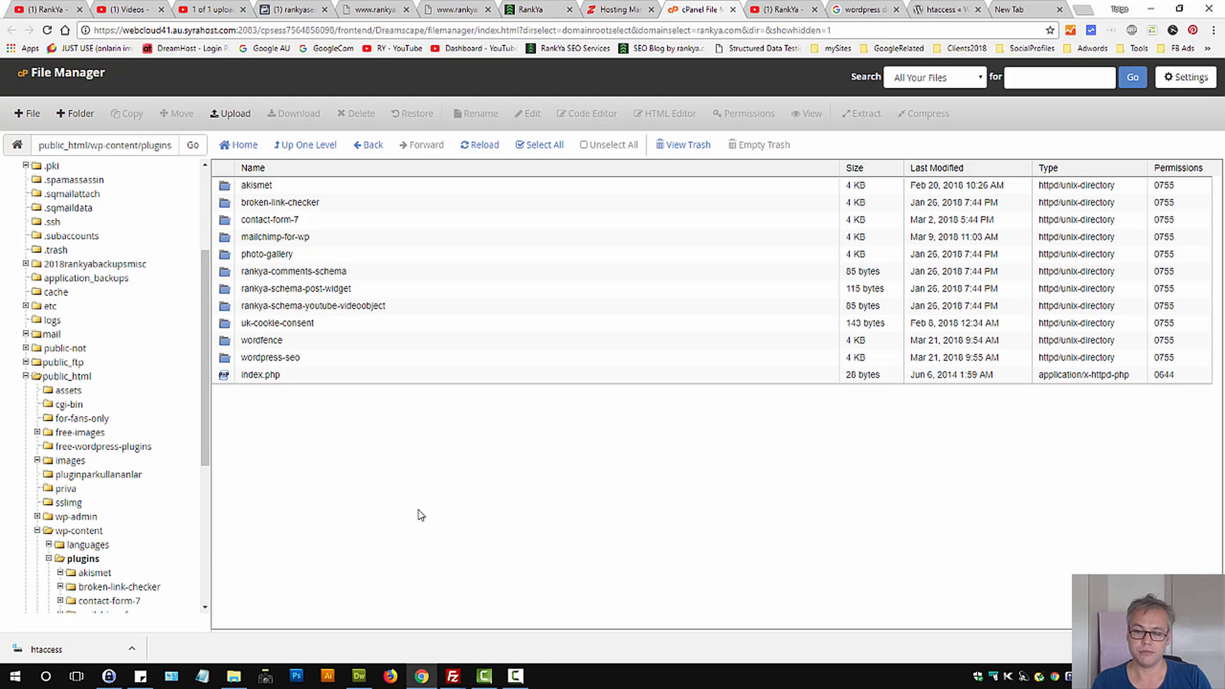
mouse_move(424, 512)
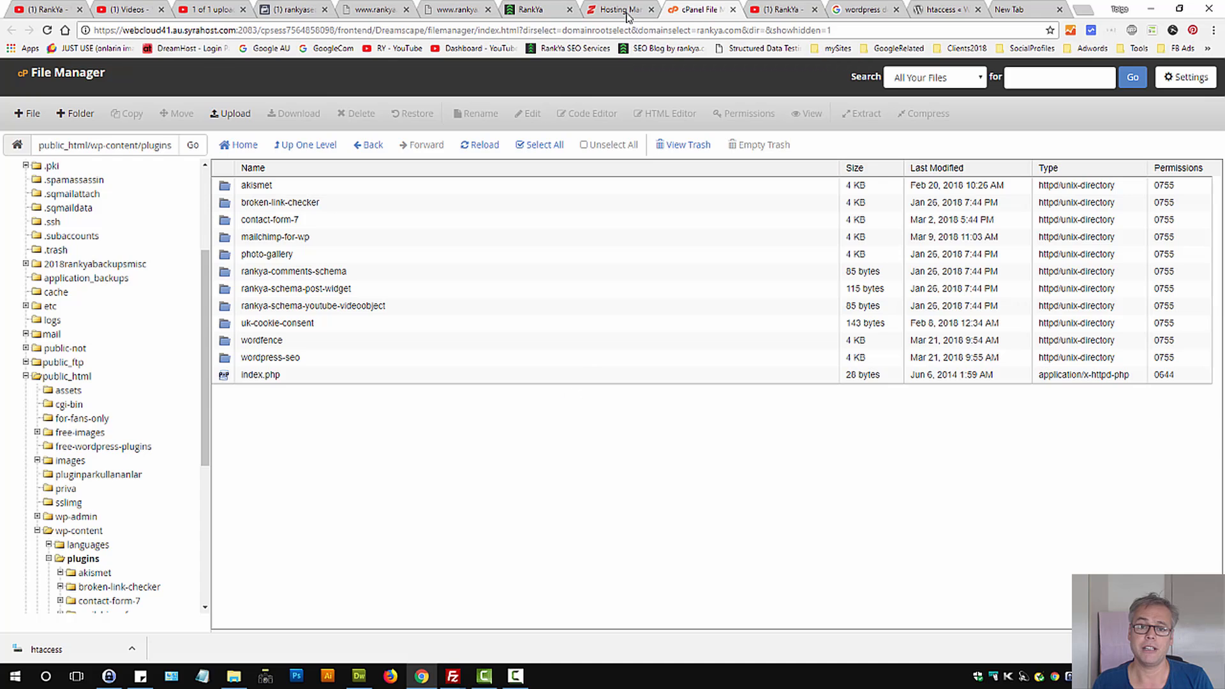
mouse_move(620, 10)
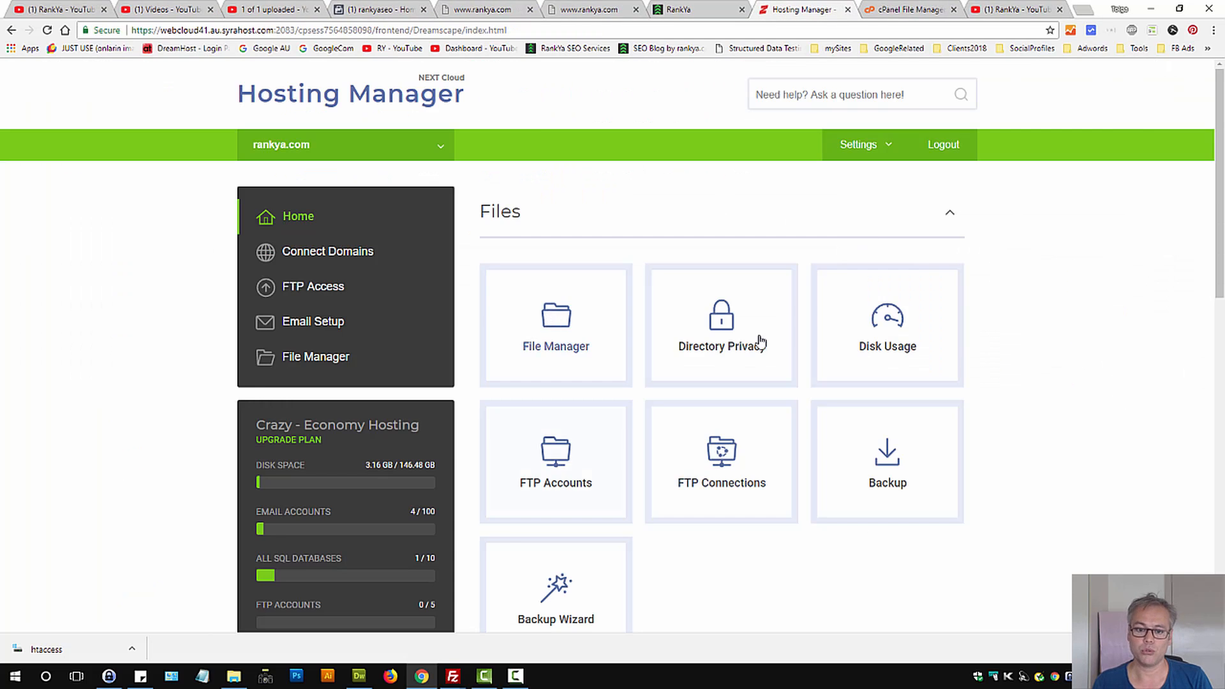
Review the hosting network status page, then return home to the Databases tools.
scroll("down", 3)
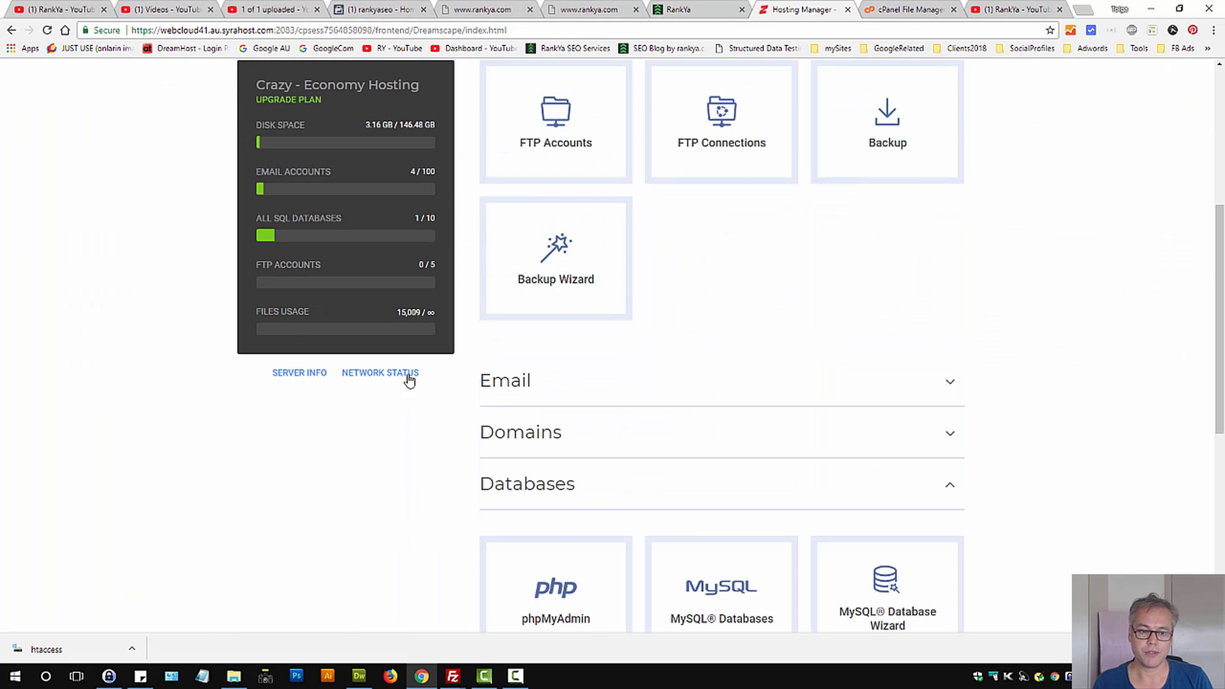
left_click(380, 373)
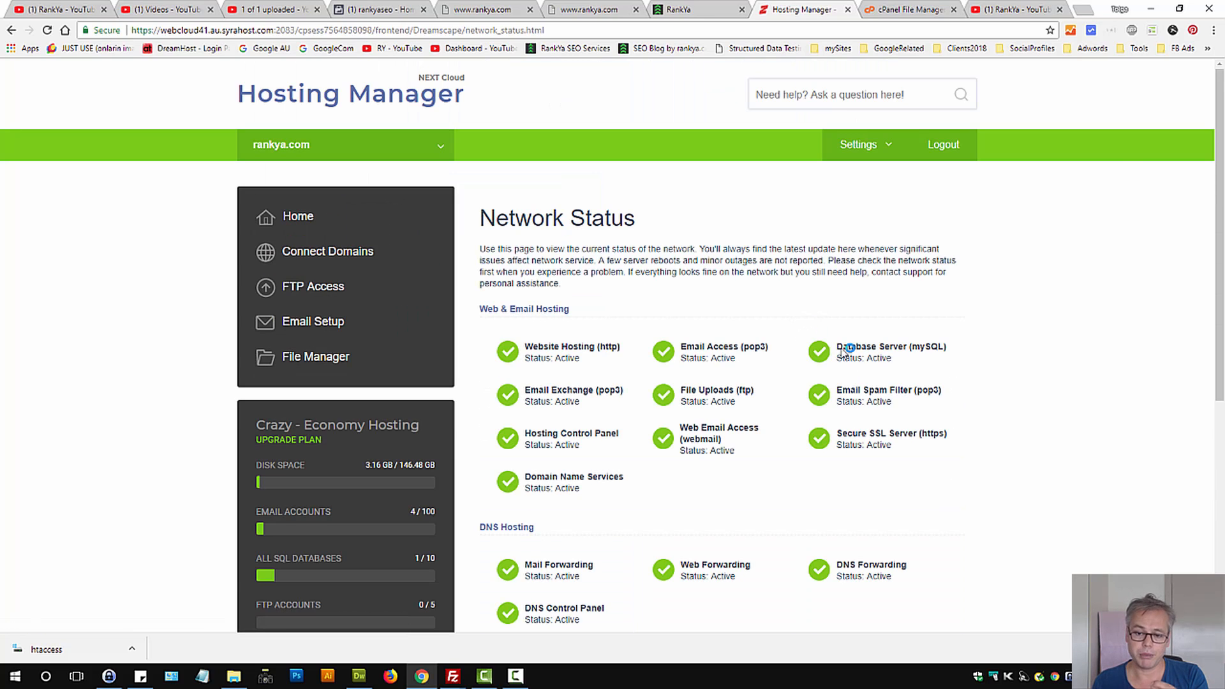
mouse_move(874, 370)
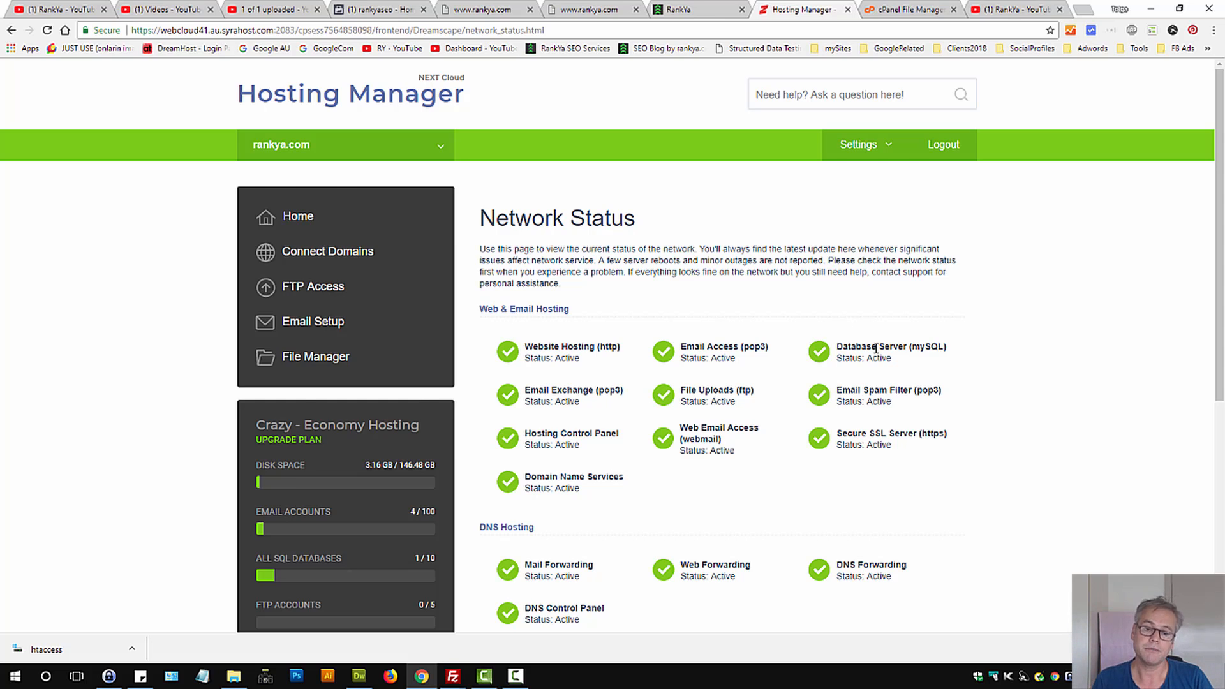
scroll("down", 3)
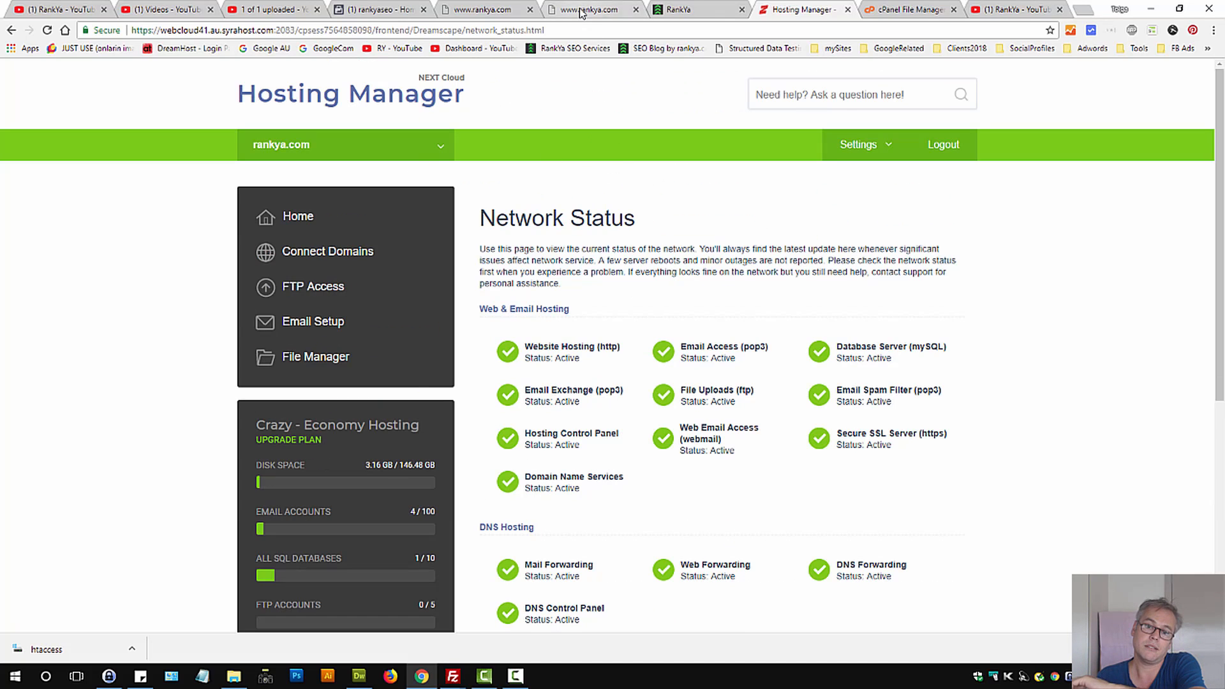
left_click(590, 10)
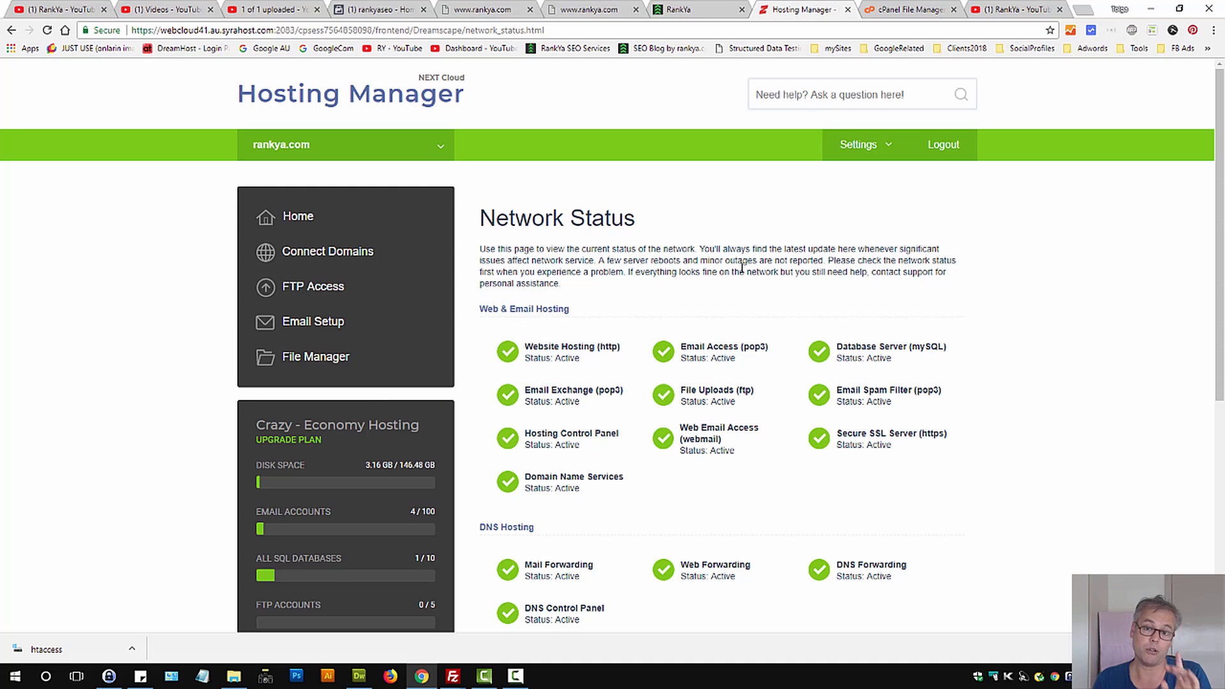
scroll("down", 3)
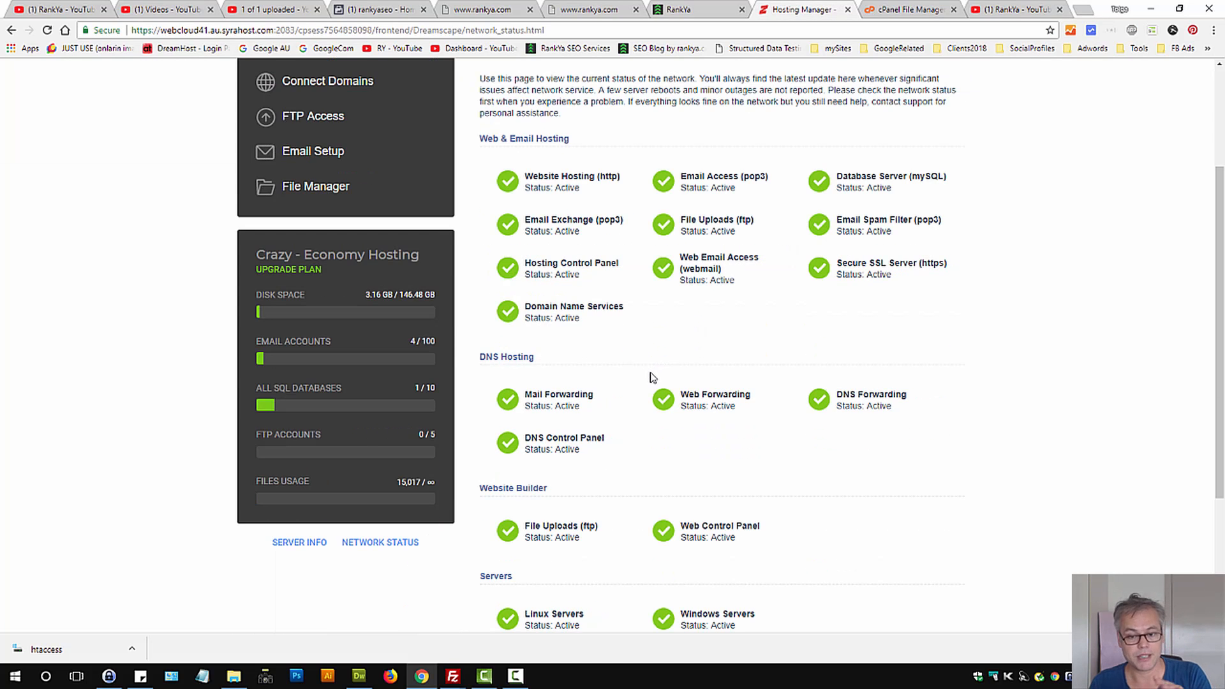
mouse_move(730, 295)
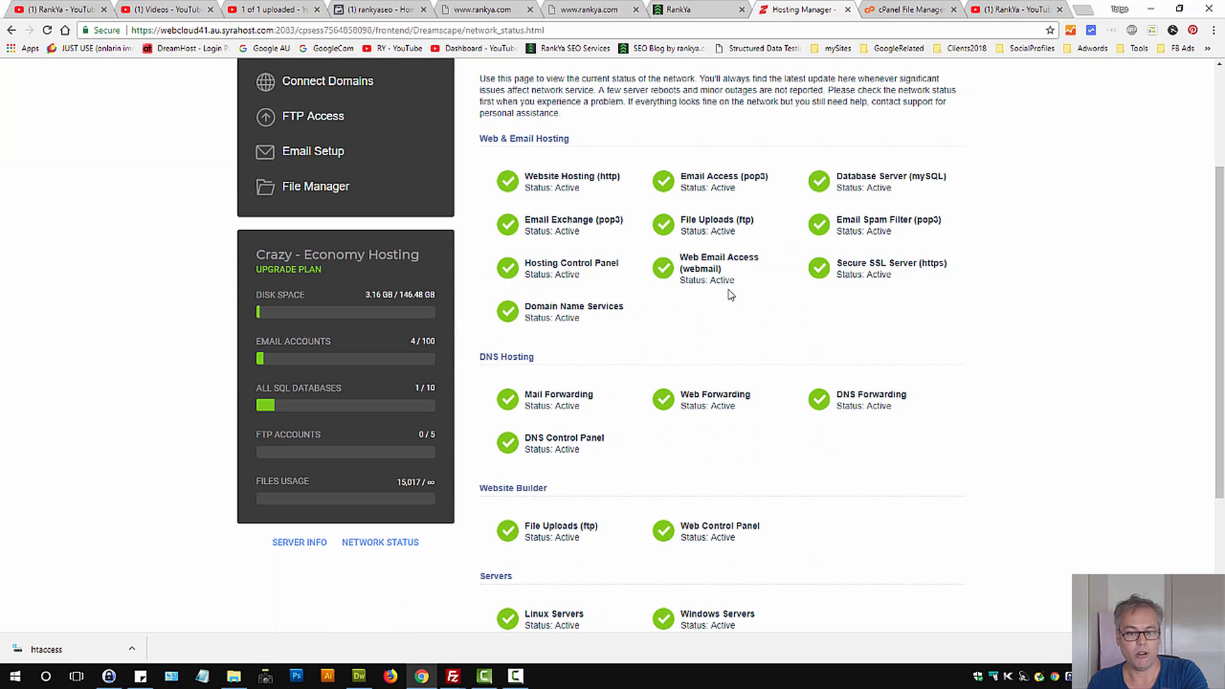
mouse_move(661, 336)
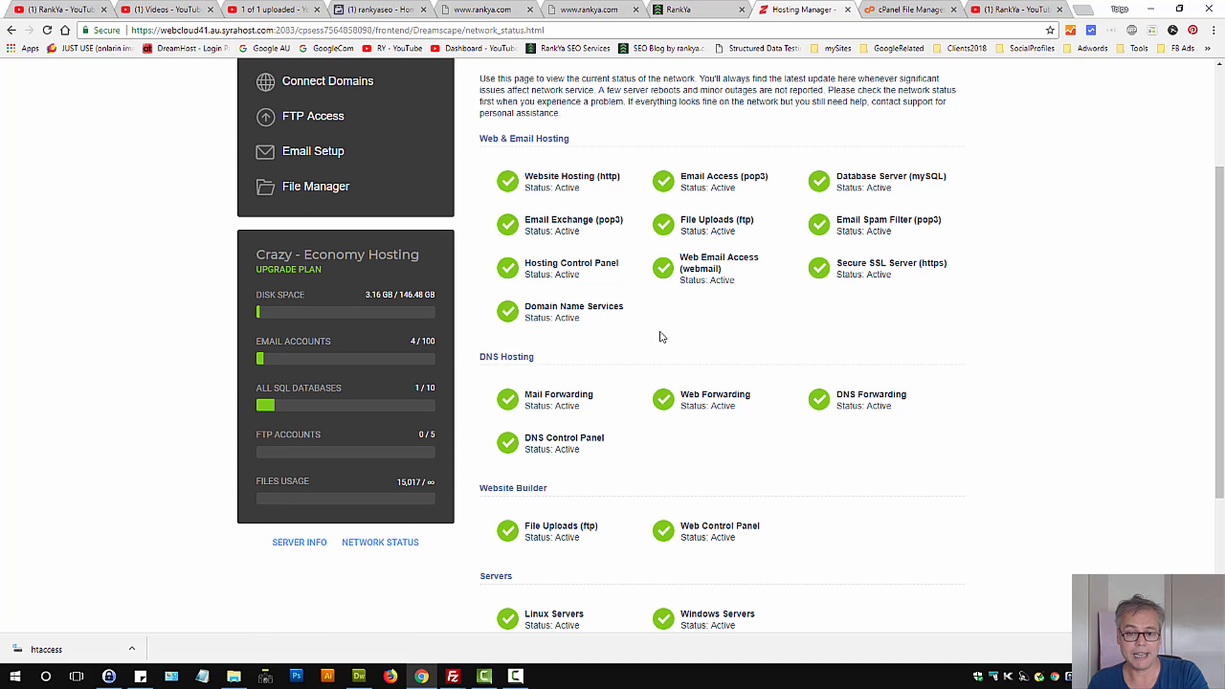
mouse_move(643, 340)
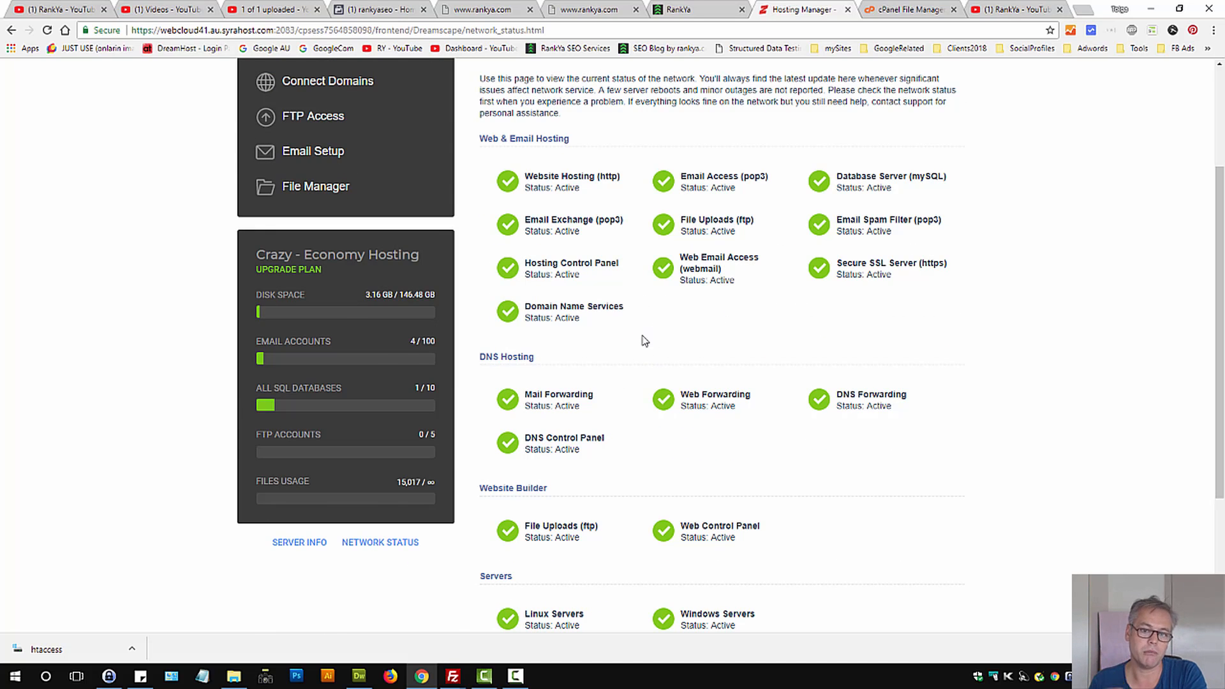
scroll("up", 3)
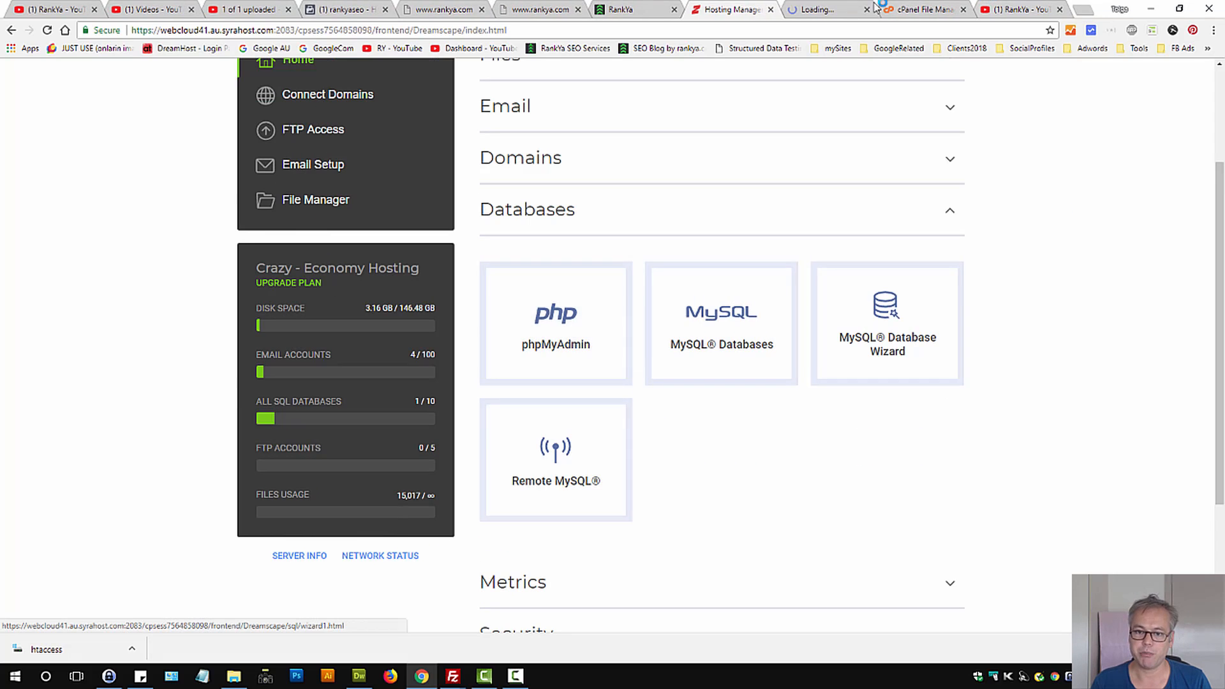
Review phpMyAdmin's utf8mb4_unicode_ci collation and the Custom export character set options.
left_click(554, 323)
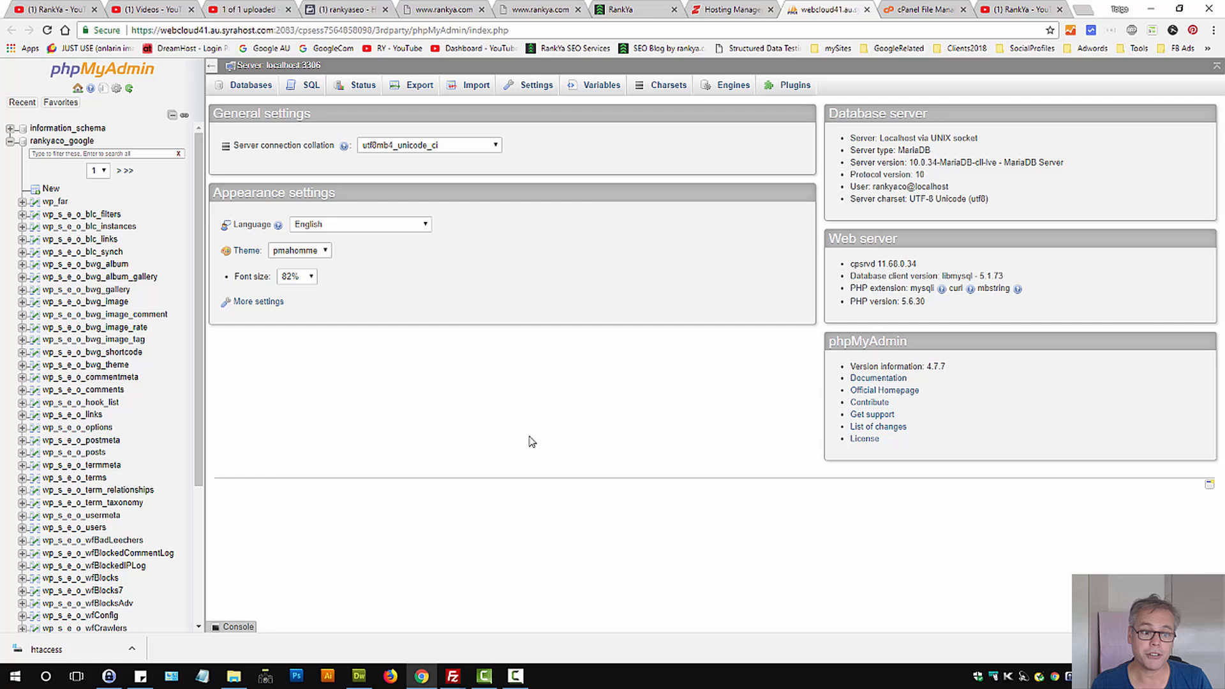
mouse_move(504, 521)
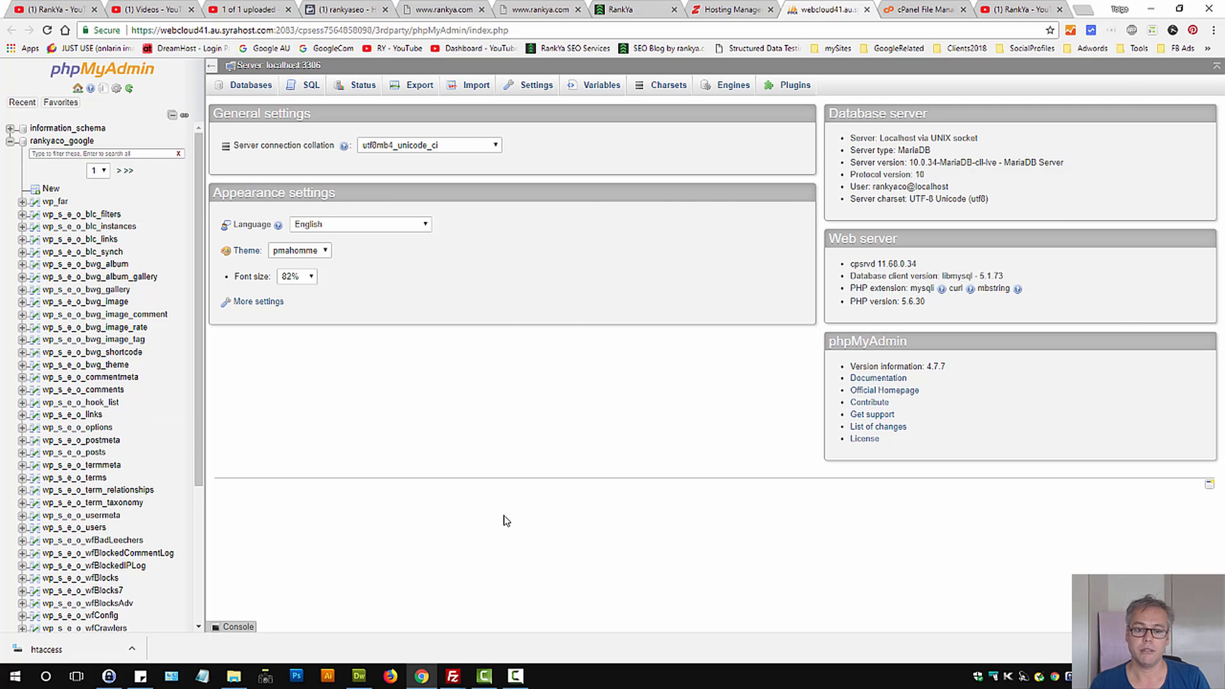
mouse_move(527, 516)
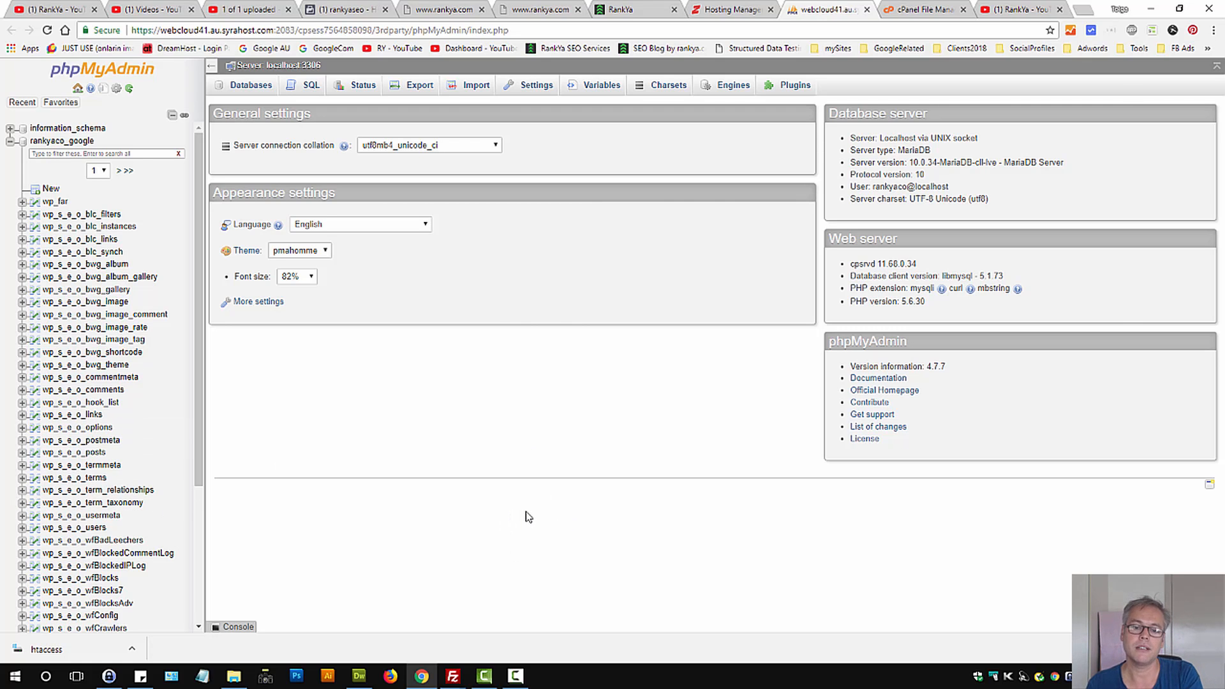
mouse_move(564, 505)
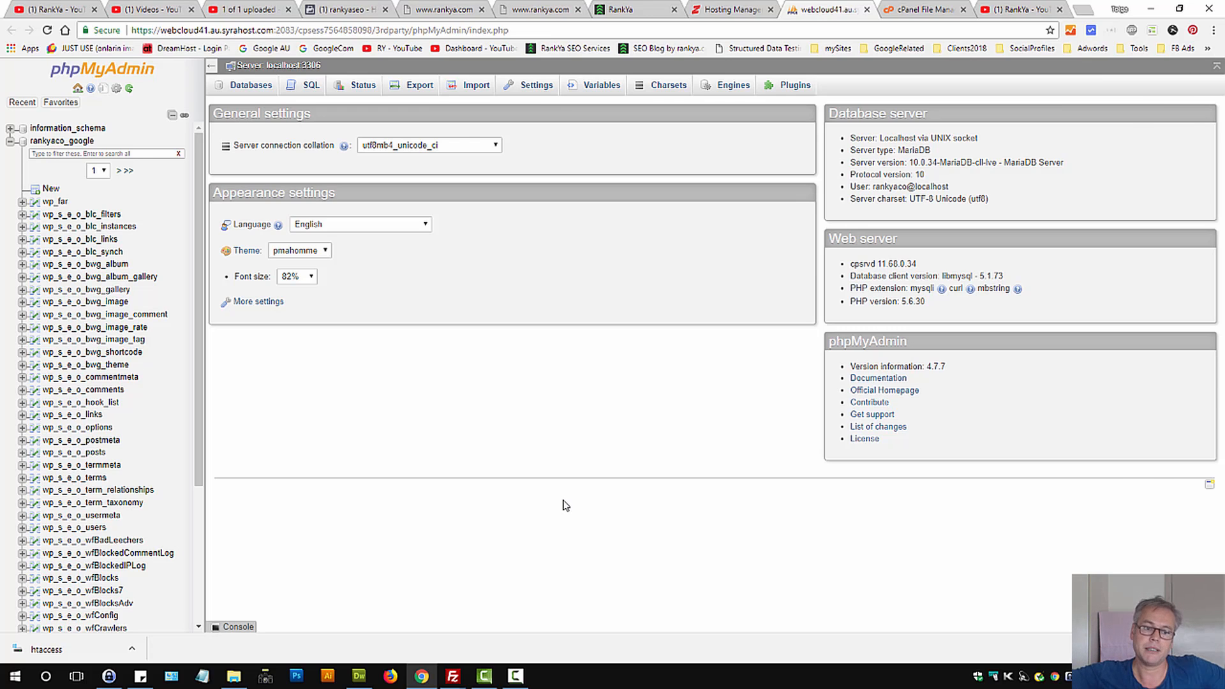
mouse_move(492, 511)
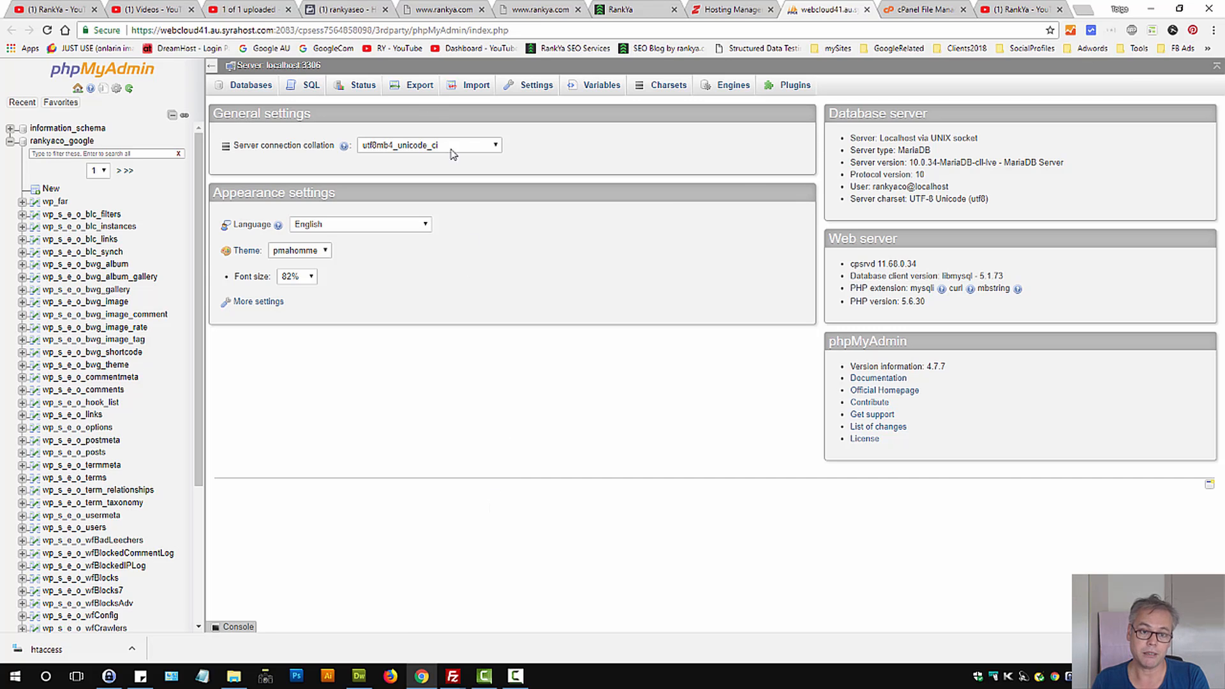
left_click(419, 84)
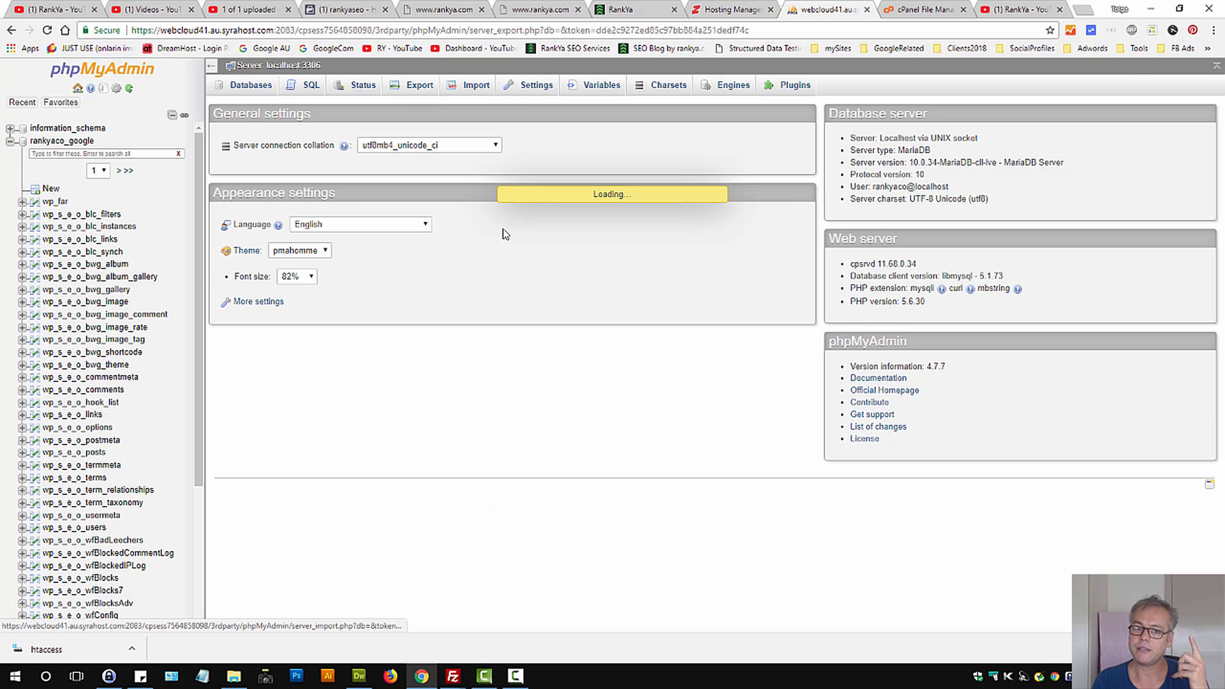
left_click(418, 84)
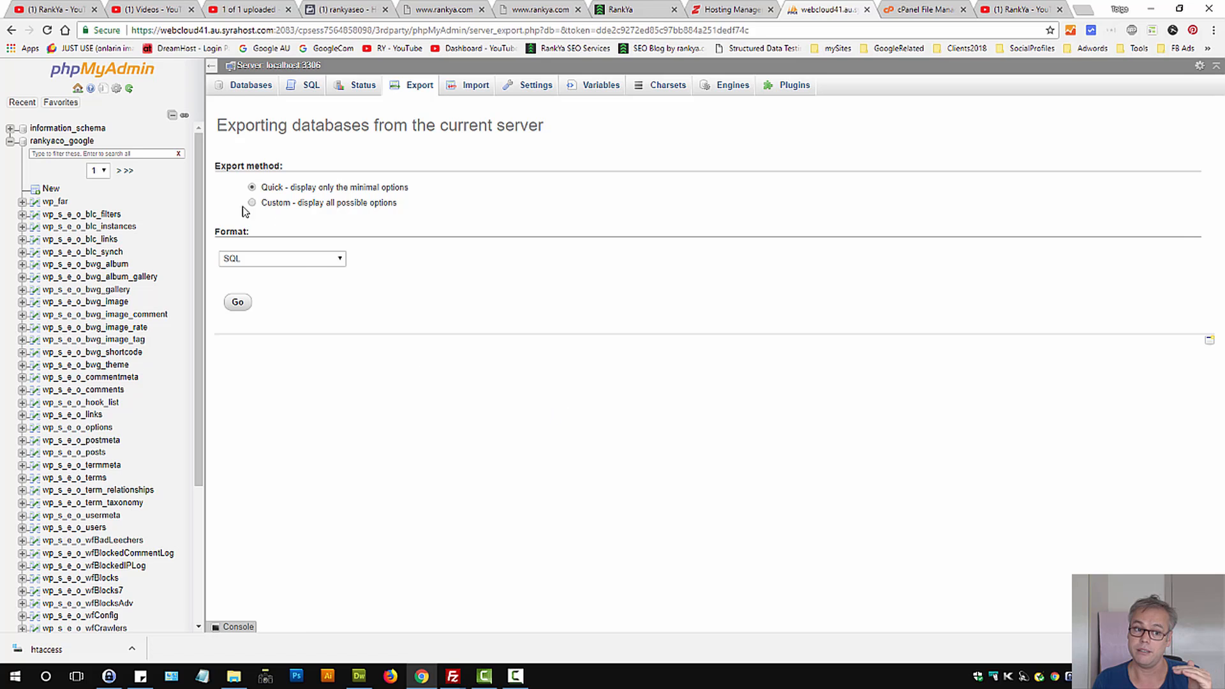
left_click(252, 202)
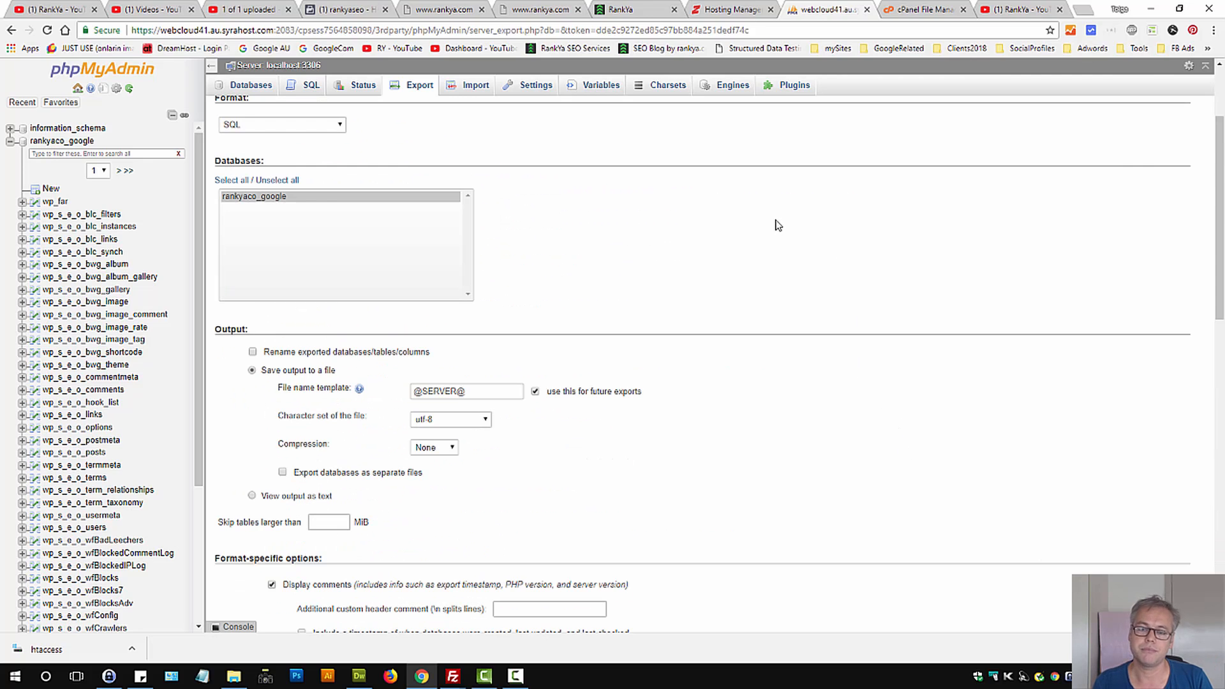
mouse_move(726, 8)
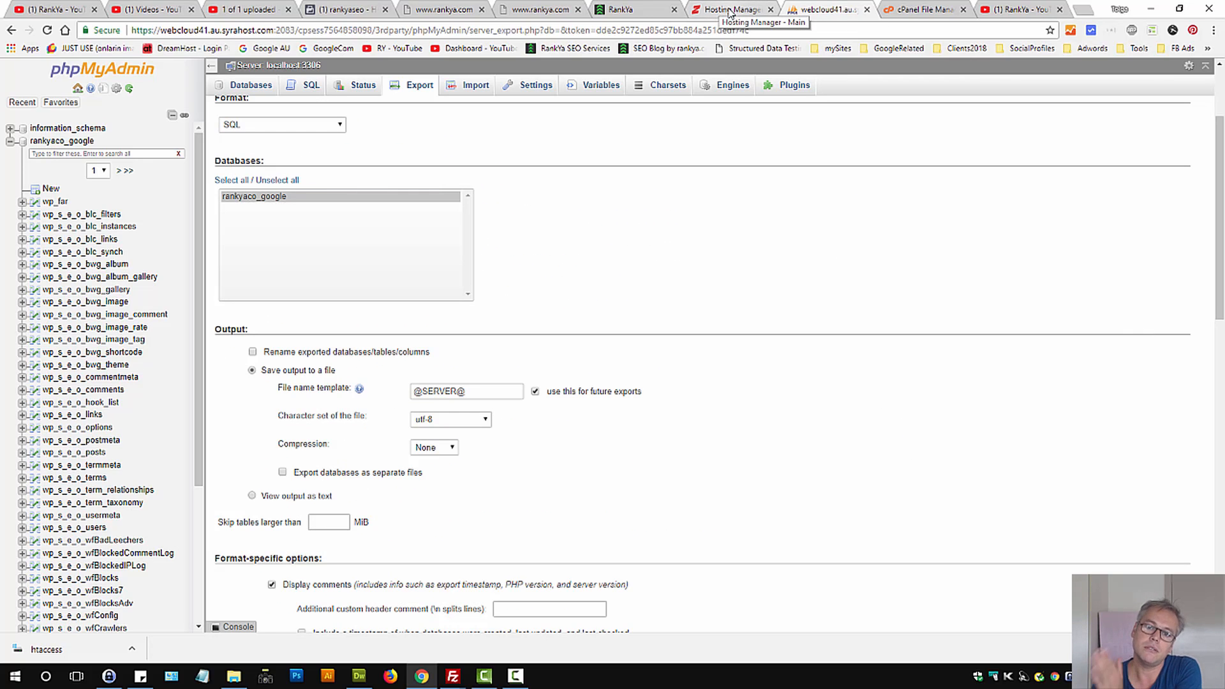
left_click(731, 9)
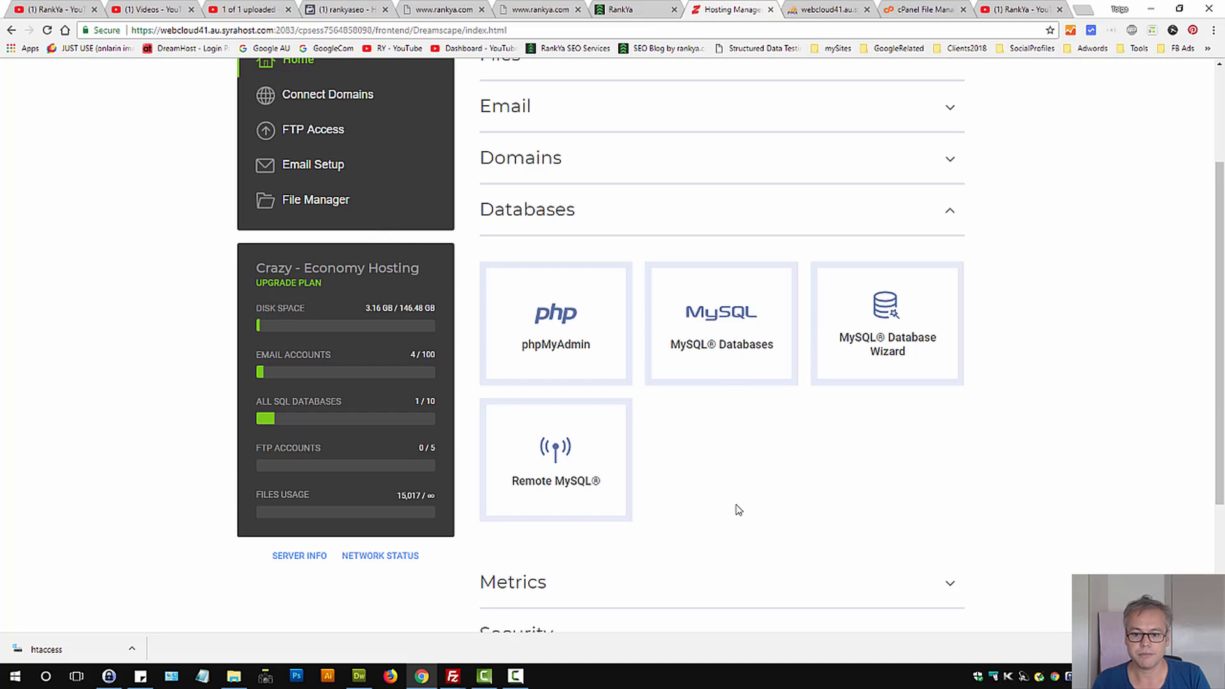
Confirm user rankyaco_yapmaya holds all privileges on the rankyaco_google database.
left_click(720, 322)
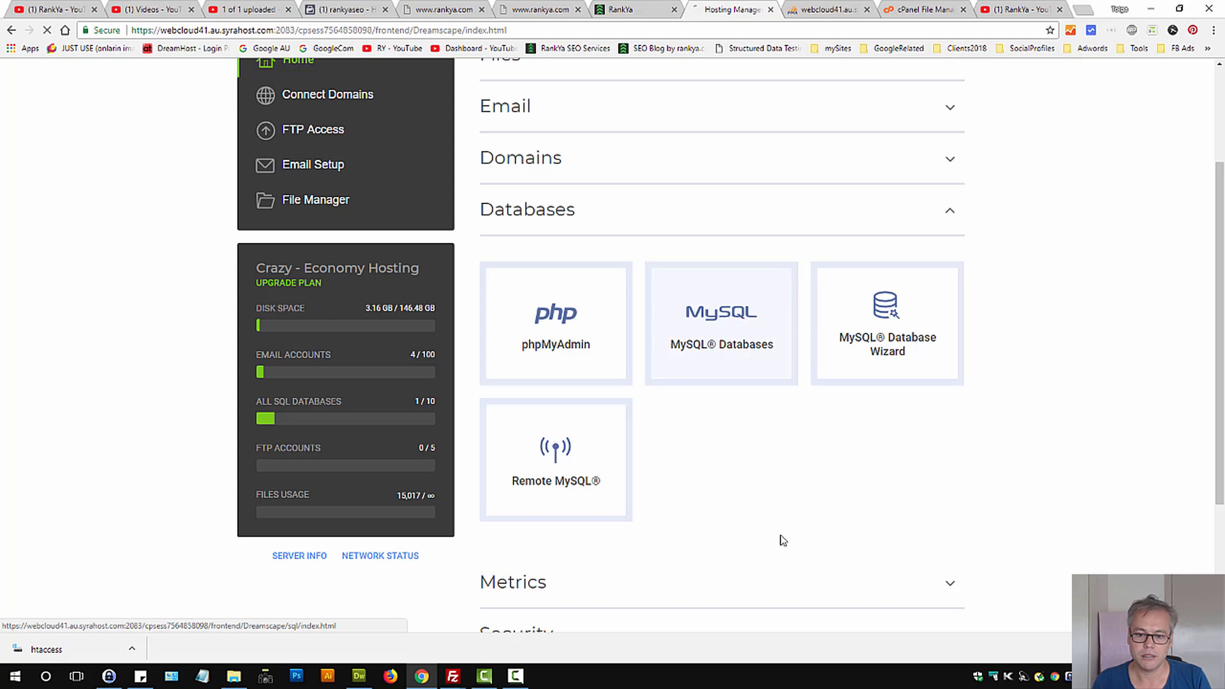
left_click(719, 322)
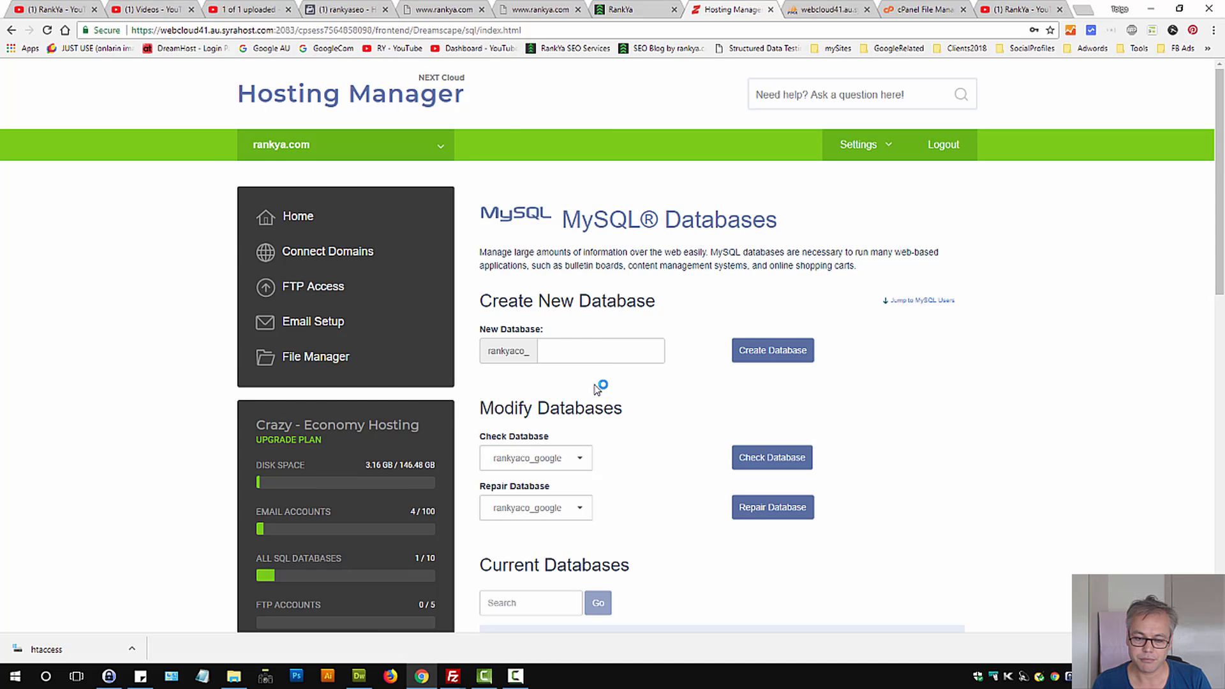
scroll("down", 3)
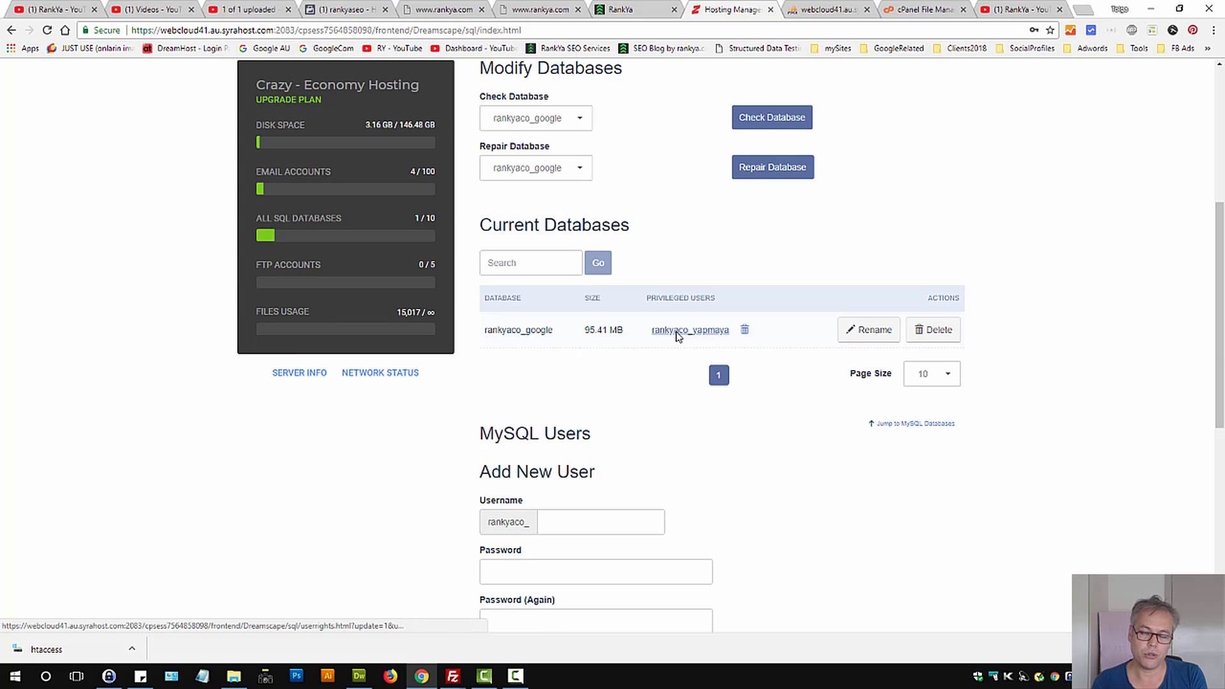
left_click(690, 330)
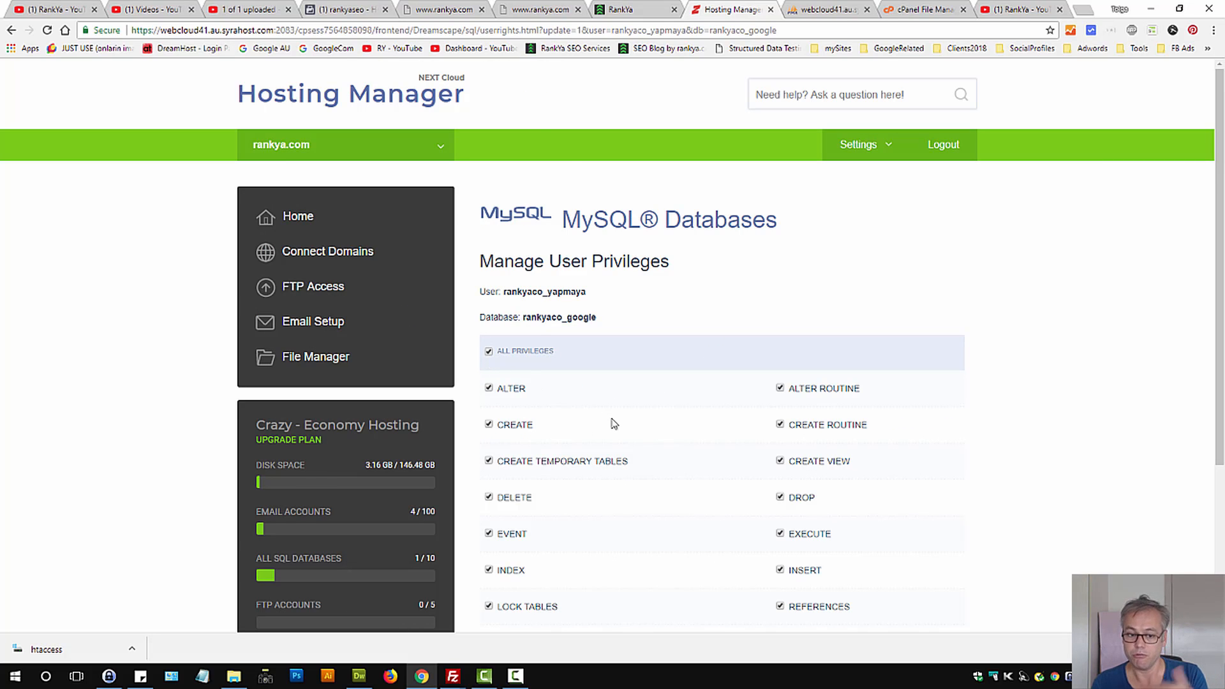
scroll("down", 3)
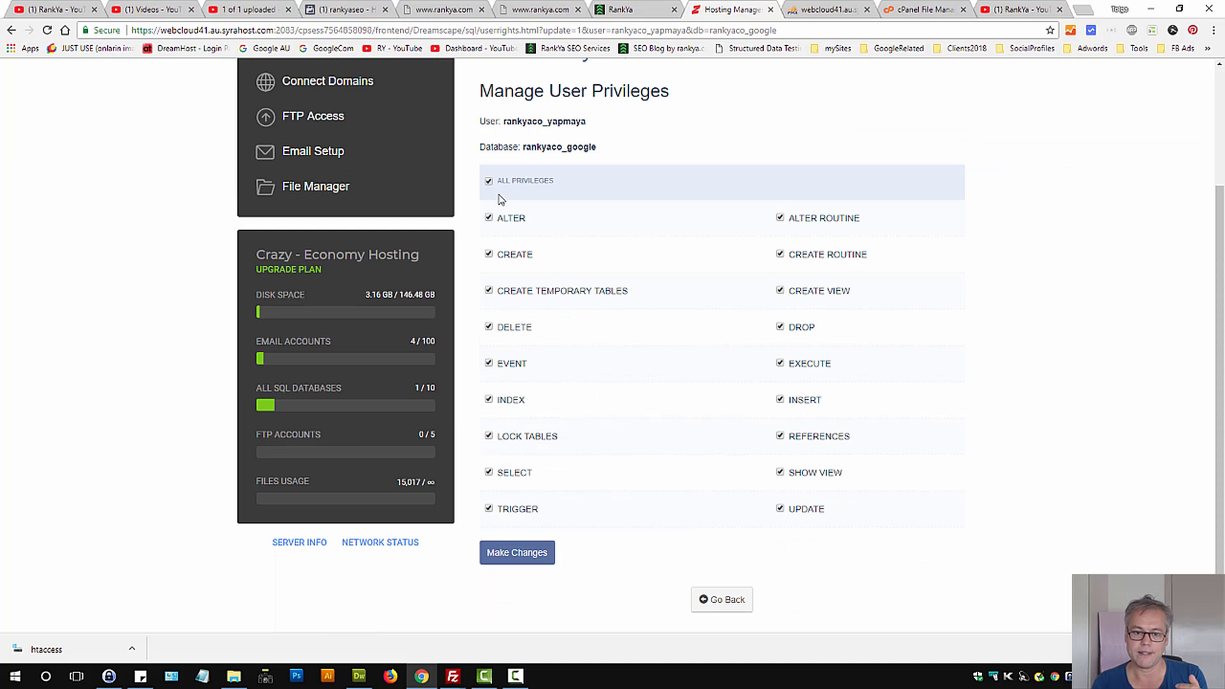
mouse_move(660, 424)
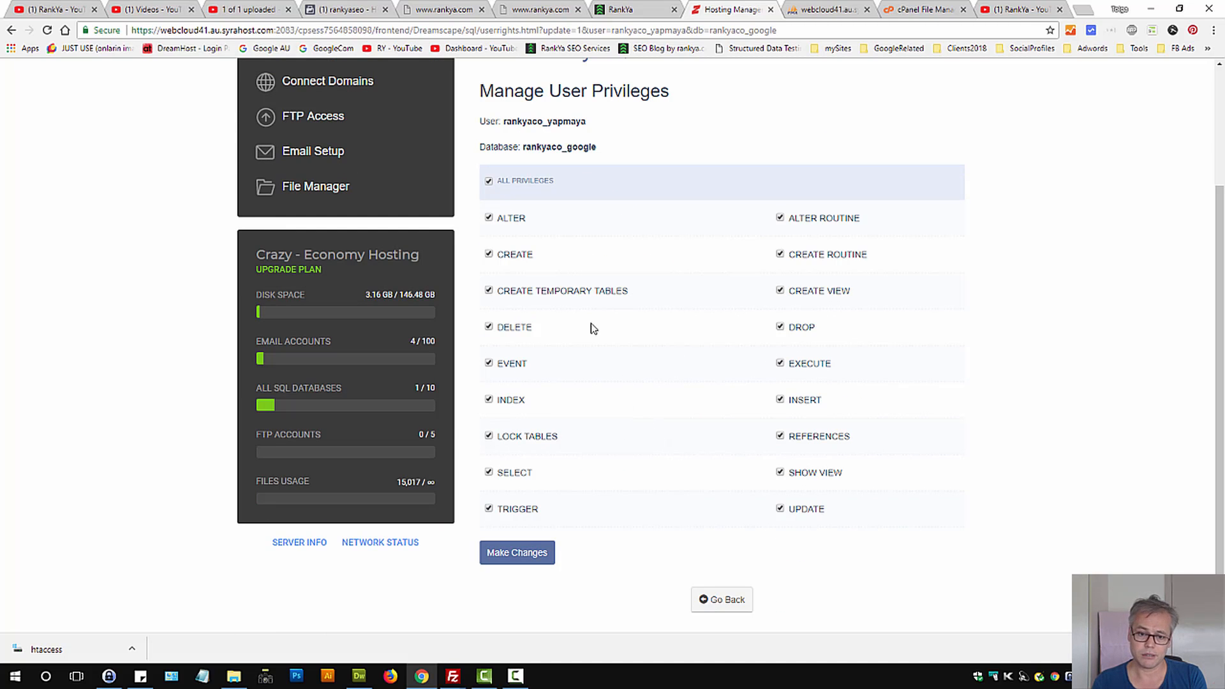
mouse_move(742, 327)
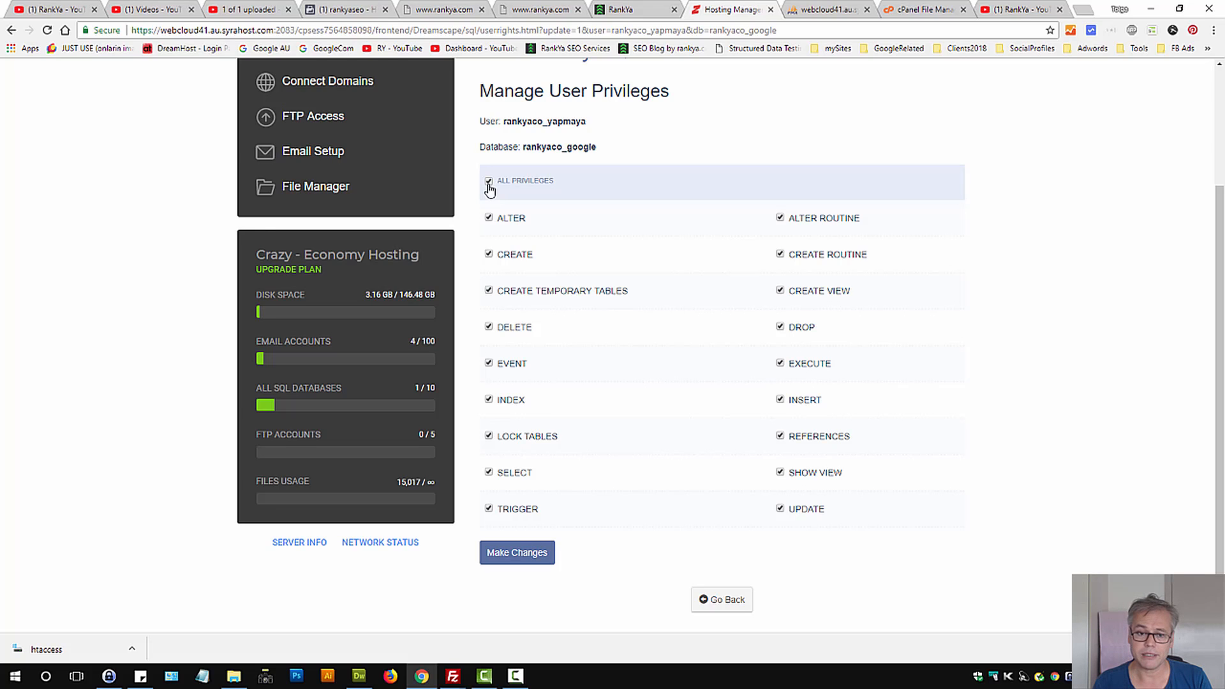
mouse_move(537, 187)
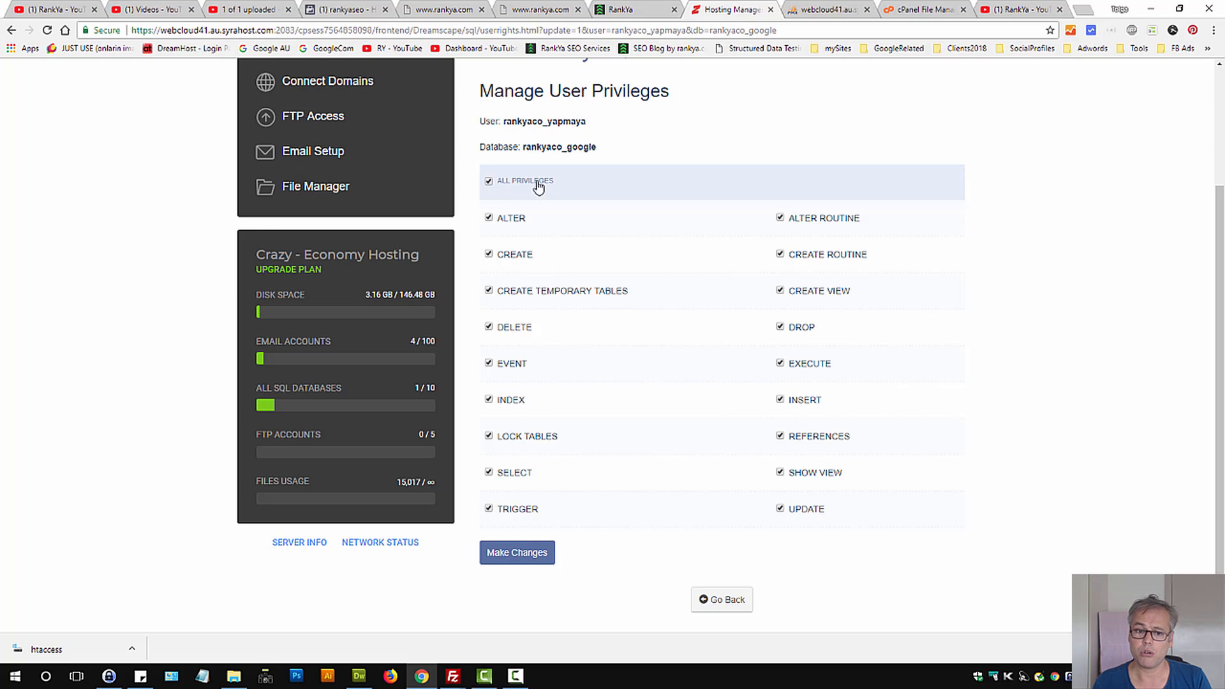
mouse_move(570, 189)
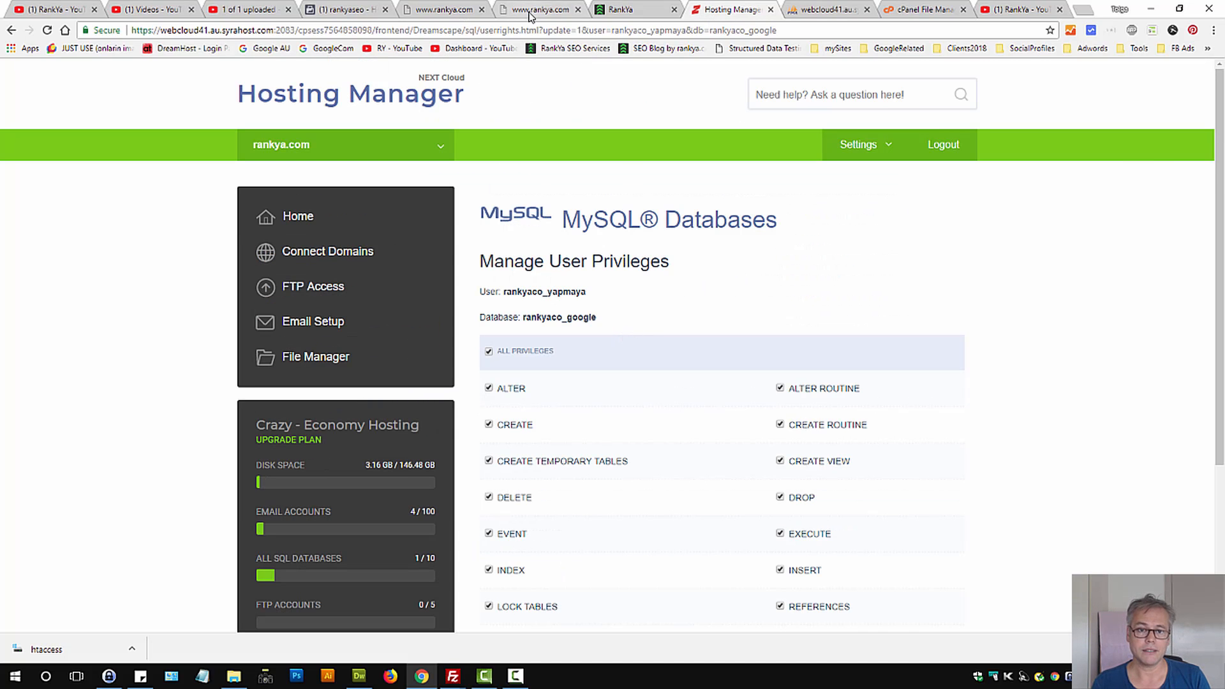
Recheck that rankya.com still returns HTTP 500, then go back to Hosting Manager home.
left_click(537, 9)
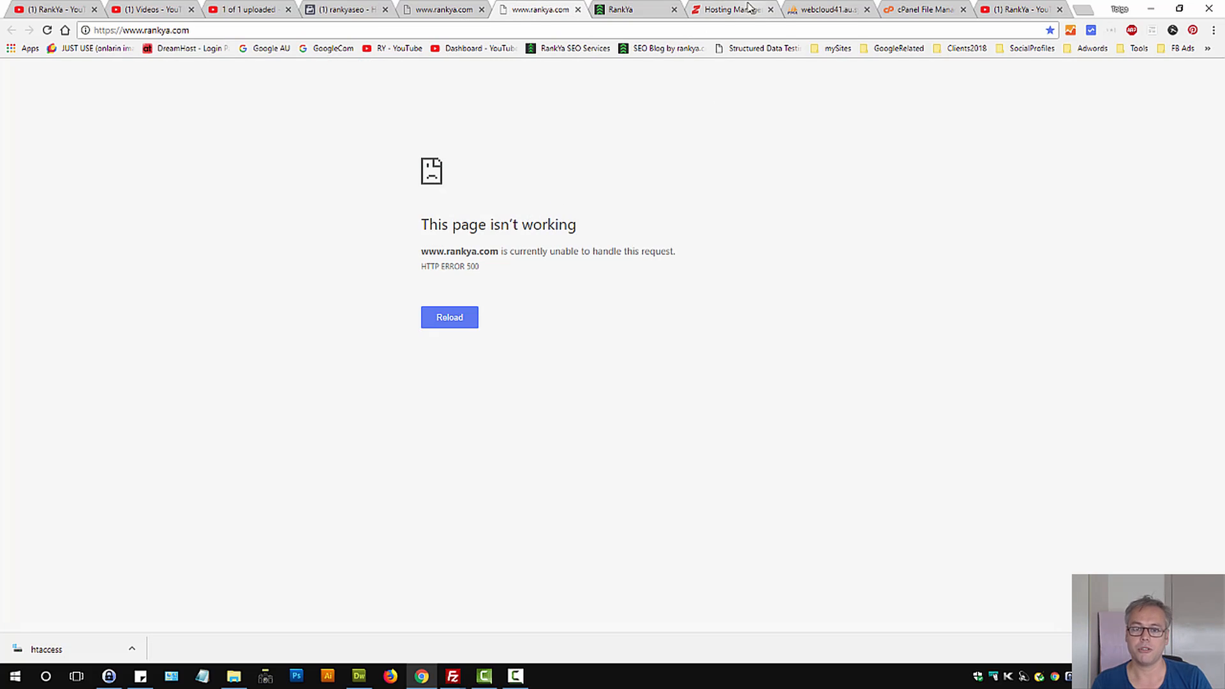
left_click(731, 9)
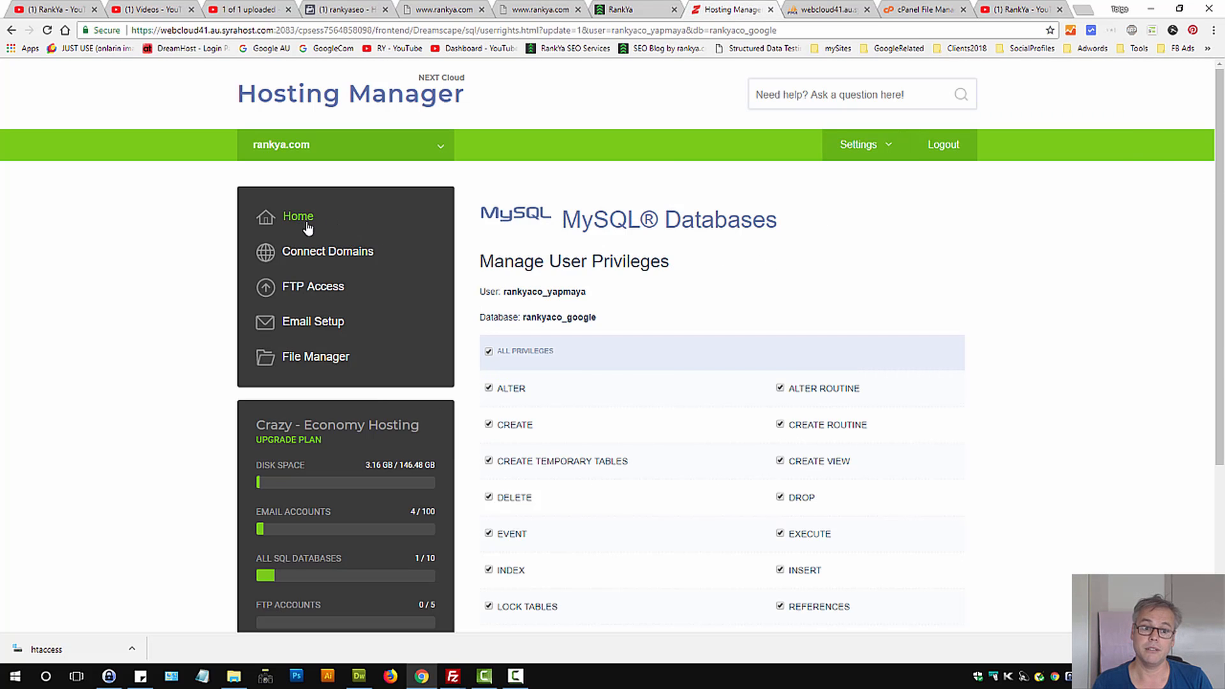
left_click(298, 216)
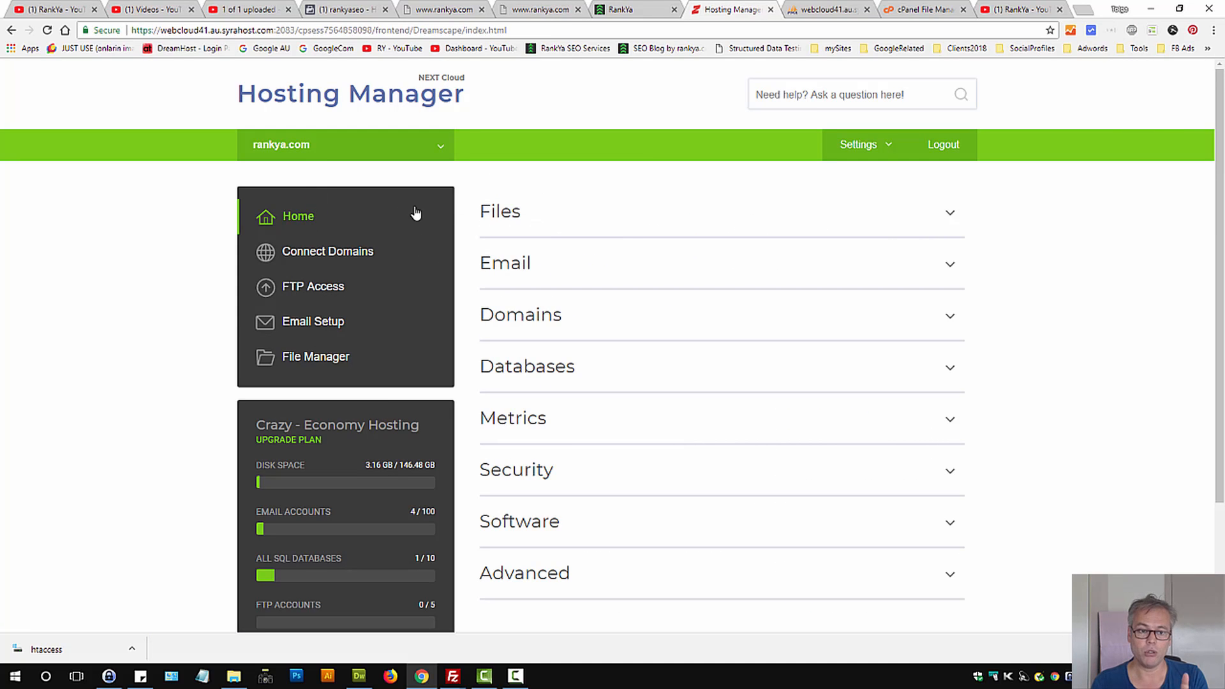
Open File Manager and browse public_html down to wp-config.php.
left_click(499, 211)
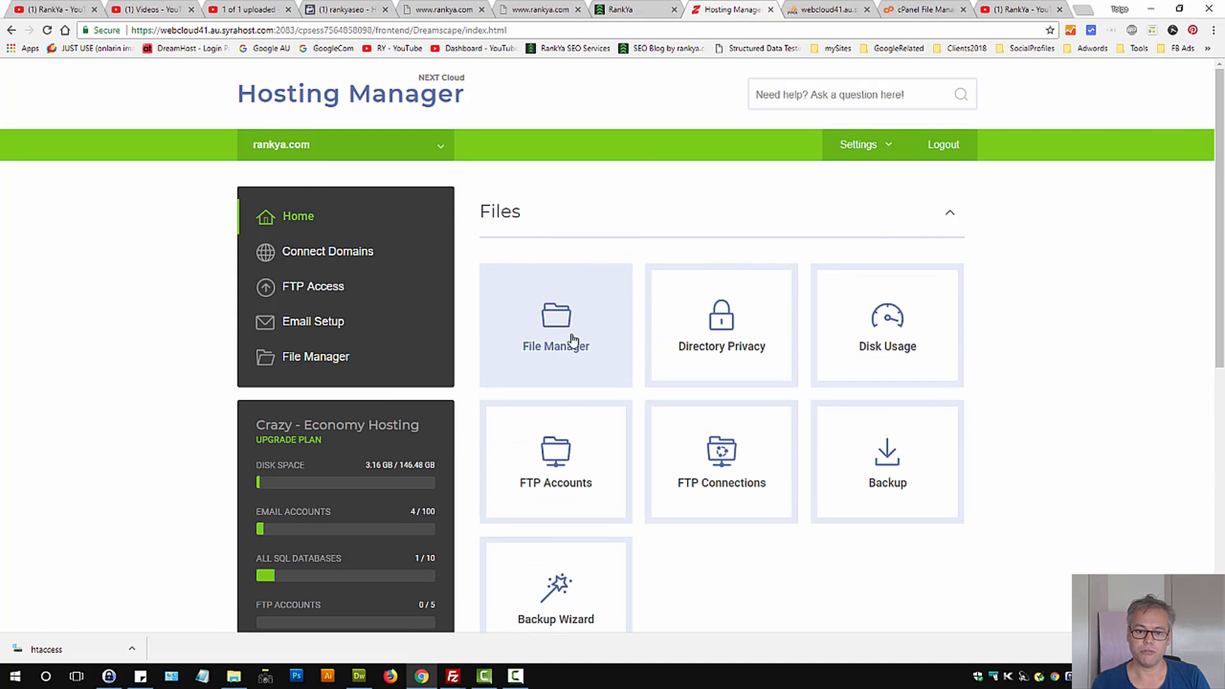
left_click(554, 325)
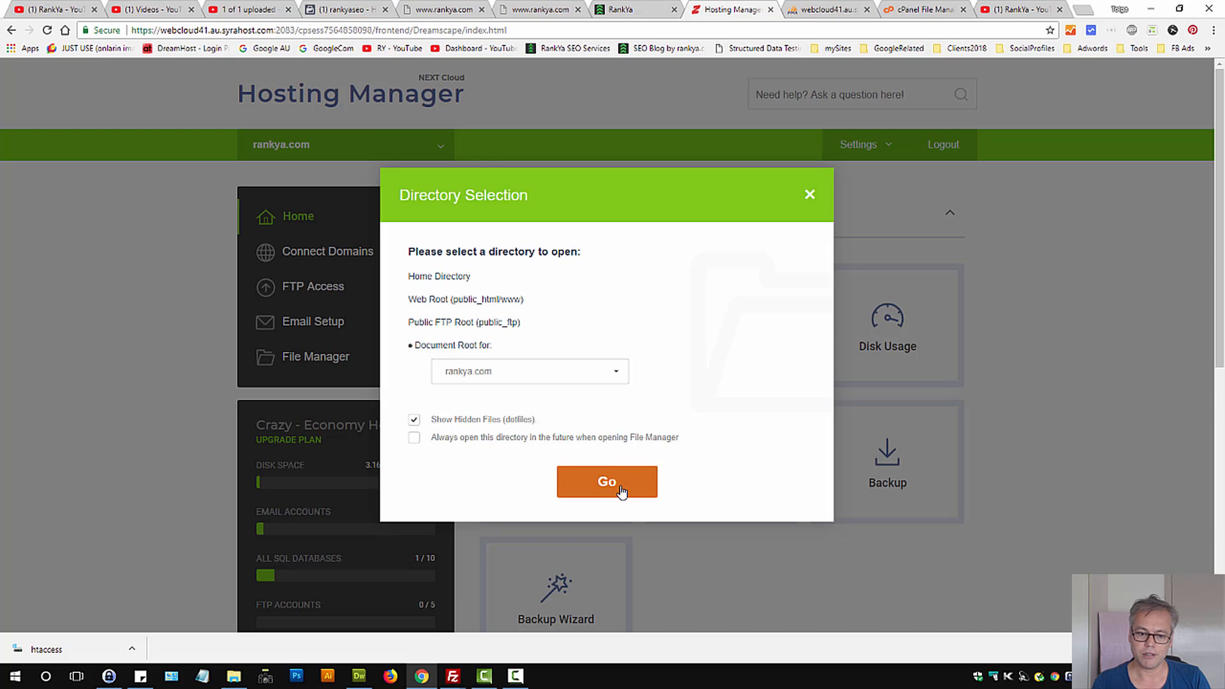
left_click(605, 480)
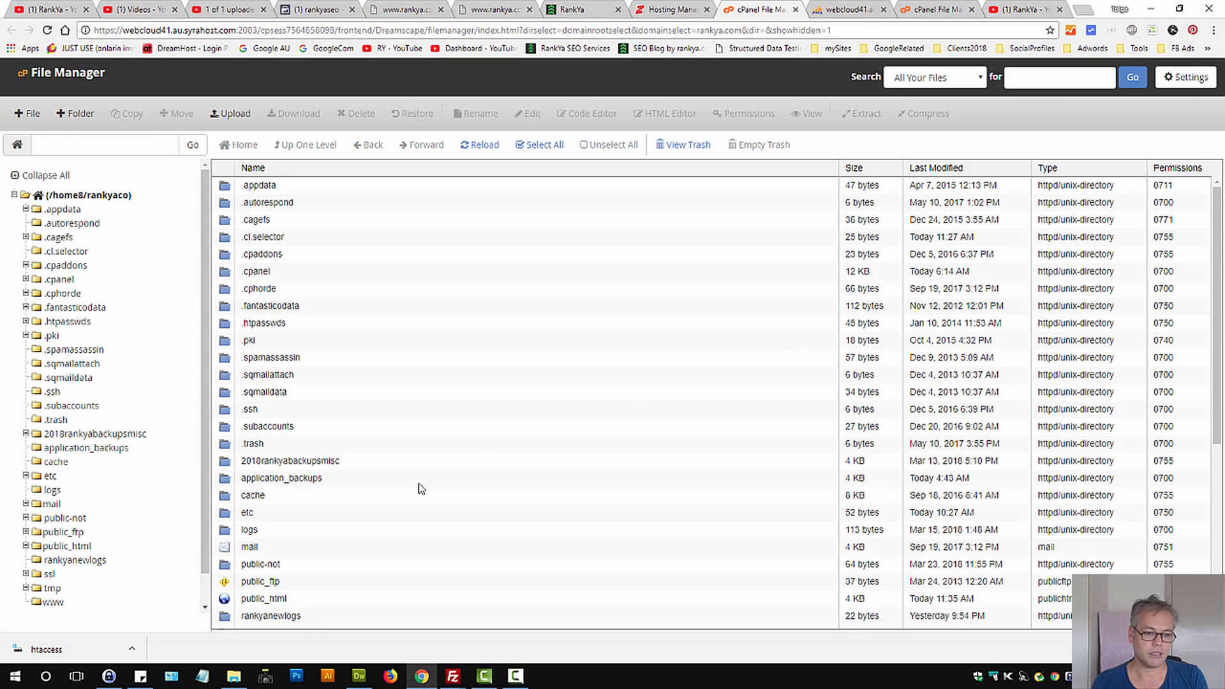
scroll("down", 3)
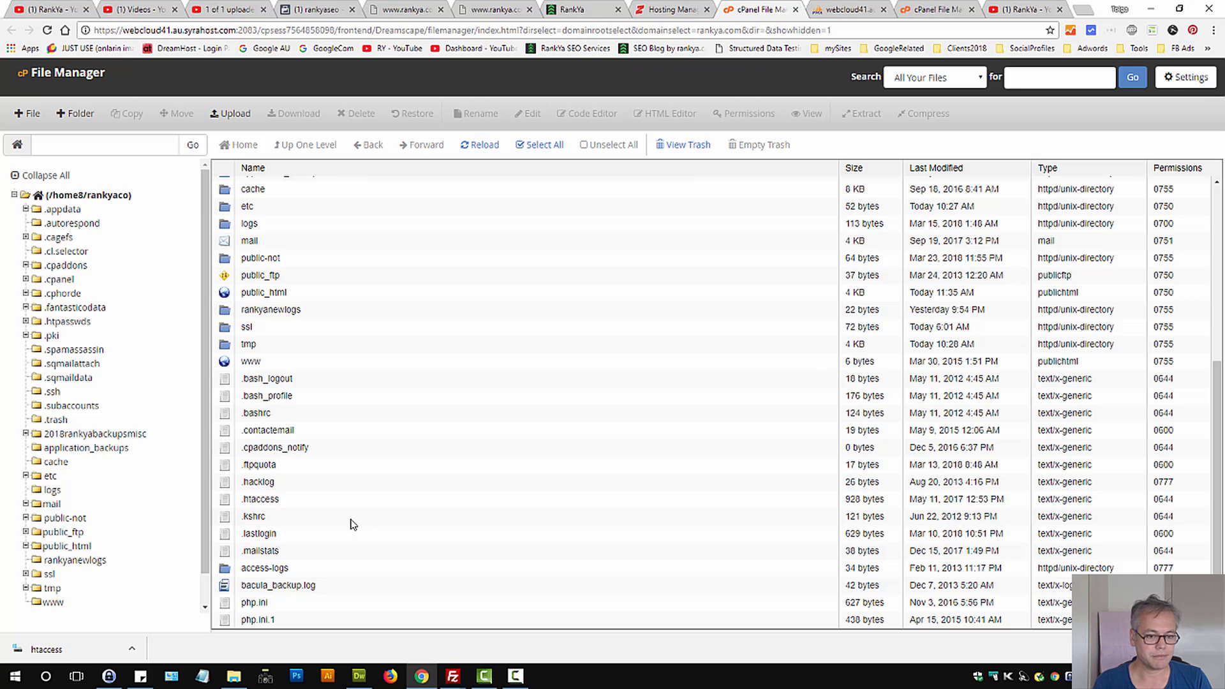
double_click(264, 292)
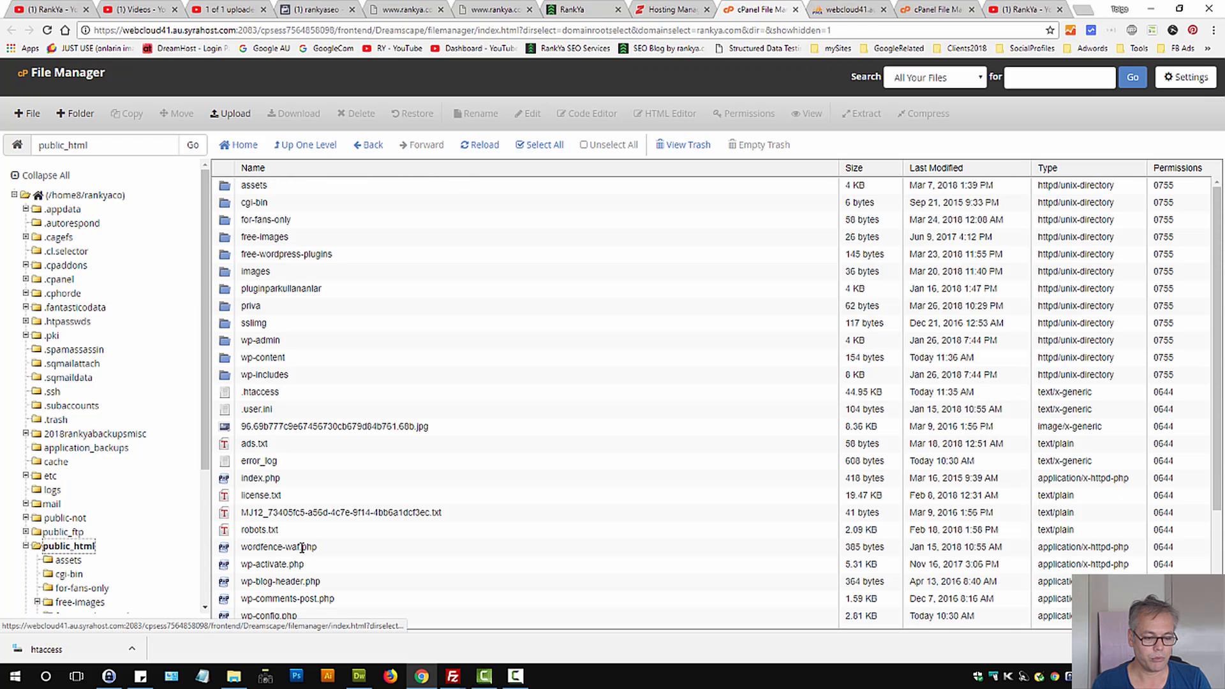
scroll("down", 3)
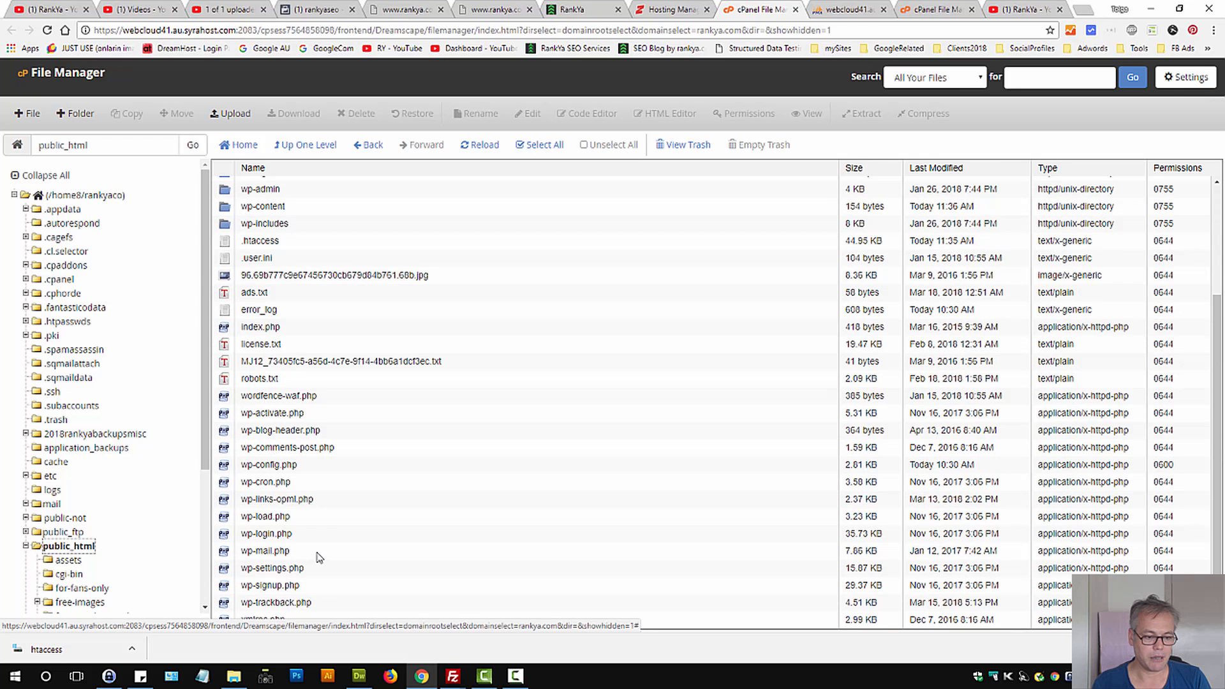
mouse_move(304, 549)
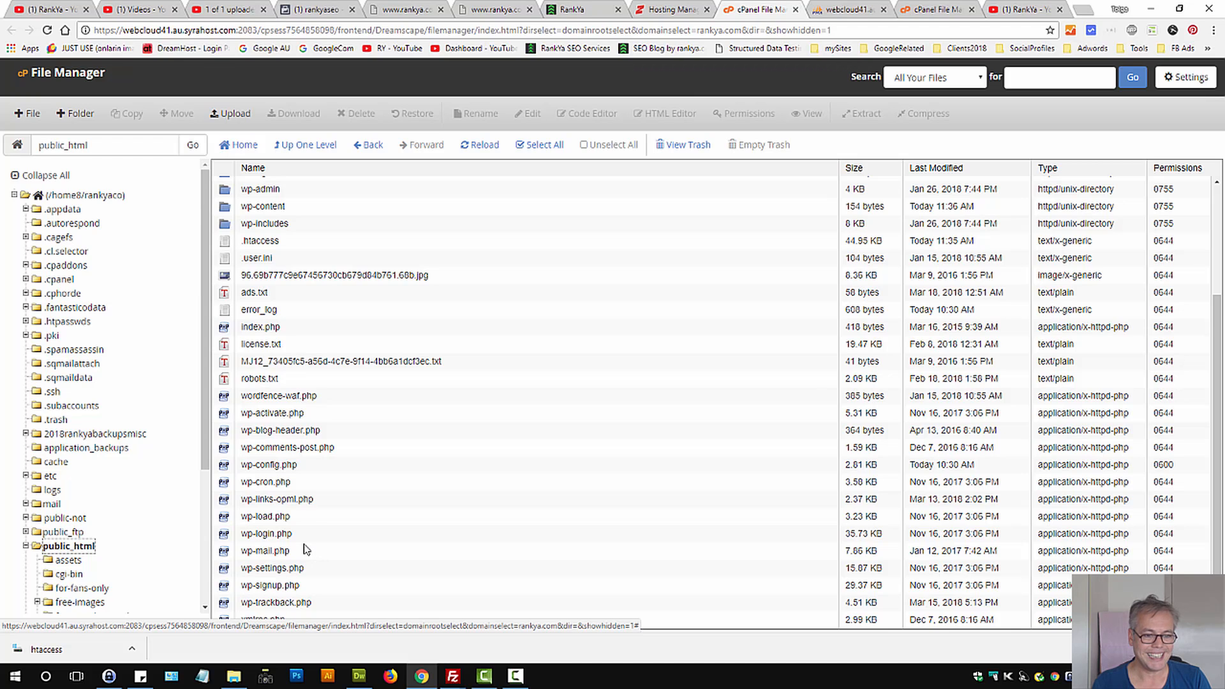
mouse_move(306, 544)
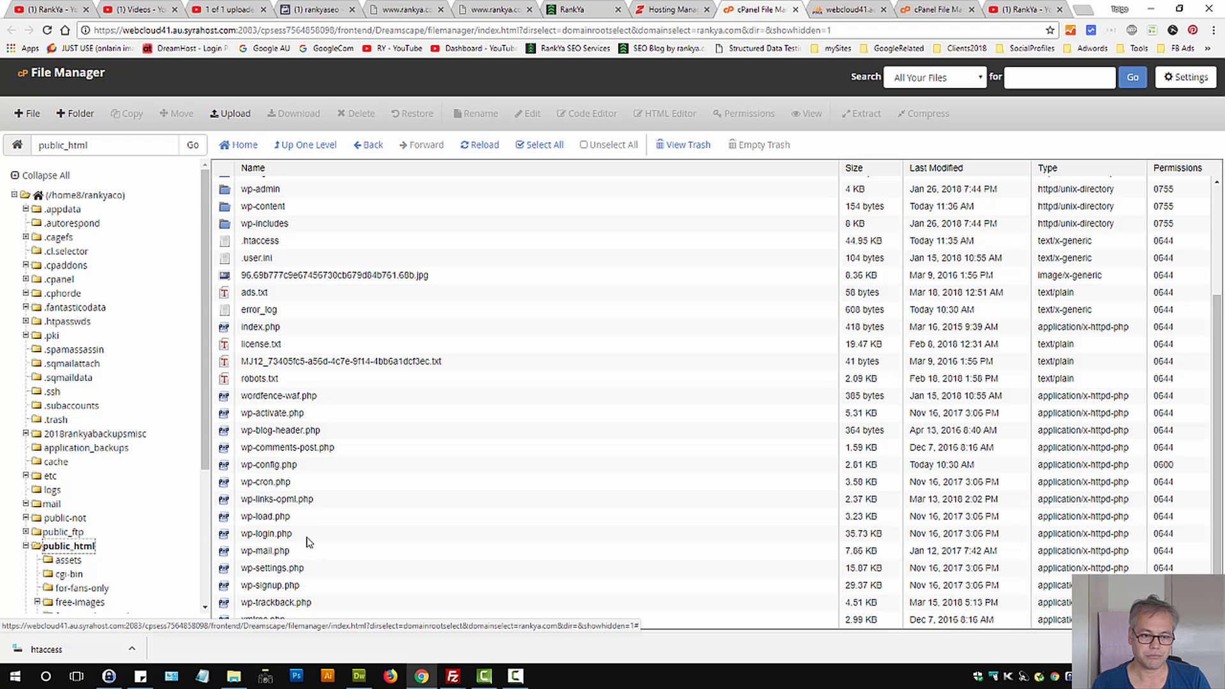
mouse_move(299, 533)
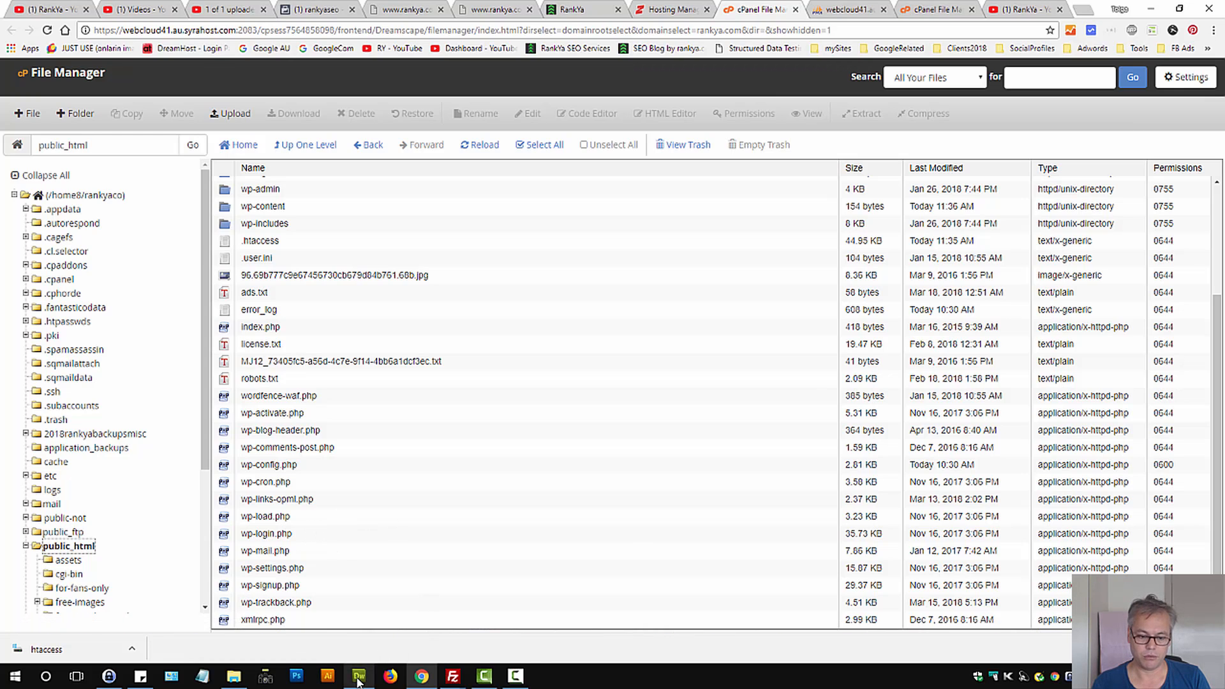
Review the WP_DEBUG define line in the local wp-config.php in Dreamweaver.
left_click(358, 676)
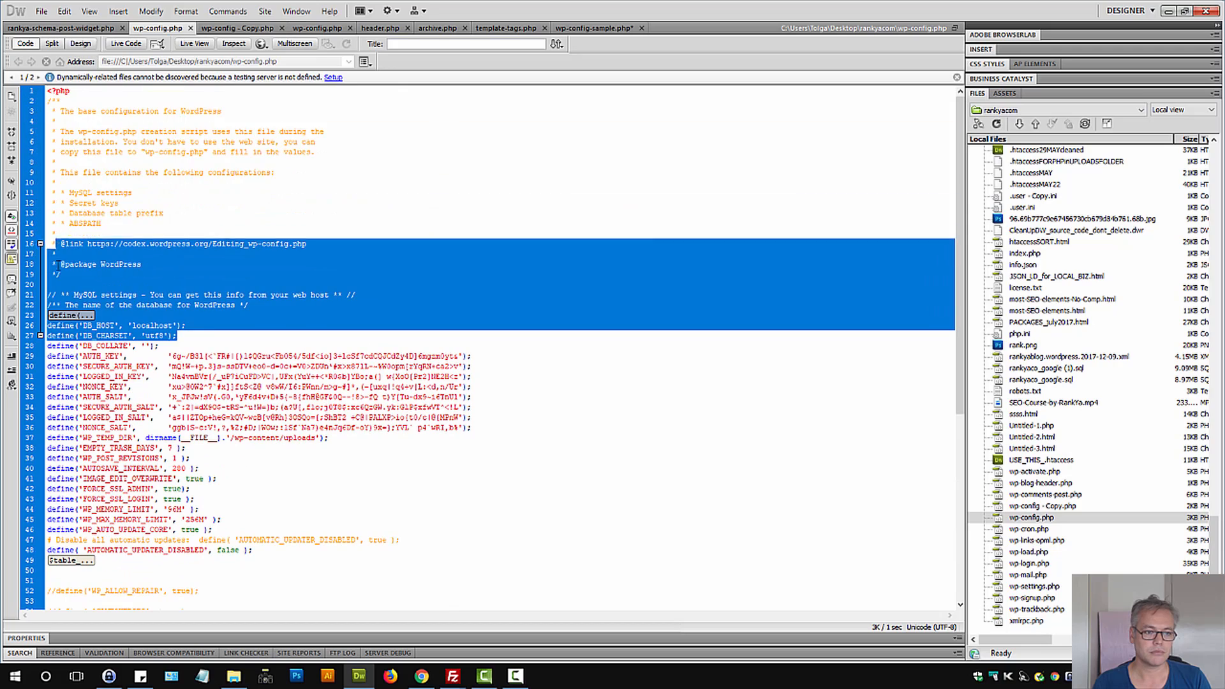
scroll("down", 3)
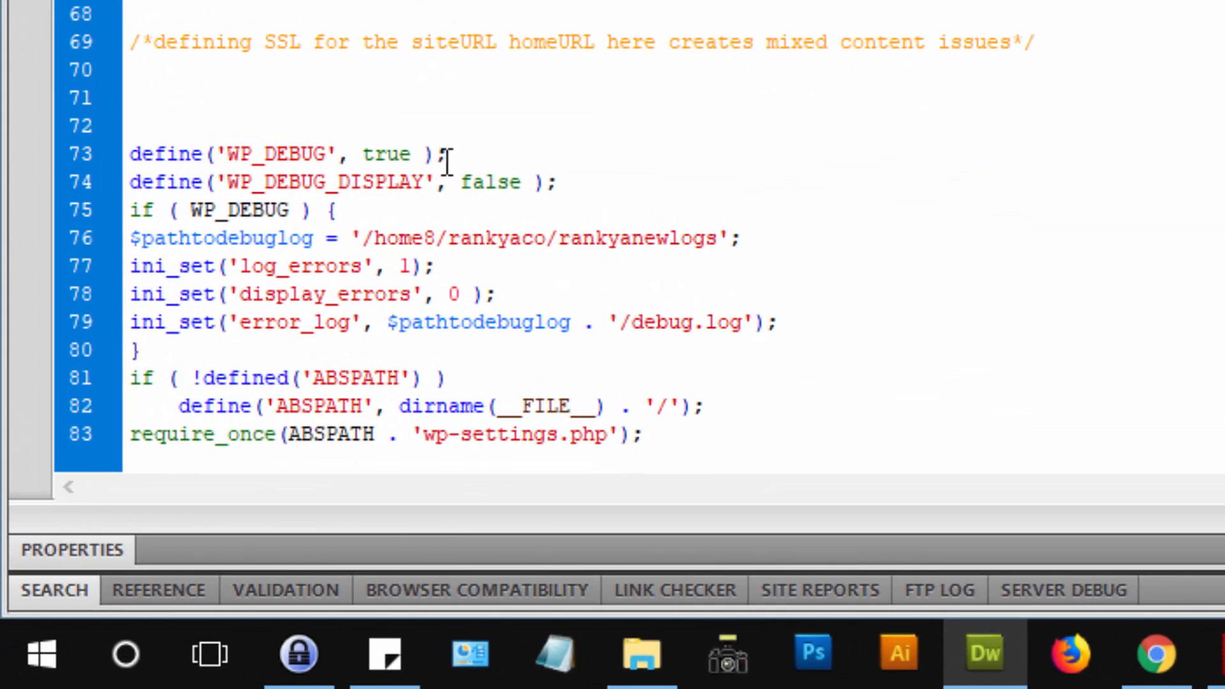
triple_click(274, 153)
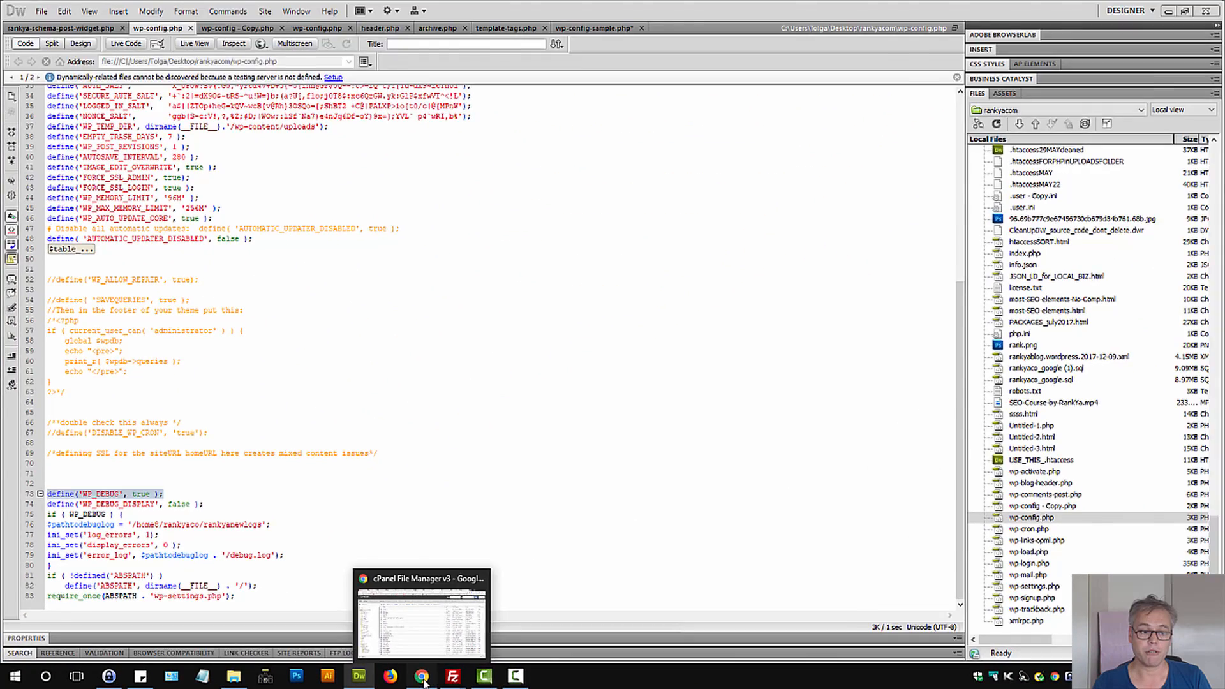
Return to File Manager and use wp-config.php's file actions, then the listing.
left_click(422, 676)
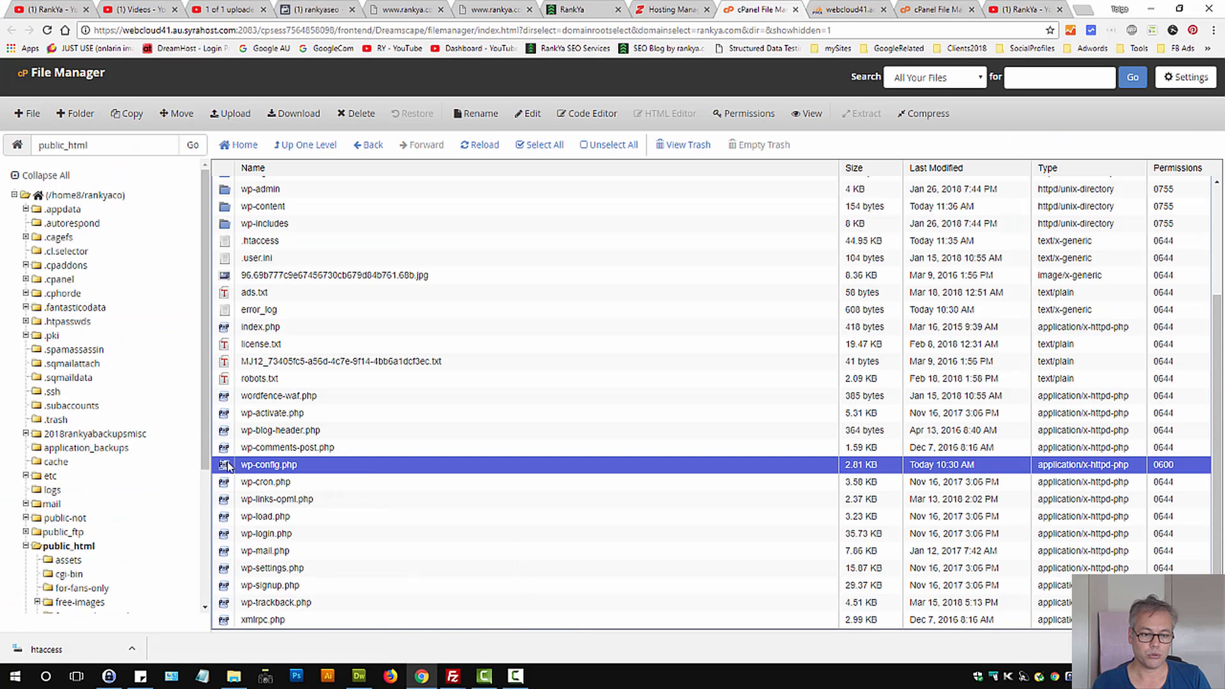
mouse_move(268, 465)
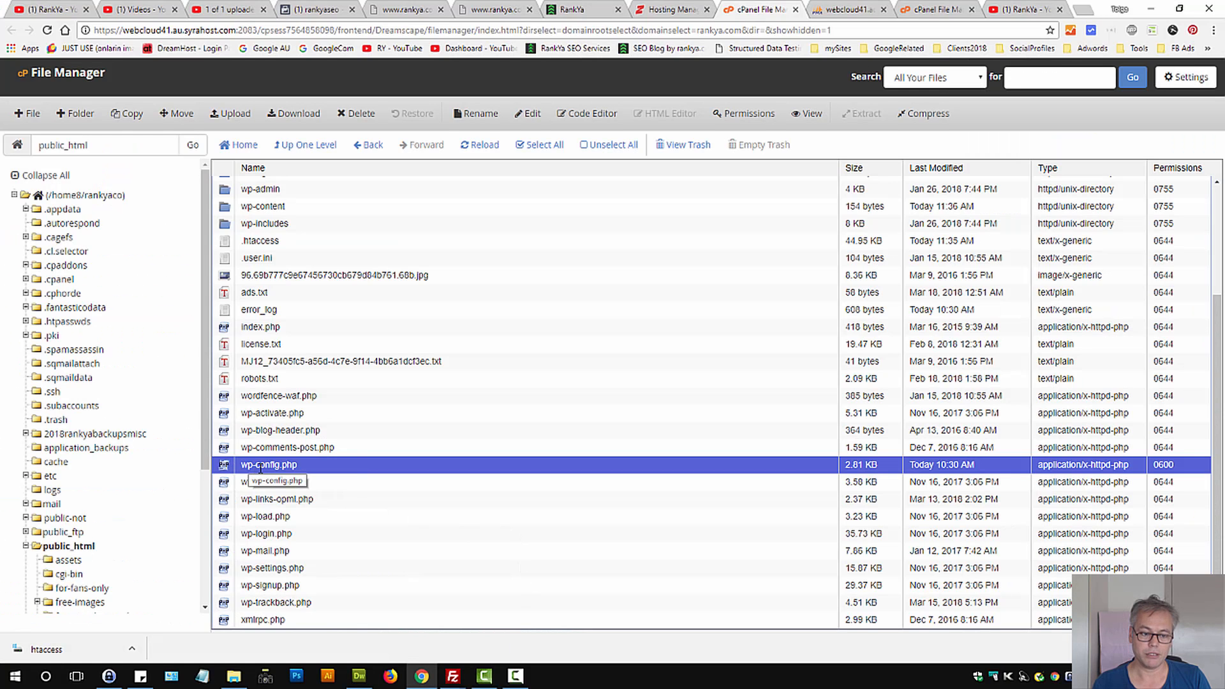
right_click(268, 465)
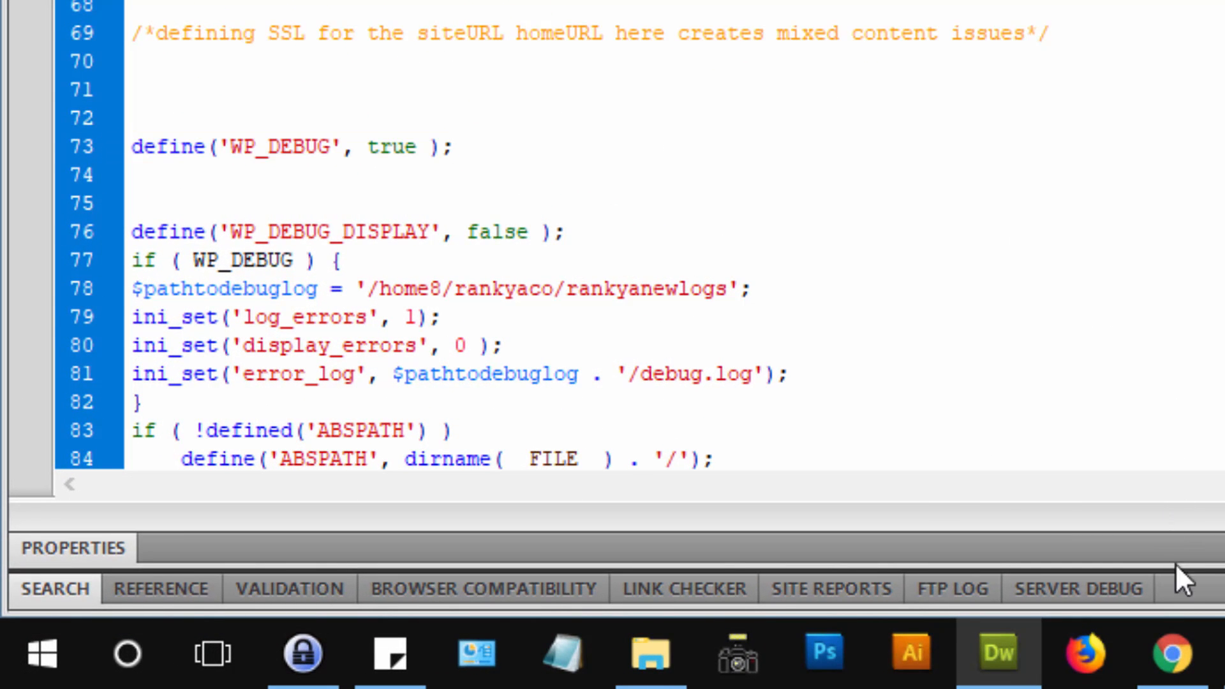
left_click(449, 147)
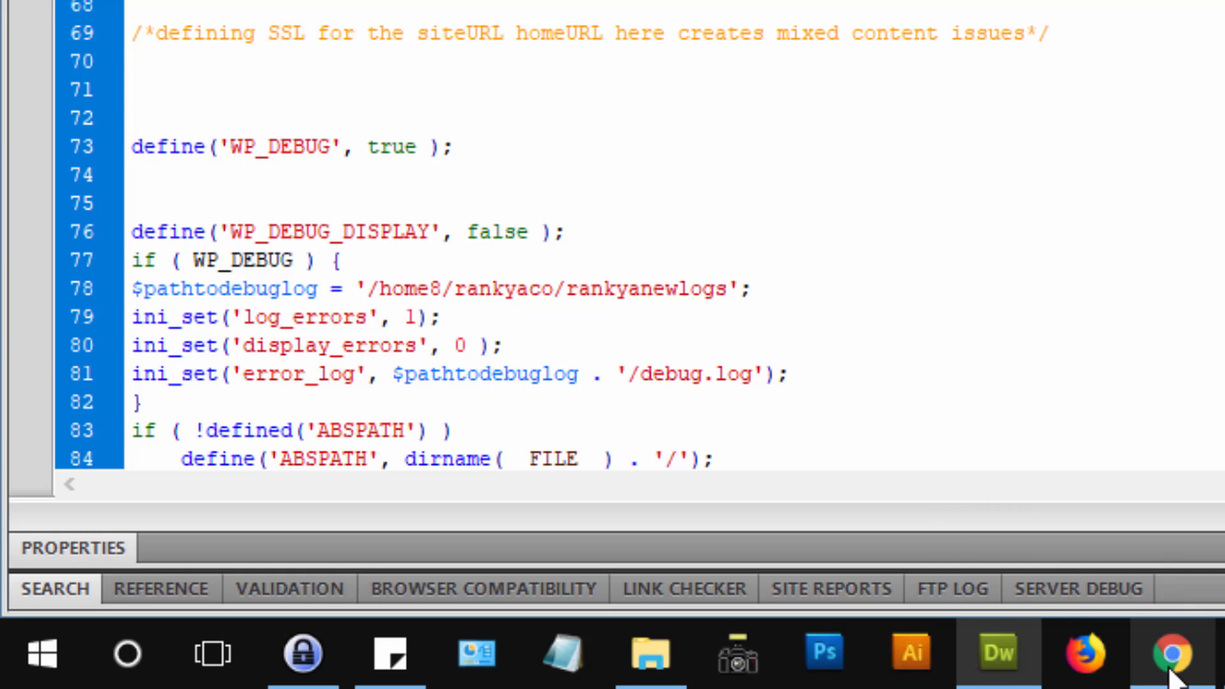
left_click(450, 146)
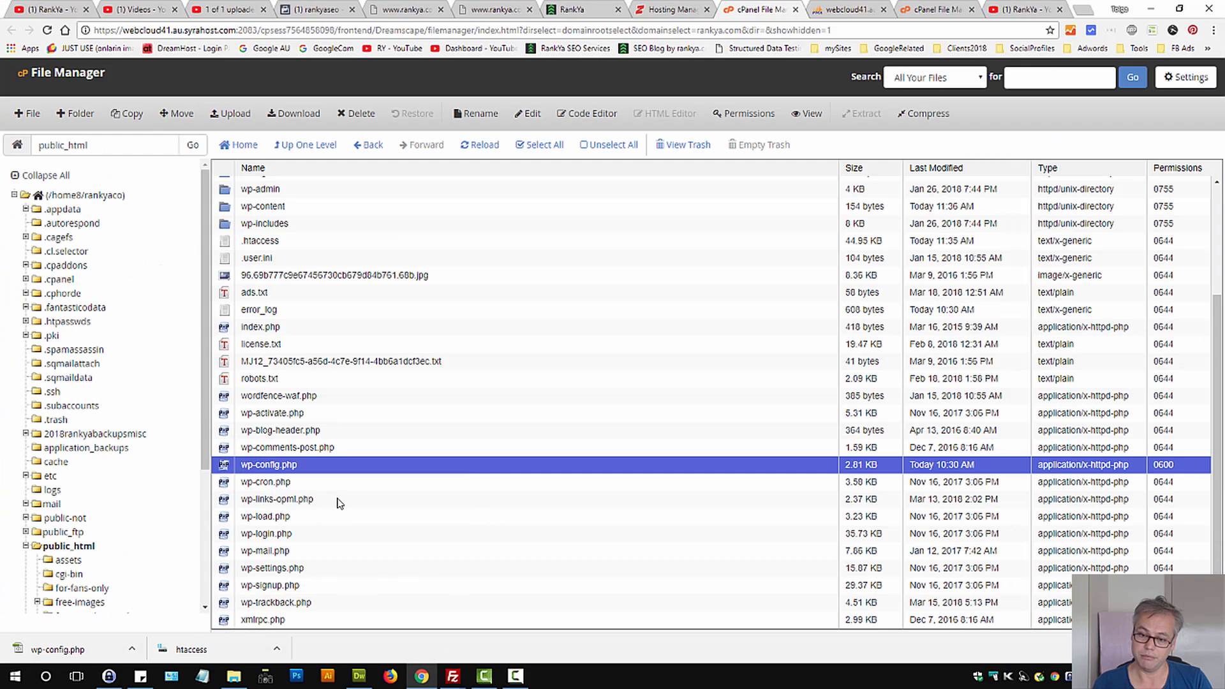
mouse_move(363, 414)
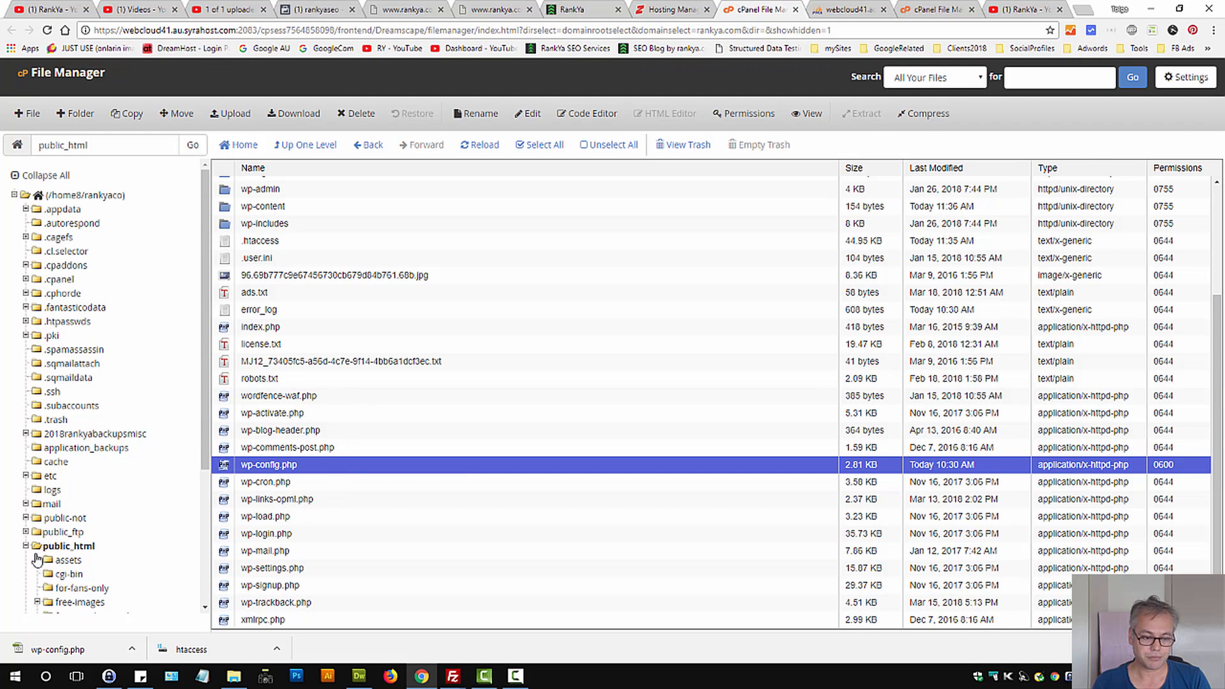
Open rankyanewlogs/debug.log and scroll through its repeated undefined mysql_connect() fatal errors.
left_click(72, 559)
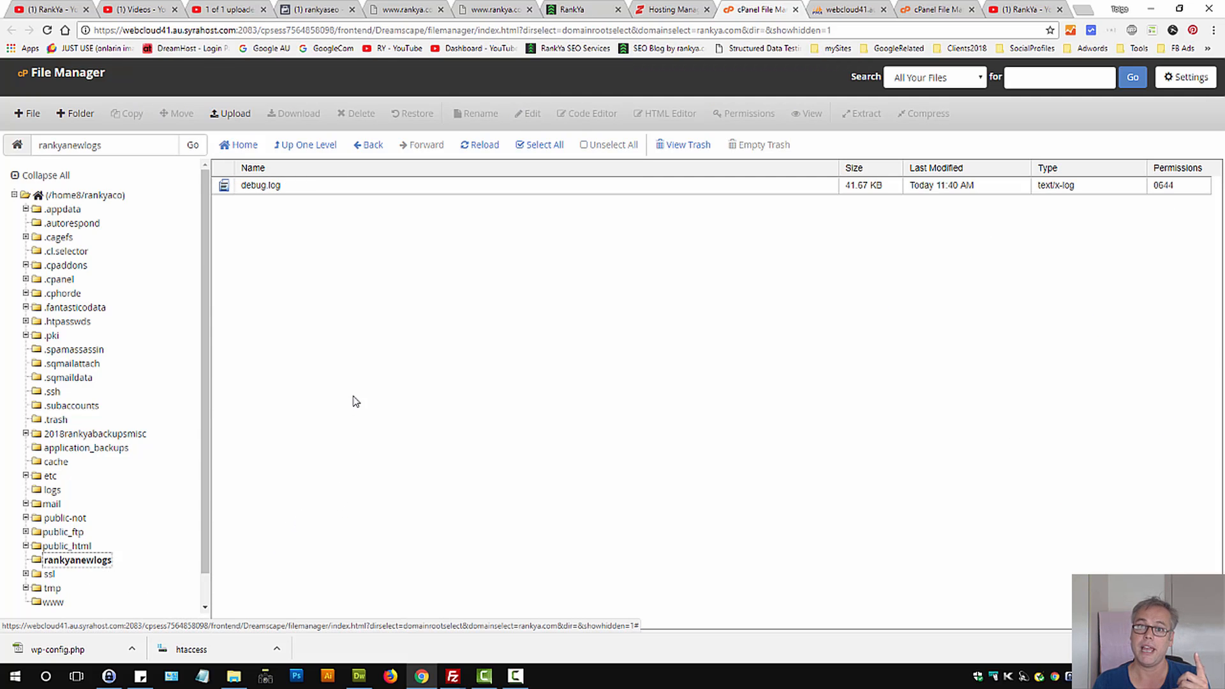
mouse_move(229, 195)
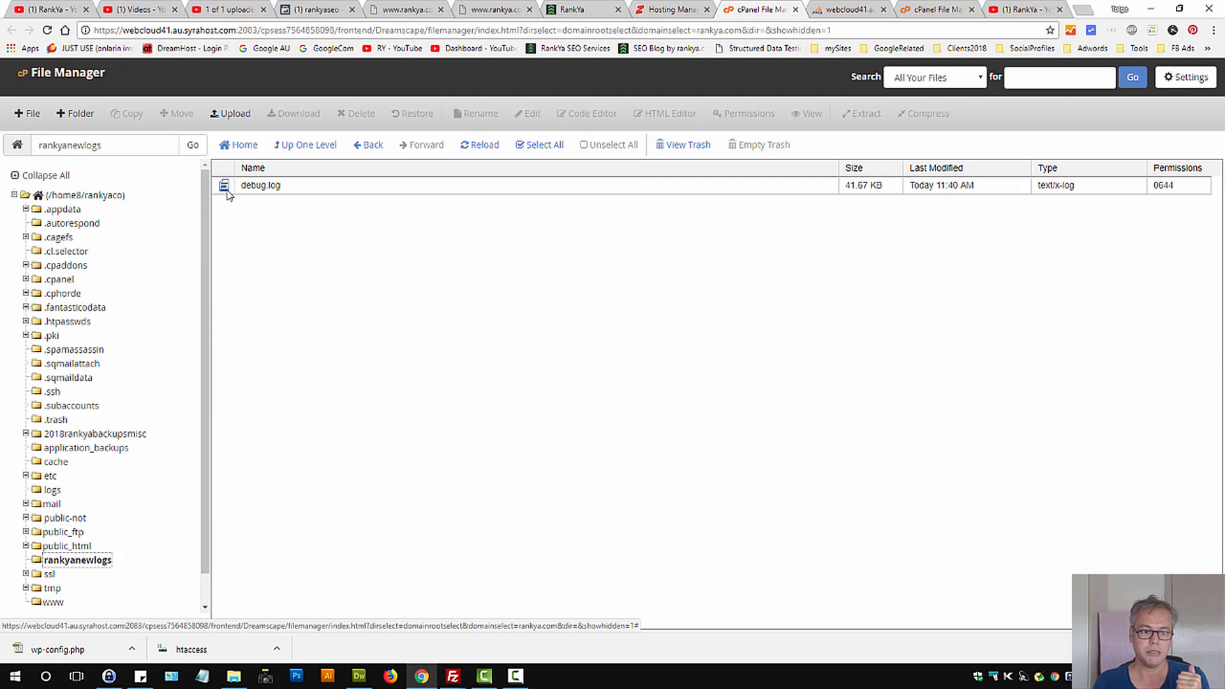
left_click(526, 113)
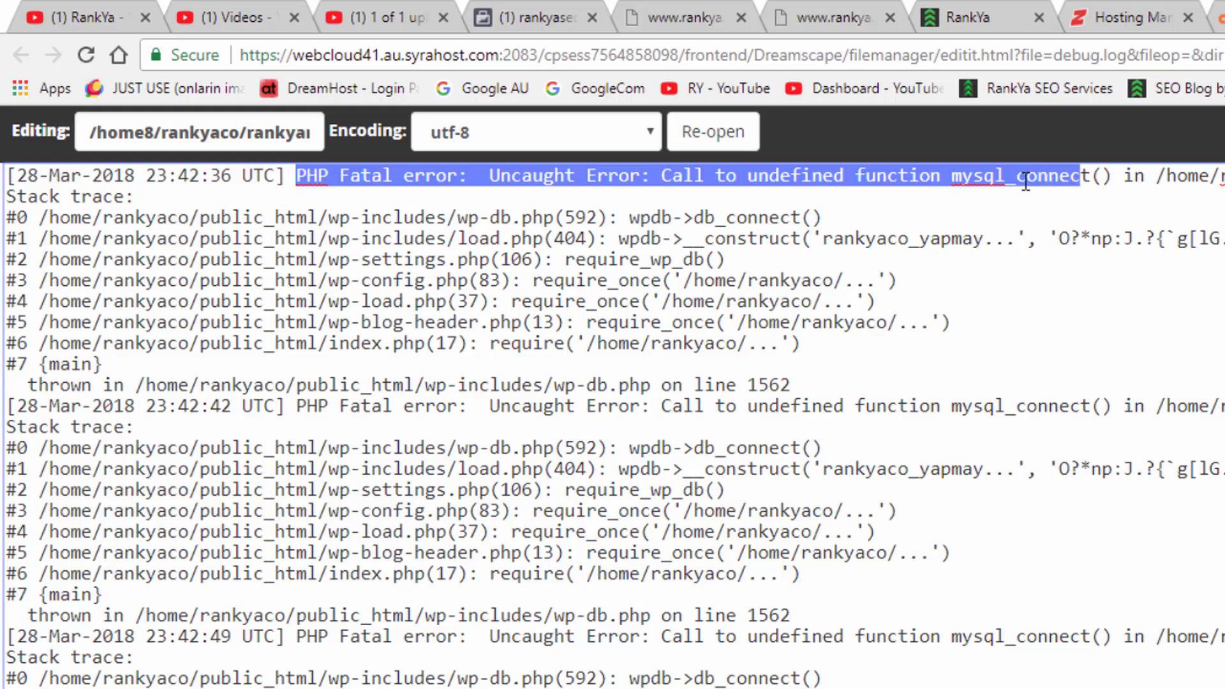
scroll("down", 3)
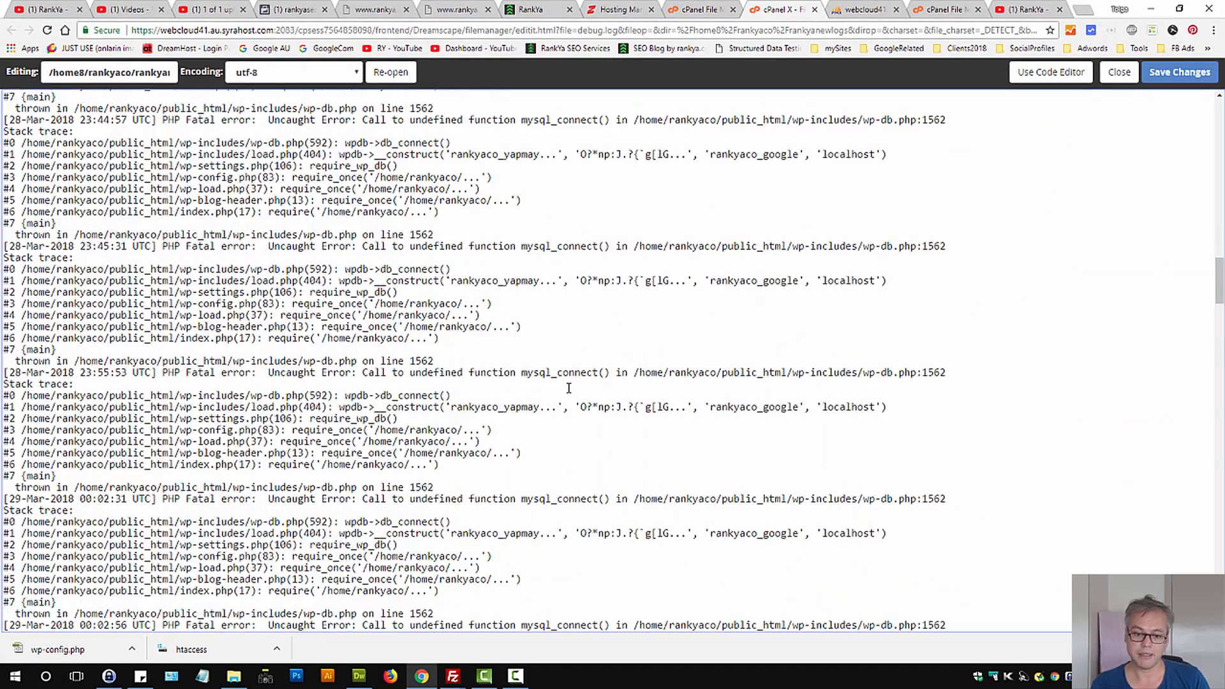
scroll("down", 3)
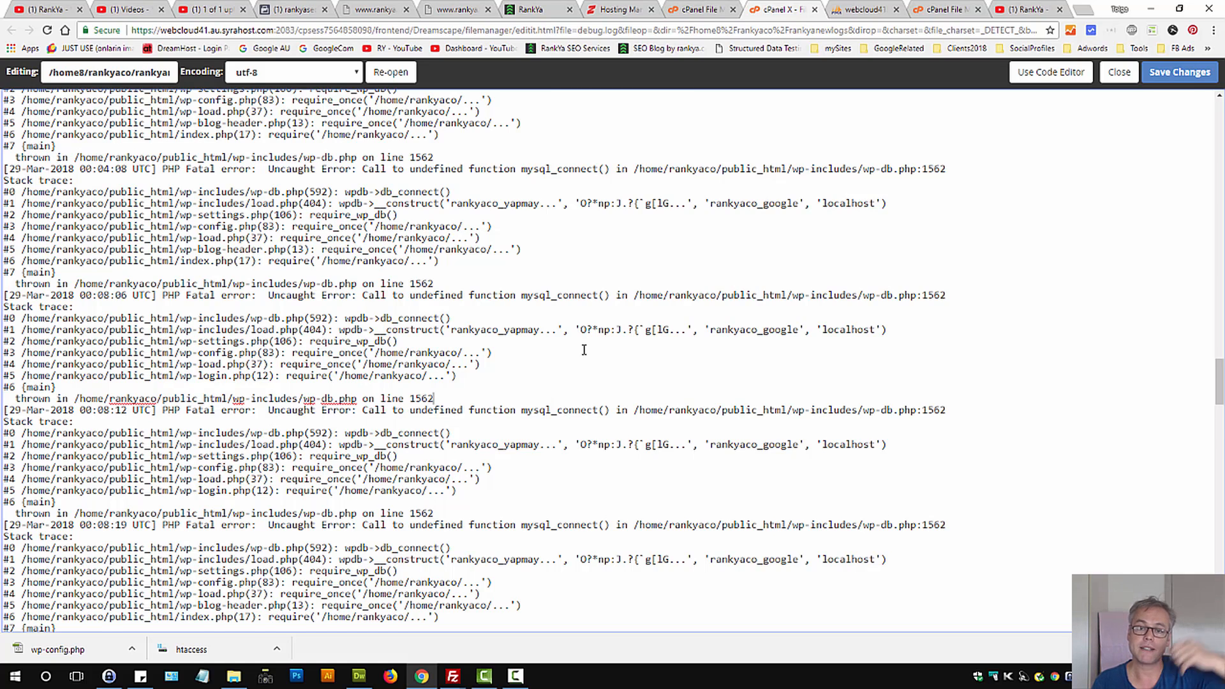
left_click(1116, 72)
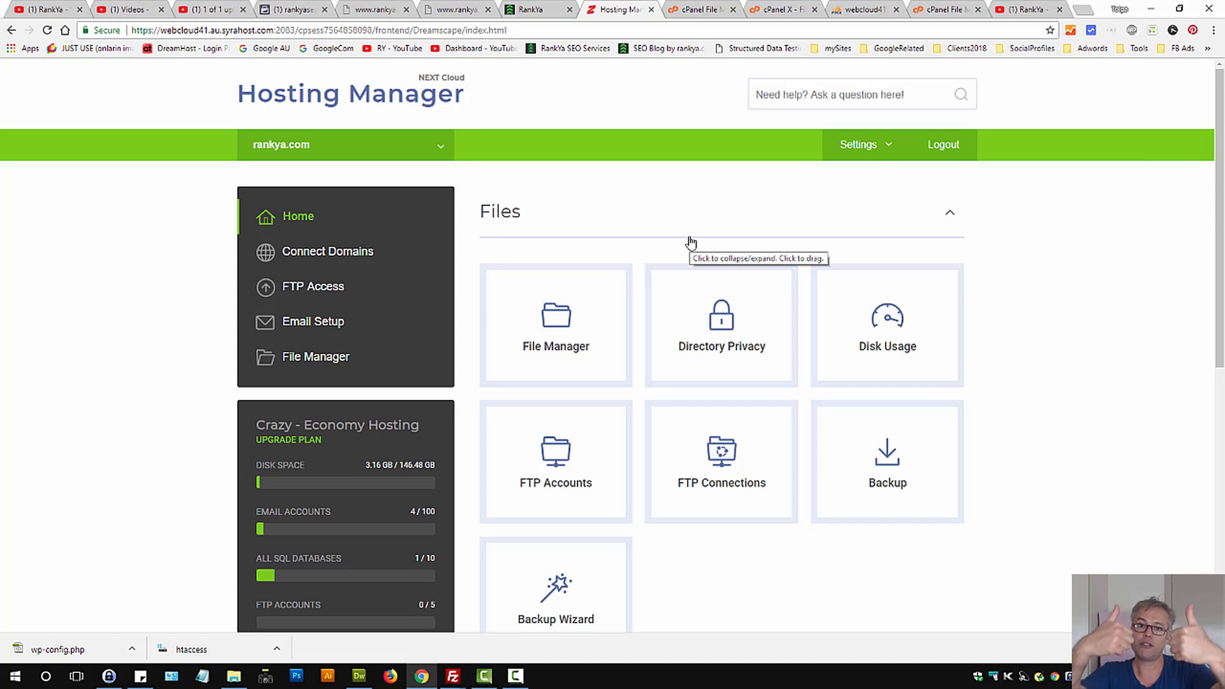
mouse_move(706, 230)
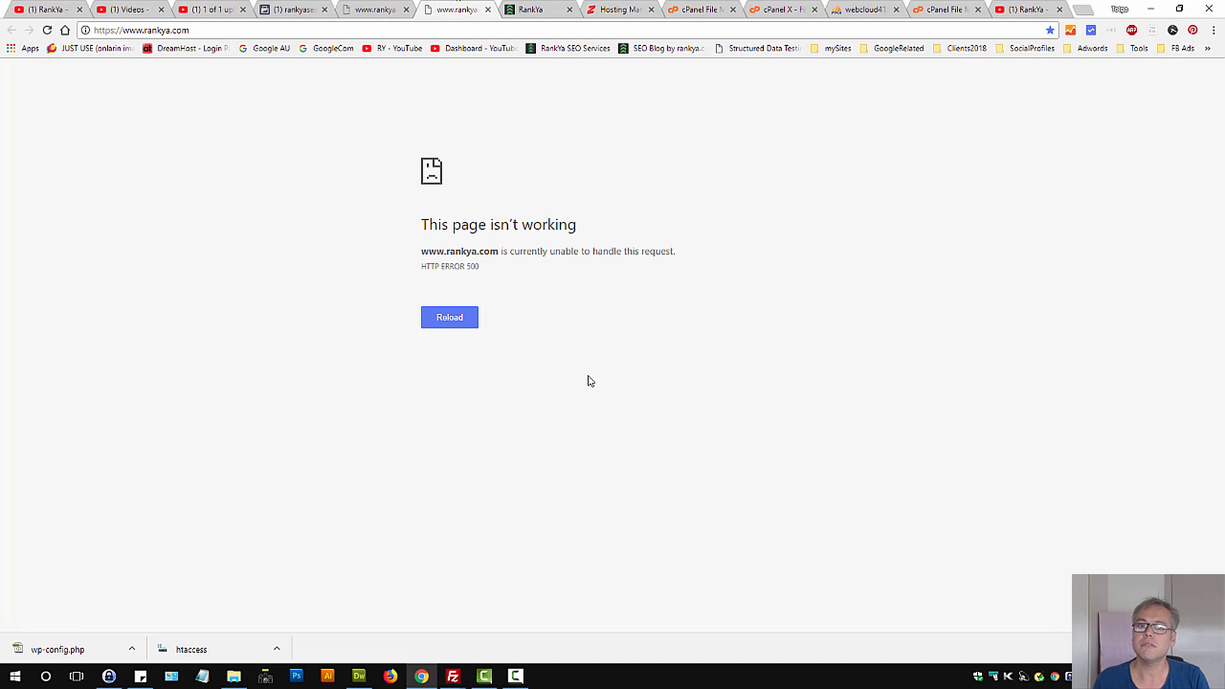
mouse_move(700, 222)
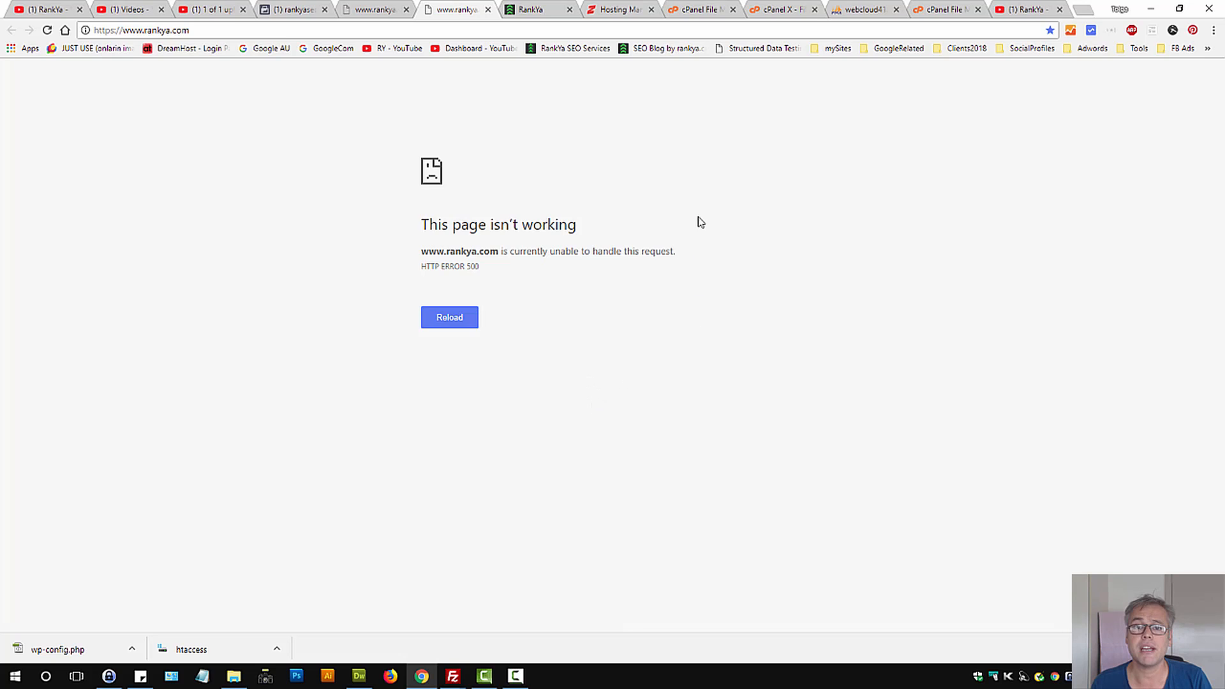
Open Software > Select PHP Version in Hosting Manager, showing current PHP 5.6.
left_click(699, 9)
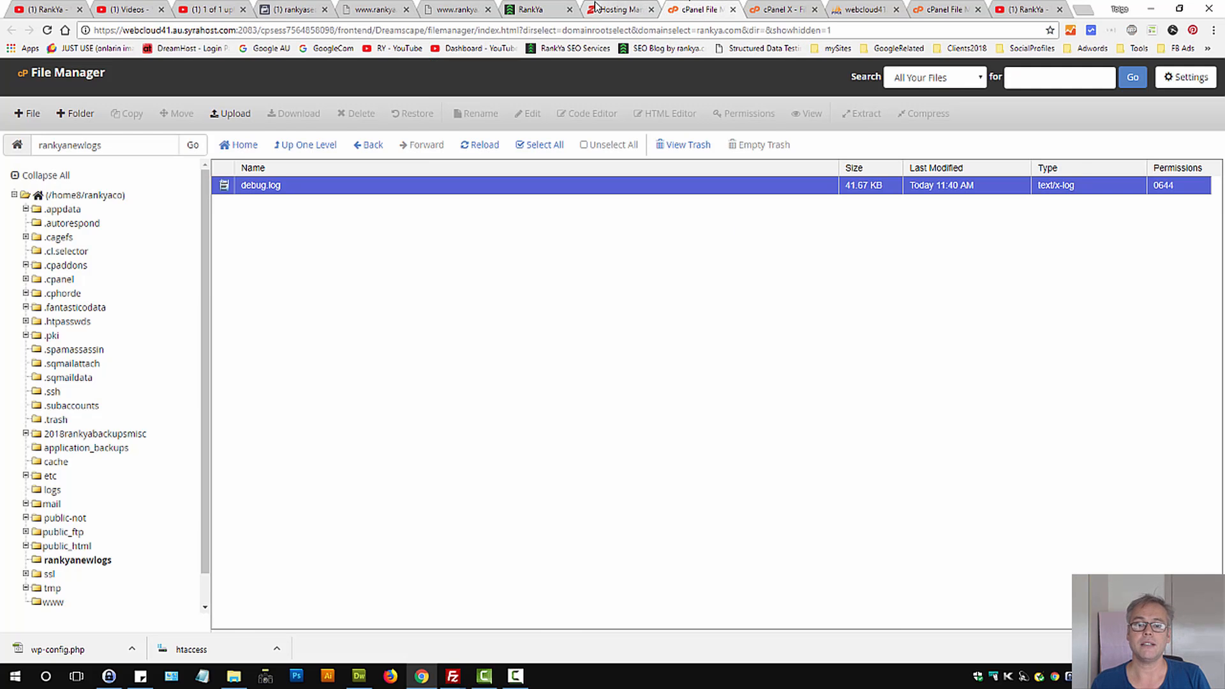
left_click(617, 8)
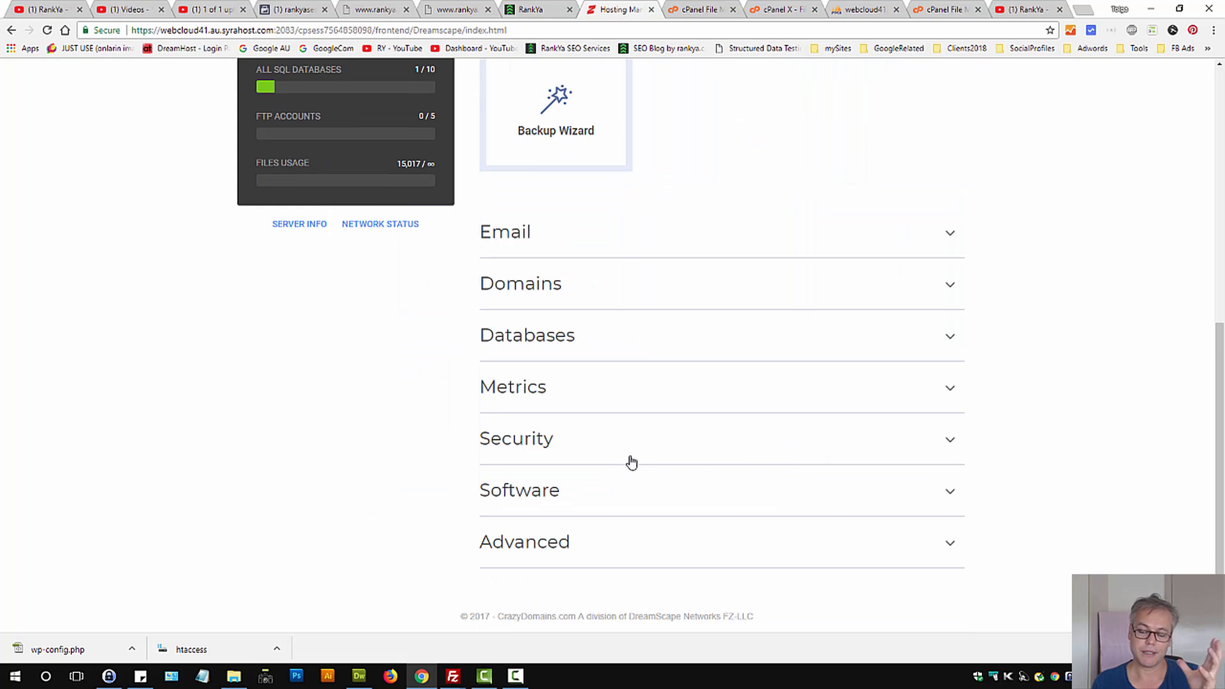
mouse_move(619, 444)
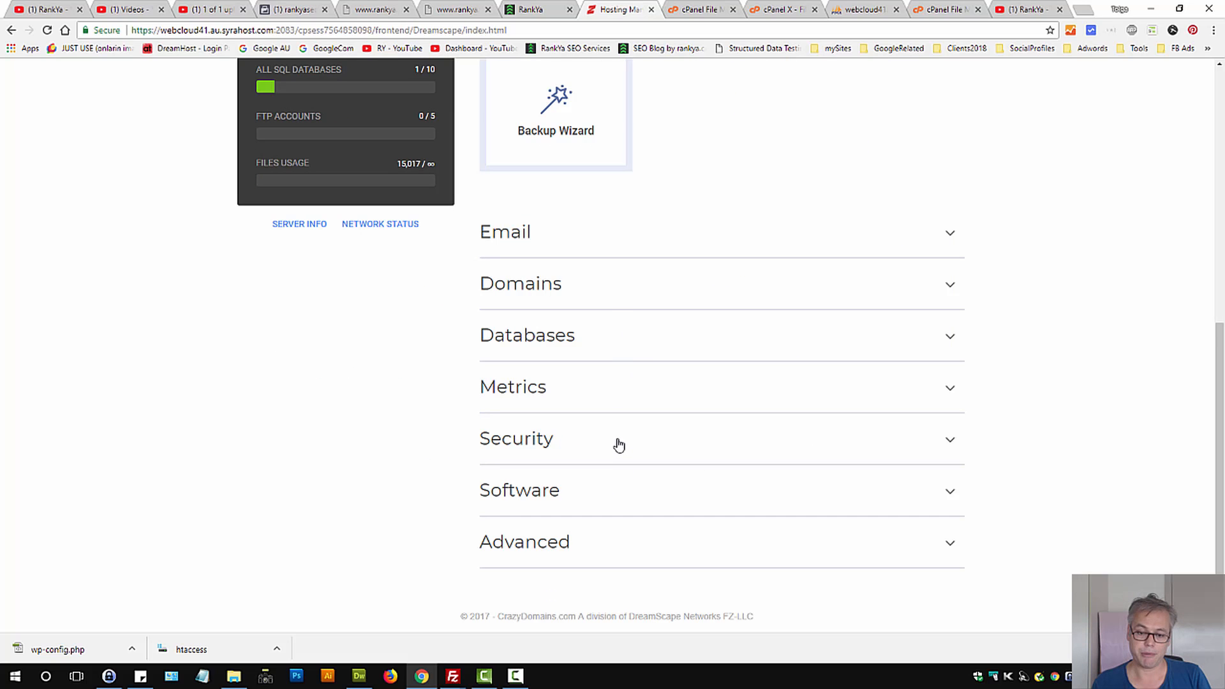
left_click(519, 490)
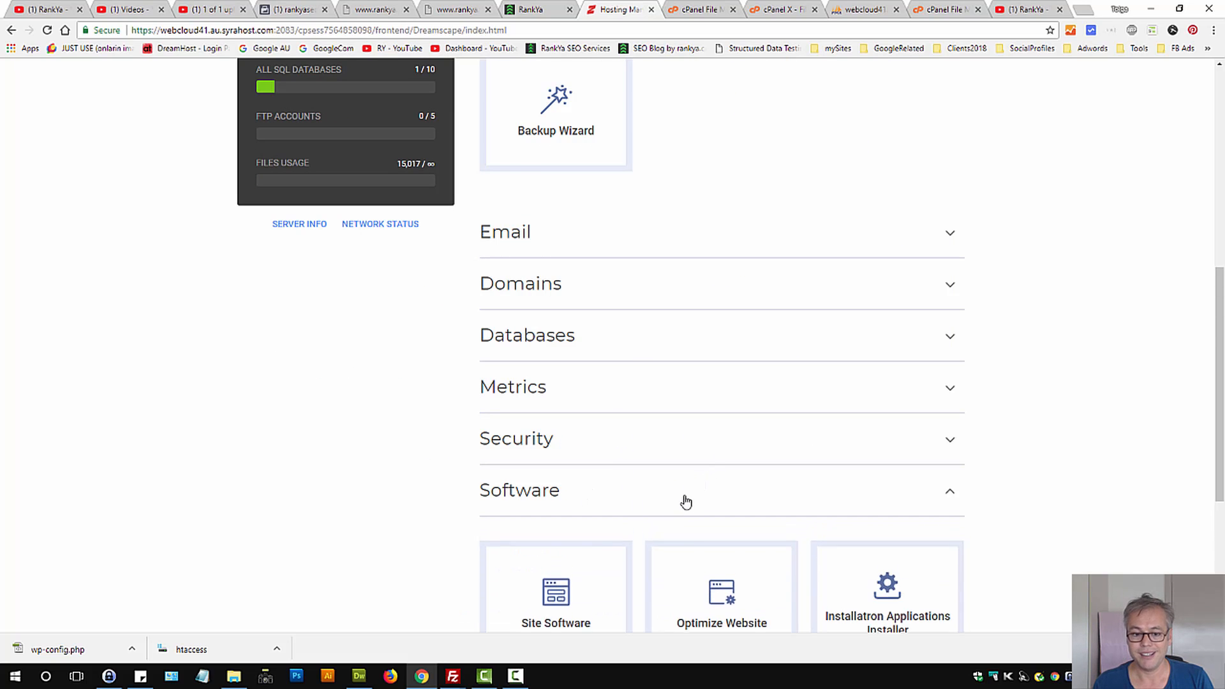
scroll("down", 3)
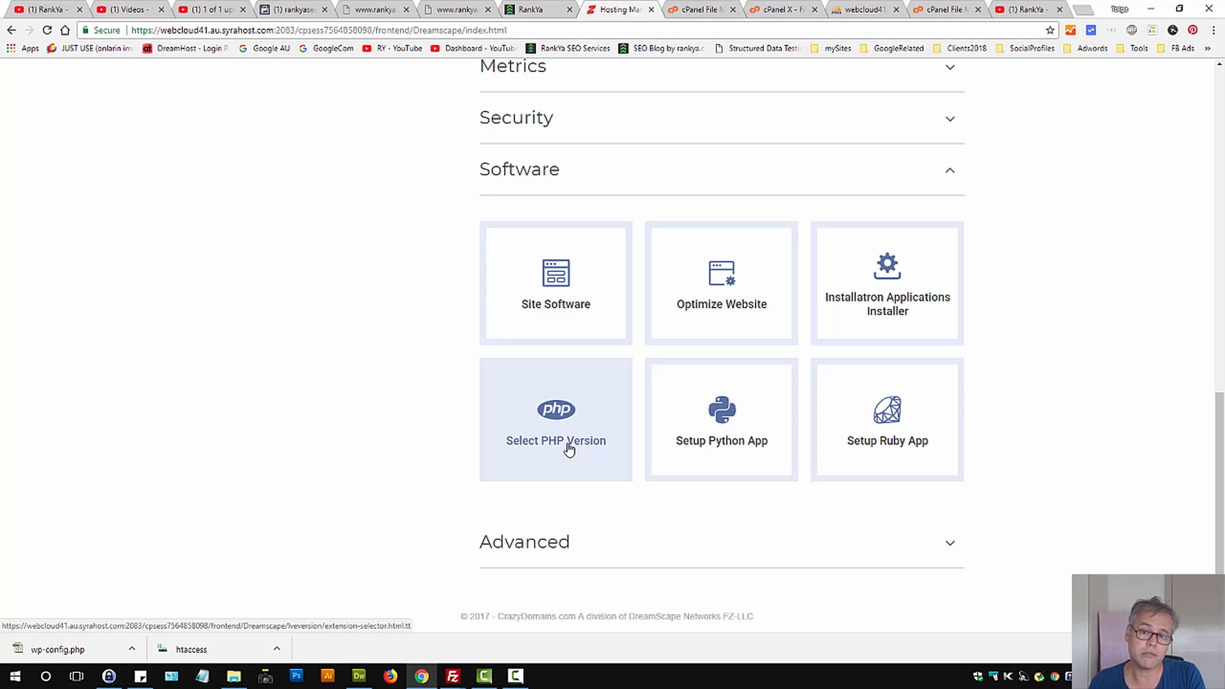
mouse_move(568, 452)
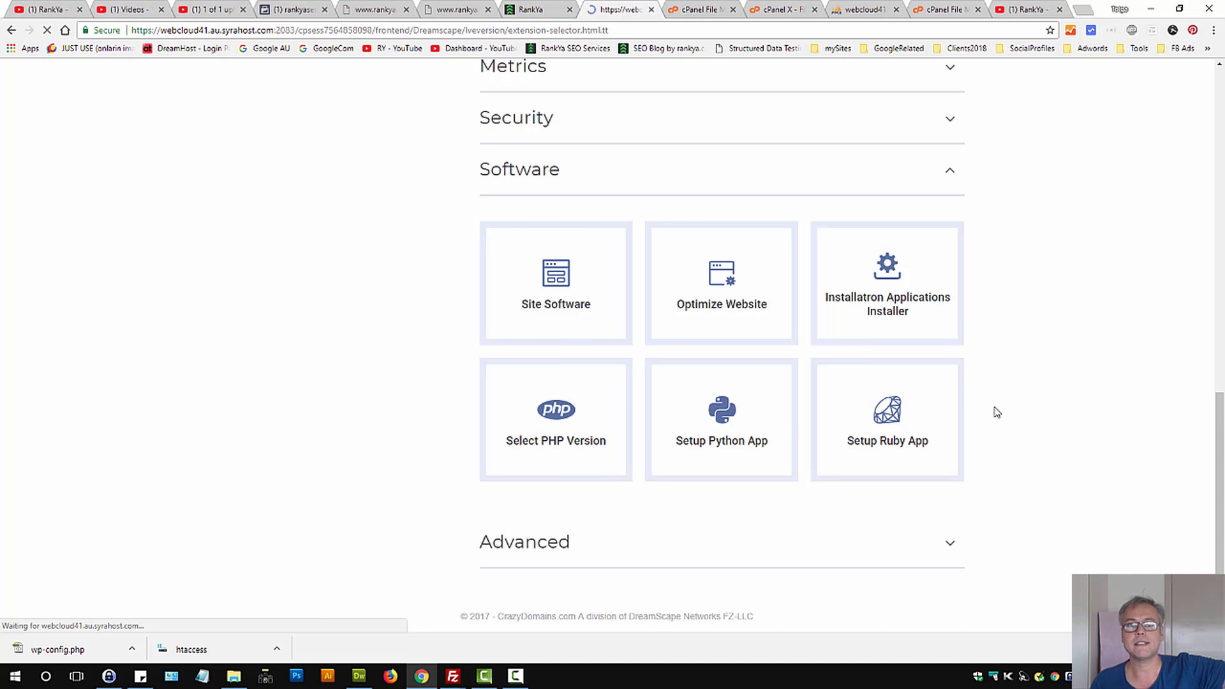
left_click(555, 419)
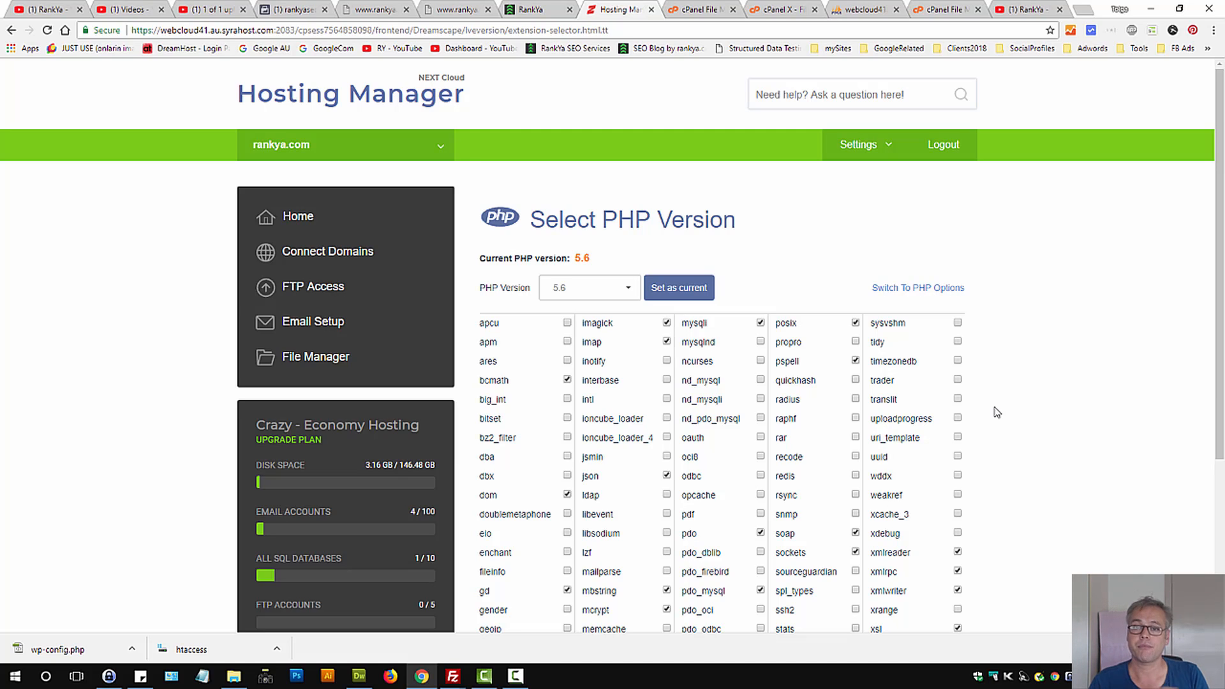
mouse_move(977, 221)
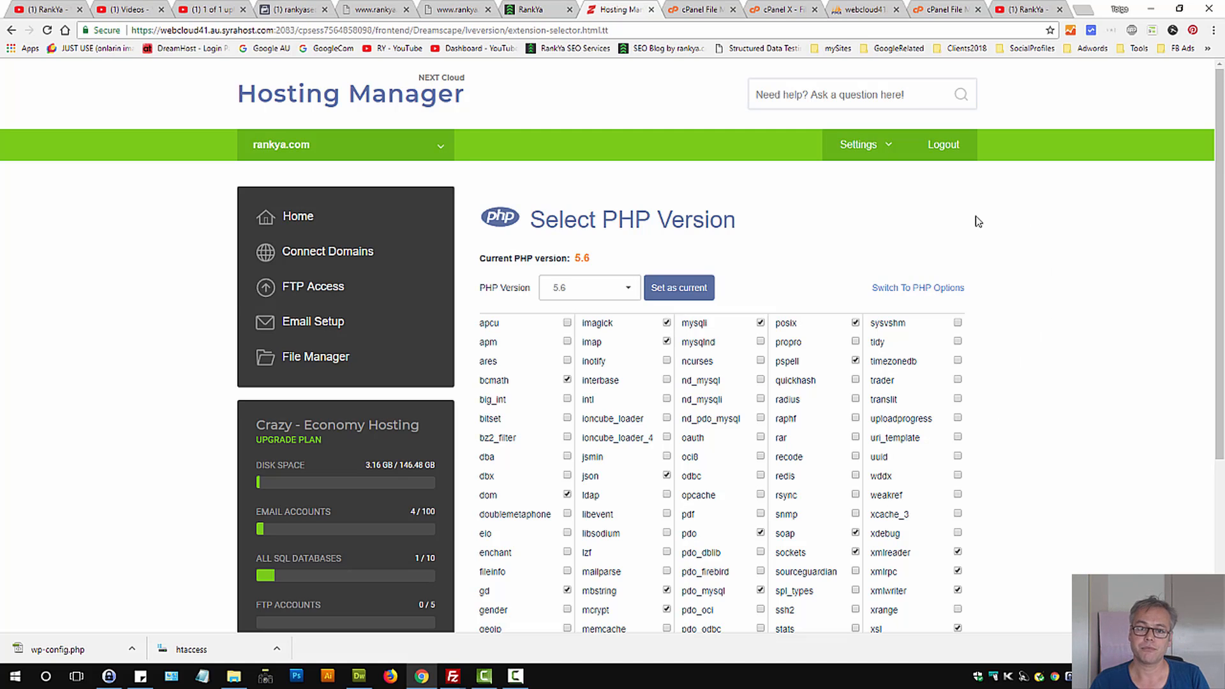
left_click(588, 287)
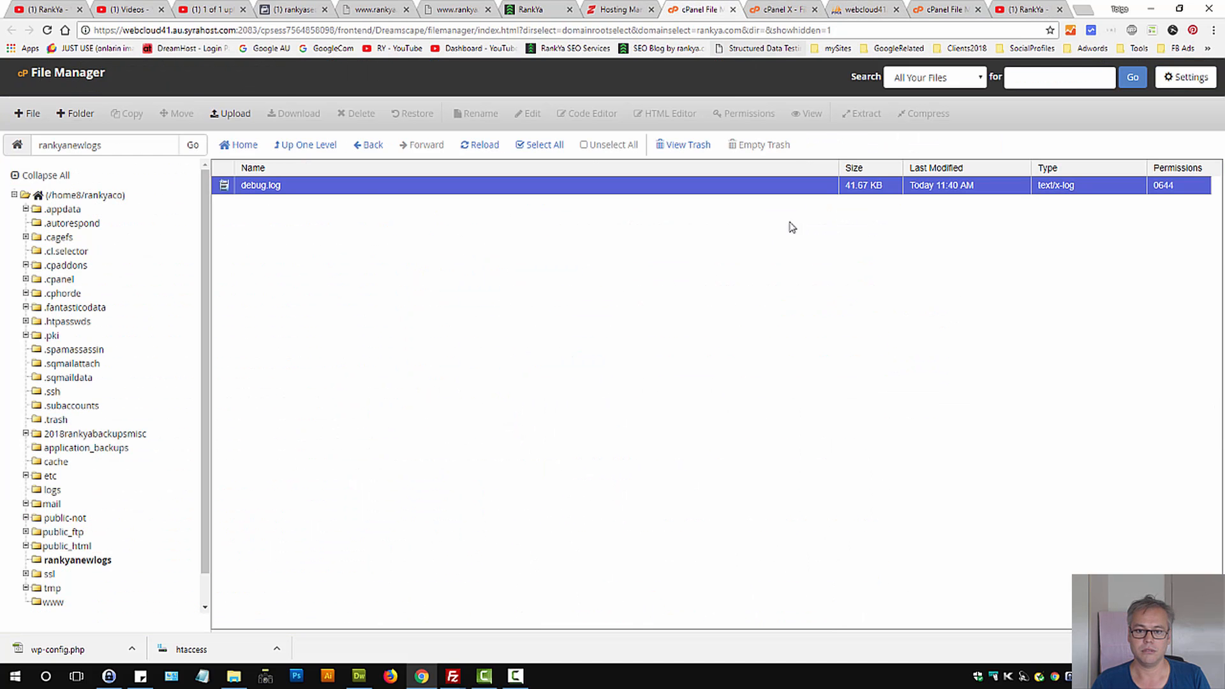
Open public_html's .htaccess in the File Manager text editor.
left_click(69, 545)
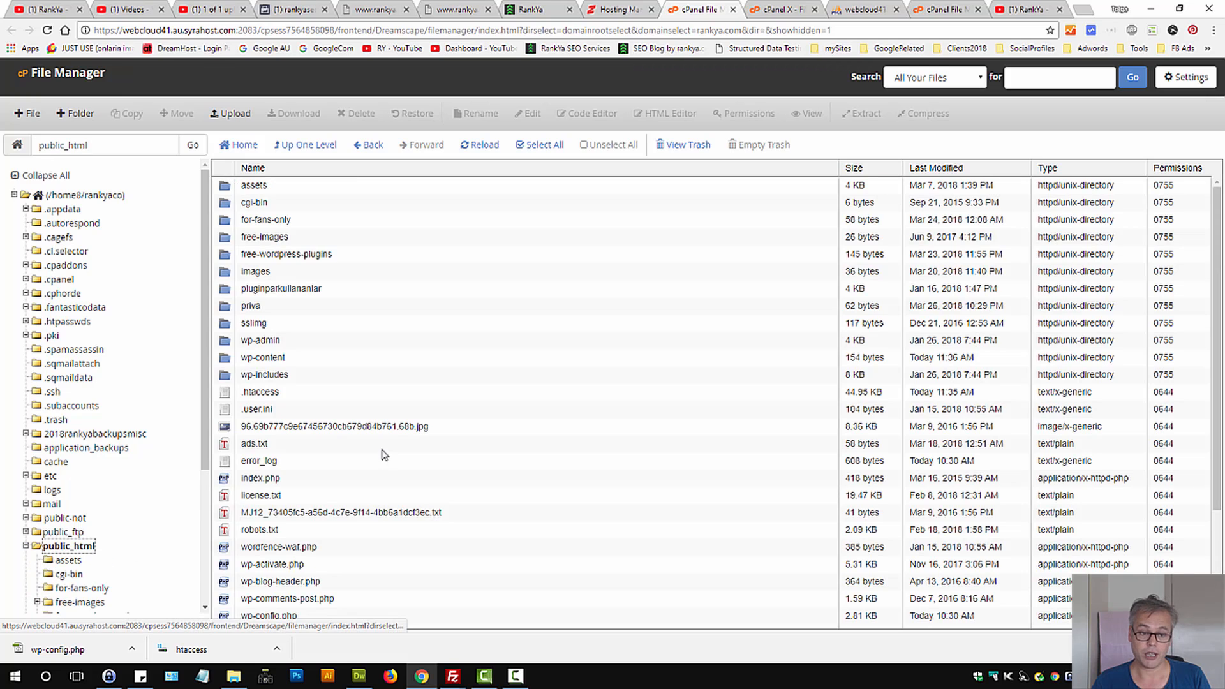
right_click(260, 391)
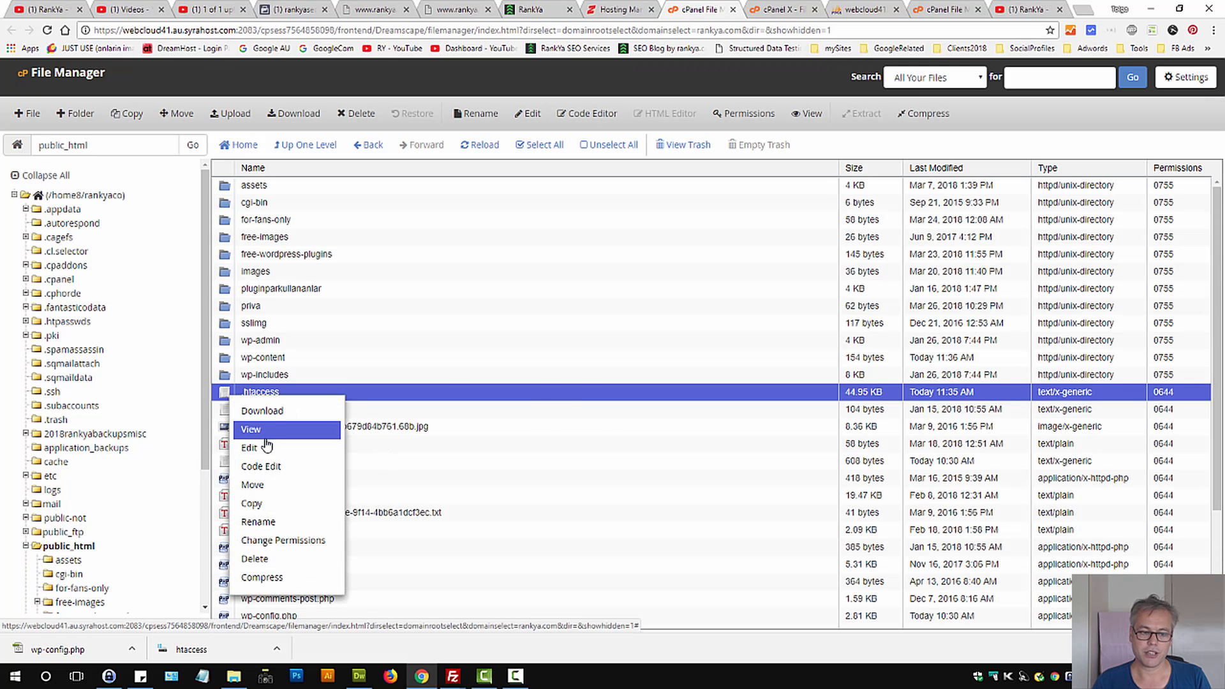
left_click(250, 448)
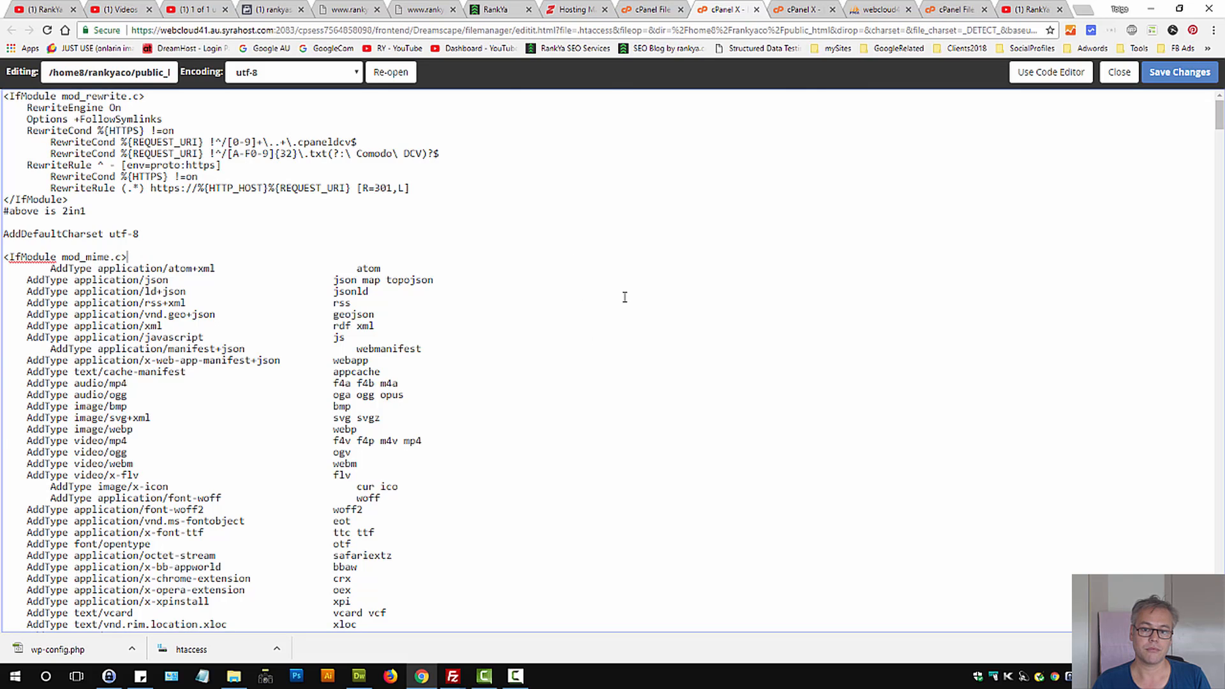
mouse_move(451, 431)
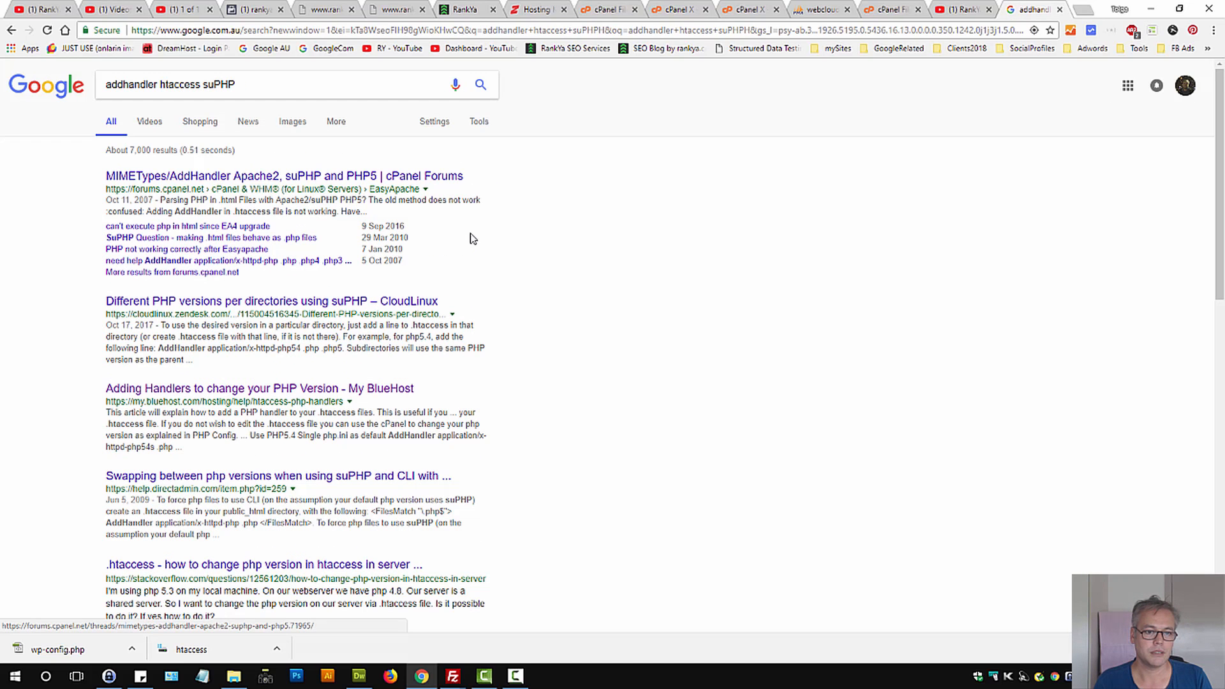
Find Bluehost's PHP handler list and copy the PHP 7.0 single php.ini AddHandler line.
left_click(1030, 8)
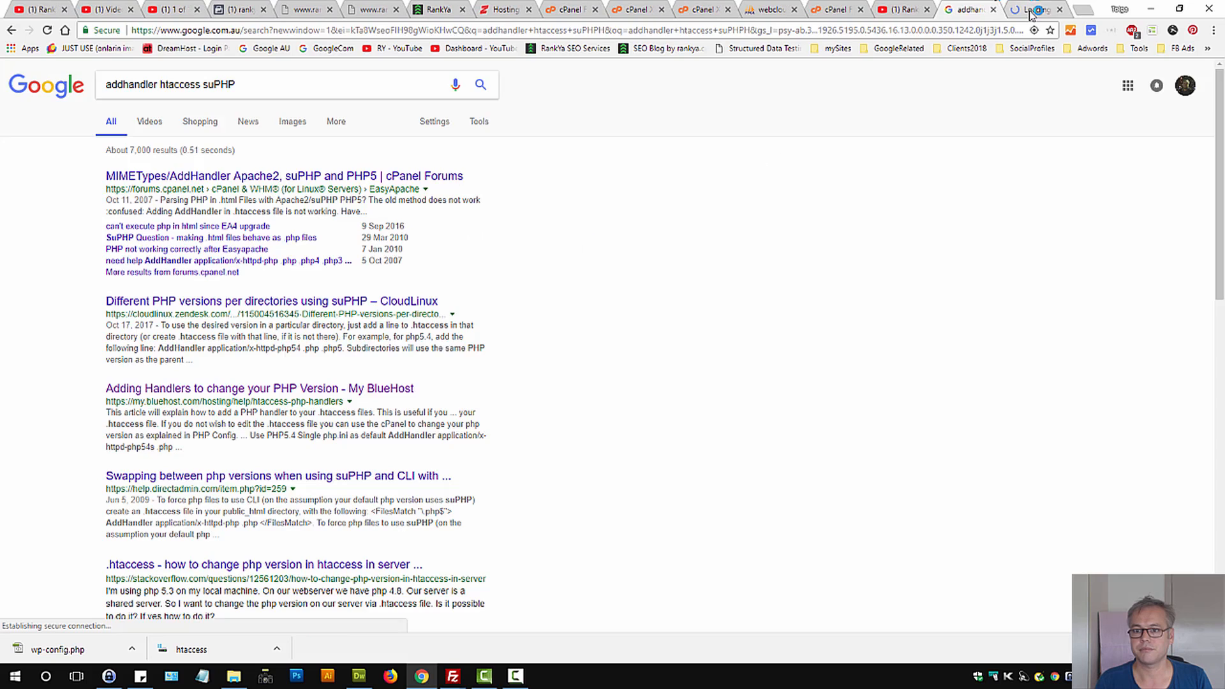
left_click(283, 176)
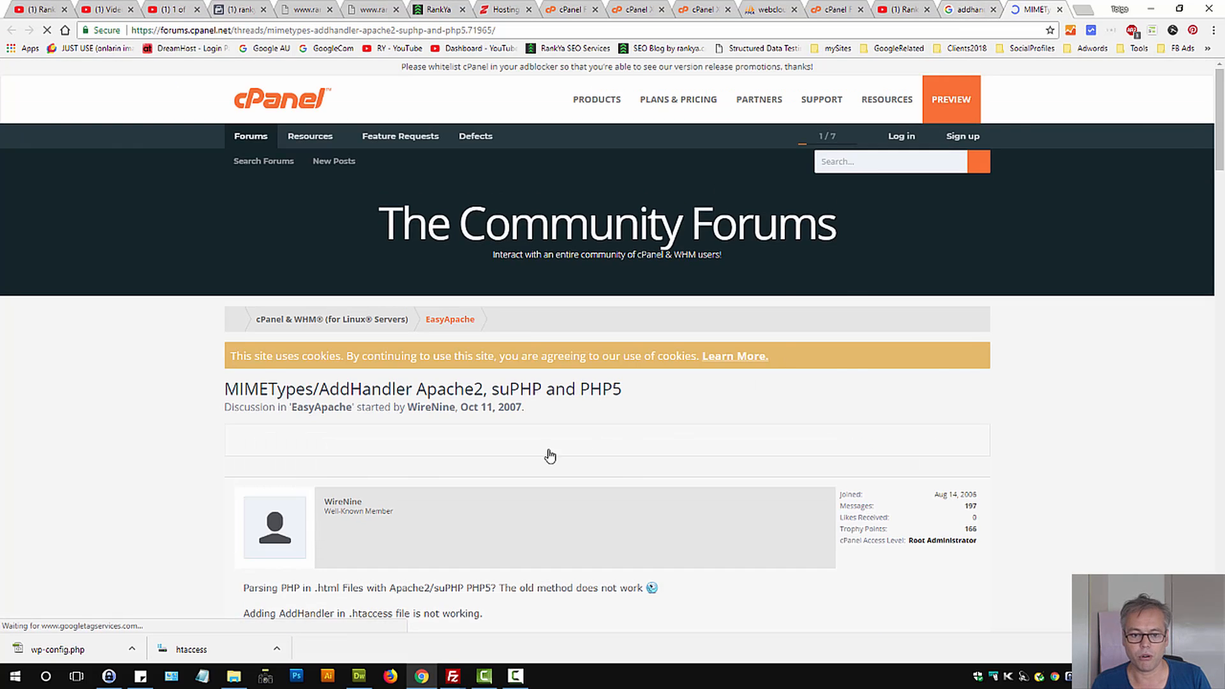
scroll("down", 3)
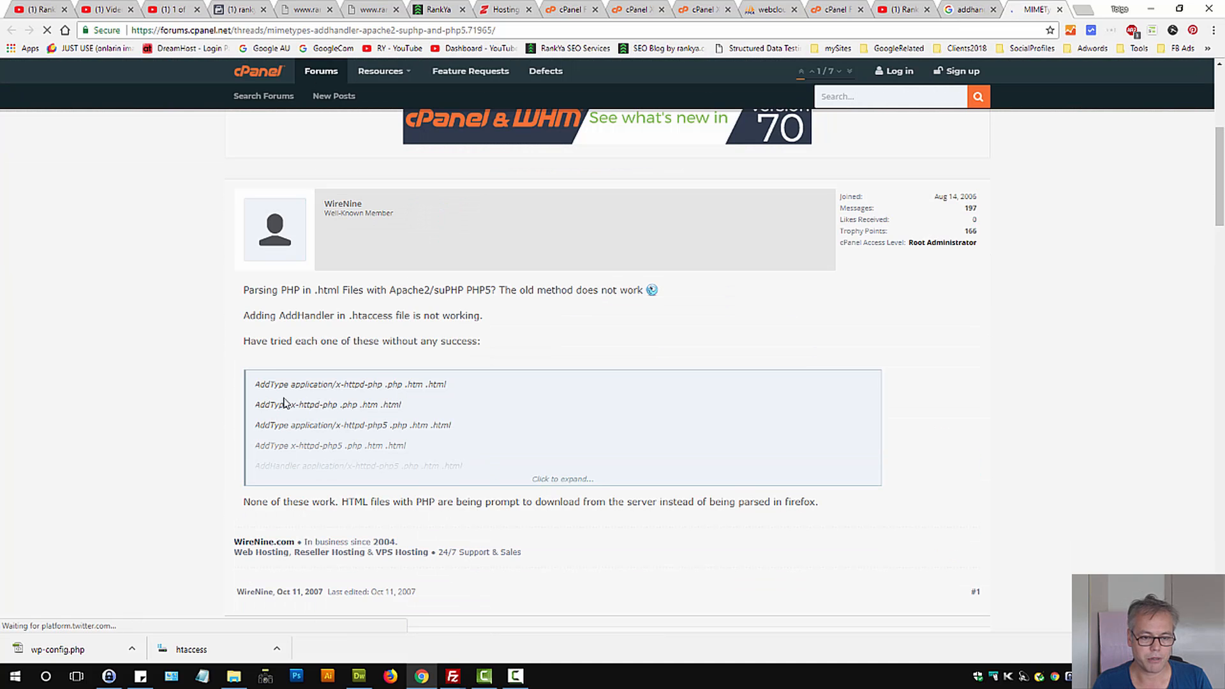
mouse_move(406, 435)
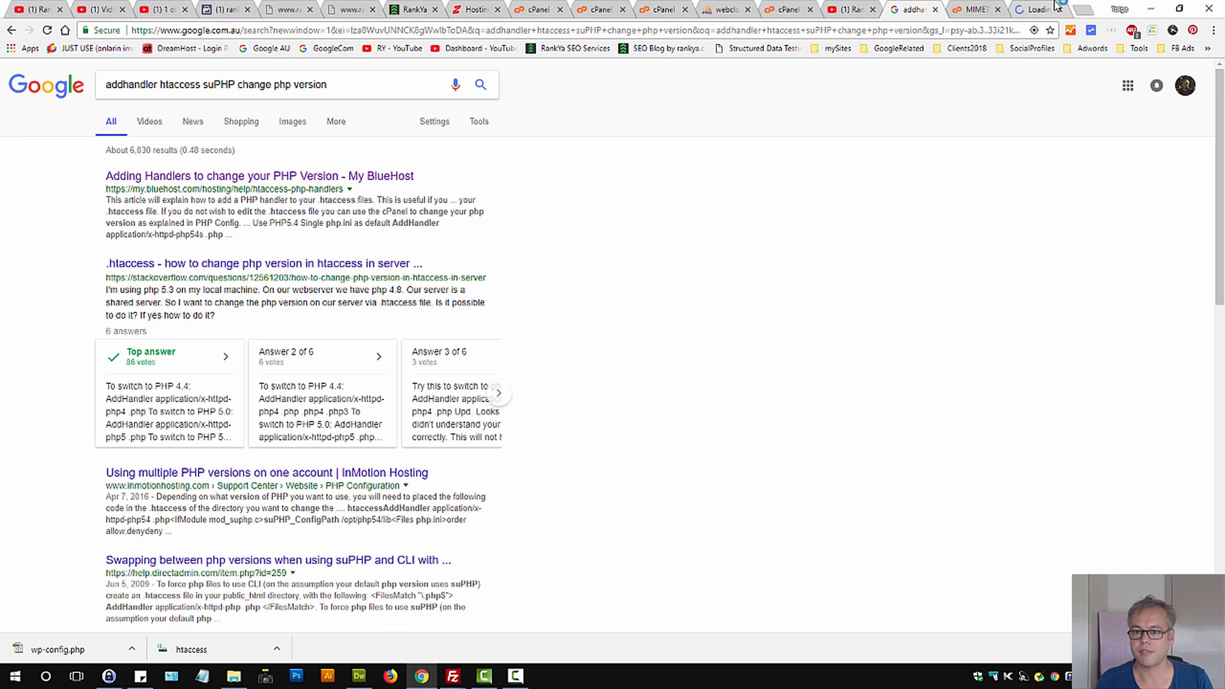
left_click(260, 174)
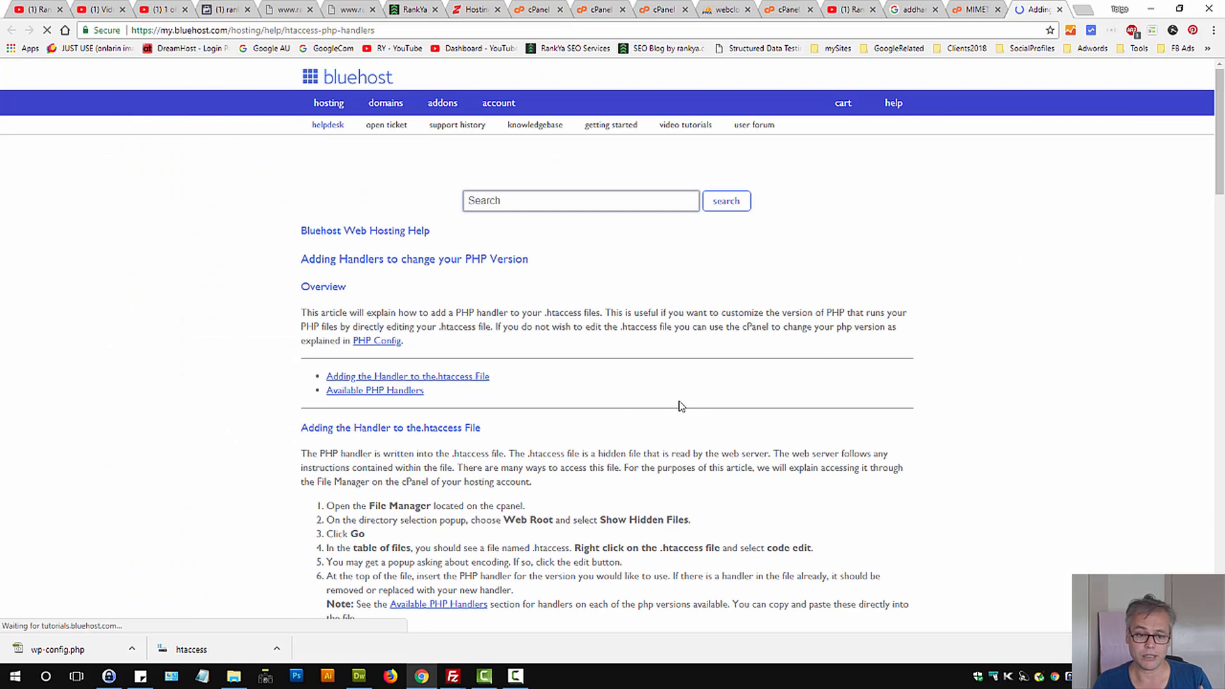
scroll("down", 3)
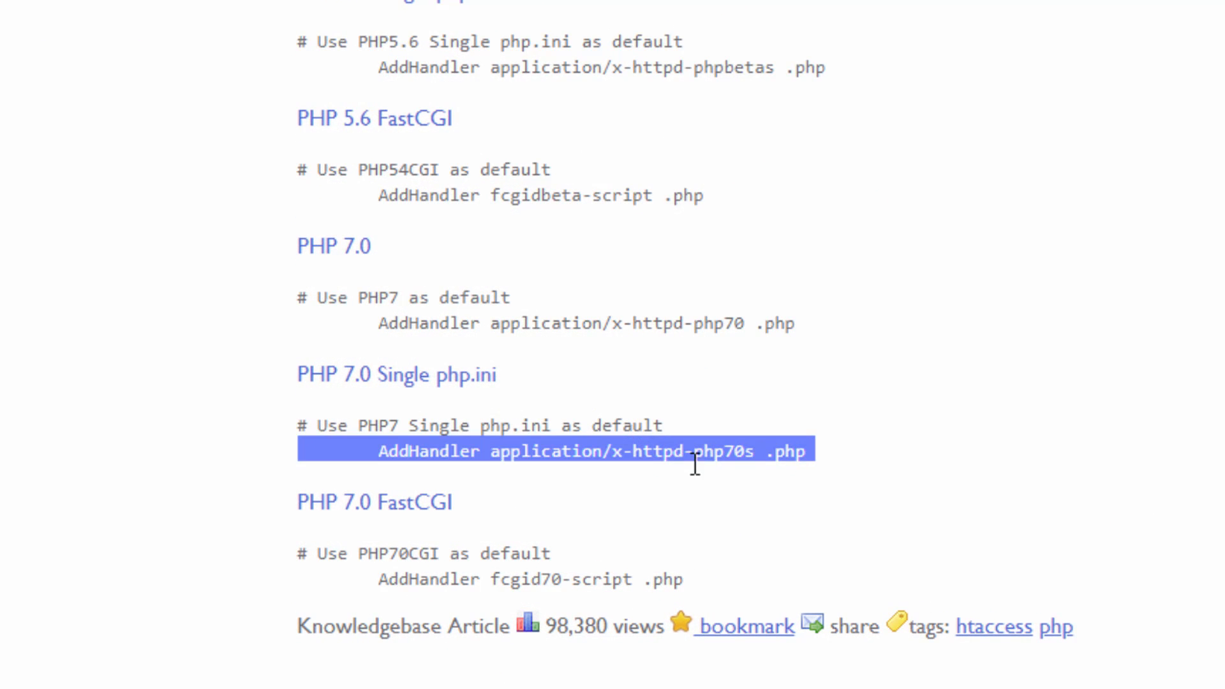
mouse_move(992, 463)
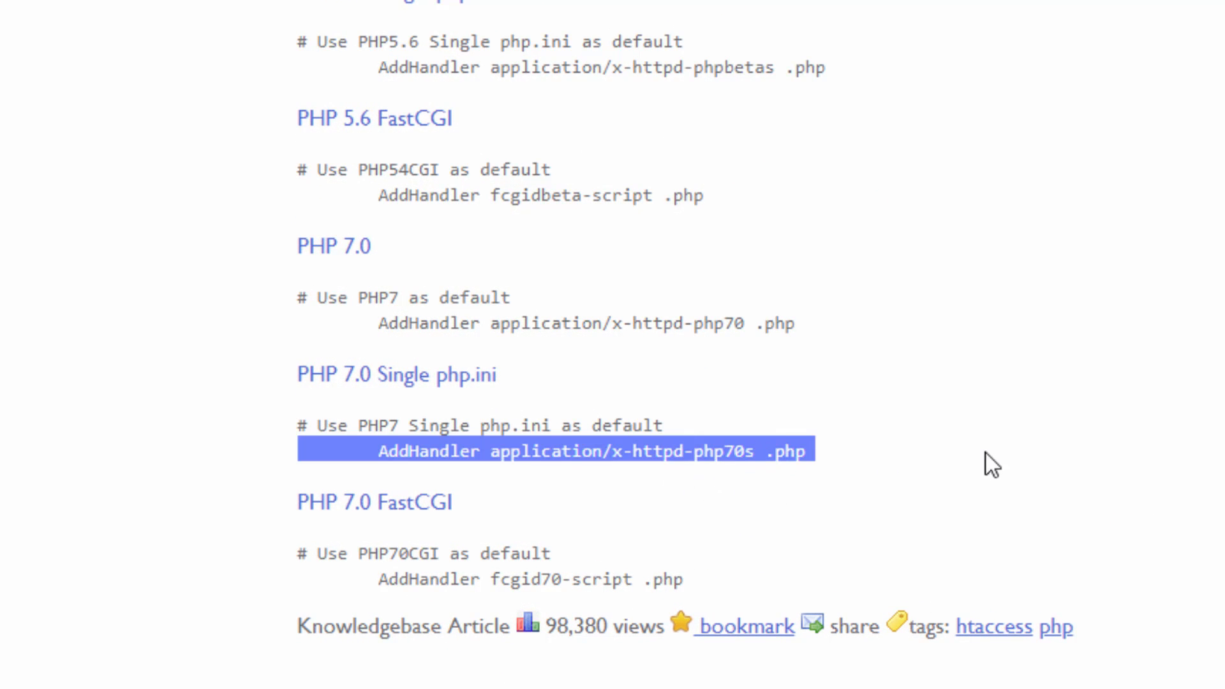
left_click(383, 373)
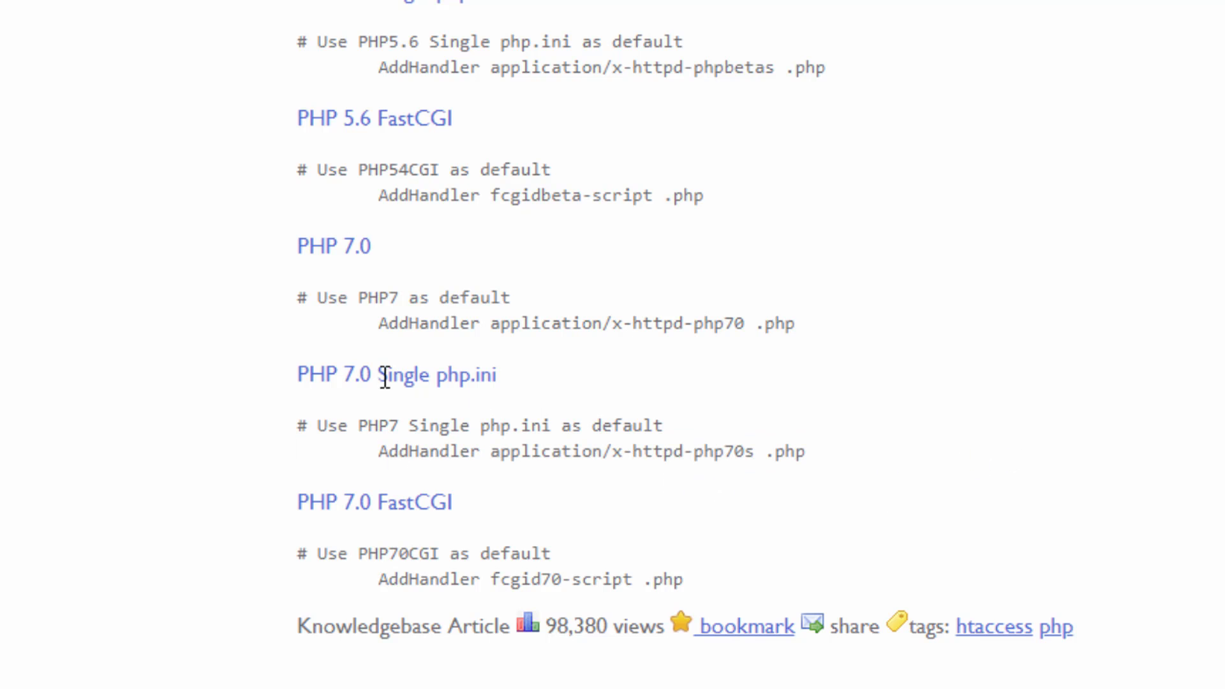
scroll("down", 3)
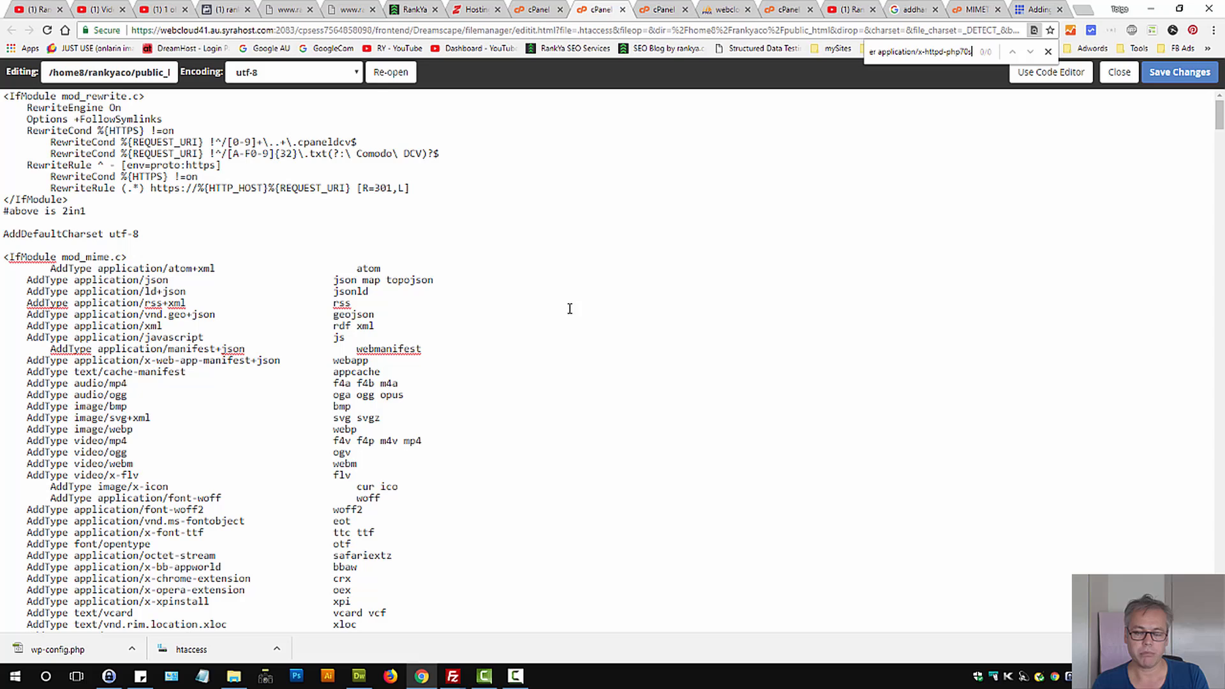
Add '#AddHandler application/x-httpd-php70s' below AddDefaultCharset utf-8 and save .htaccess.
triple_click(106, 302)
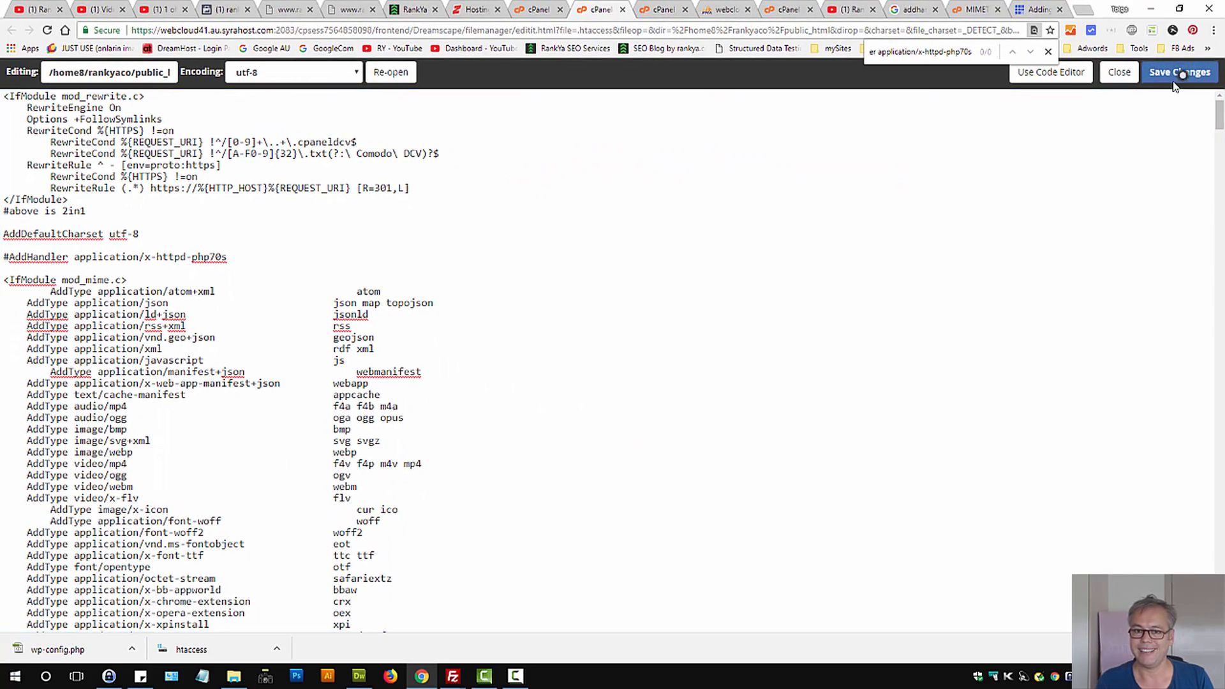
left_click(348, 10)
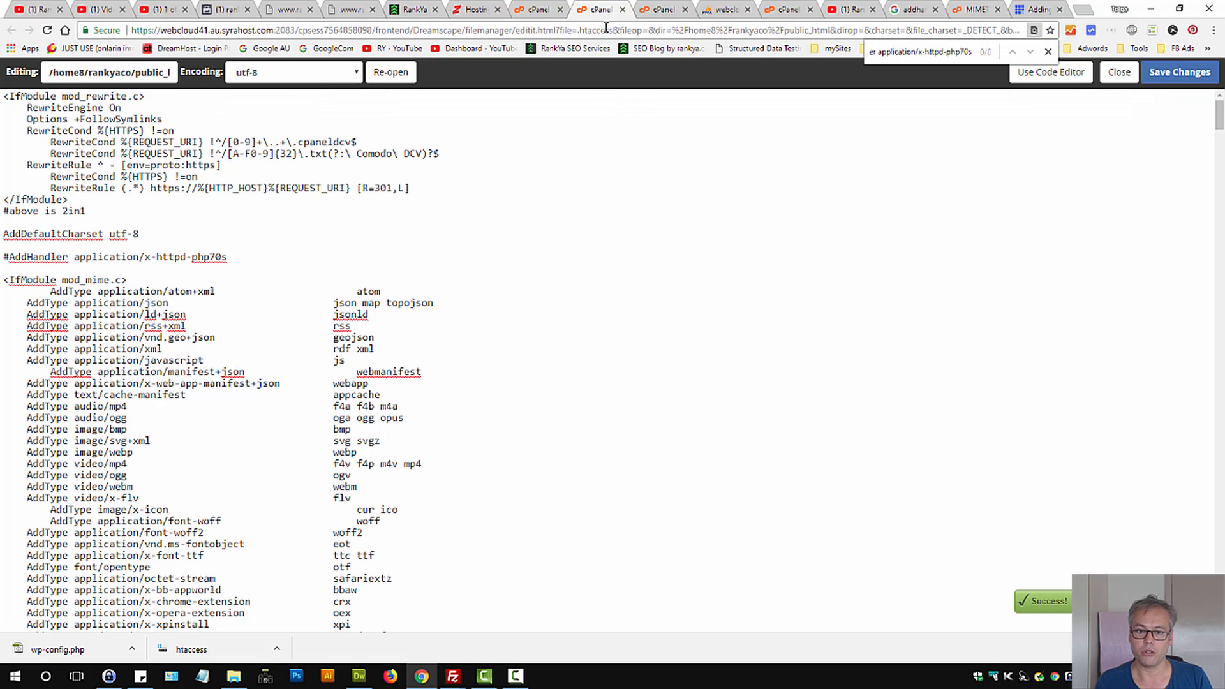
left_click(1117, 72)
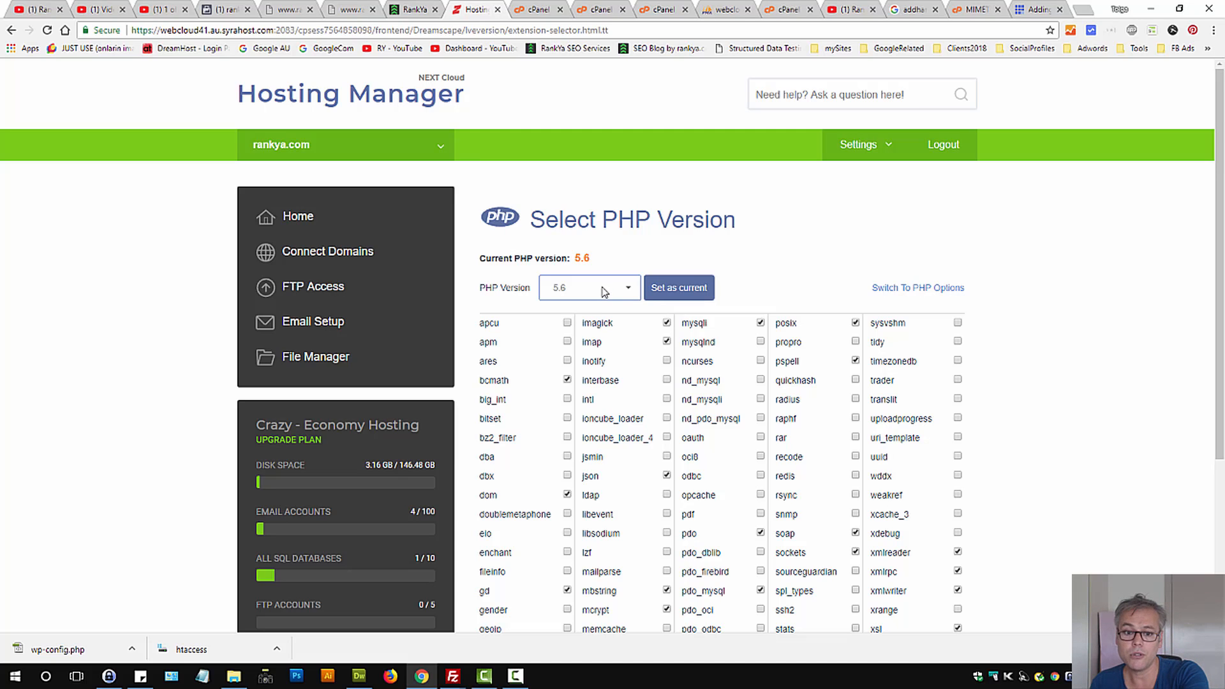
Set PHP 7.1 as the site's current PHP version.
left_click(587, 288)
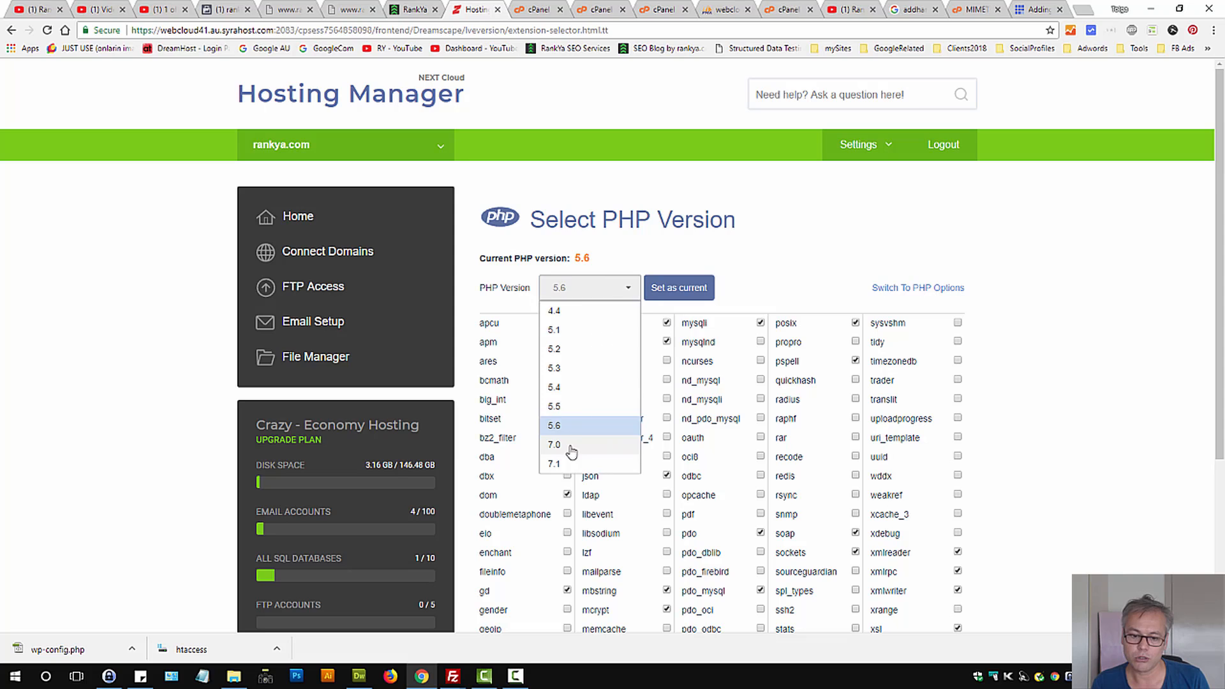
left_click(553, 463)
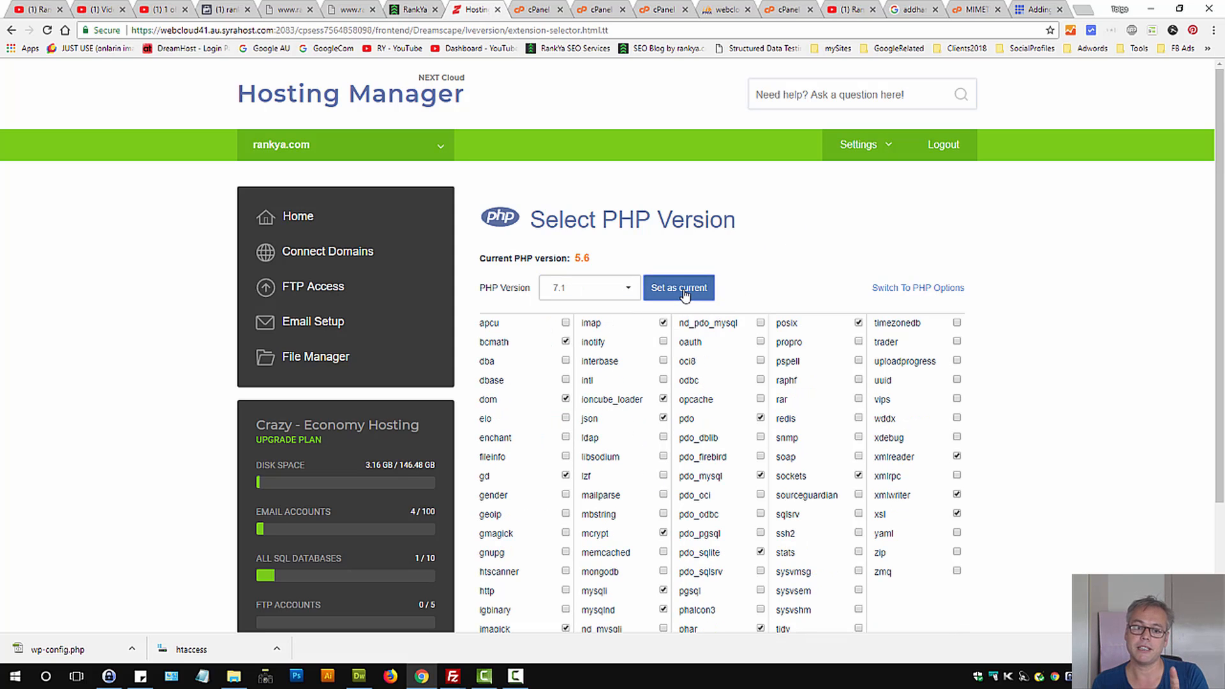
left_click(678, 287)
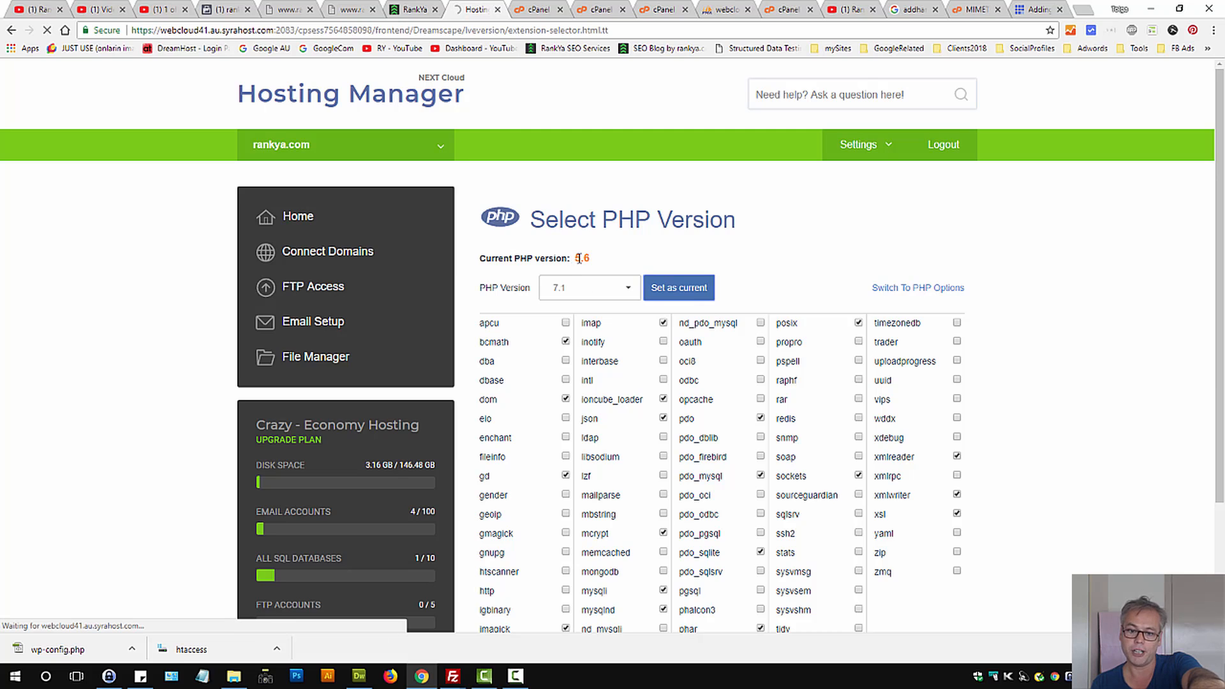
left_click(678, 288)
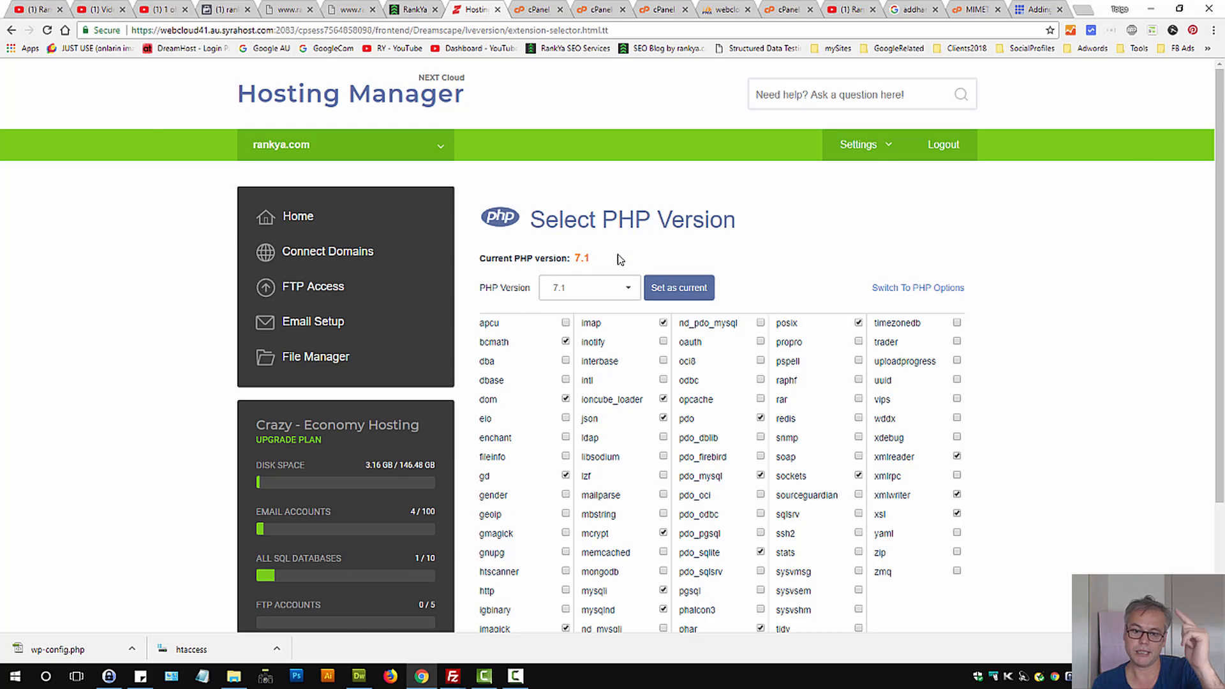
left_click(412, 10)
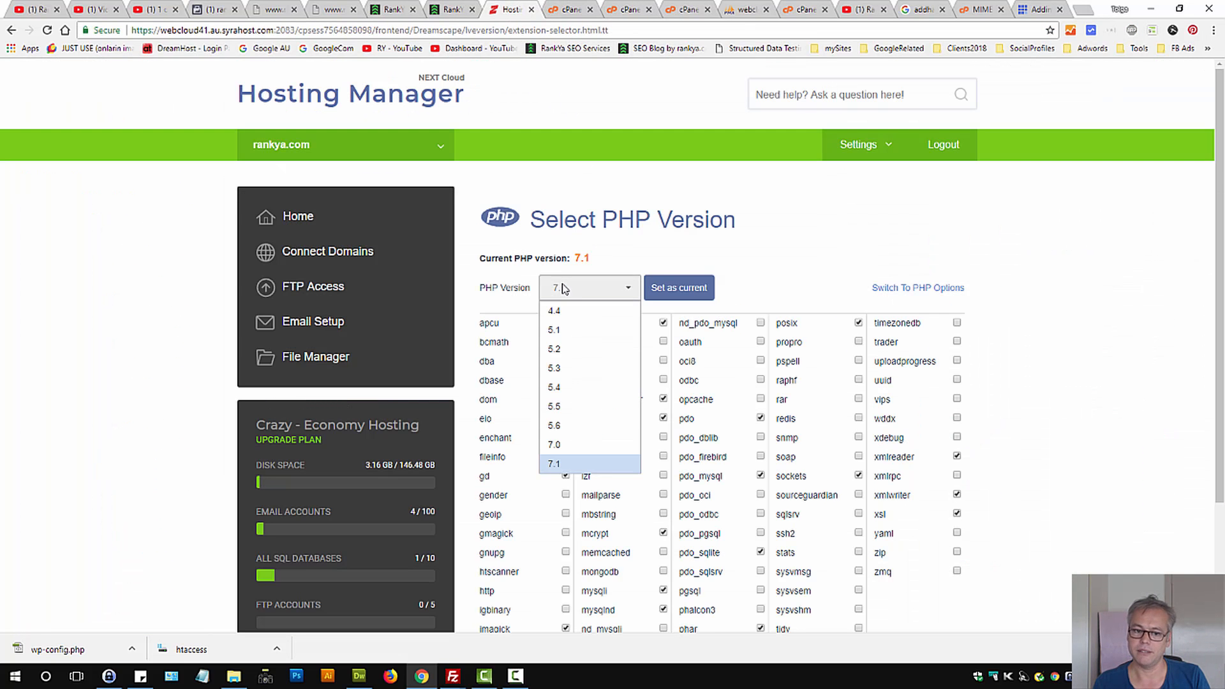
Choose PHP 5.6 again and apply it as the current version.
left_click(554, 424)
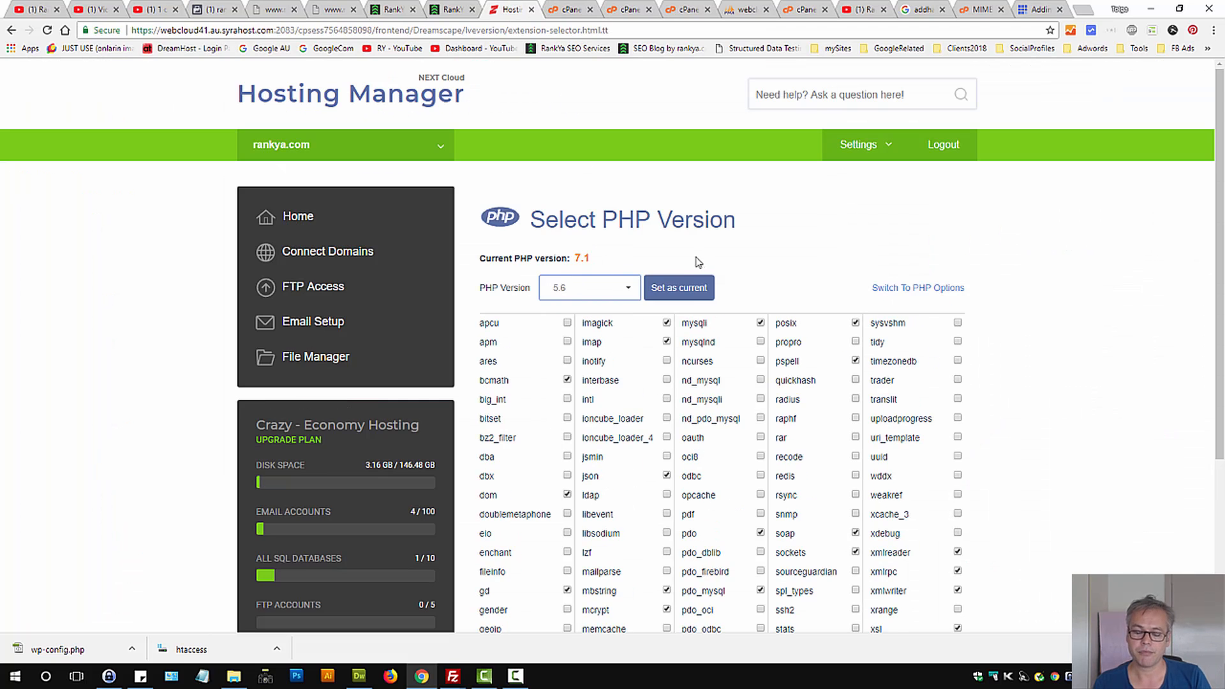
mouse_move(661, 264)
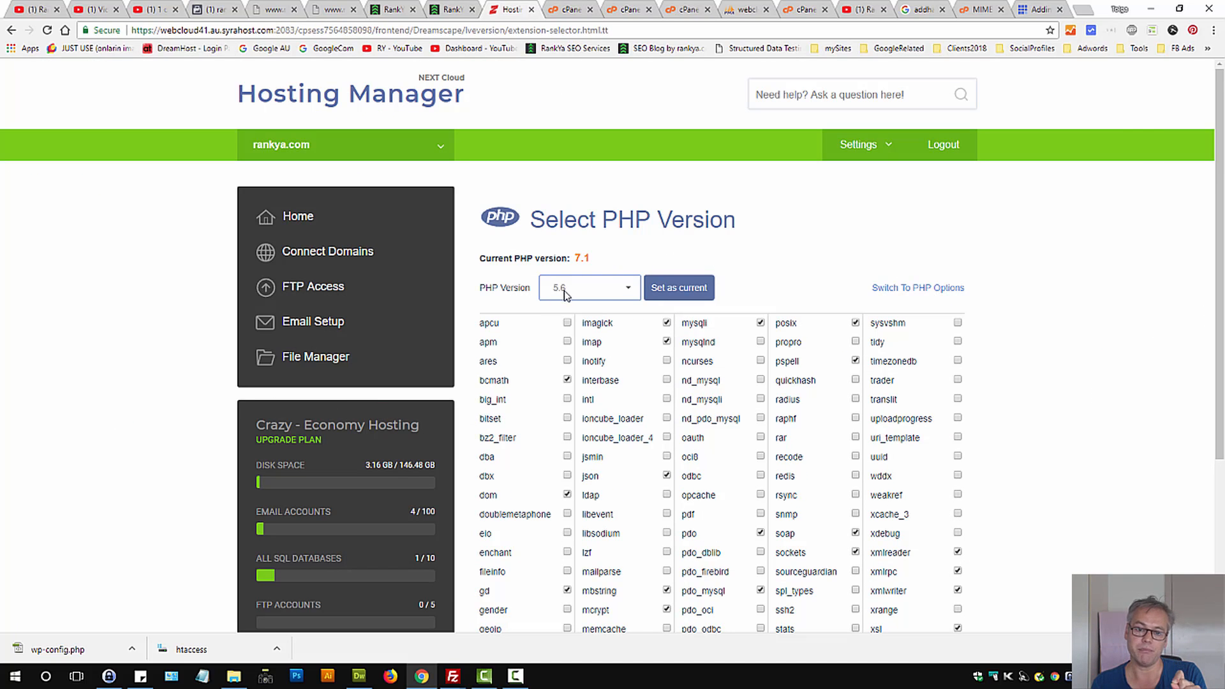
left_click(588, 288)
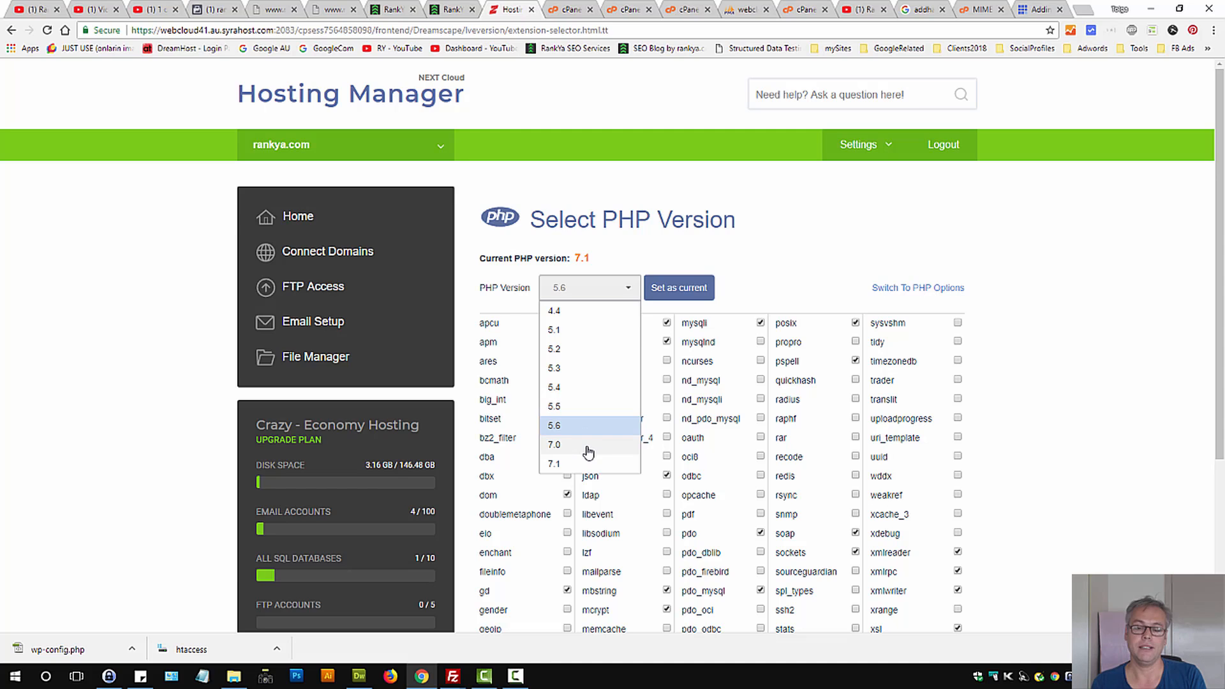
mouse_move(563, 456)
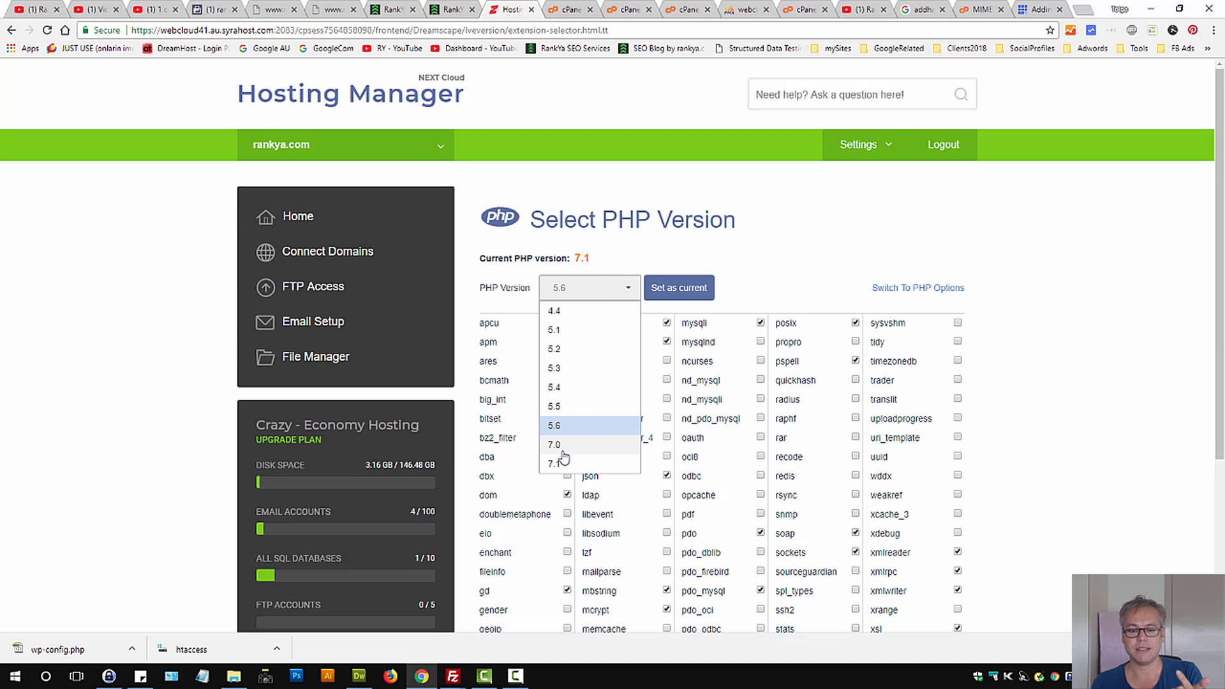
left_click(553, 444)
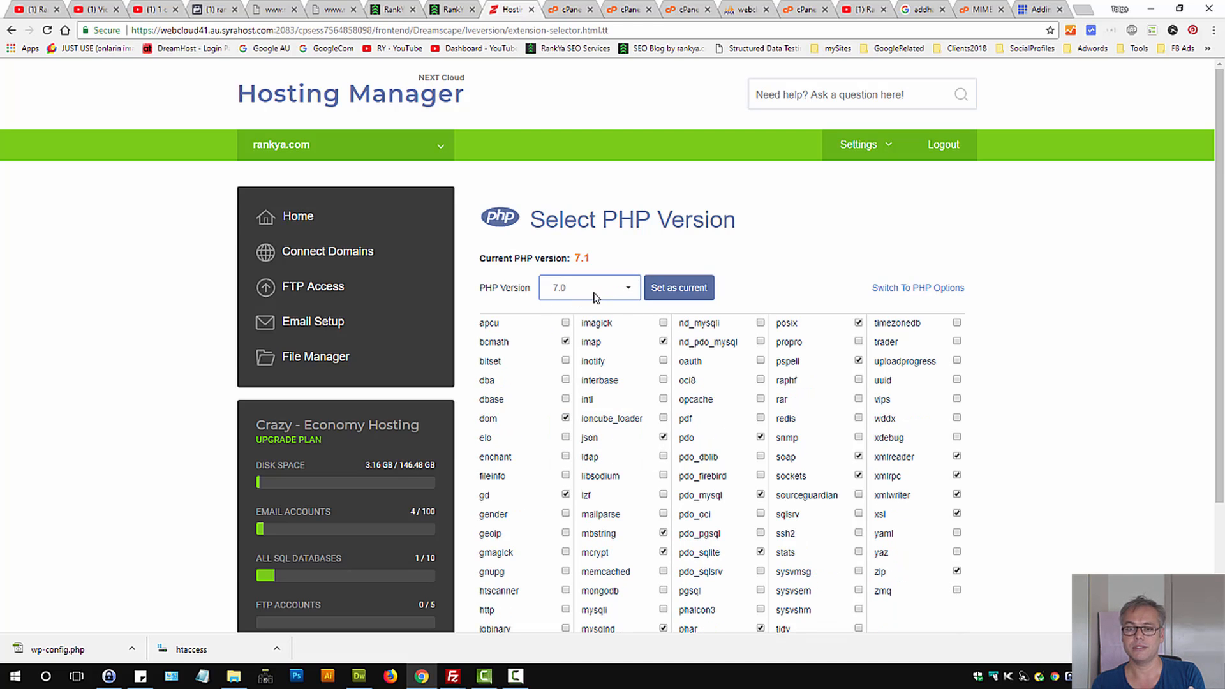
left_click(588, 287)
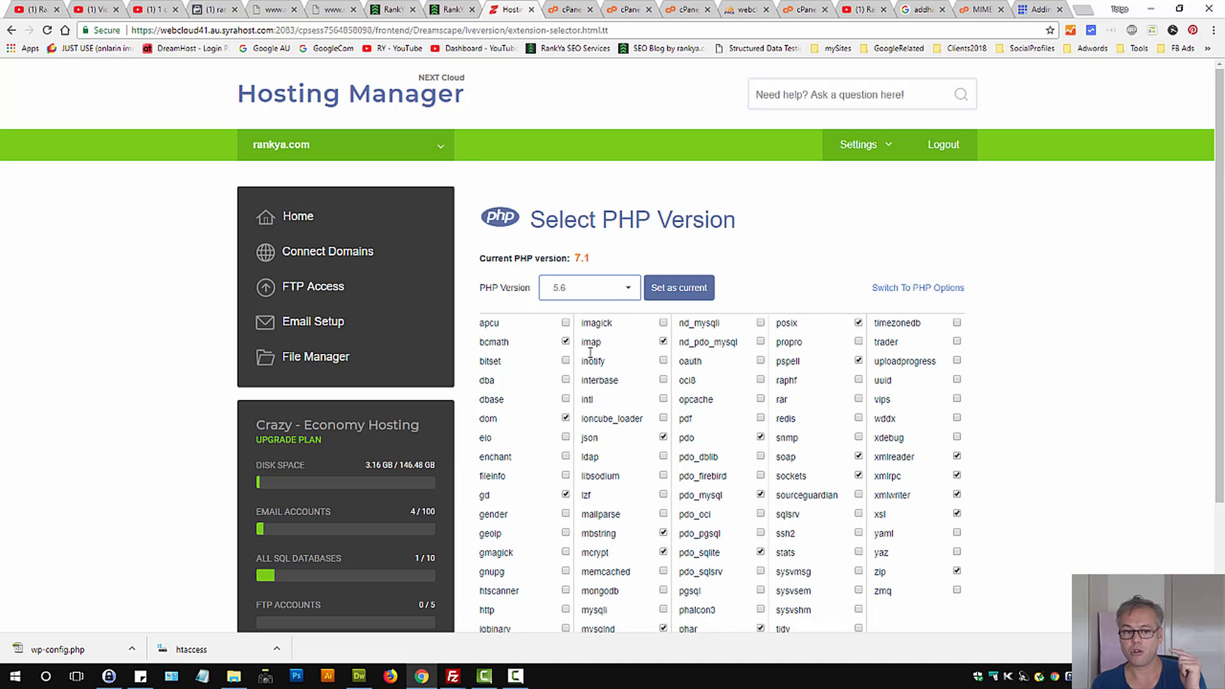
left_click(678, 288)
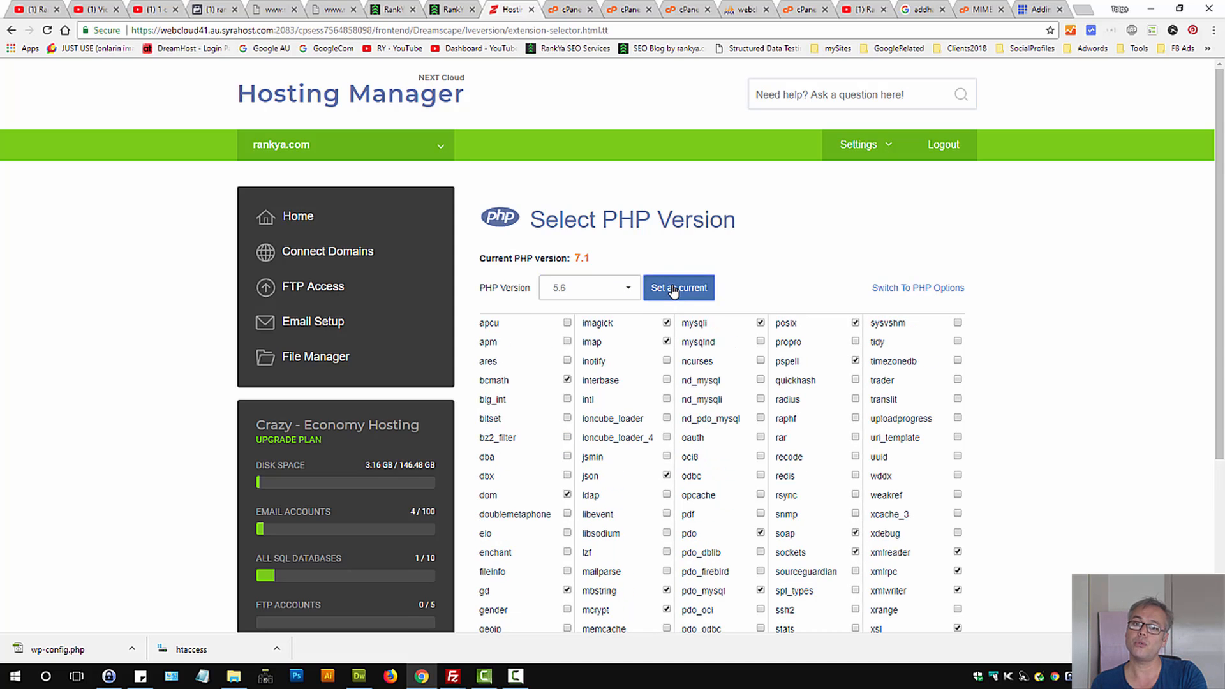
left_click(332, 8)
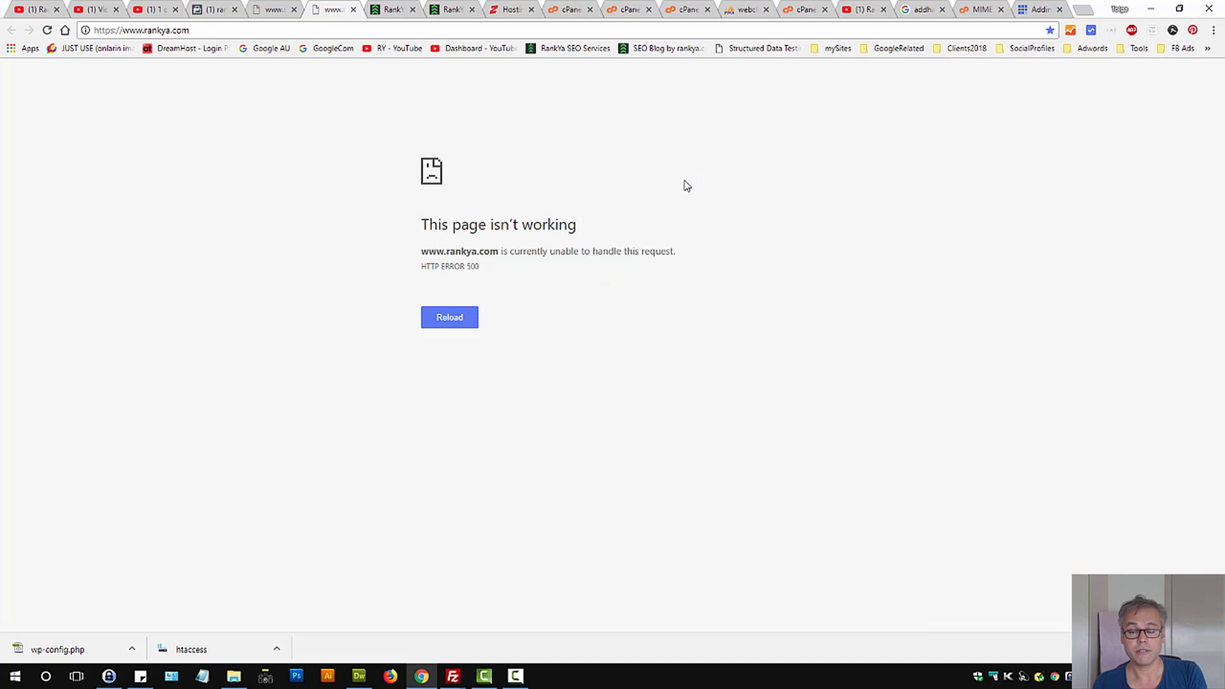
mouse_move(685, 191)
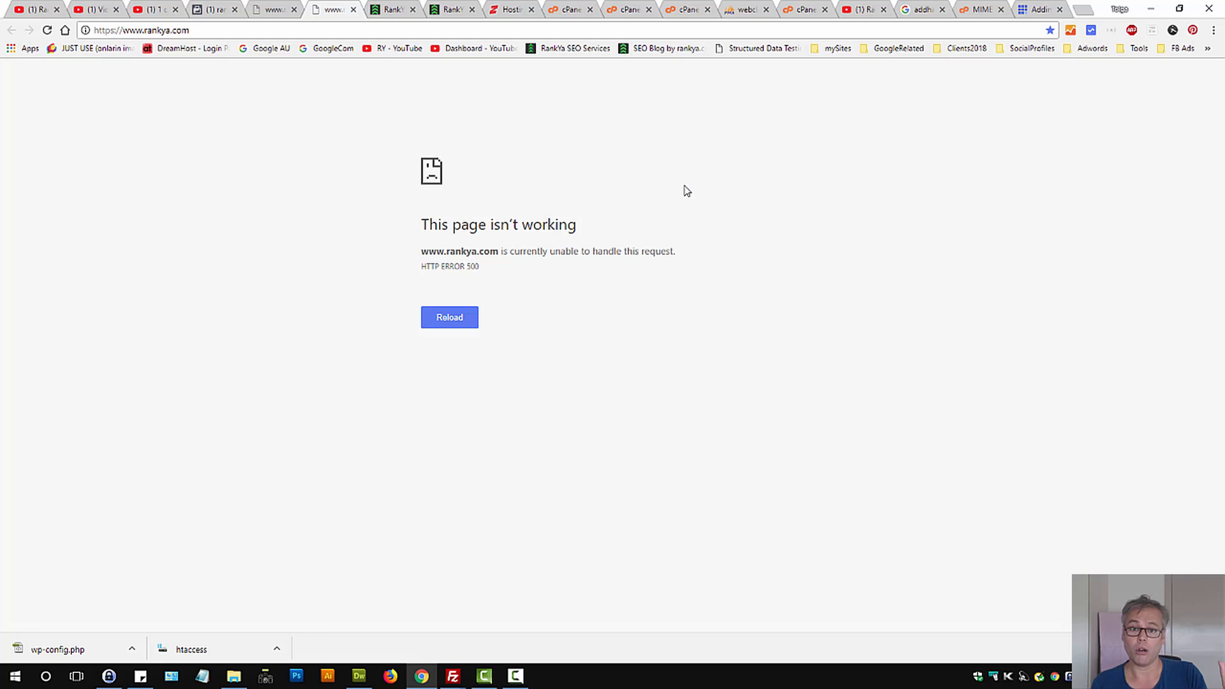
mouse_move(578, 264)
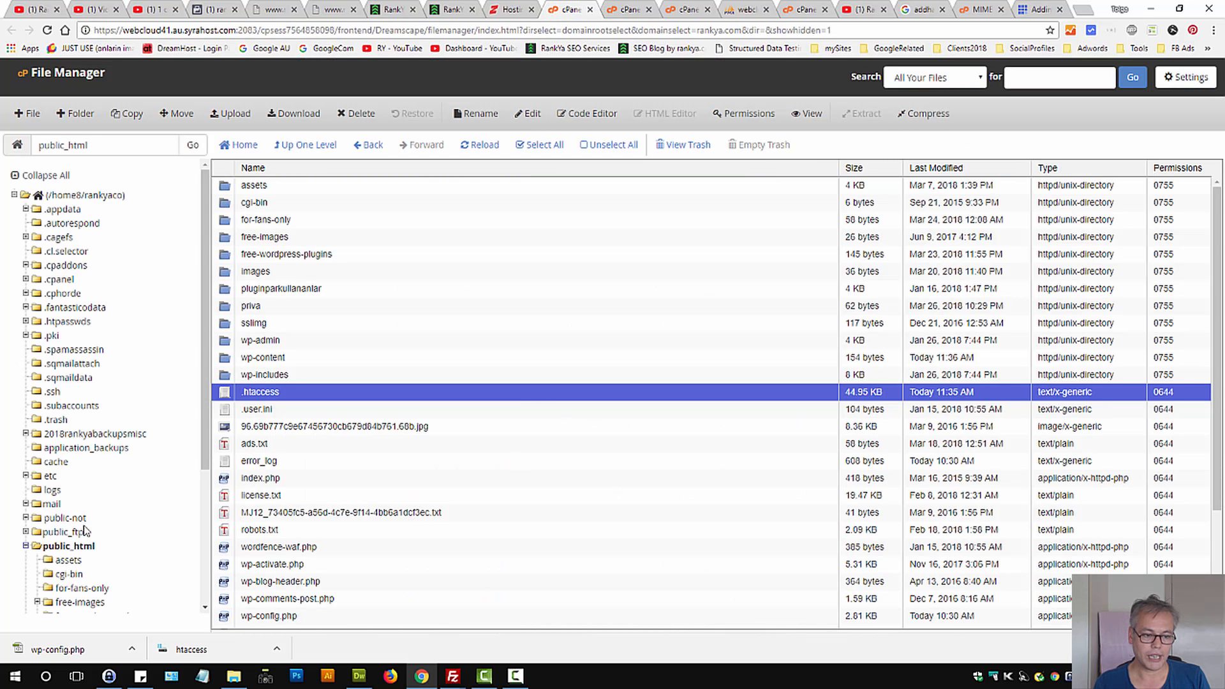
Download php.ini from the home directory and view its AddHandler php70s line.
left_click(94, 195)
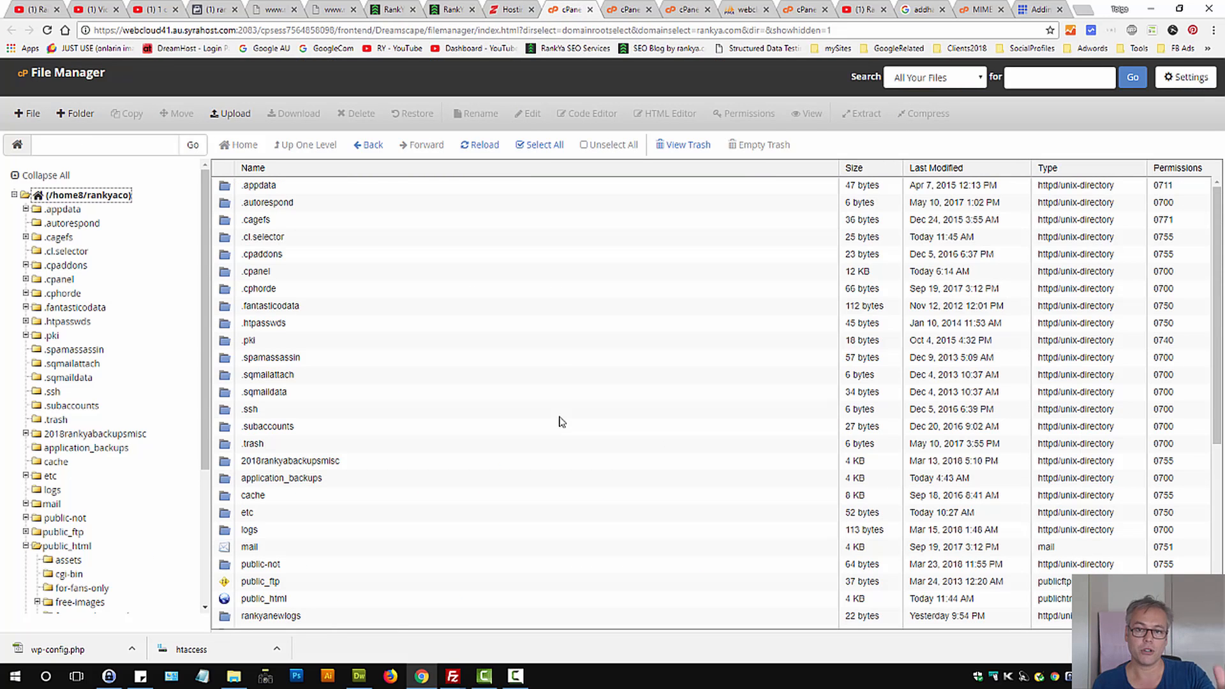
scroll("down", 3)
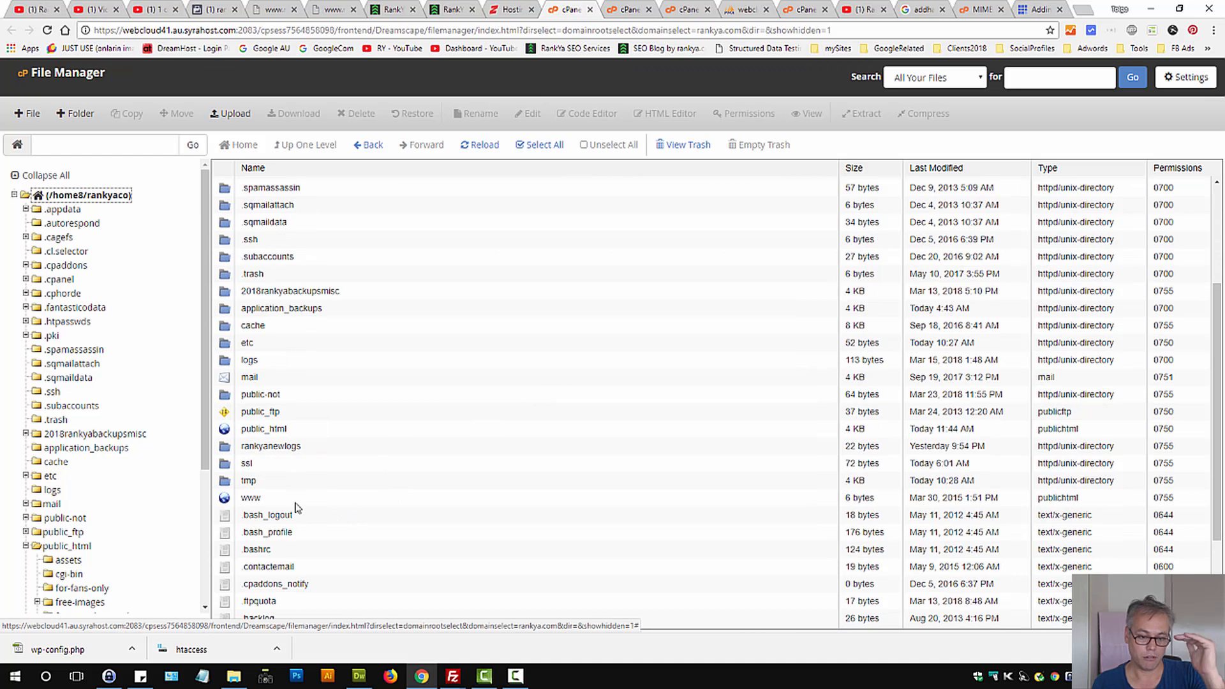
scroll("down", 3)
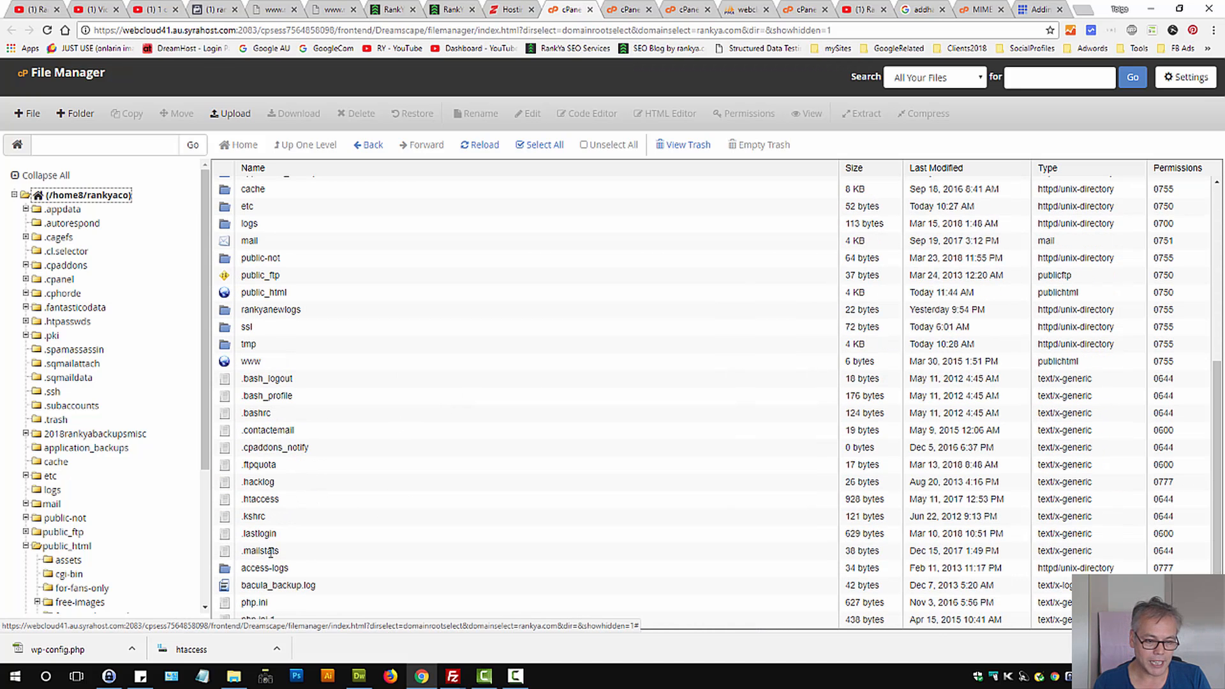
right_click(253, 601)
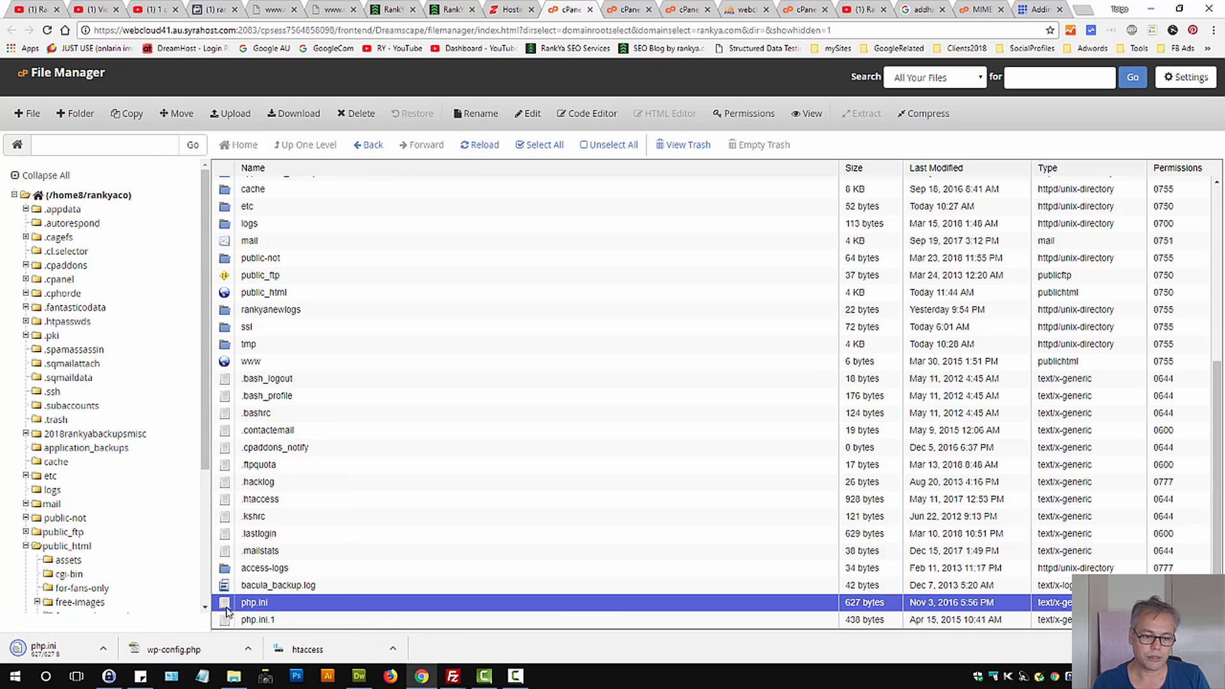
right_click(254, 602)
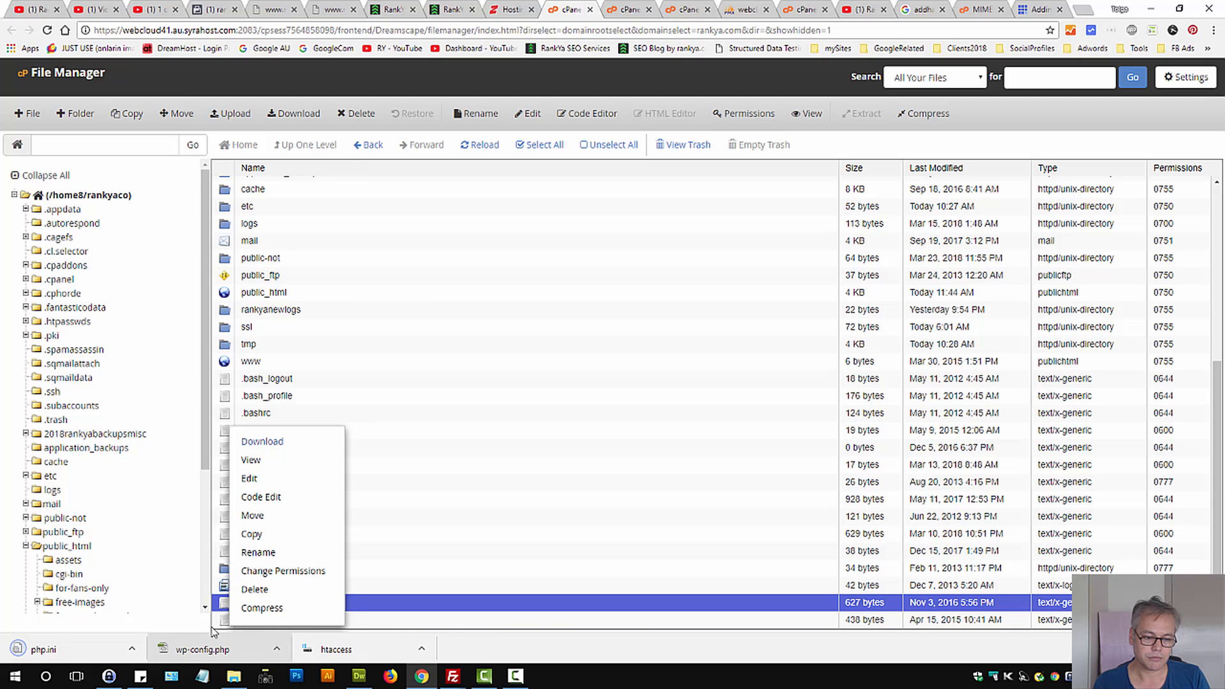
left_click(248, 477)
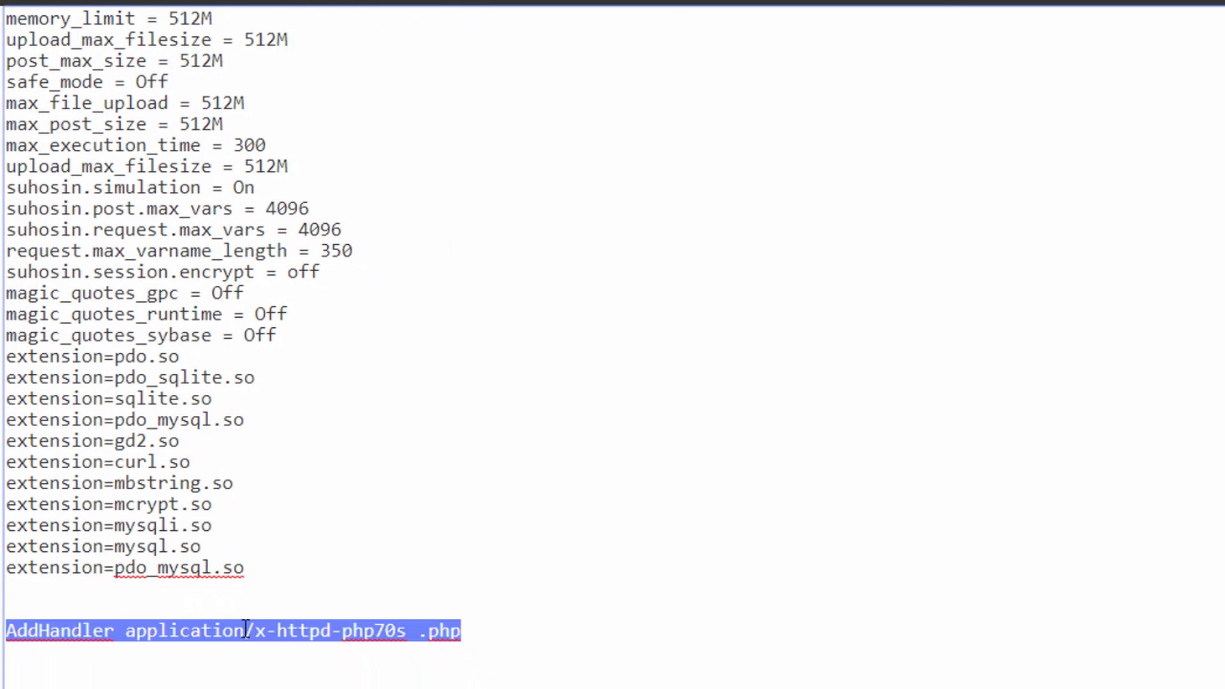
left_click(7, 631)
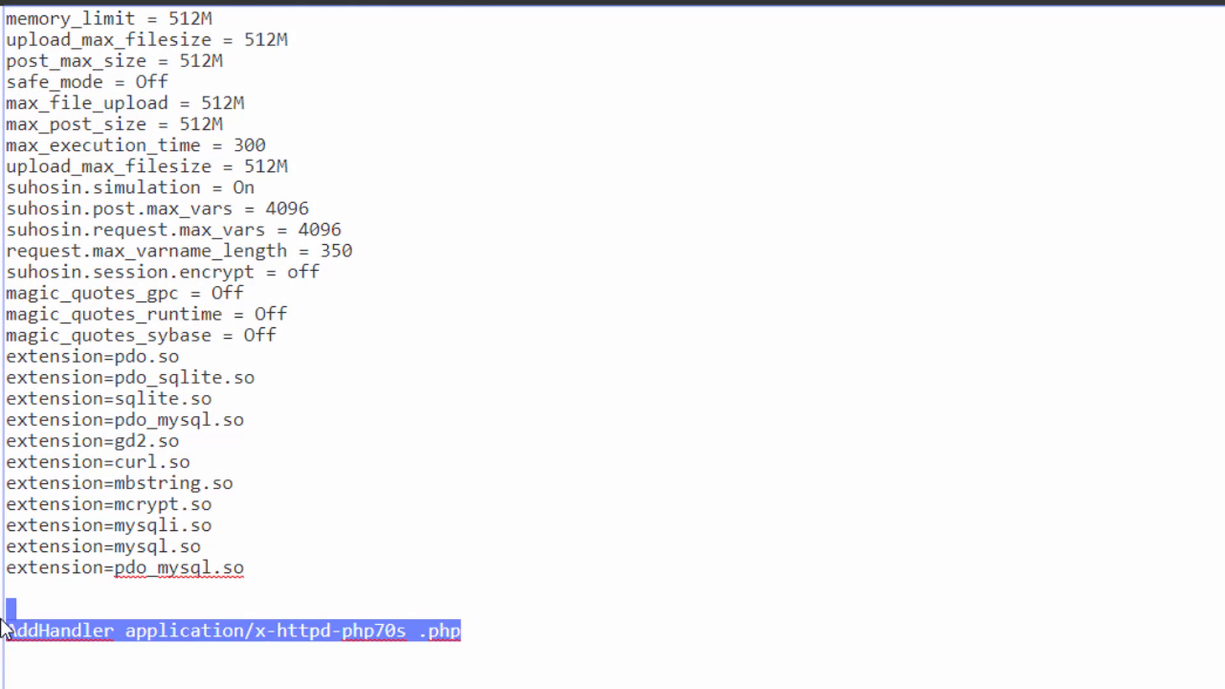
key("Delete")
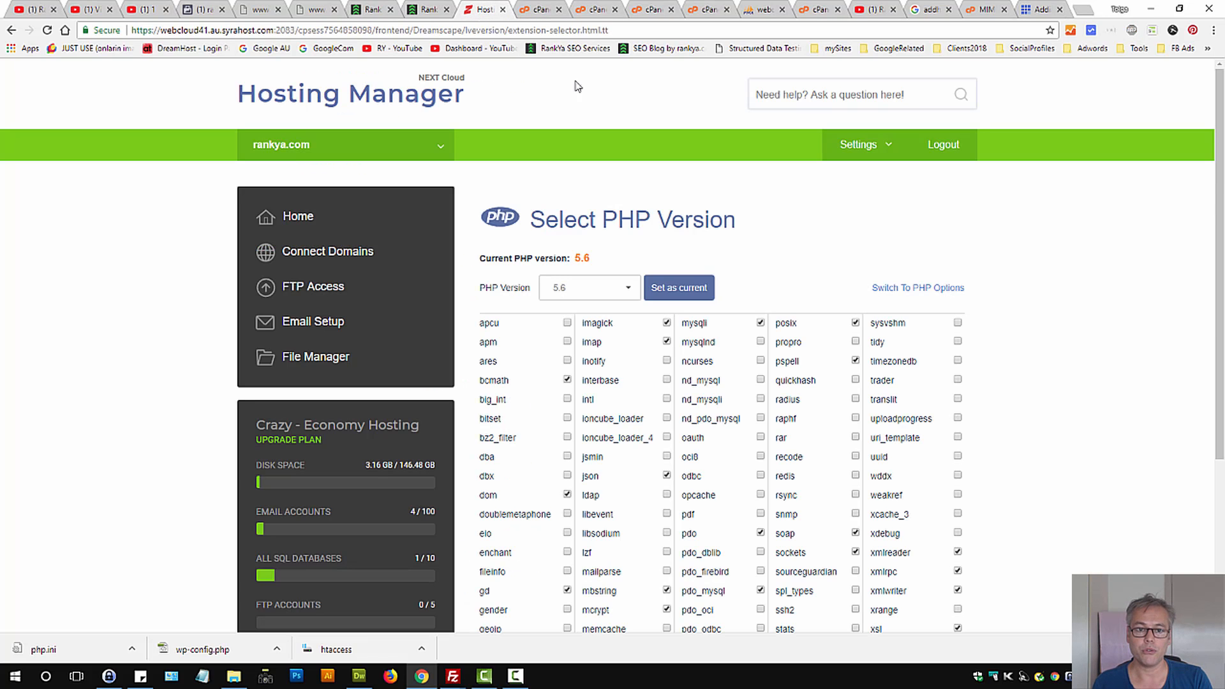
mouse_move(654, 194)
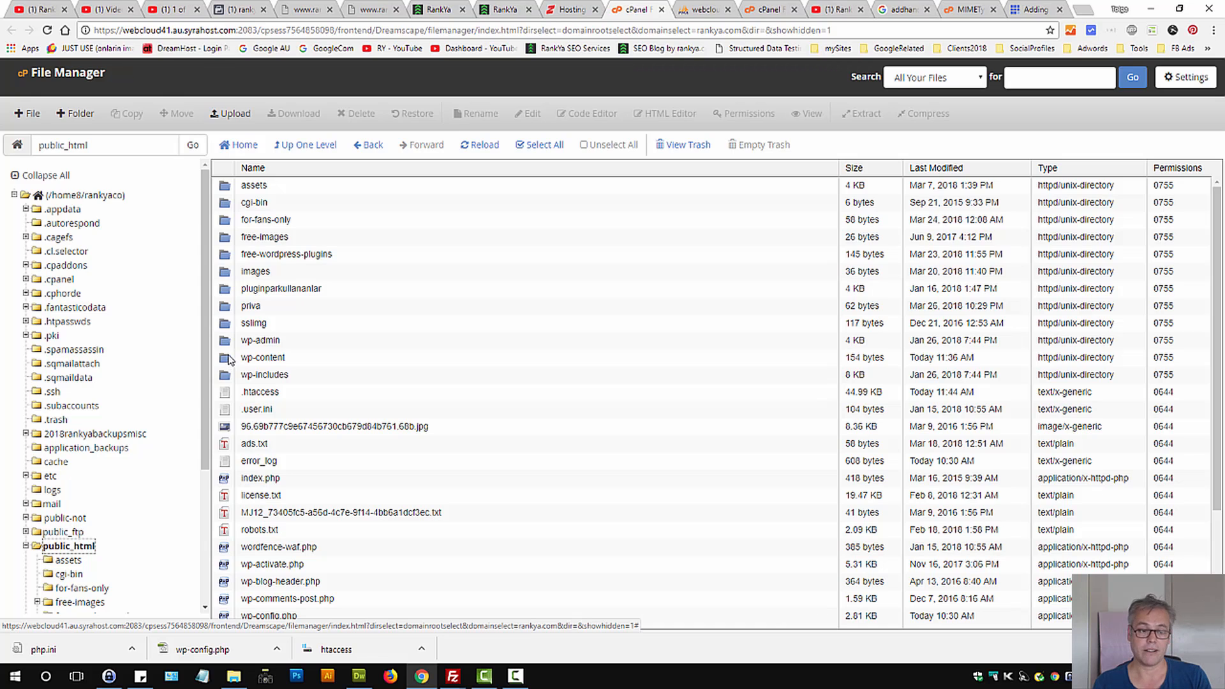
Browse public_html/wp-content/themes/rankya and select header.php.
double_click(262, 358)
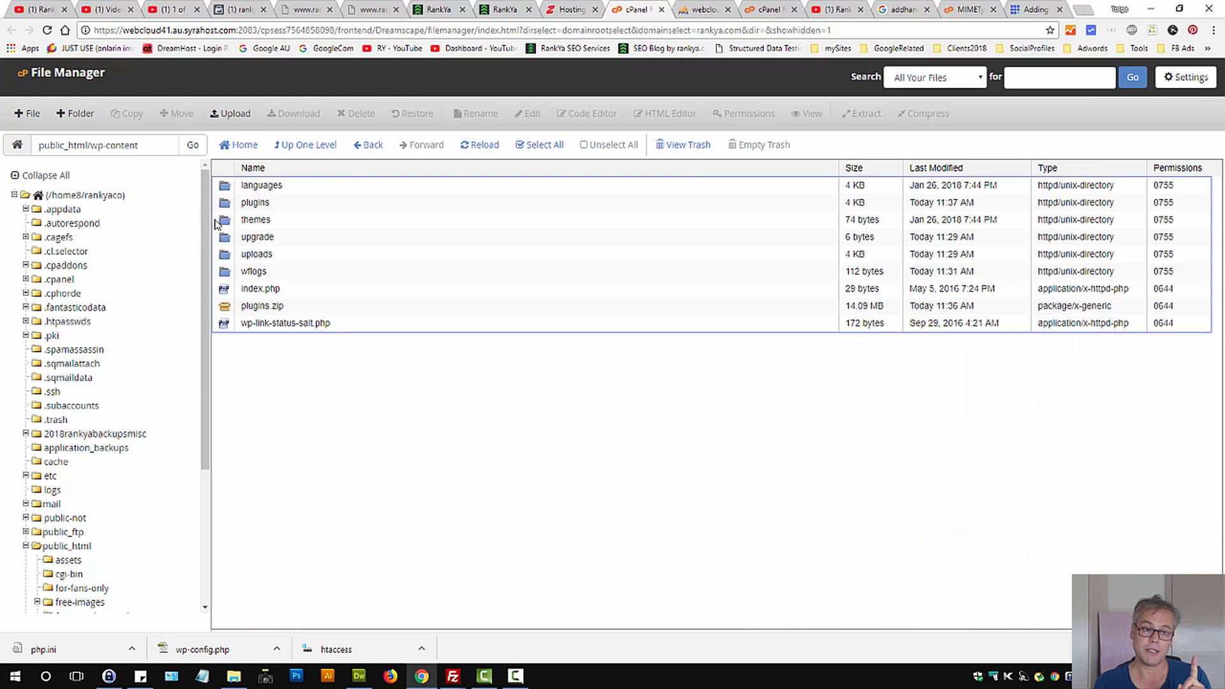
double_click(255, 219)
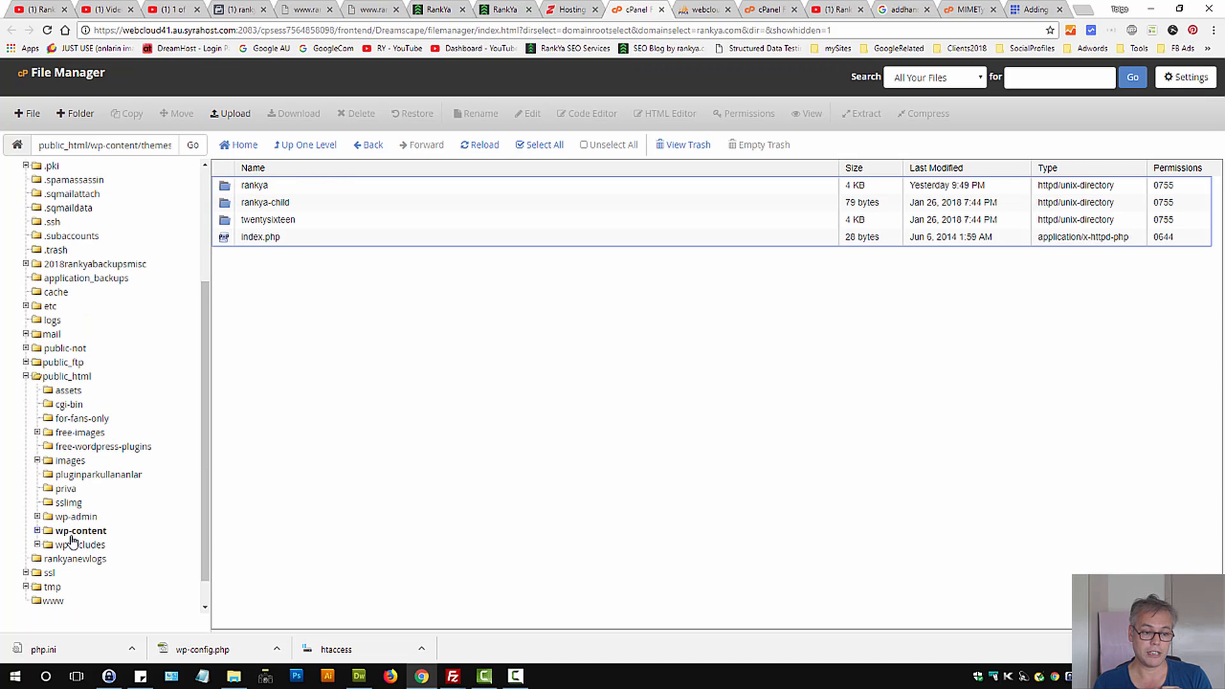
left_click(305, 145)
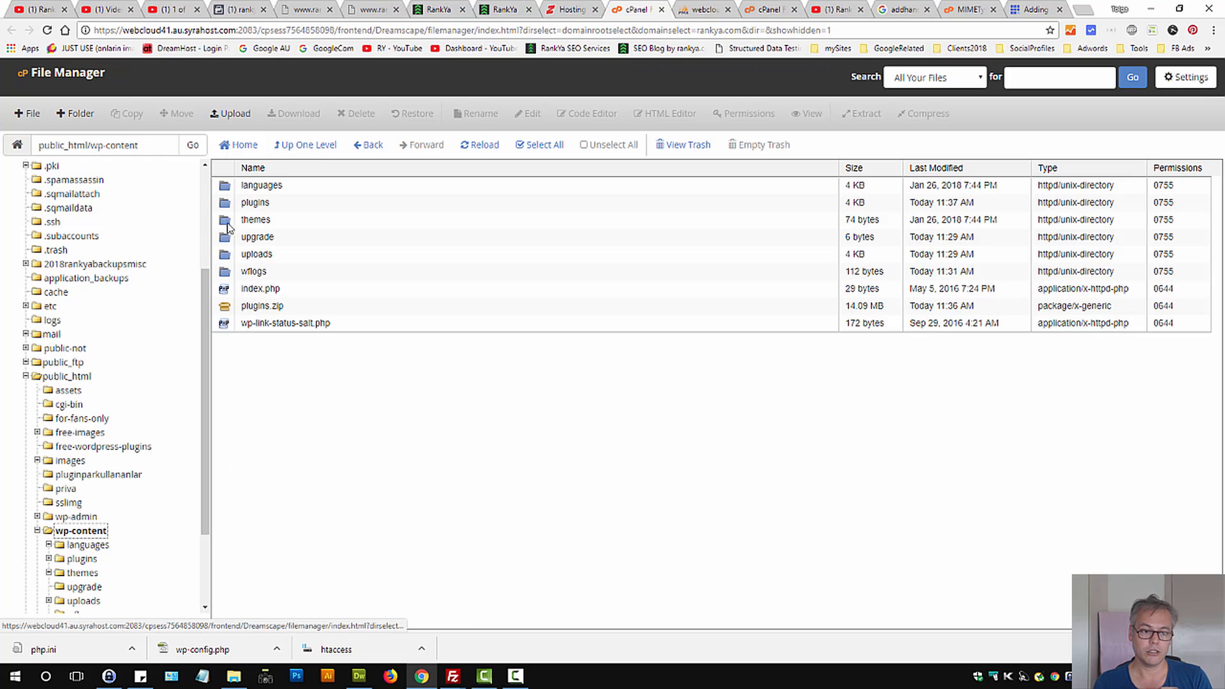
double_click(255, 219)
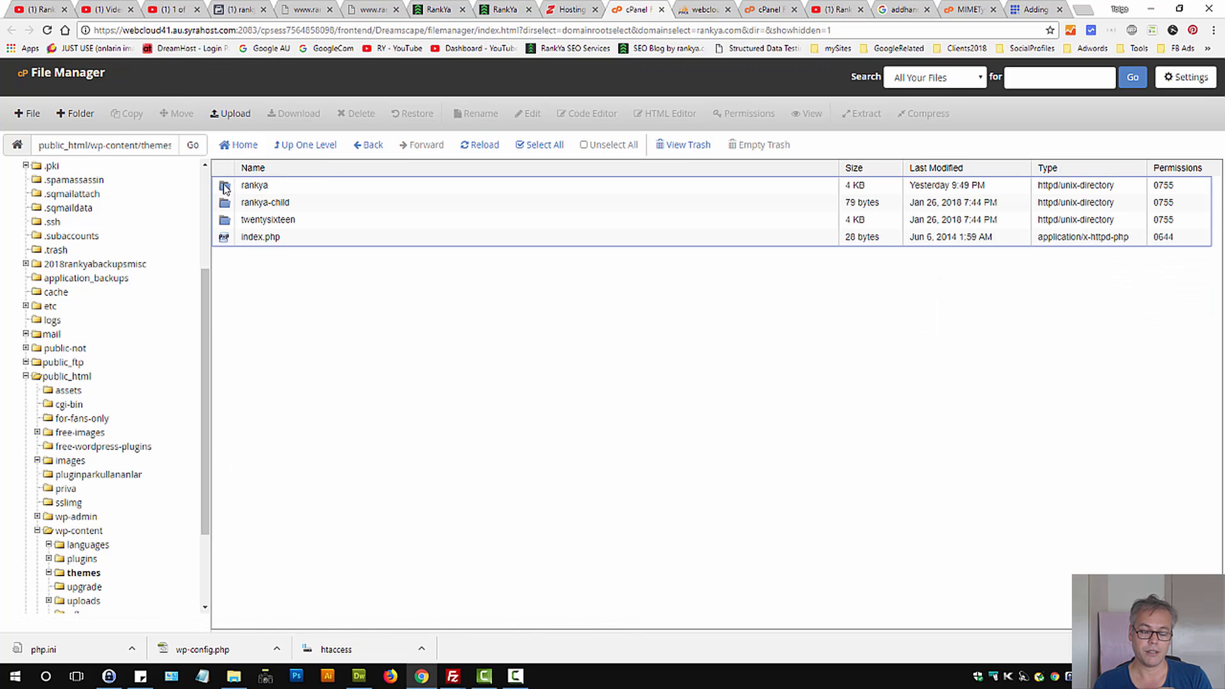
double_click(254, 185)
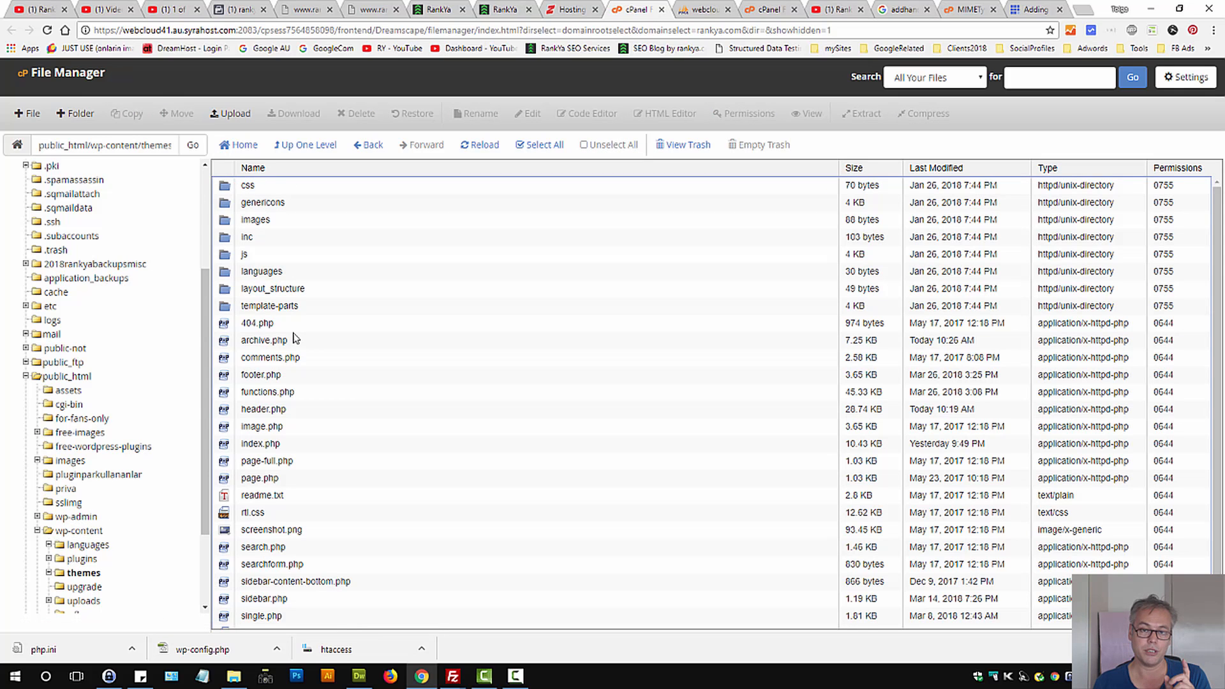
mouse_move(231, 425)
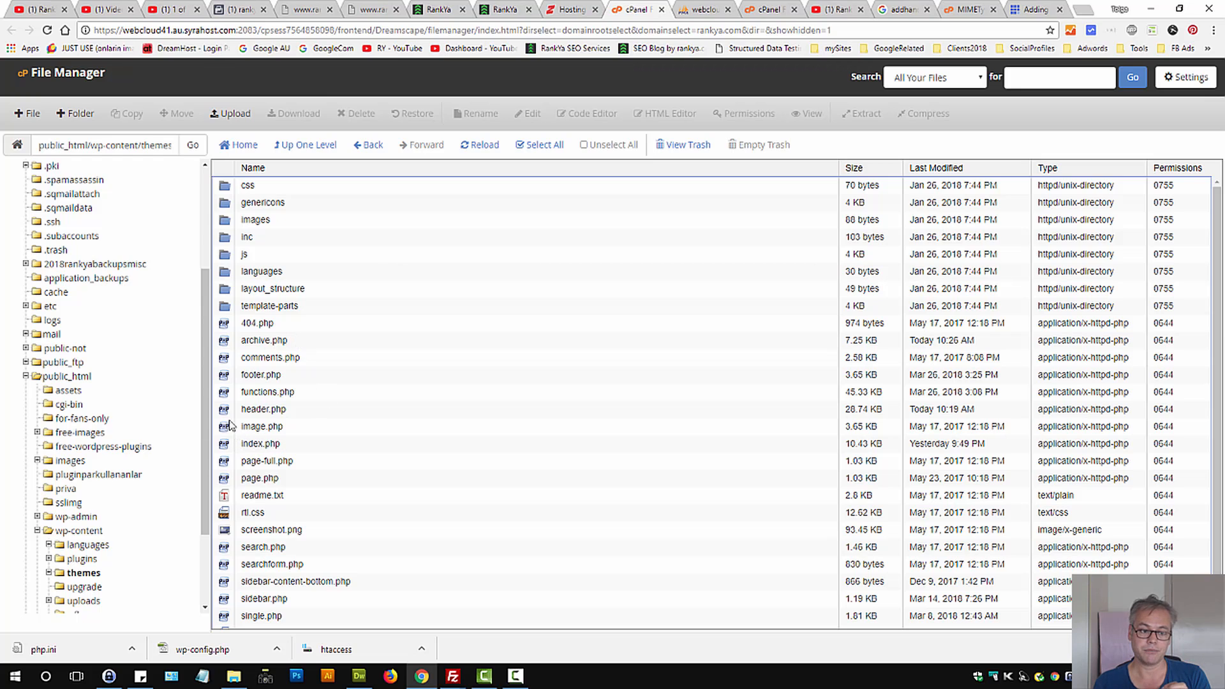
left_click(263, 408)
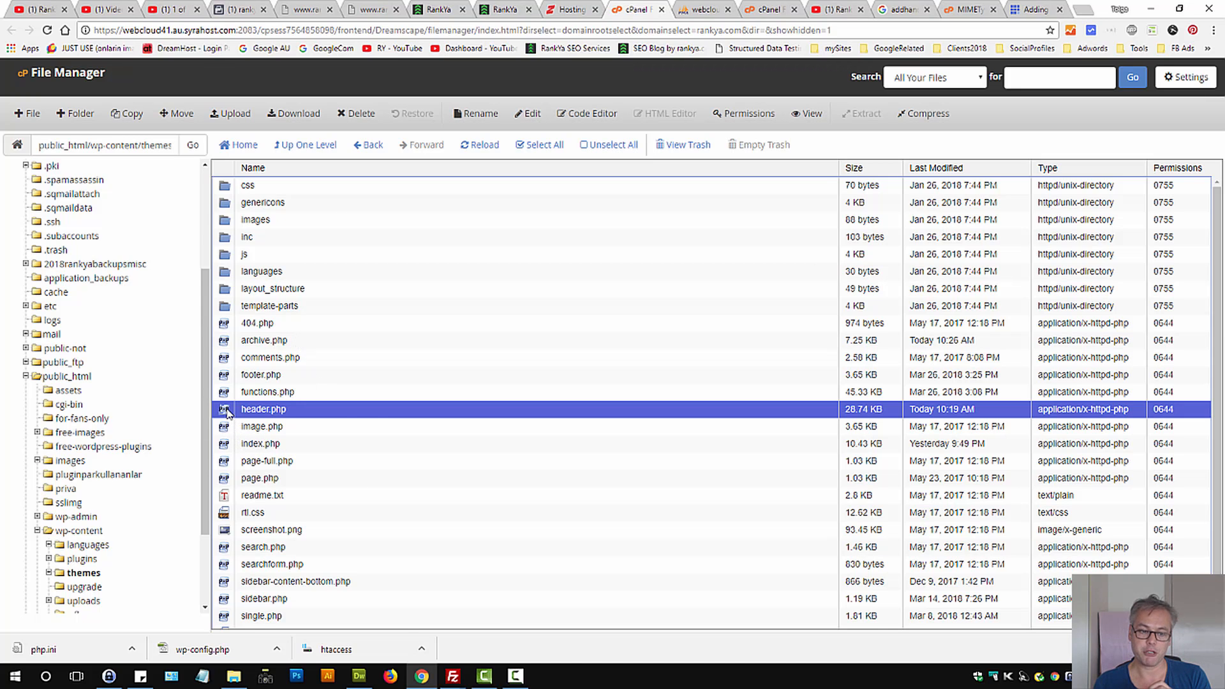
left_click(526, 113)
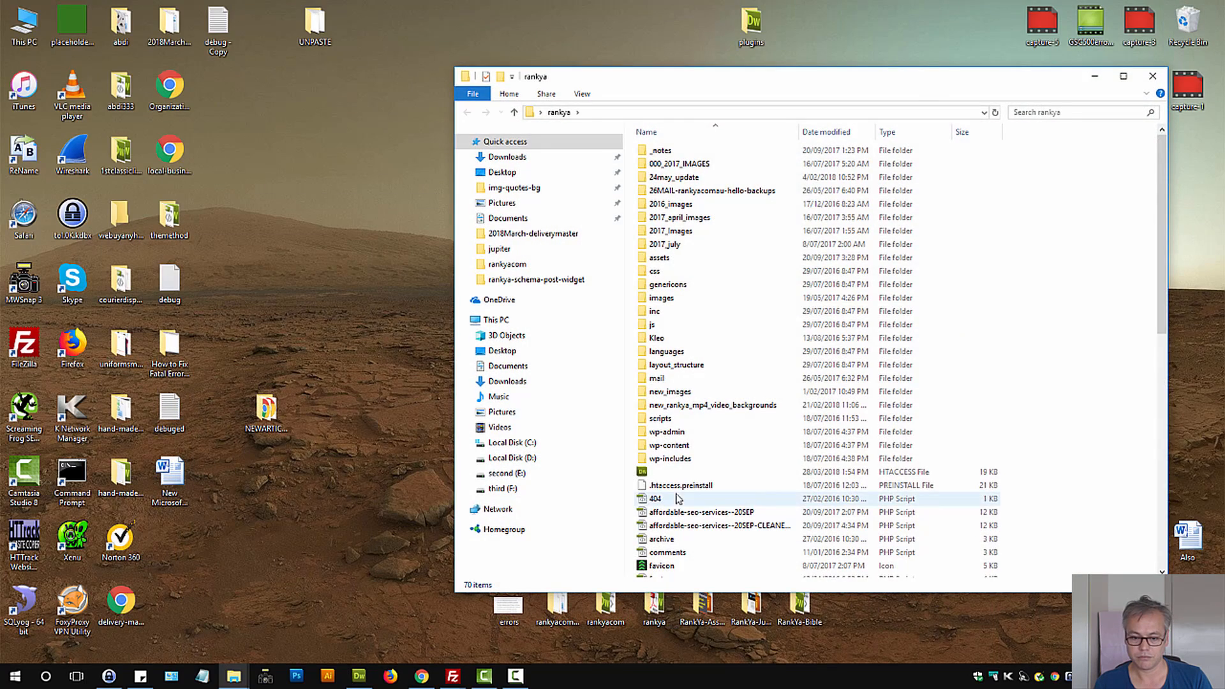
Open wp-content/themes and a theme folder in the local copy.
double_click(668, 445)
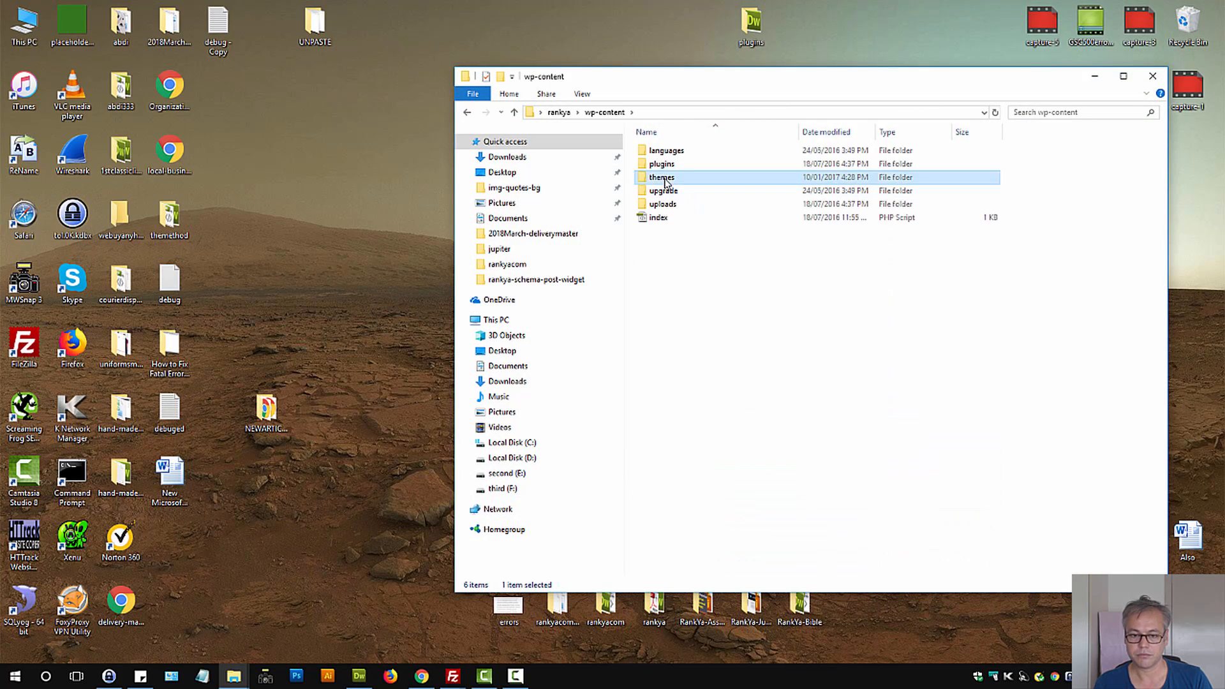
double_click(662, 177)
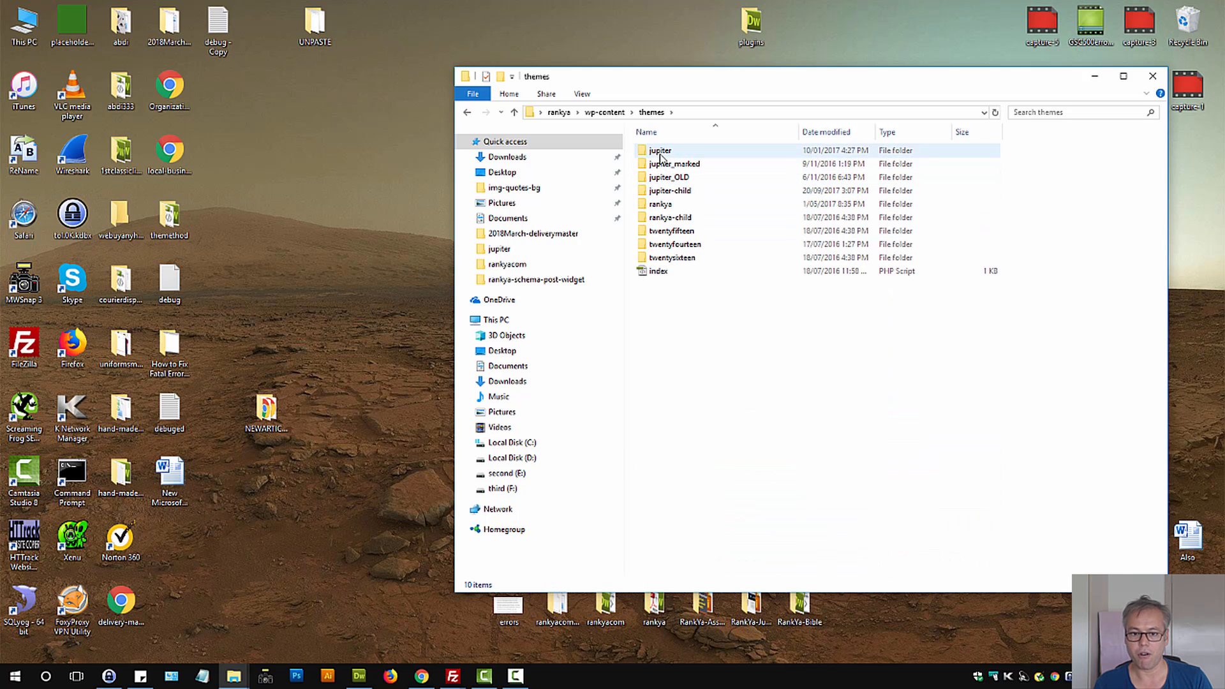
double_click(660, 150)
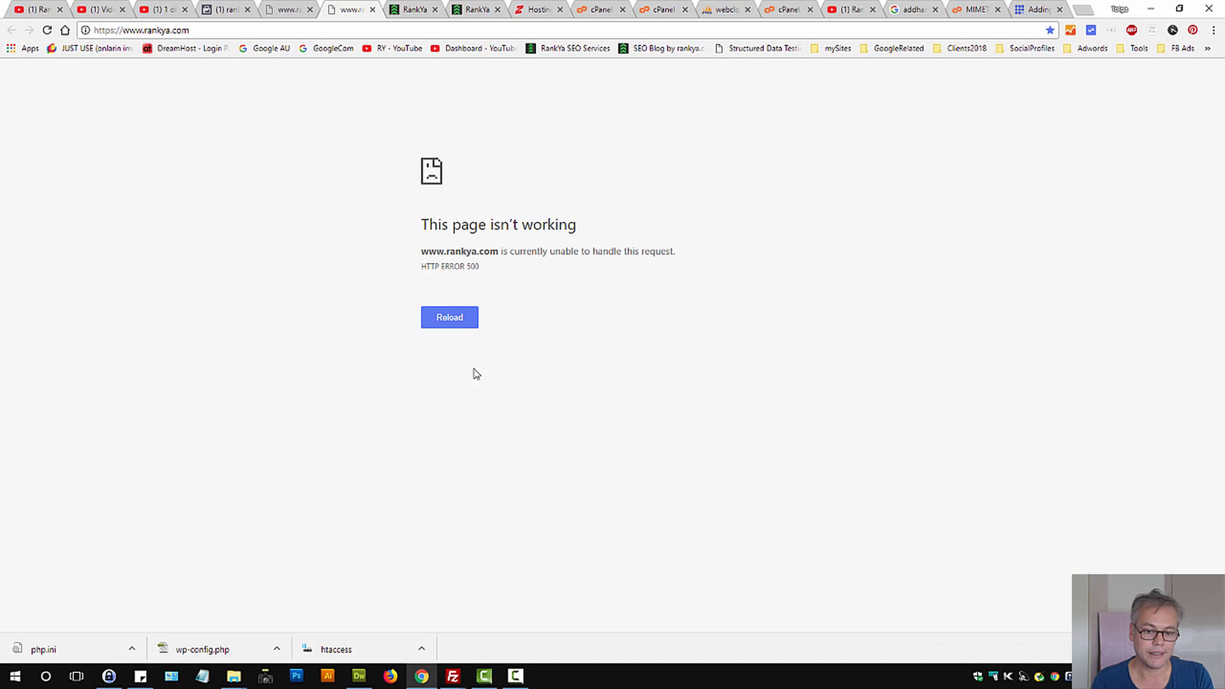
Delete the duplicate bloginfo charset meta line from header.php, then recheck rankya.com.
left_click(662, 10)
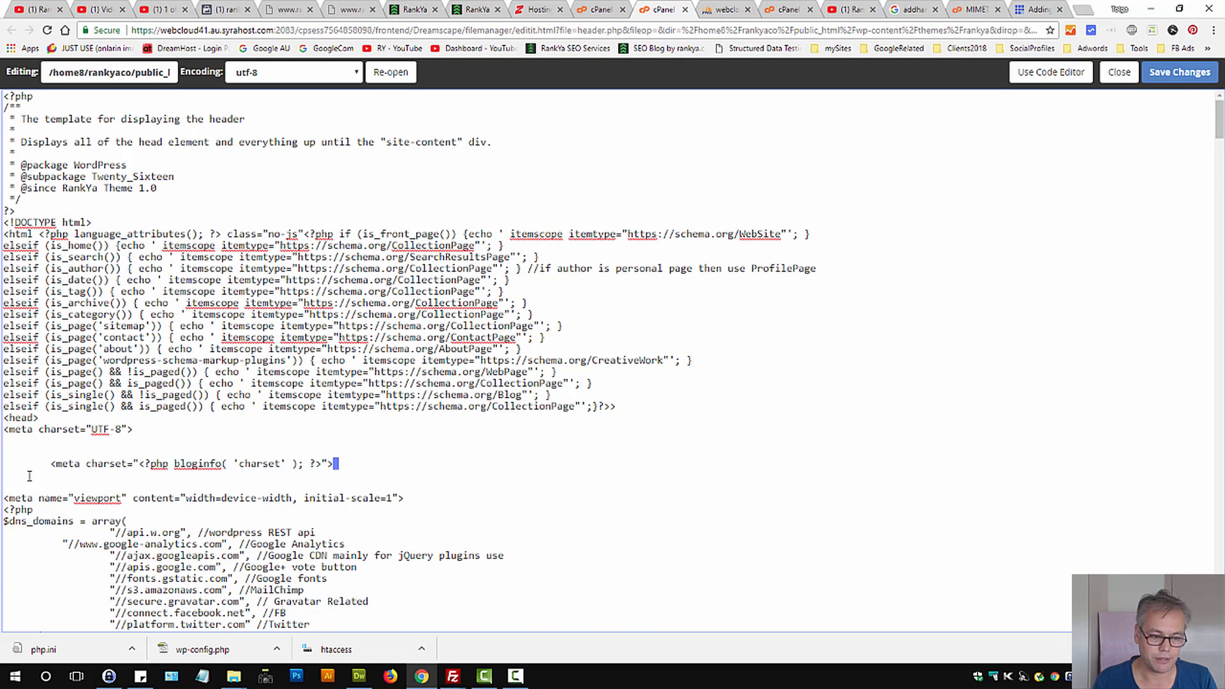
triple_click(192, 463)
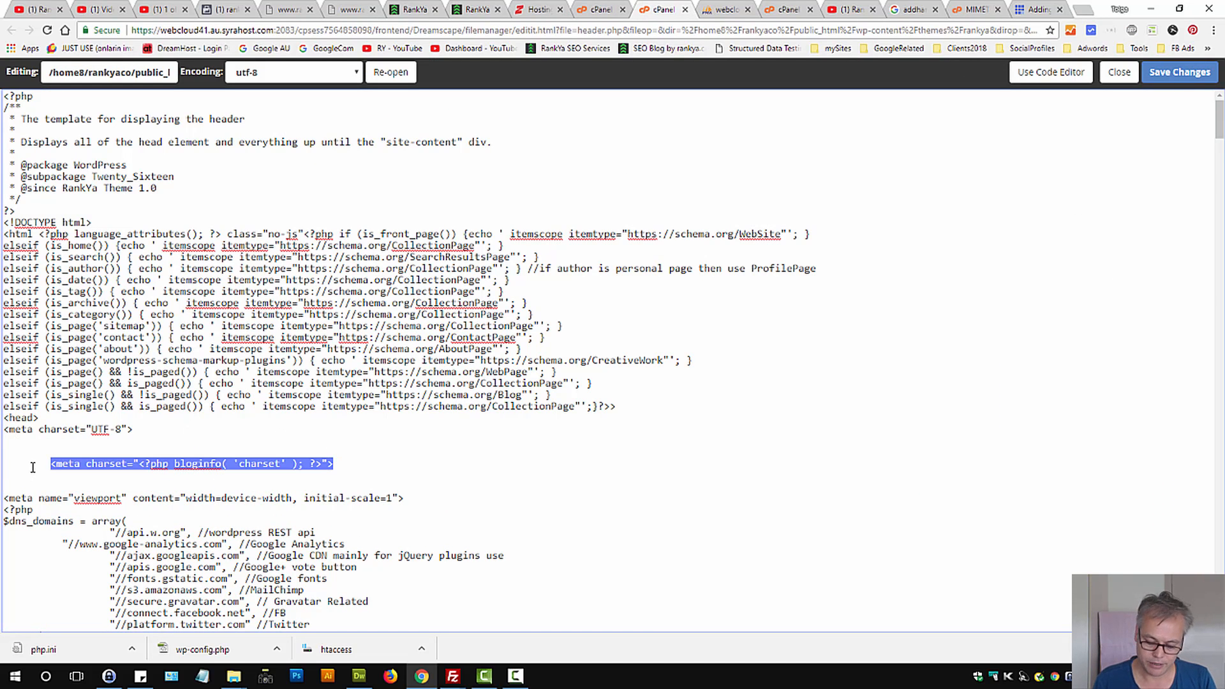
key("Delete")
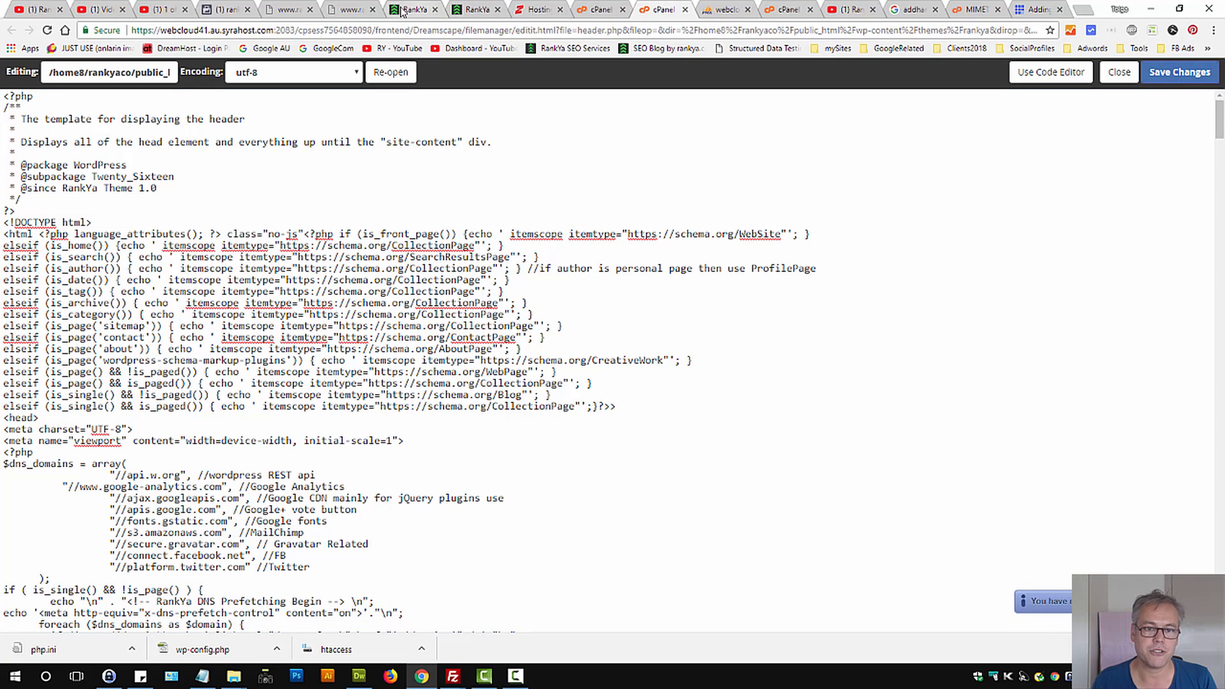
left_click(350, 8)
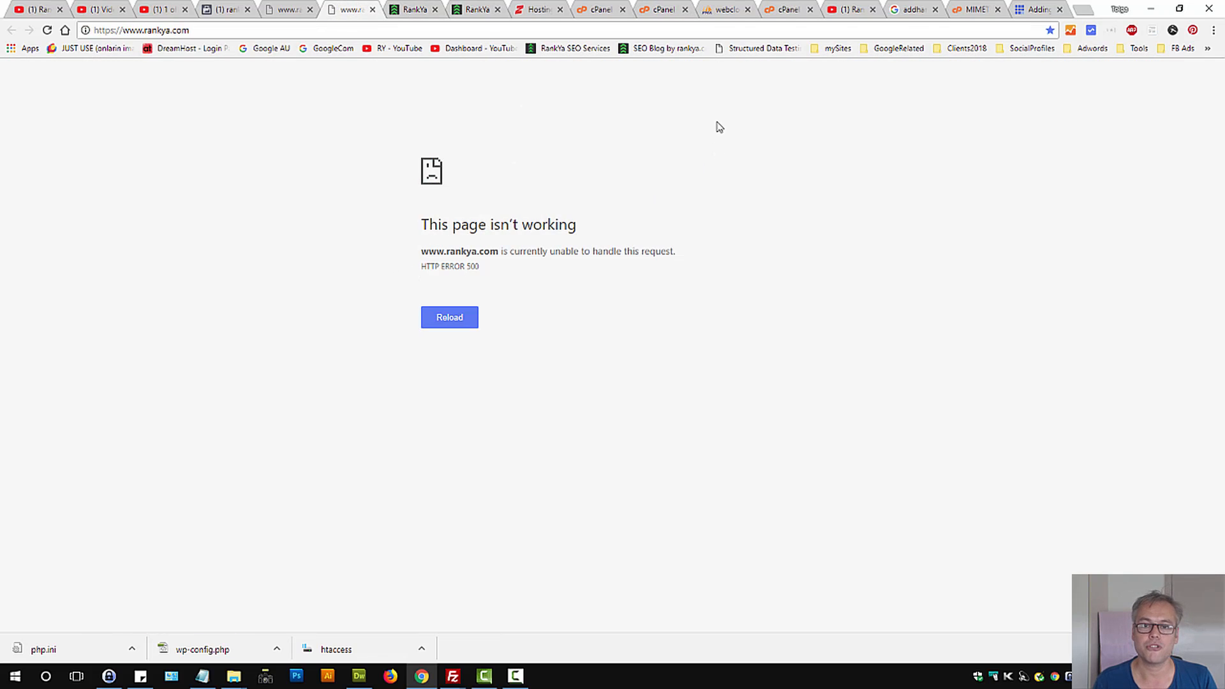
mouse_move(723, 10)
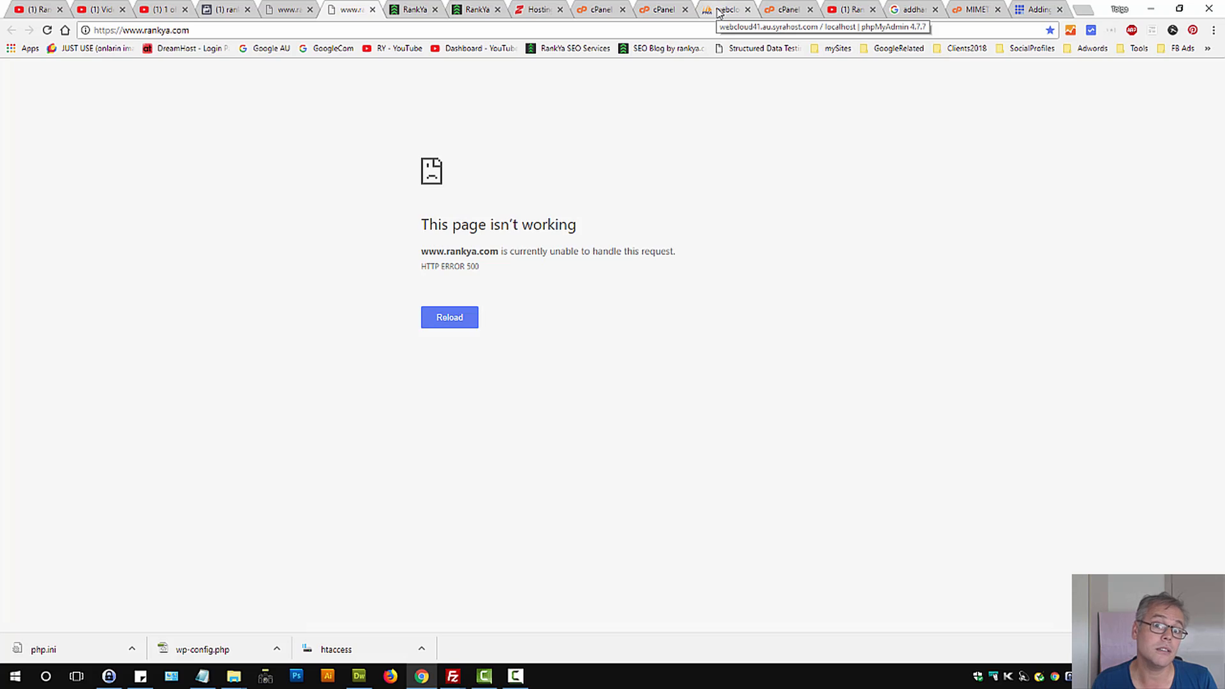
Review the server's character sets and collations list in phpMyAdmin.
left_click(726, 8)
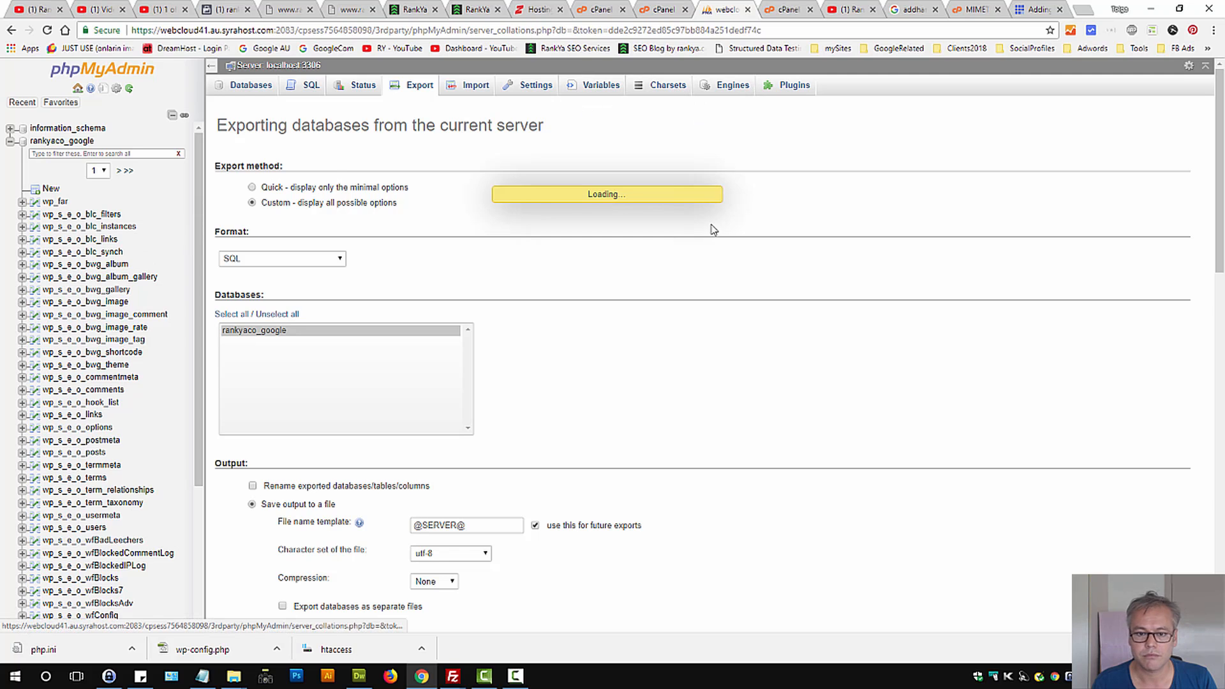
left_click(666, 84)
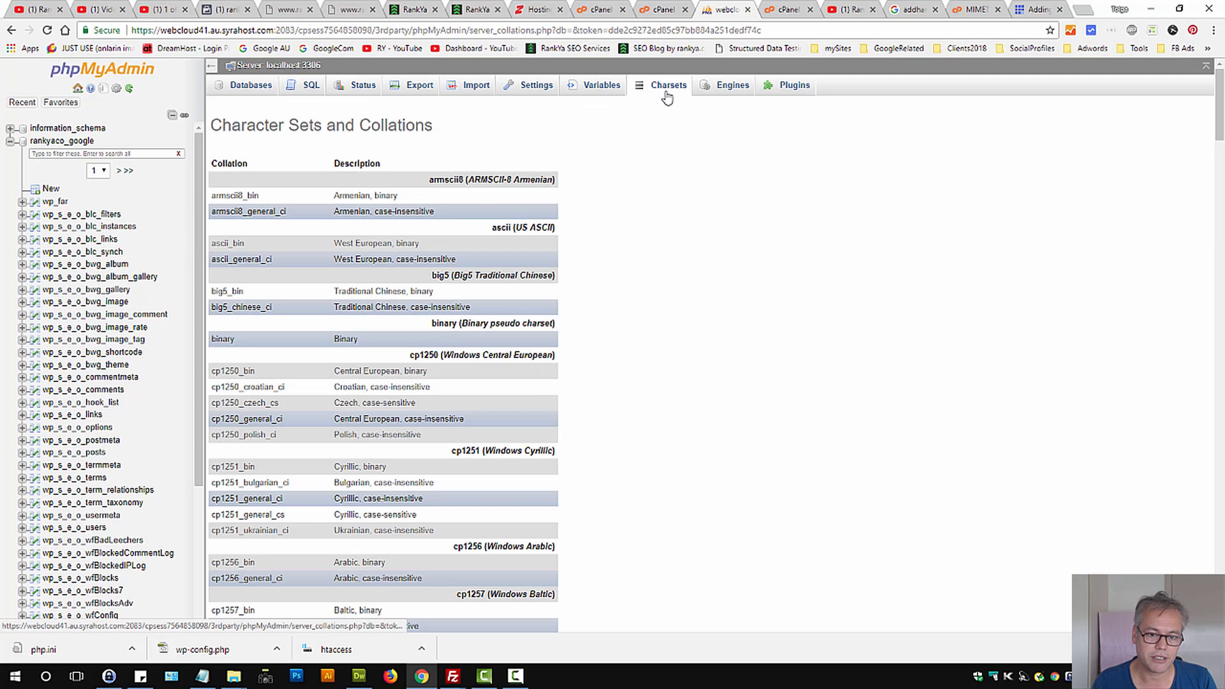
scroll("down", 3)
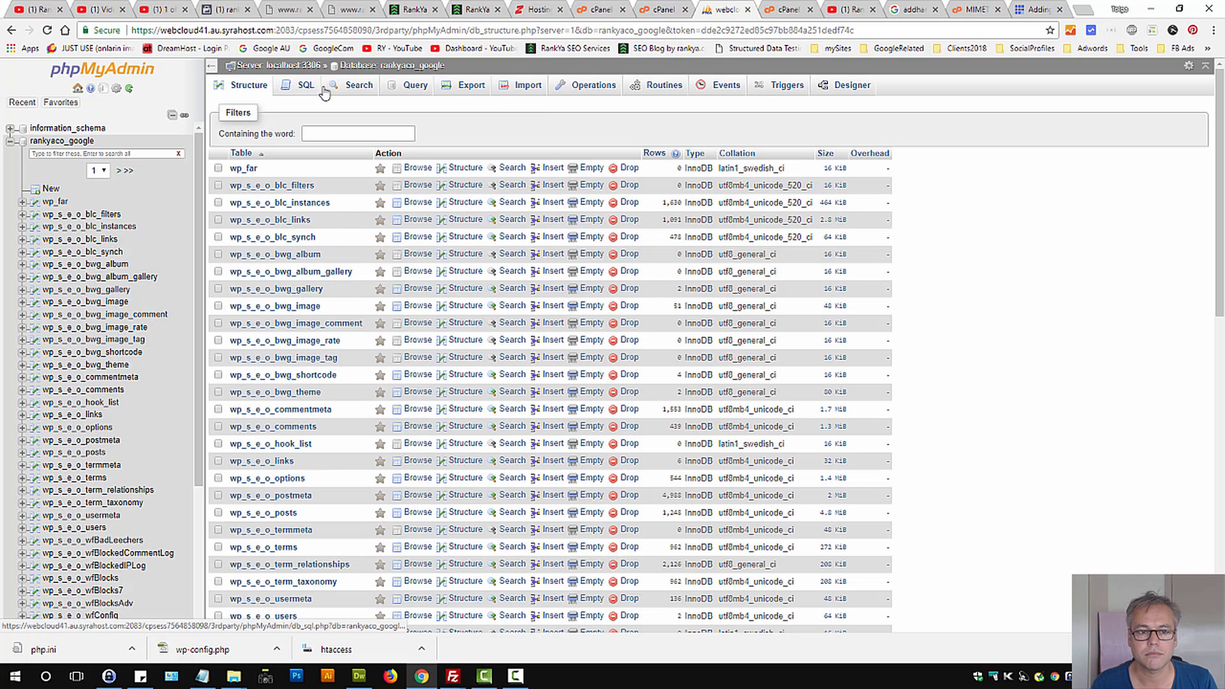
Browse rankyaco_google's collation options on Operations, leaving latin1_swedish_ci unchanged.
left_click(591, 84)
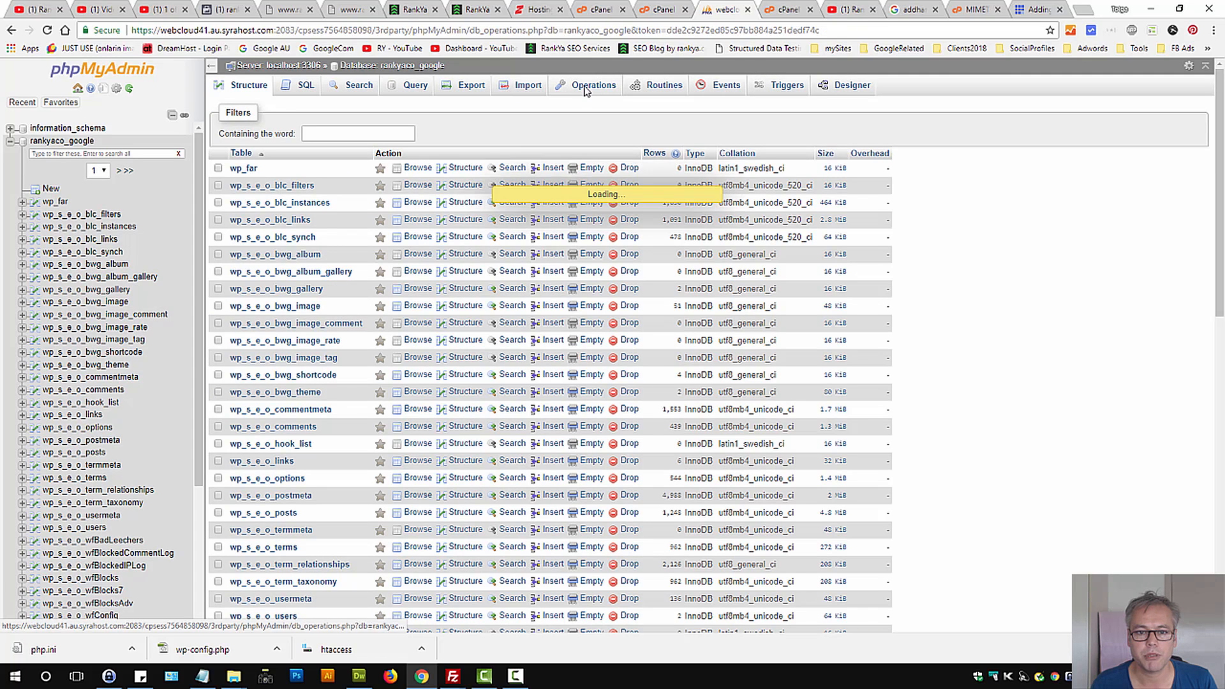
left_click(591, 84)
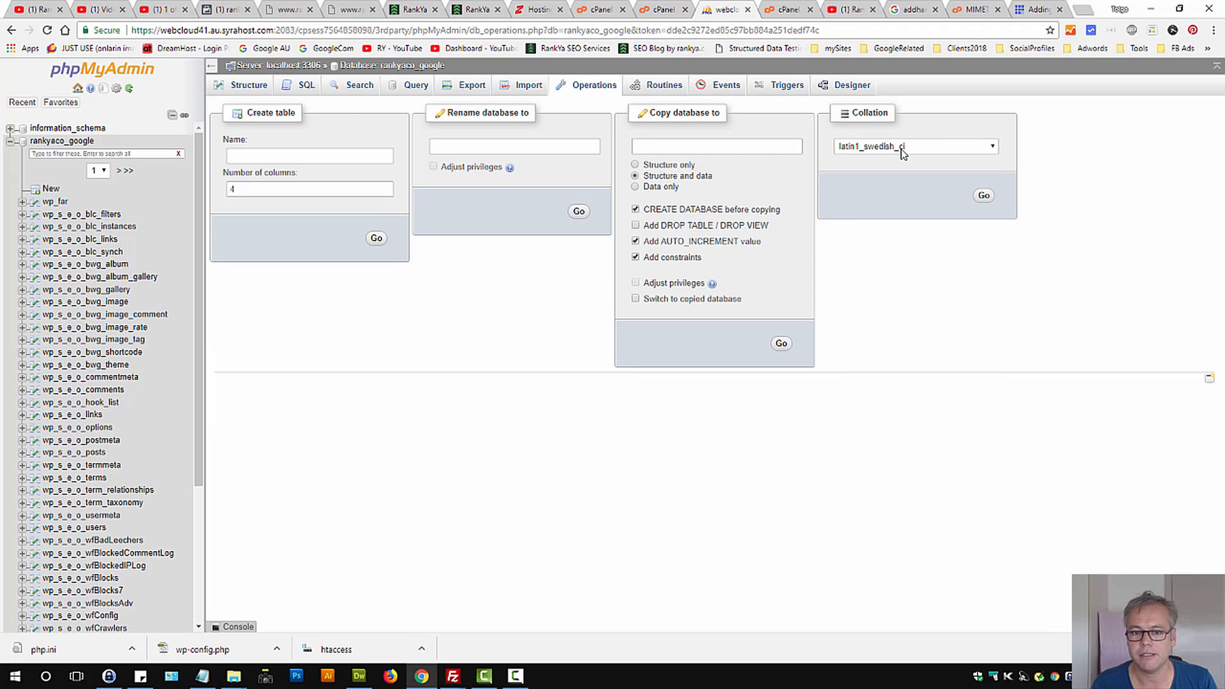
left_click(914, 146)
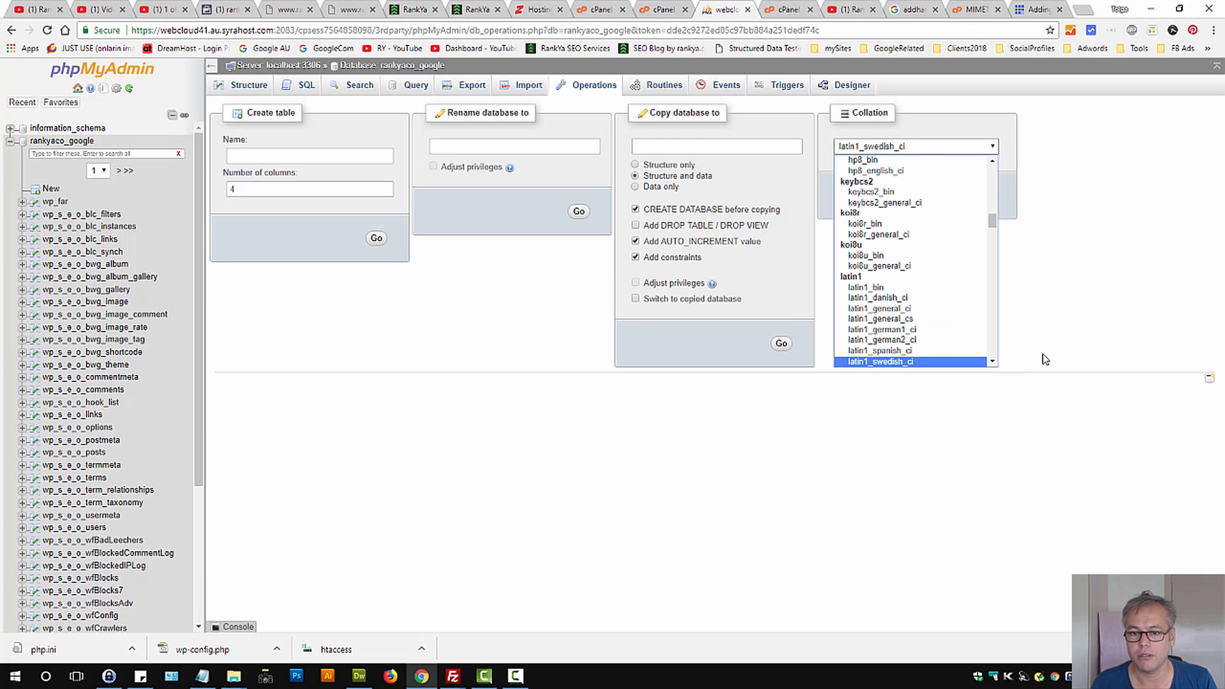
left_click(878, 362)
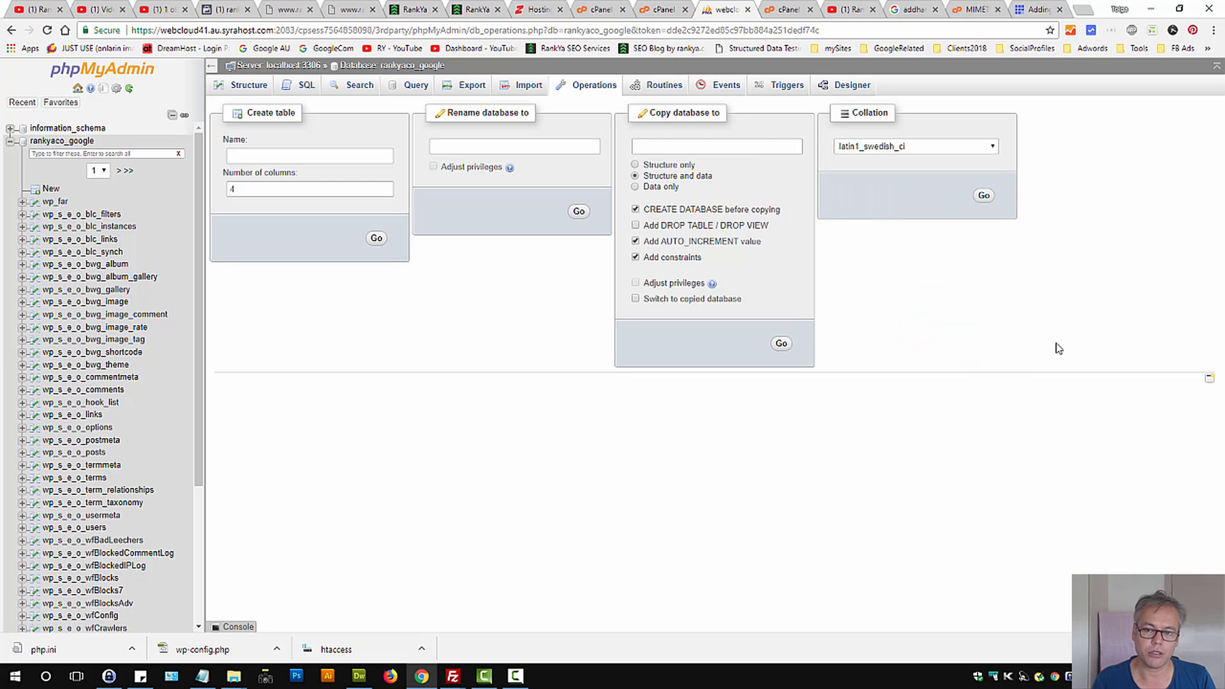
mouse_move(865, 151)
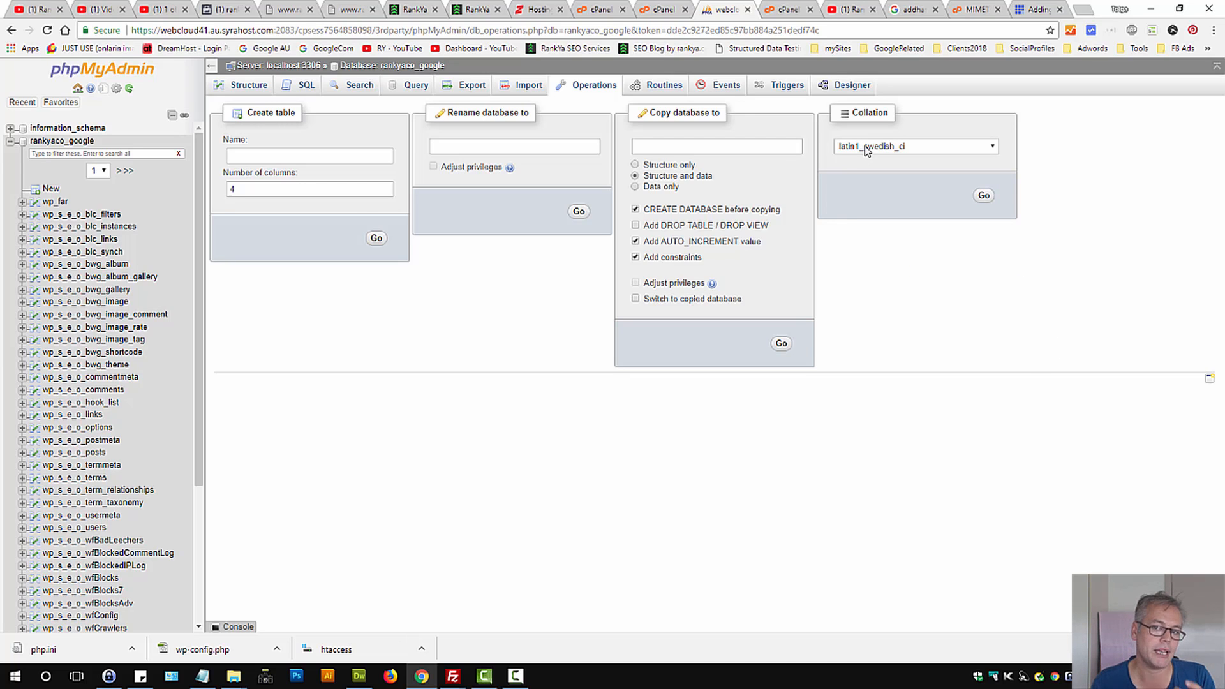
left_click(914, 146)
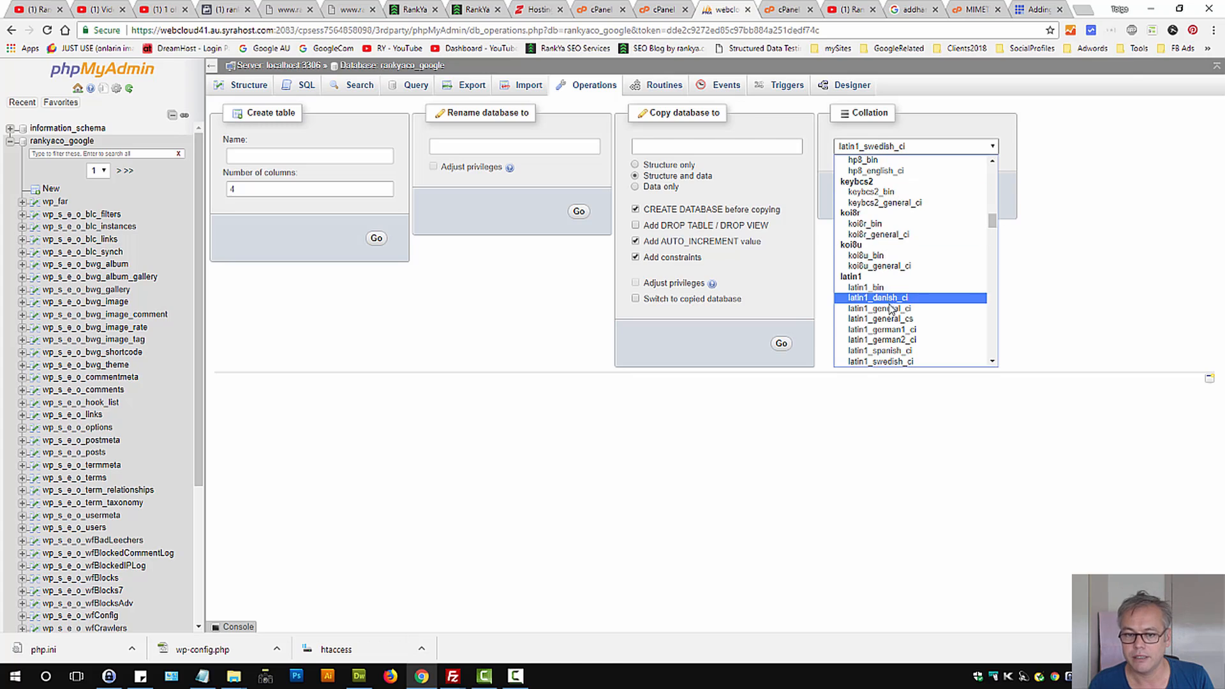
scroll("down", 3)
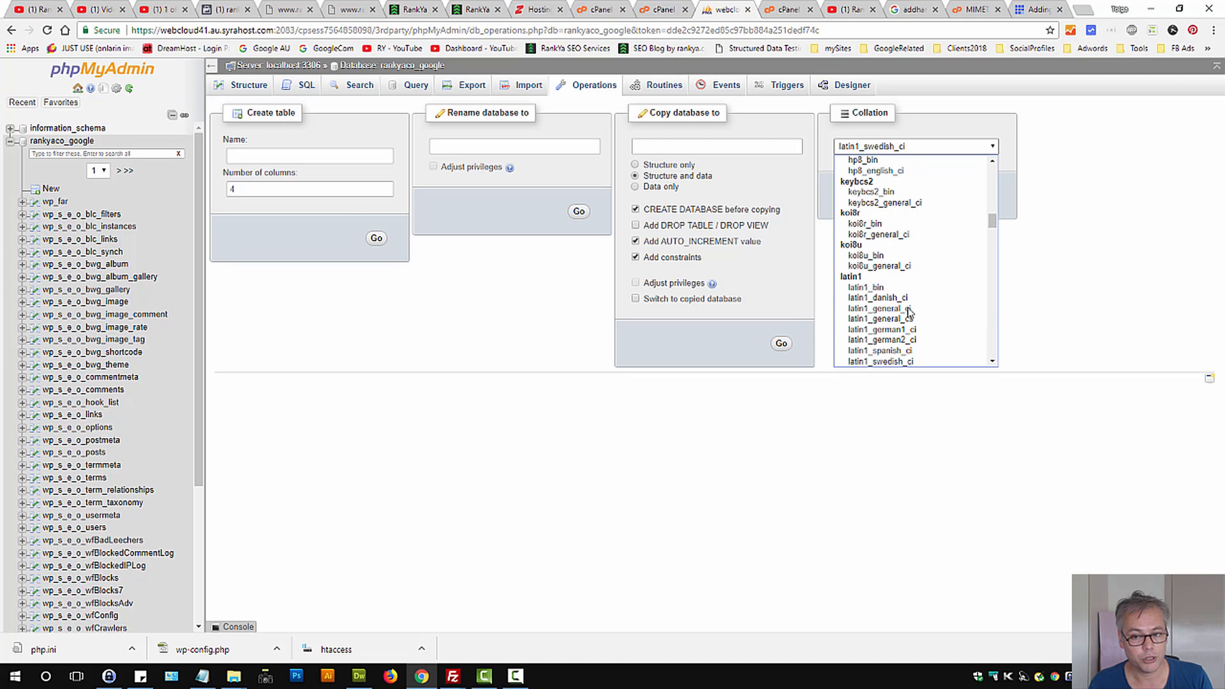
left_click(914, 146)
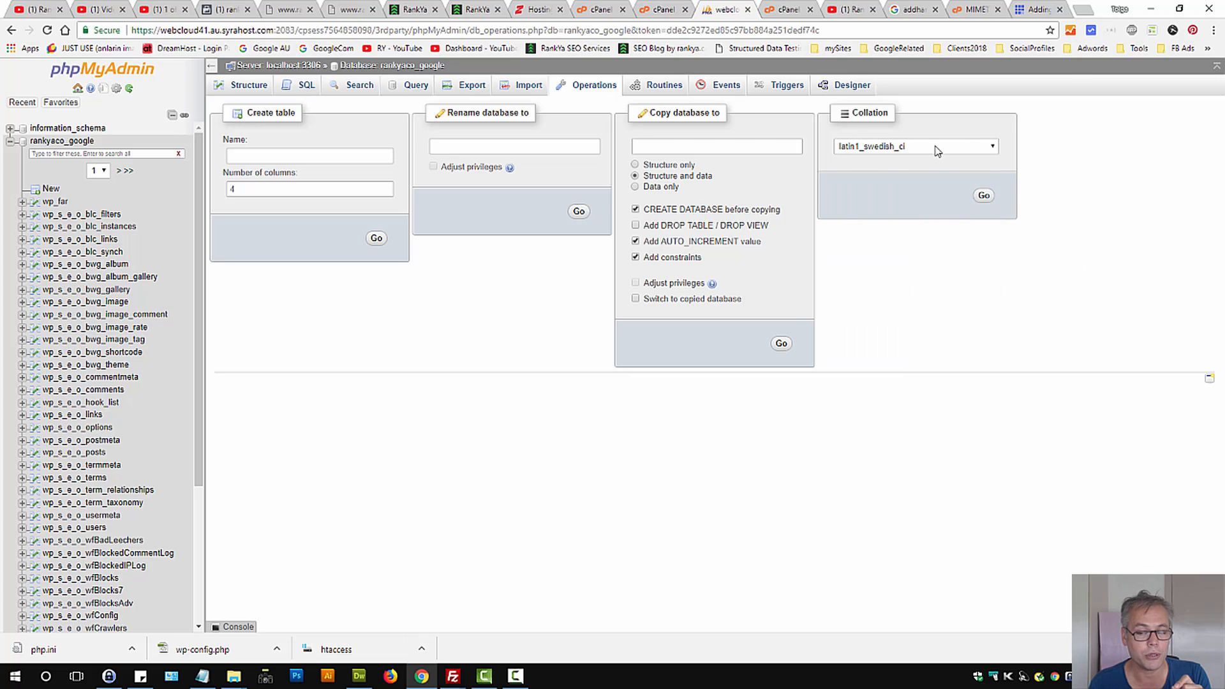
mouse_move(828, 208)
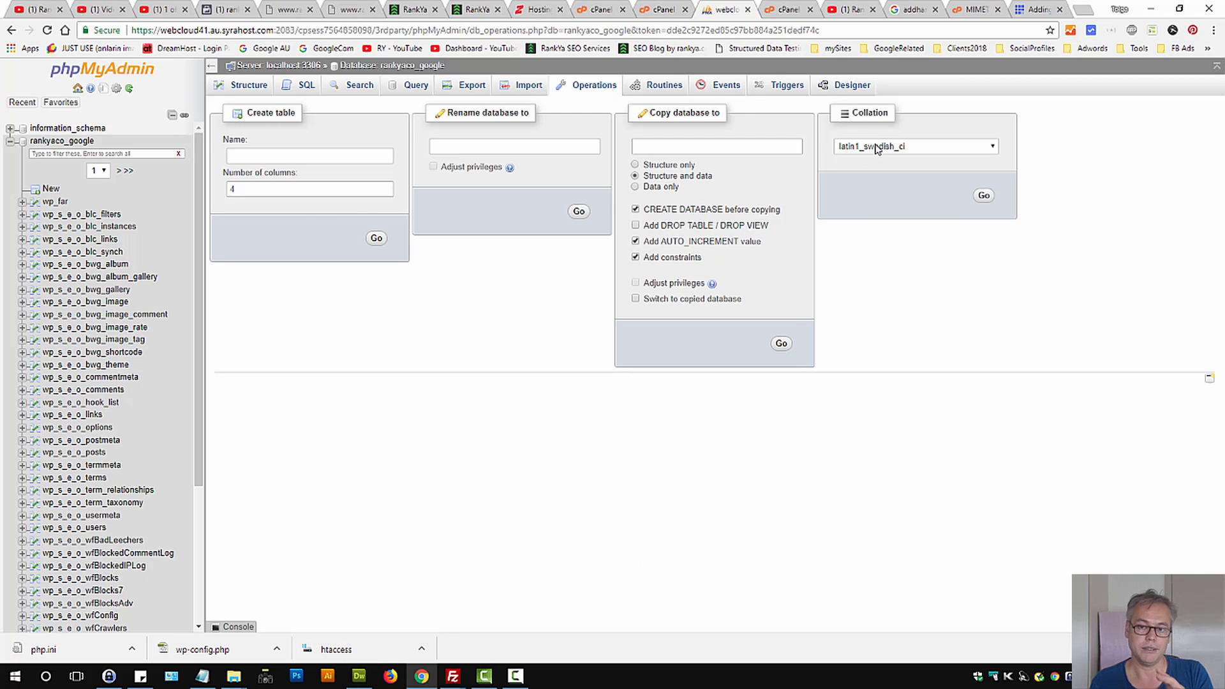
left_click(912, 146)
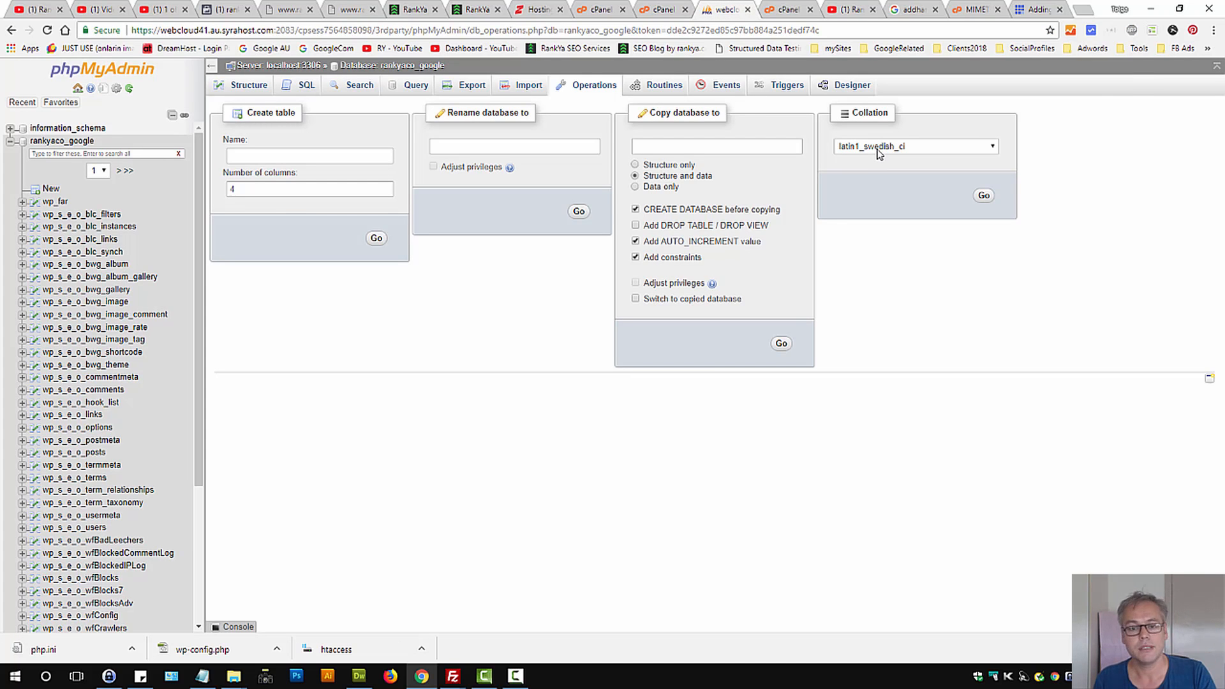
mouse_move(895, 157)
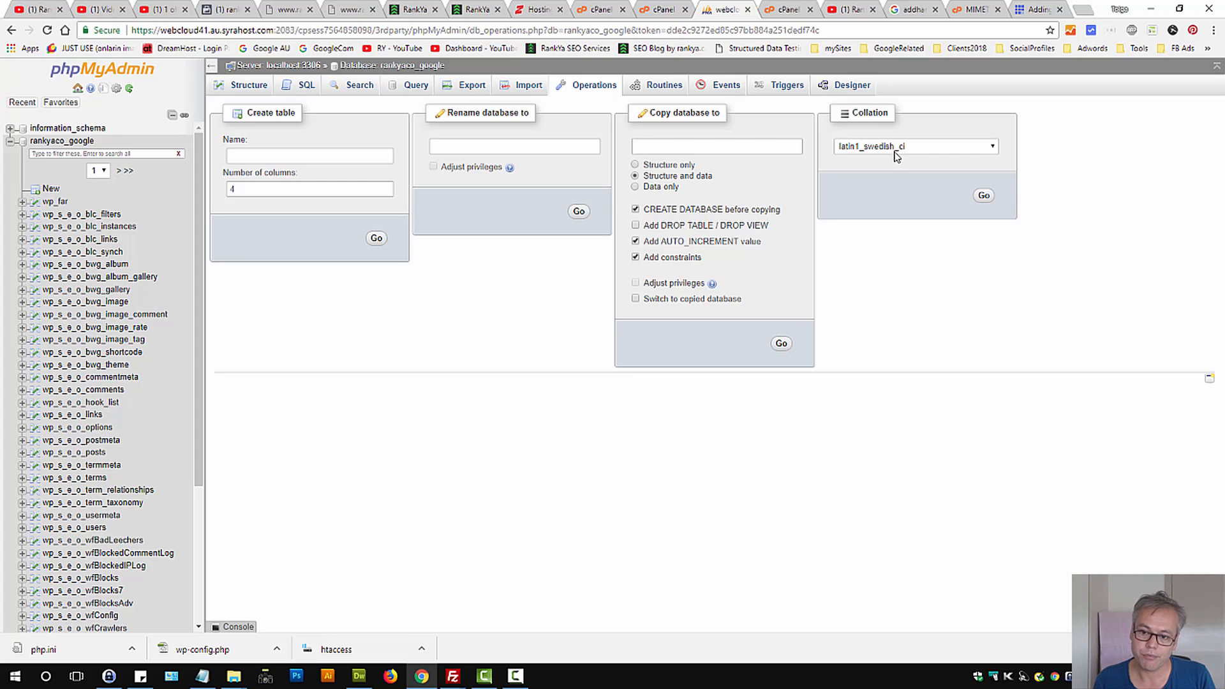
mouse_move(886, 154)
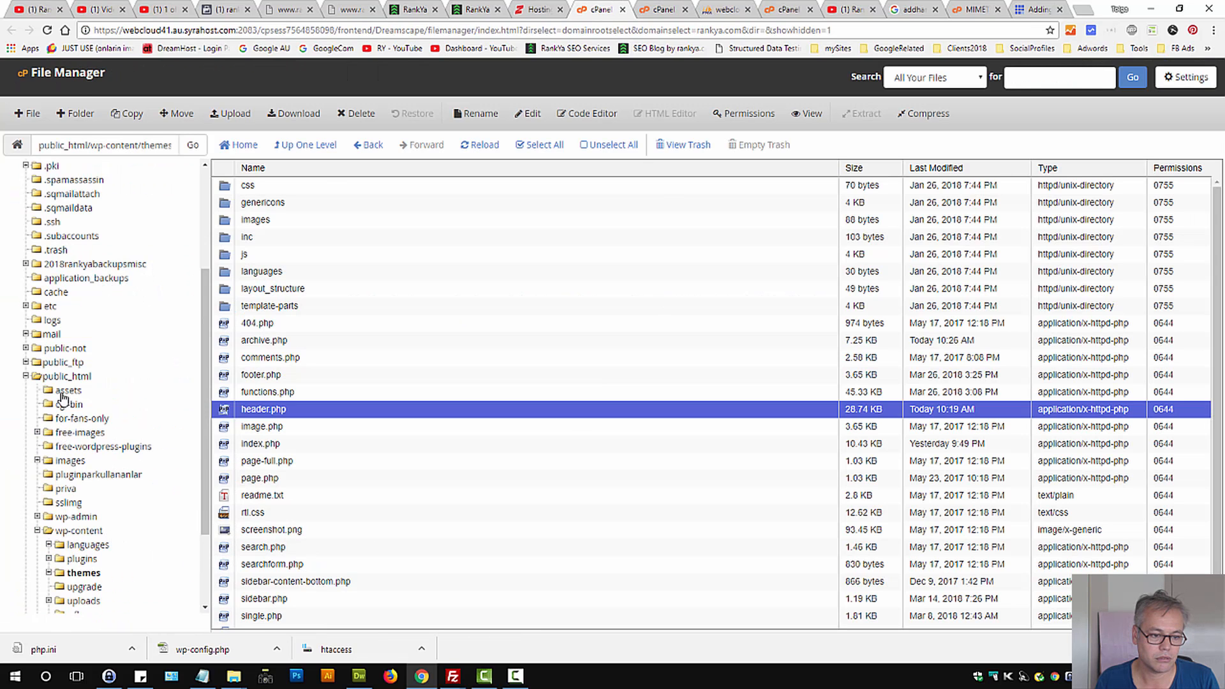
Open wp-config.php from public_html and view DB_CHARSET utf8 with empty DB_COLLATE.
left_click(67, 376)
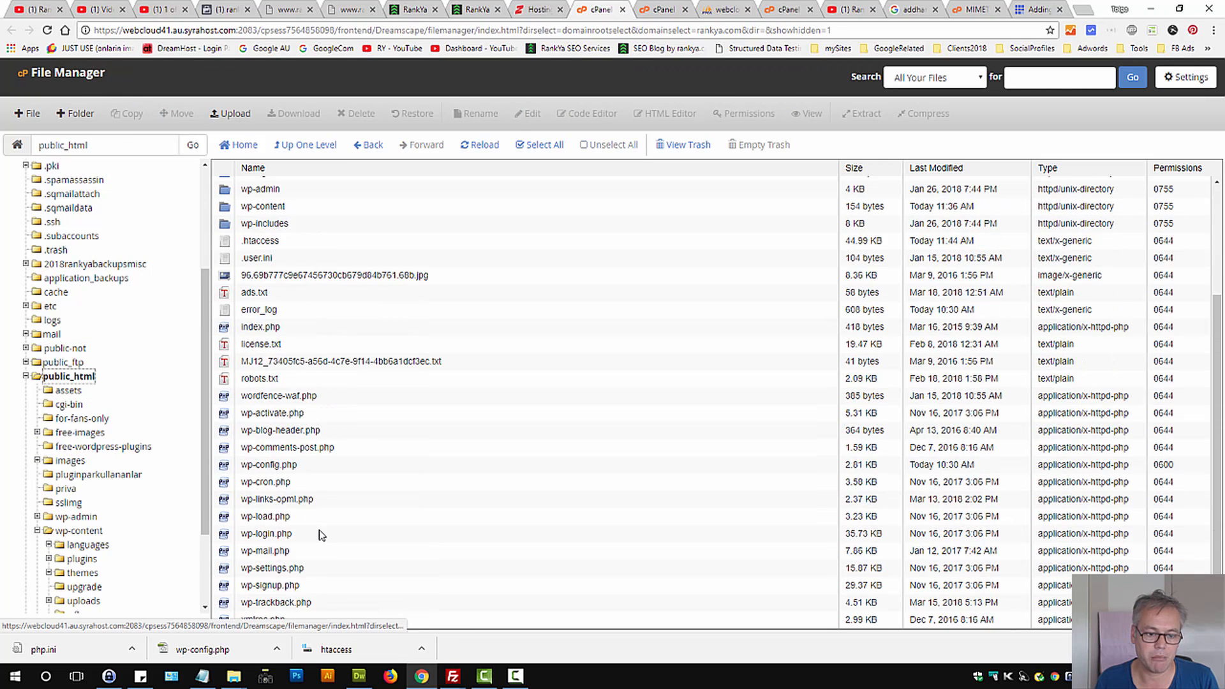
left_click(268, 464)
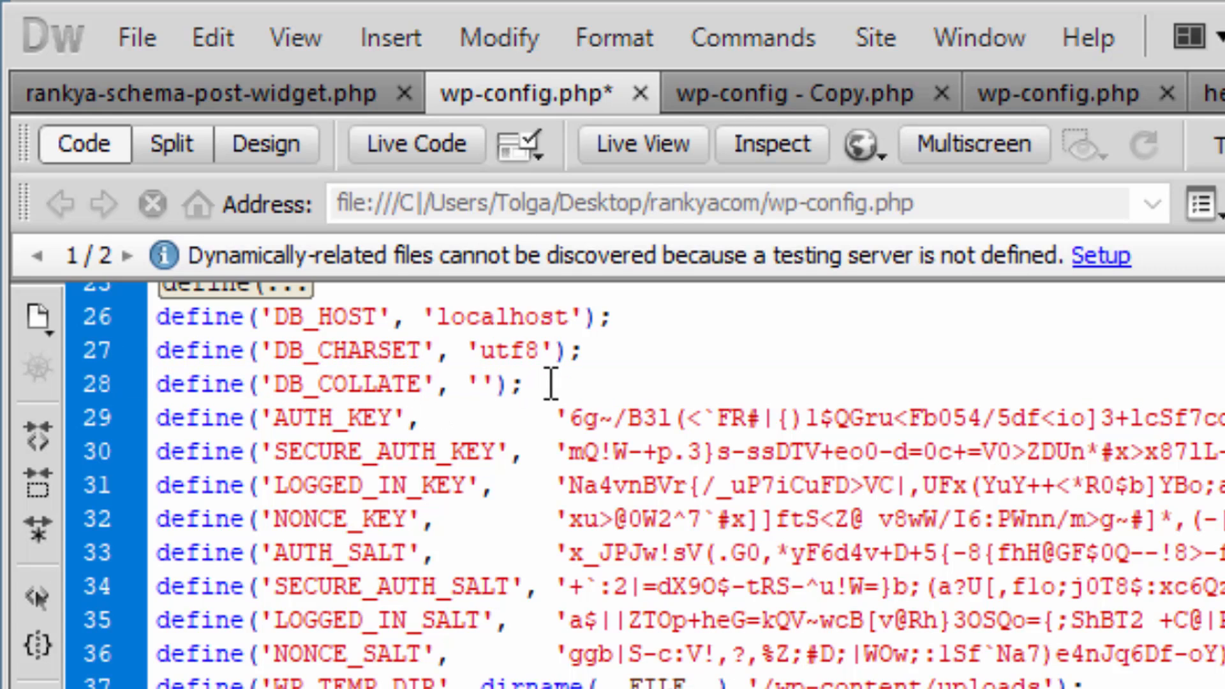
double_click(348, 383)
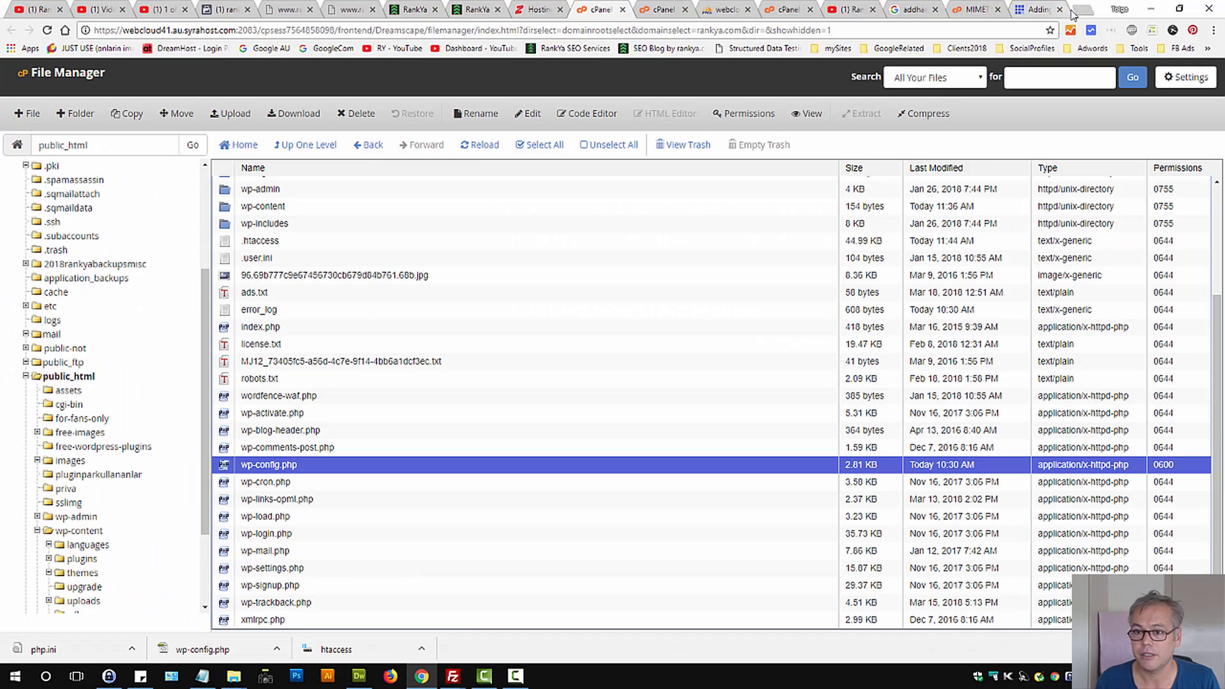
Read the 'Editing wp-config.php' Codex article from the DB_COLLATE search results.
left_click(1032, 8)
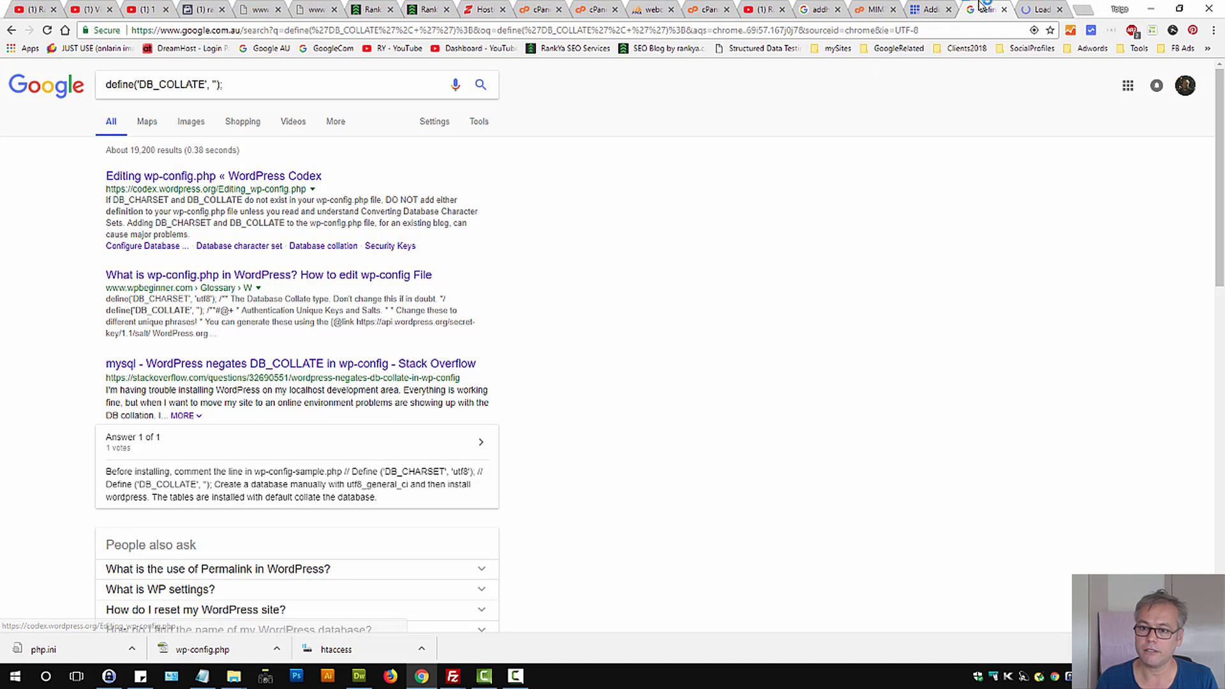
left_click(212, 176)
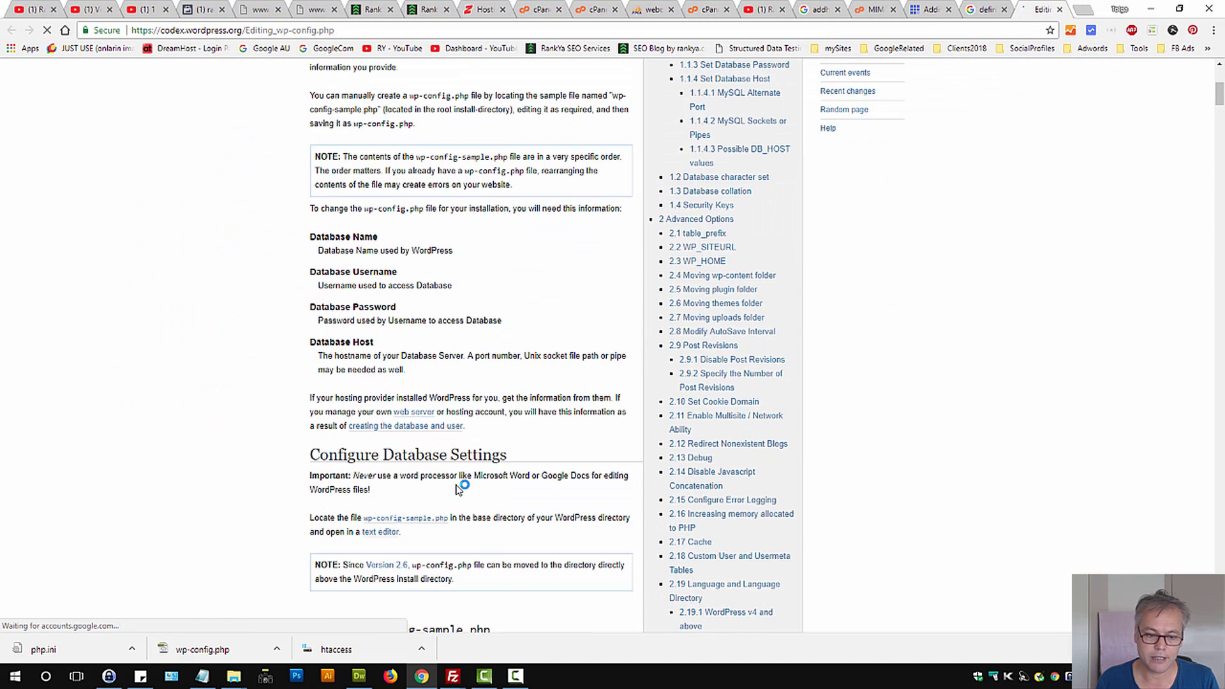
scroll("down", 3)
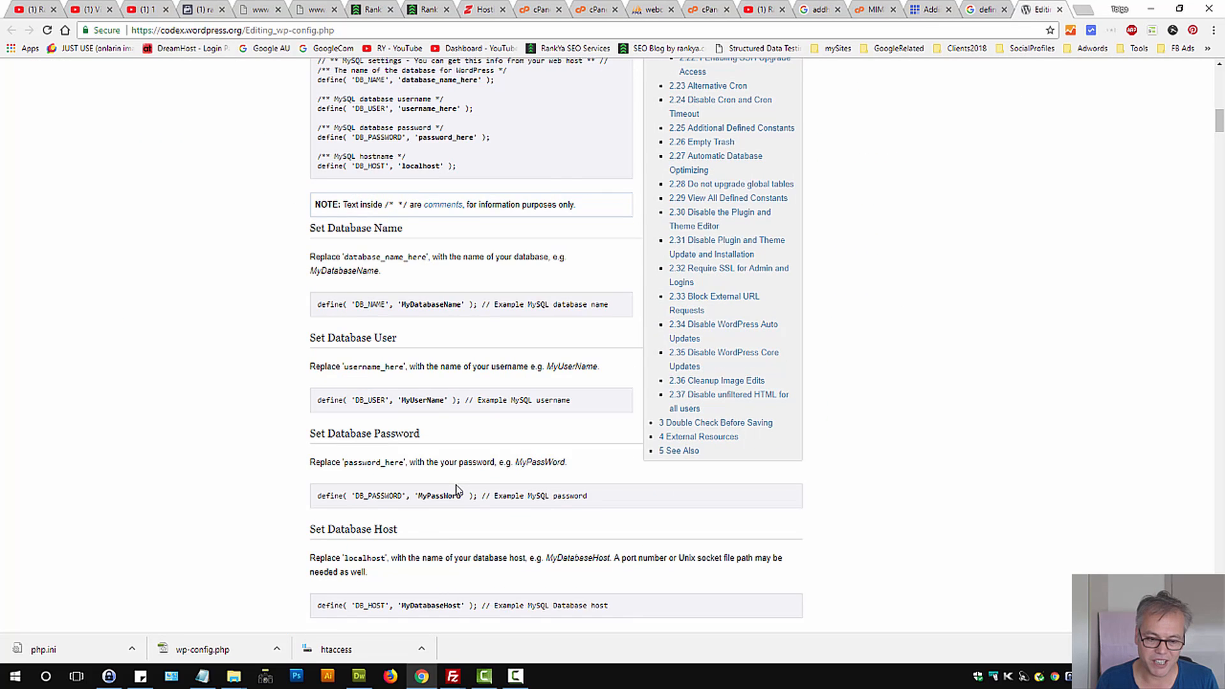
scroll("down", 3)
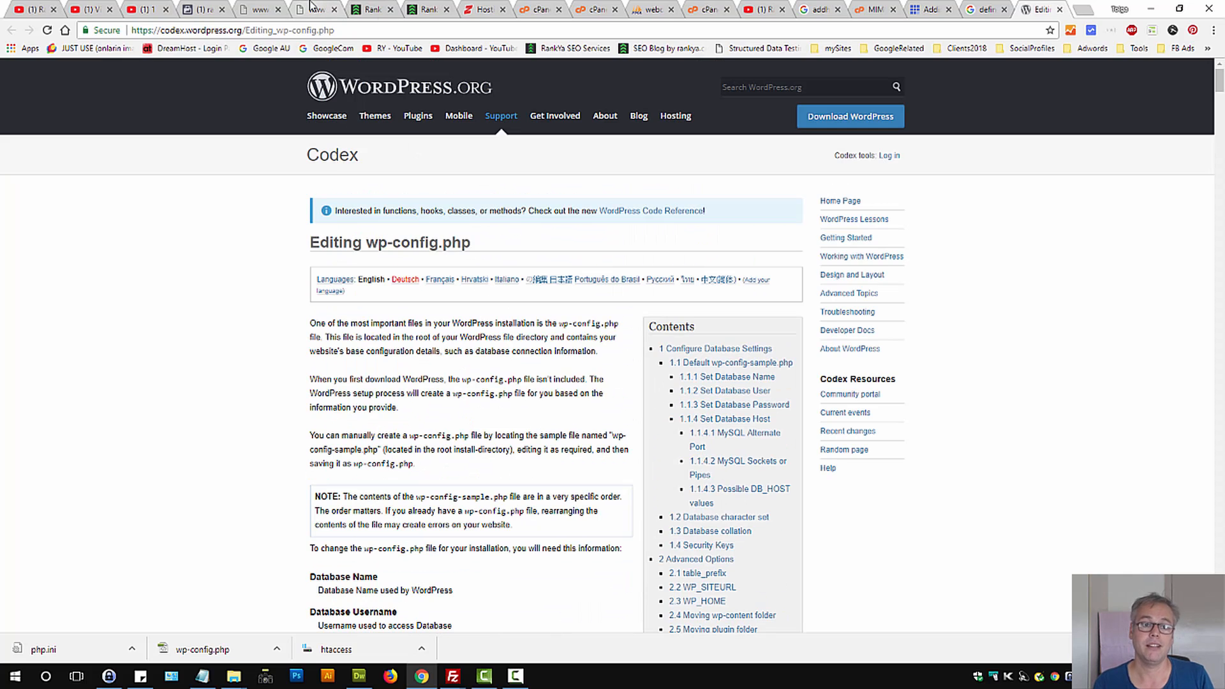
left_click(312, 8)
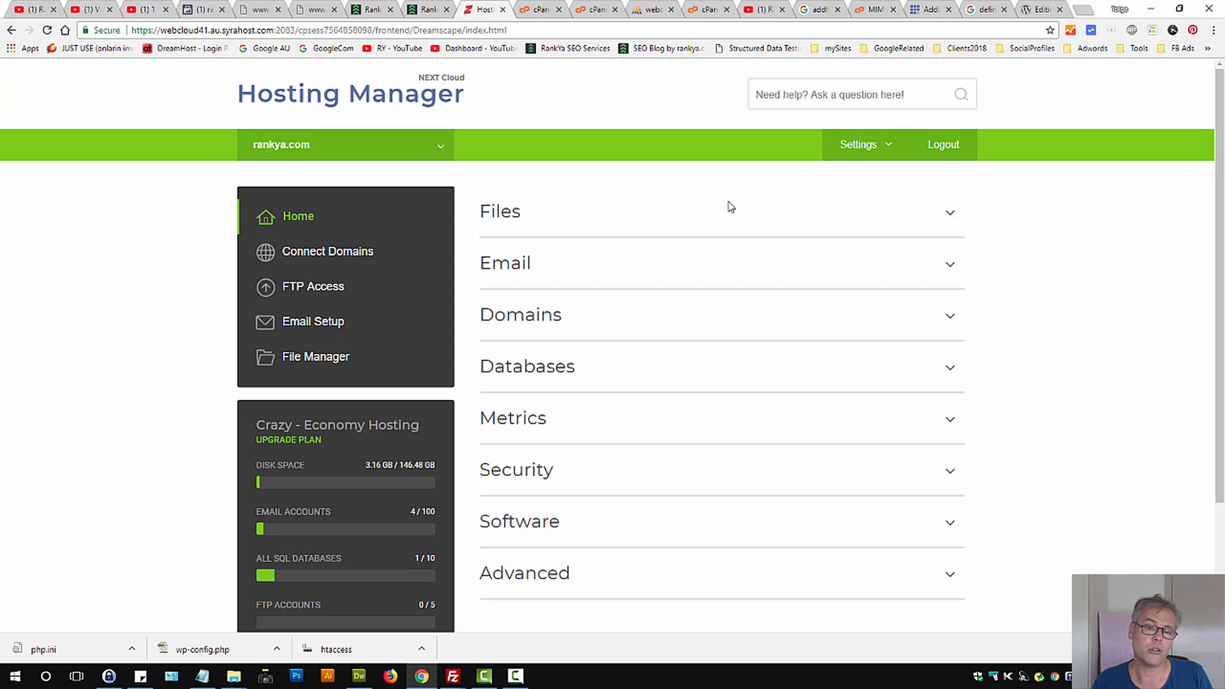
mouse_move(724, 174)
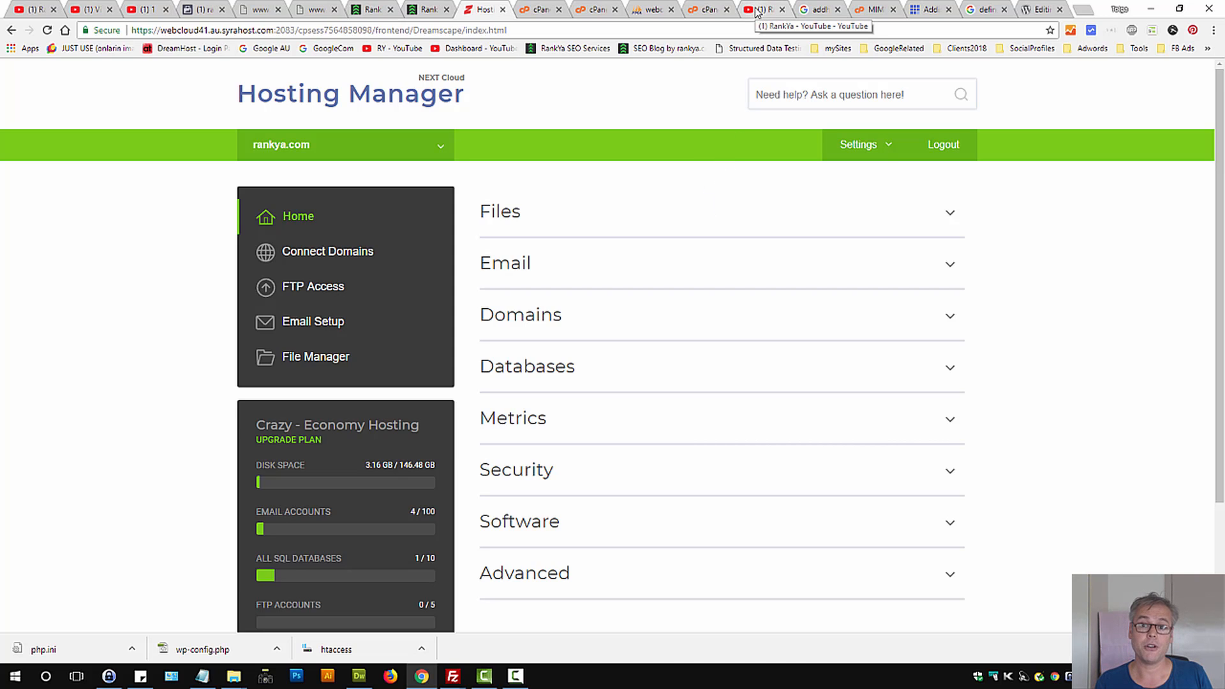
Recheck rankya.com, still HTTP ERROR 500, ending on the RankYa YouTube channel.
left_click(763, 8)
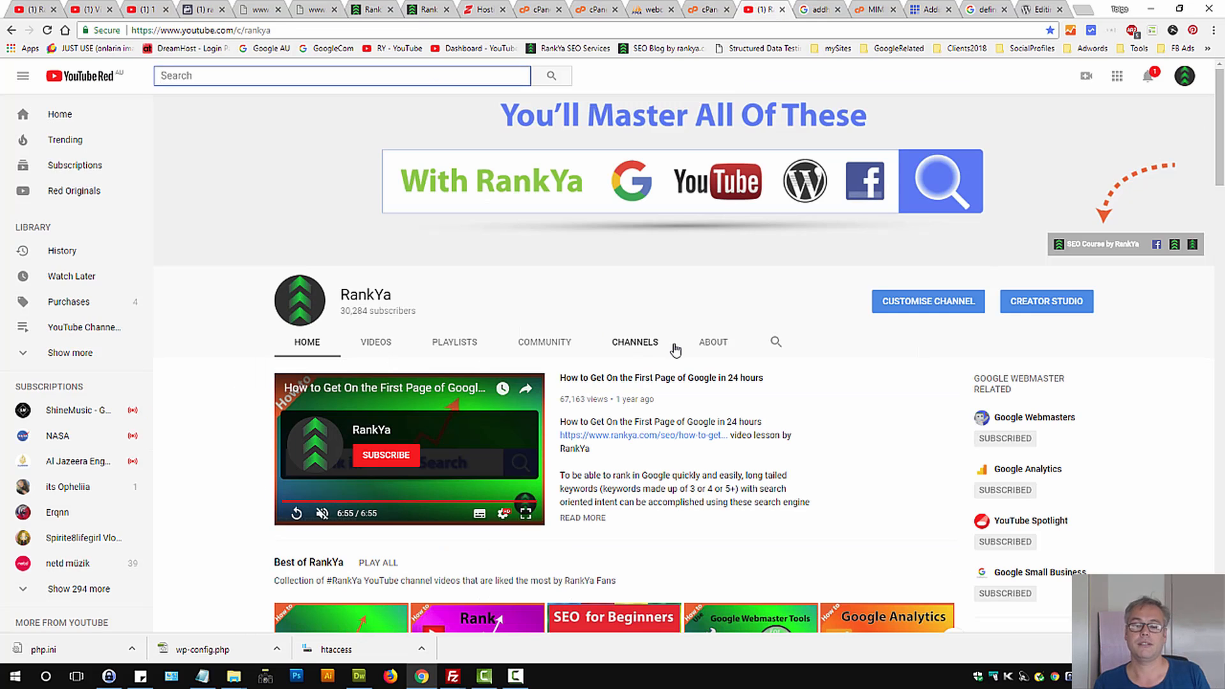
mouse_move(685, 324)
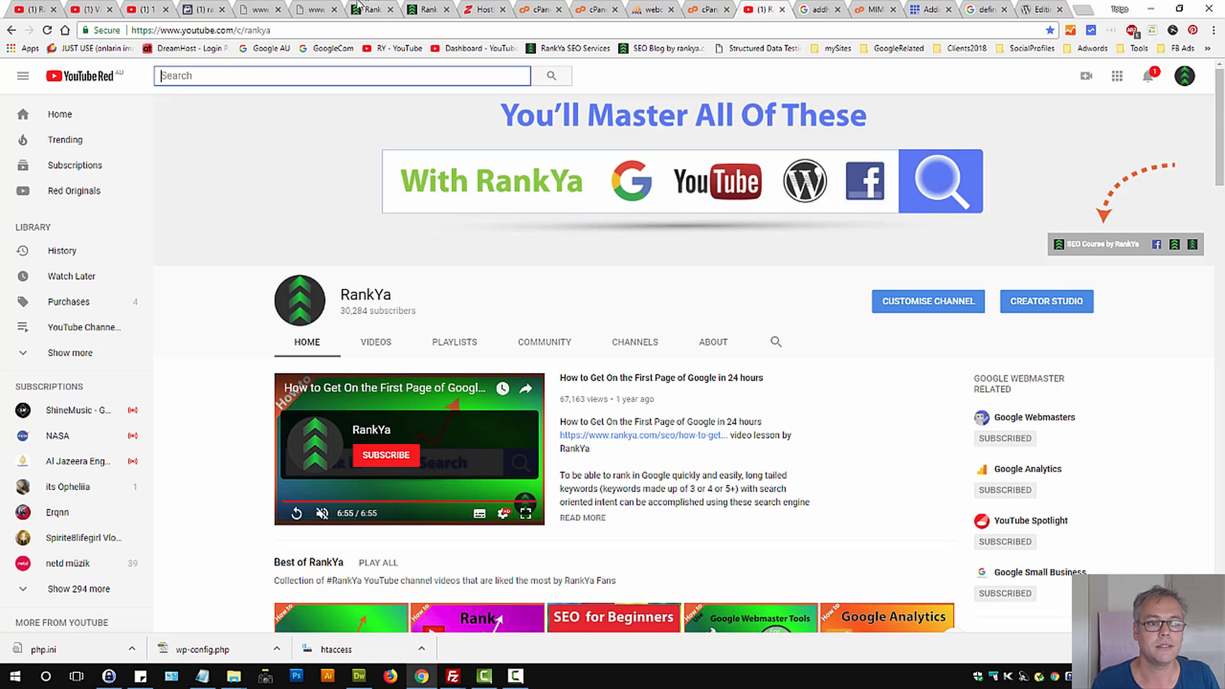
left_click(316, 8)
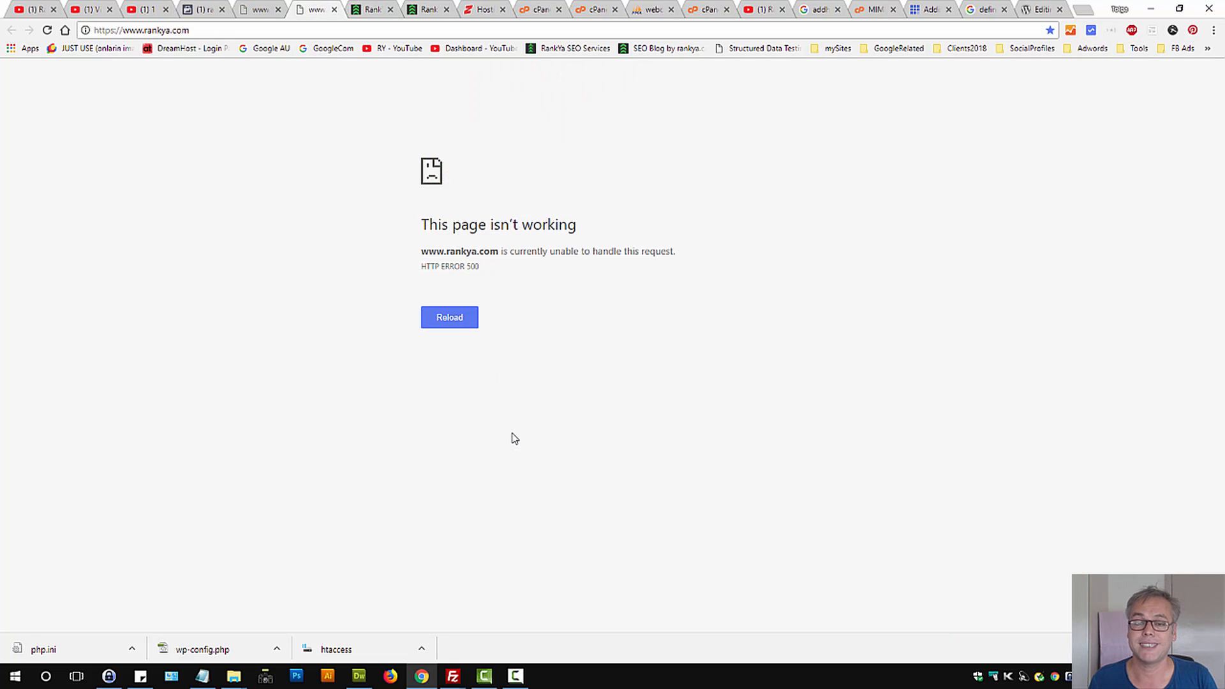
mouse_move(750, 271)
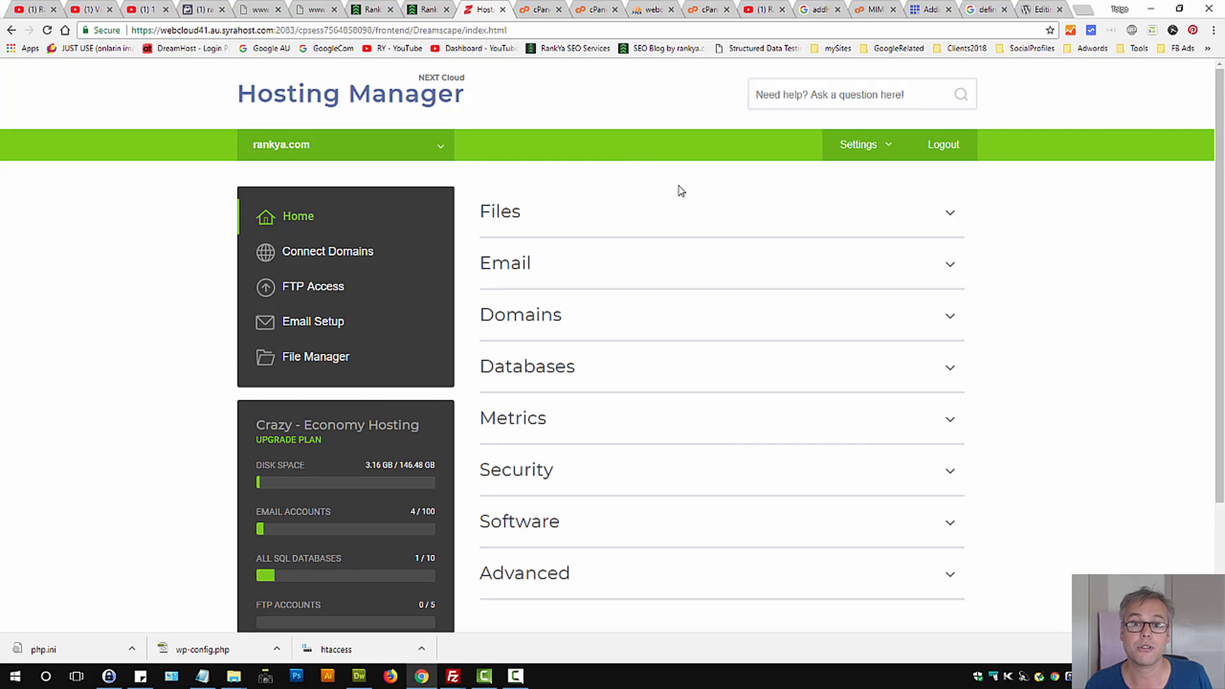
mouse_move(677, 194)
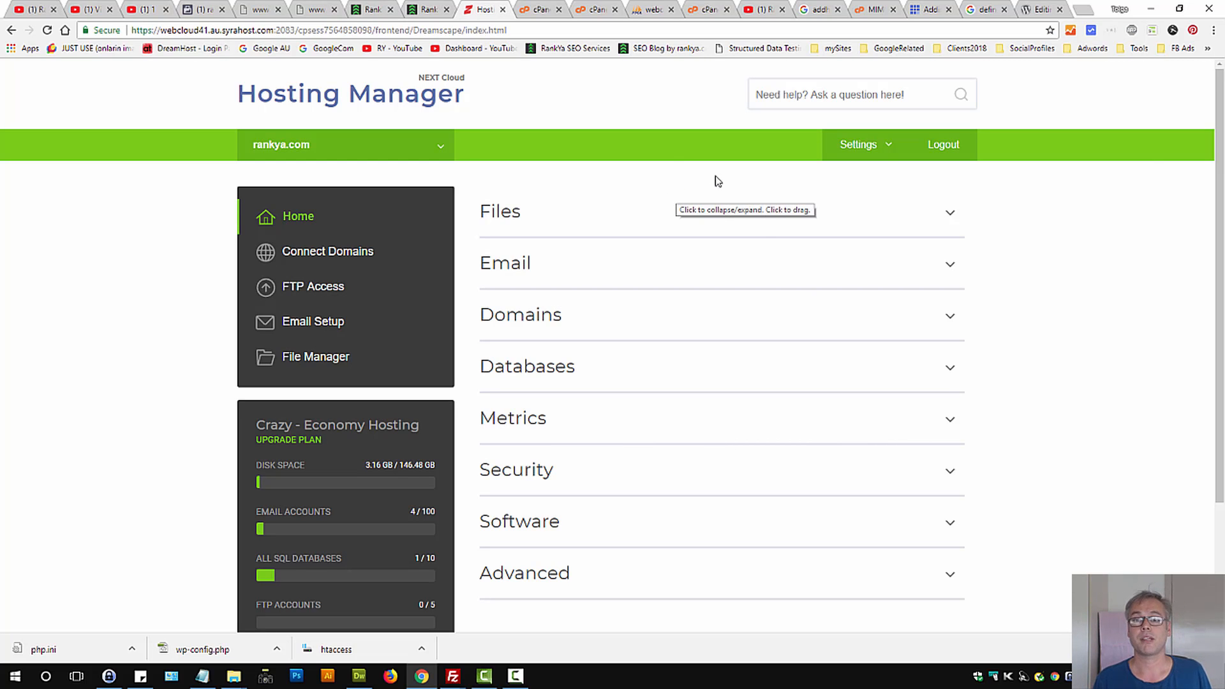
left_click(765, 8)
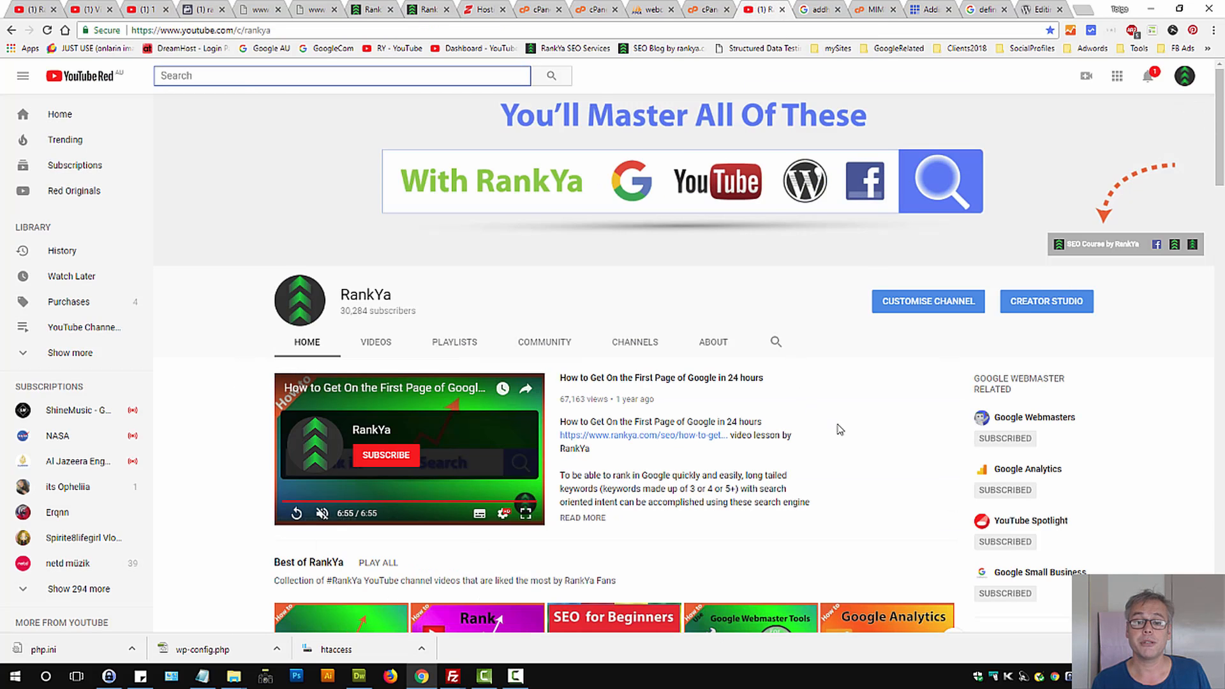